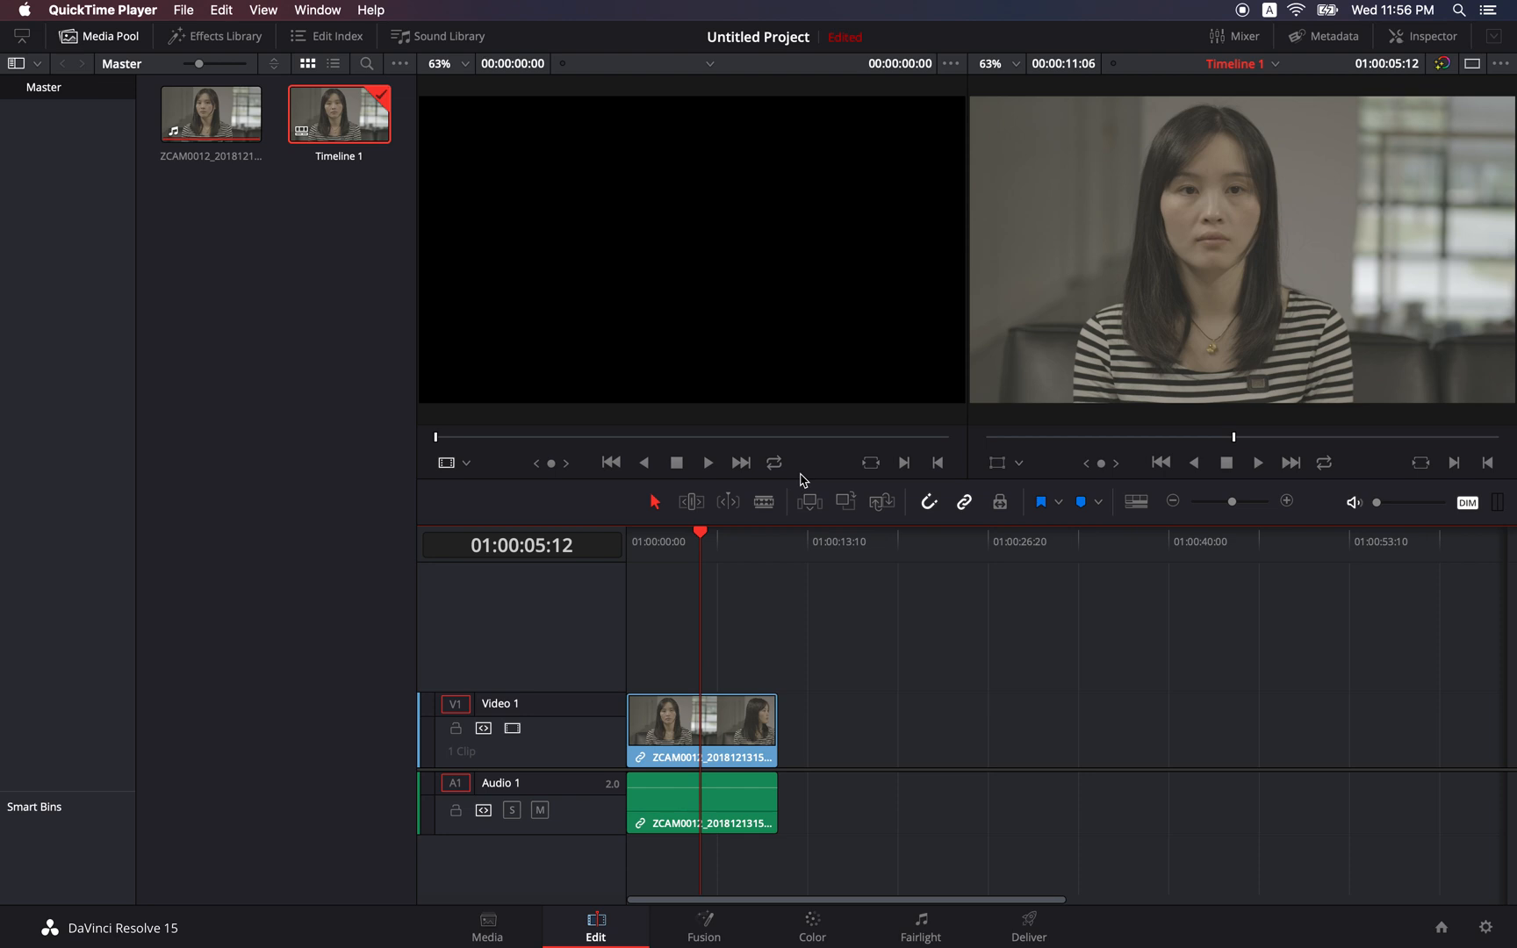
mouse_move(1071, 286)
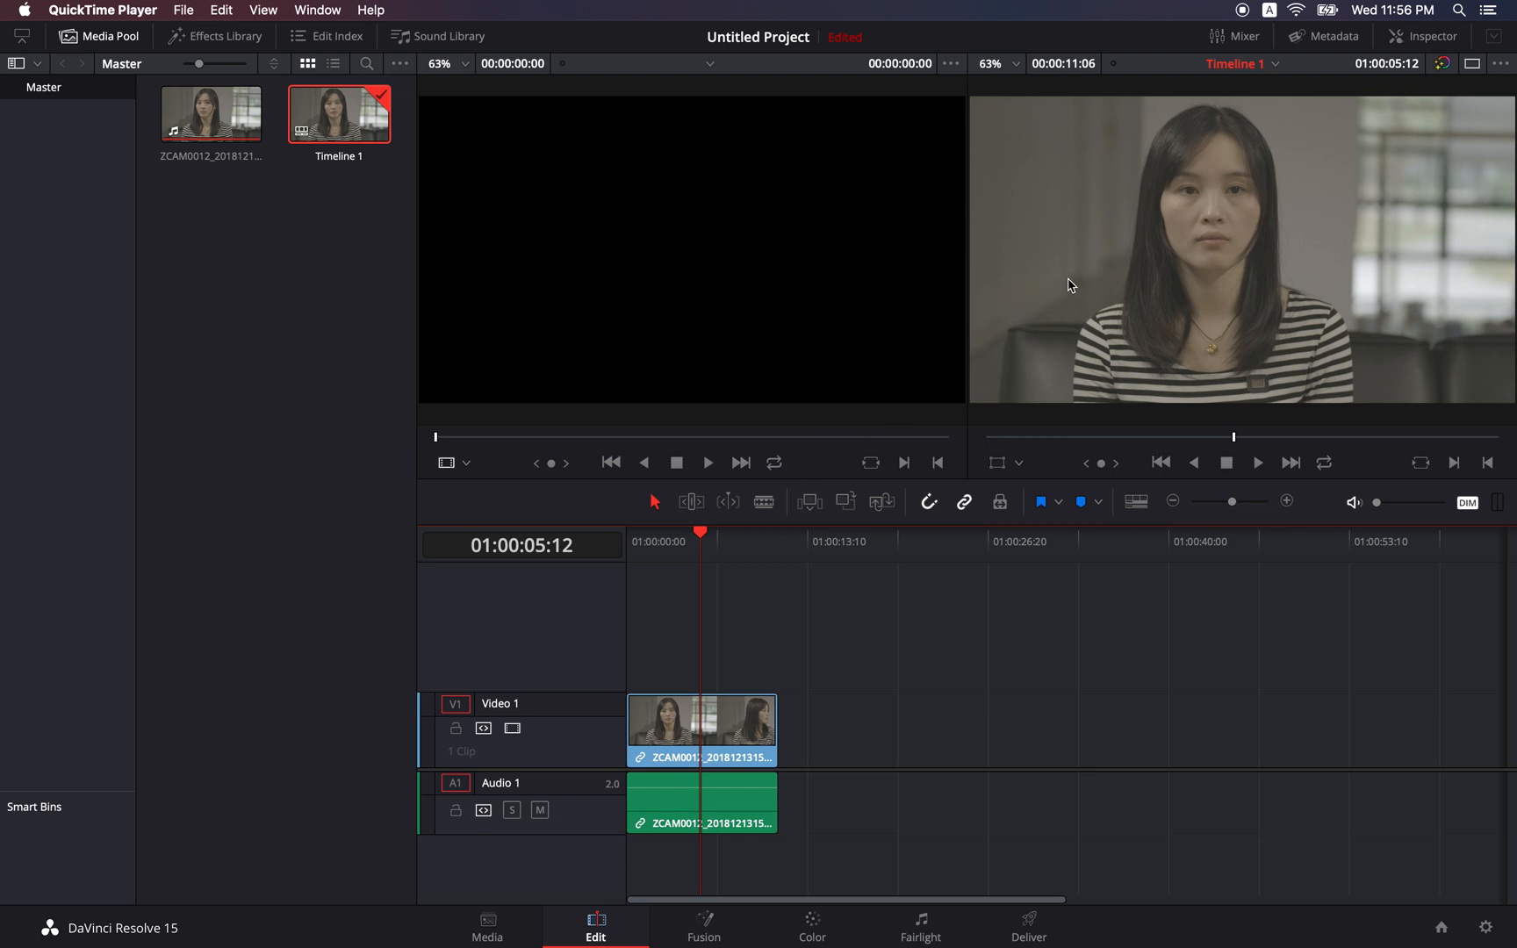
mouse_move(830, 867)
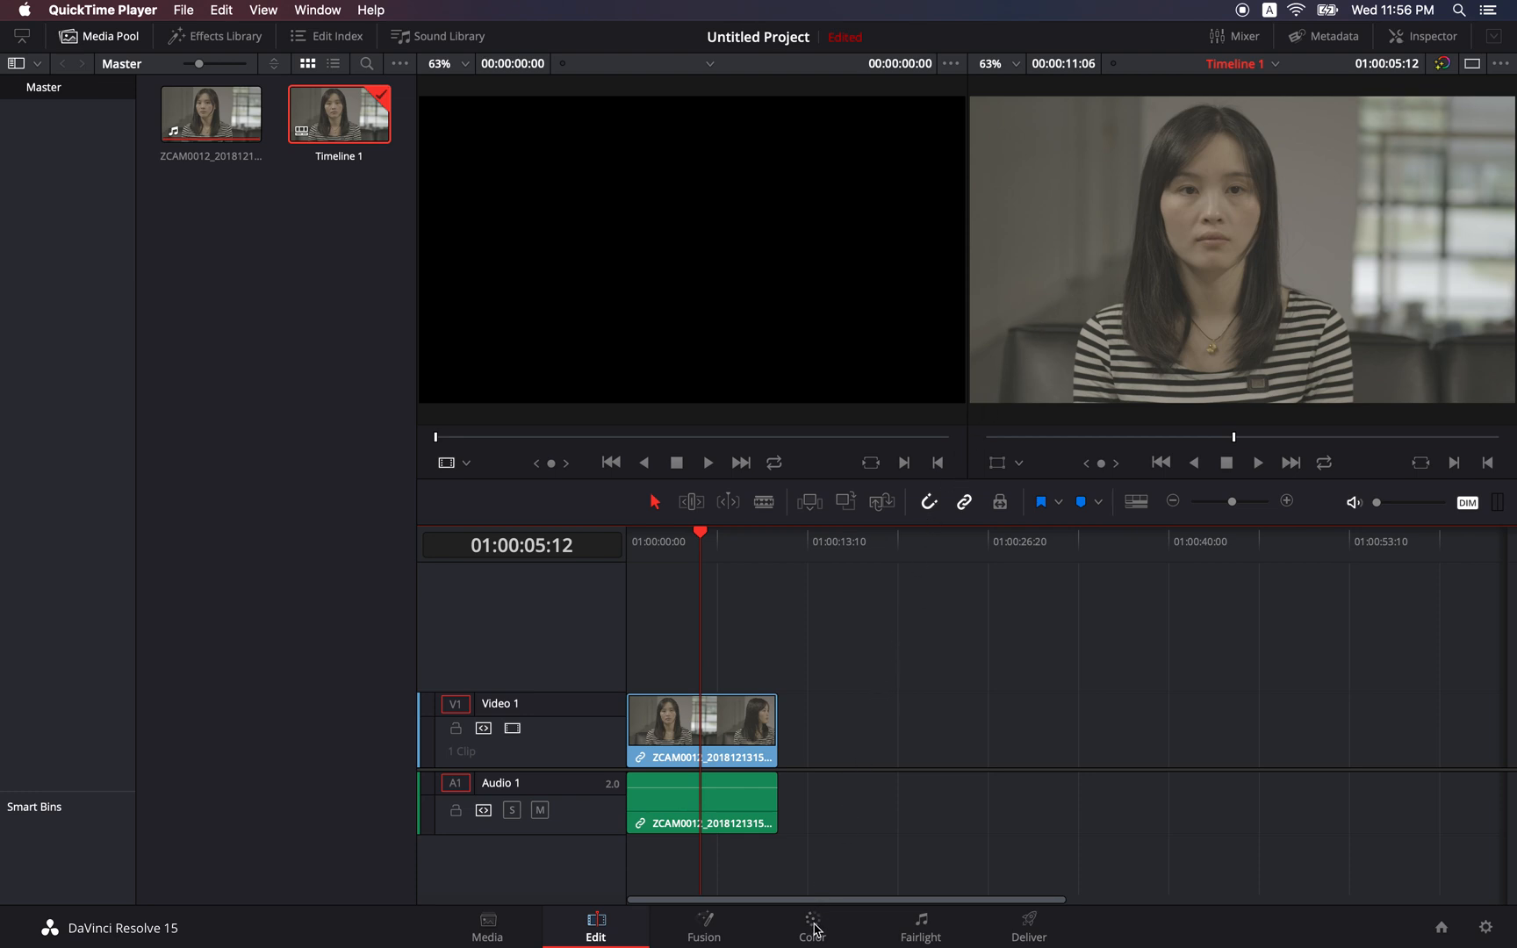
Switch to the Color page to begin grading the interview clip.
left_click(810, 925)
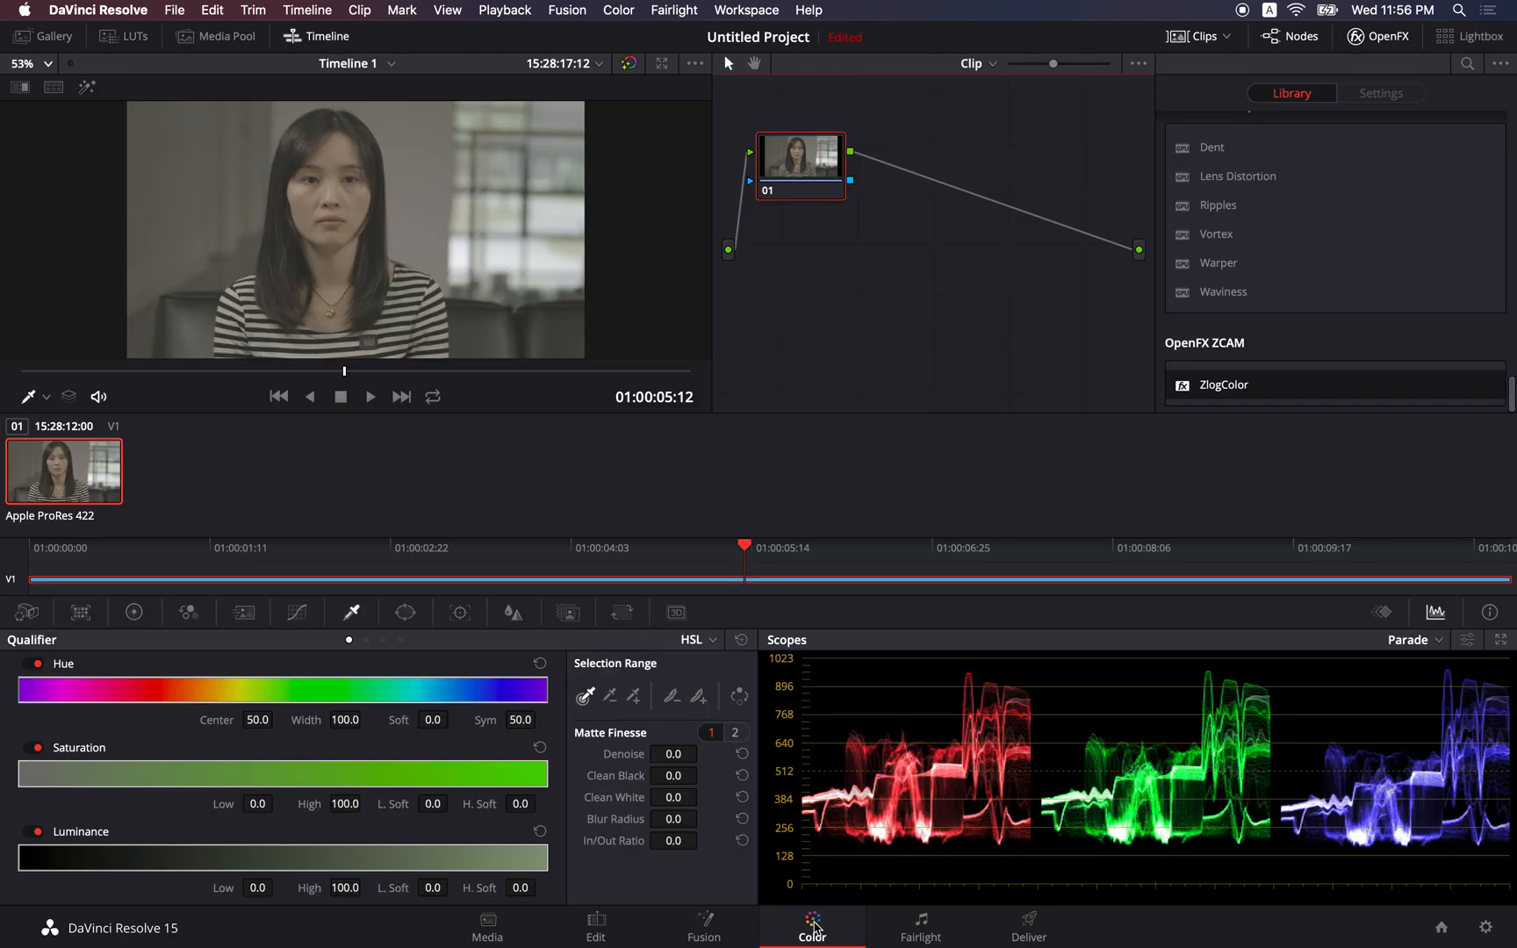
mouse_move(1106, 539)
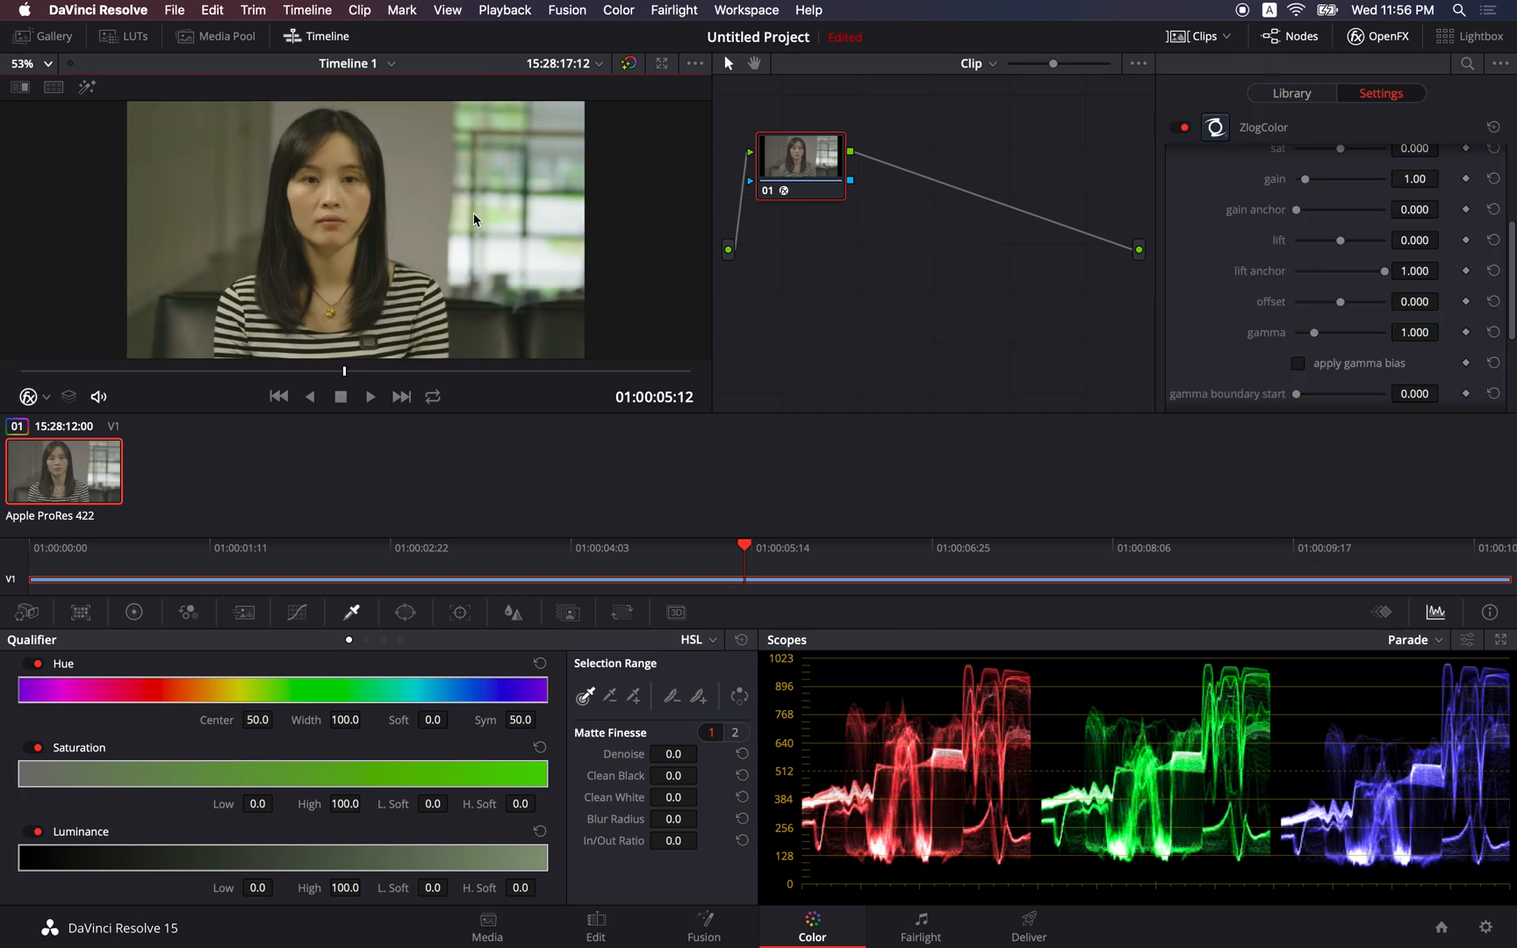
mouse_move(400, 211)
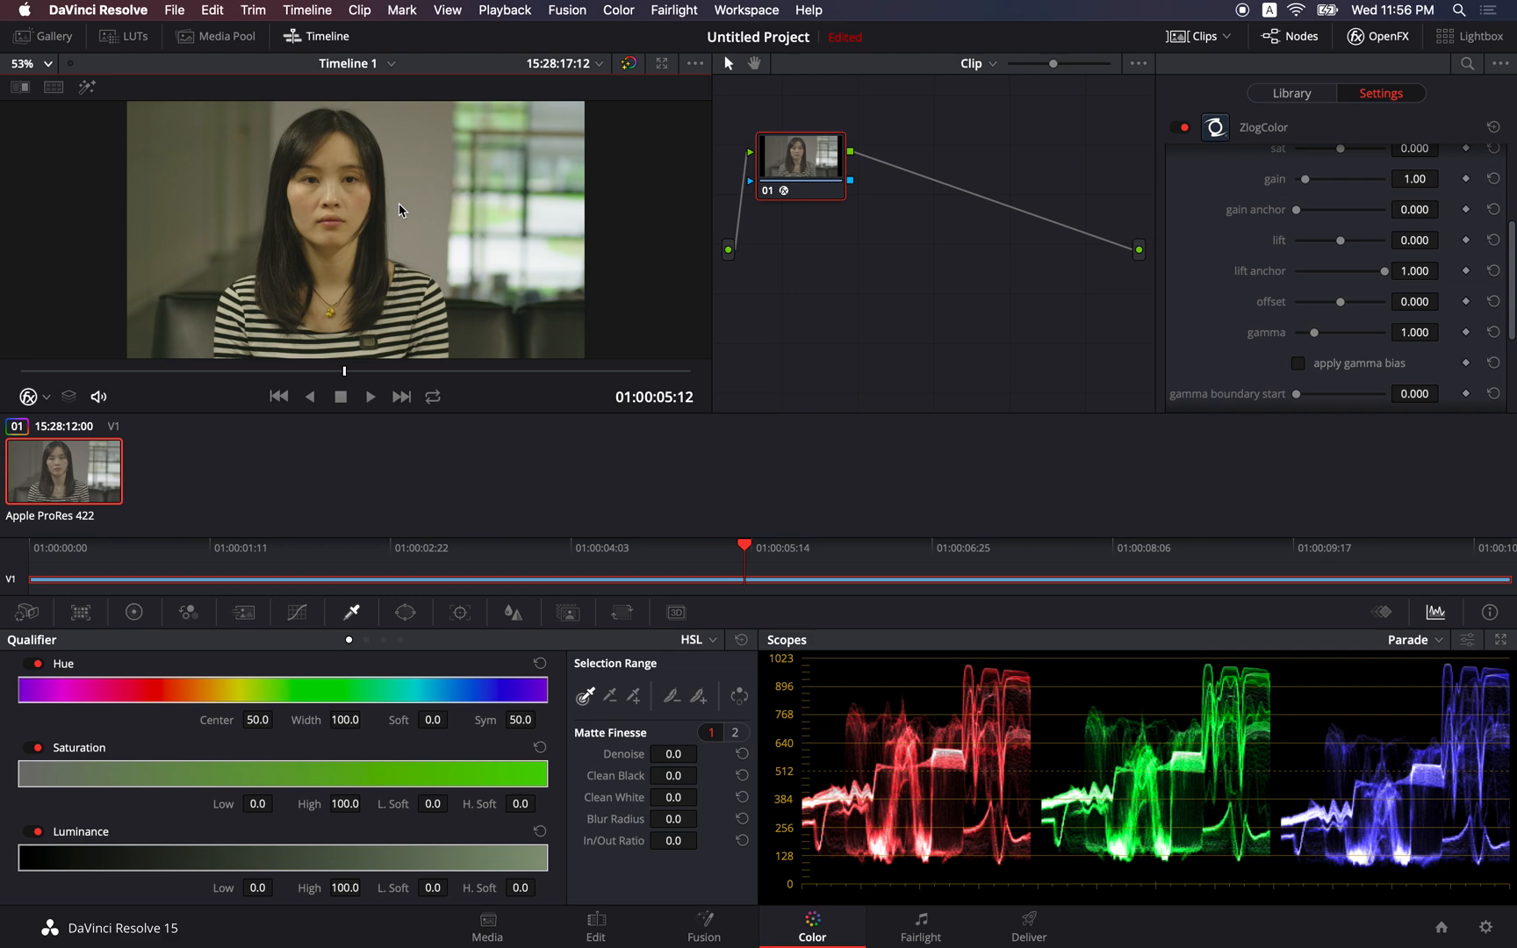
mouse_move(447, 231)
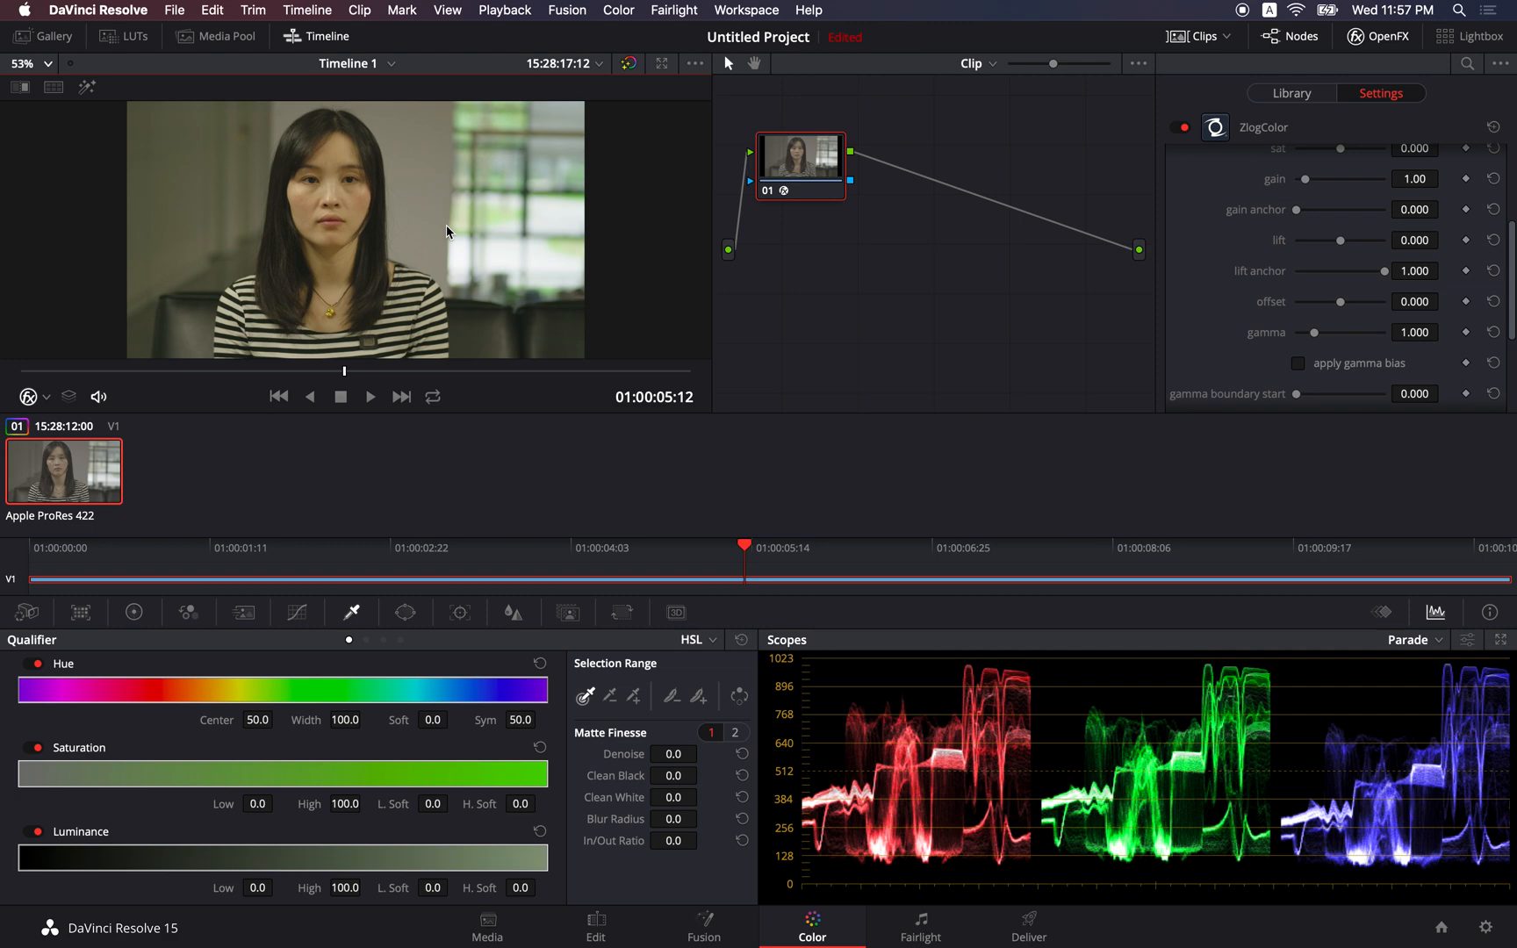
mouse_move(734, 136)
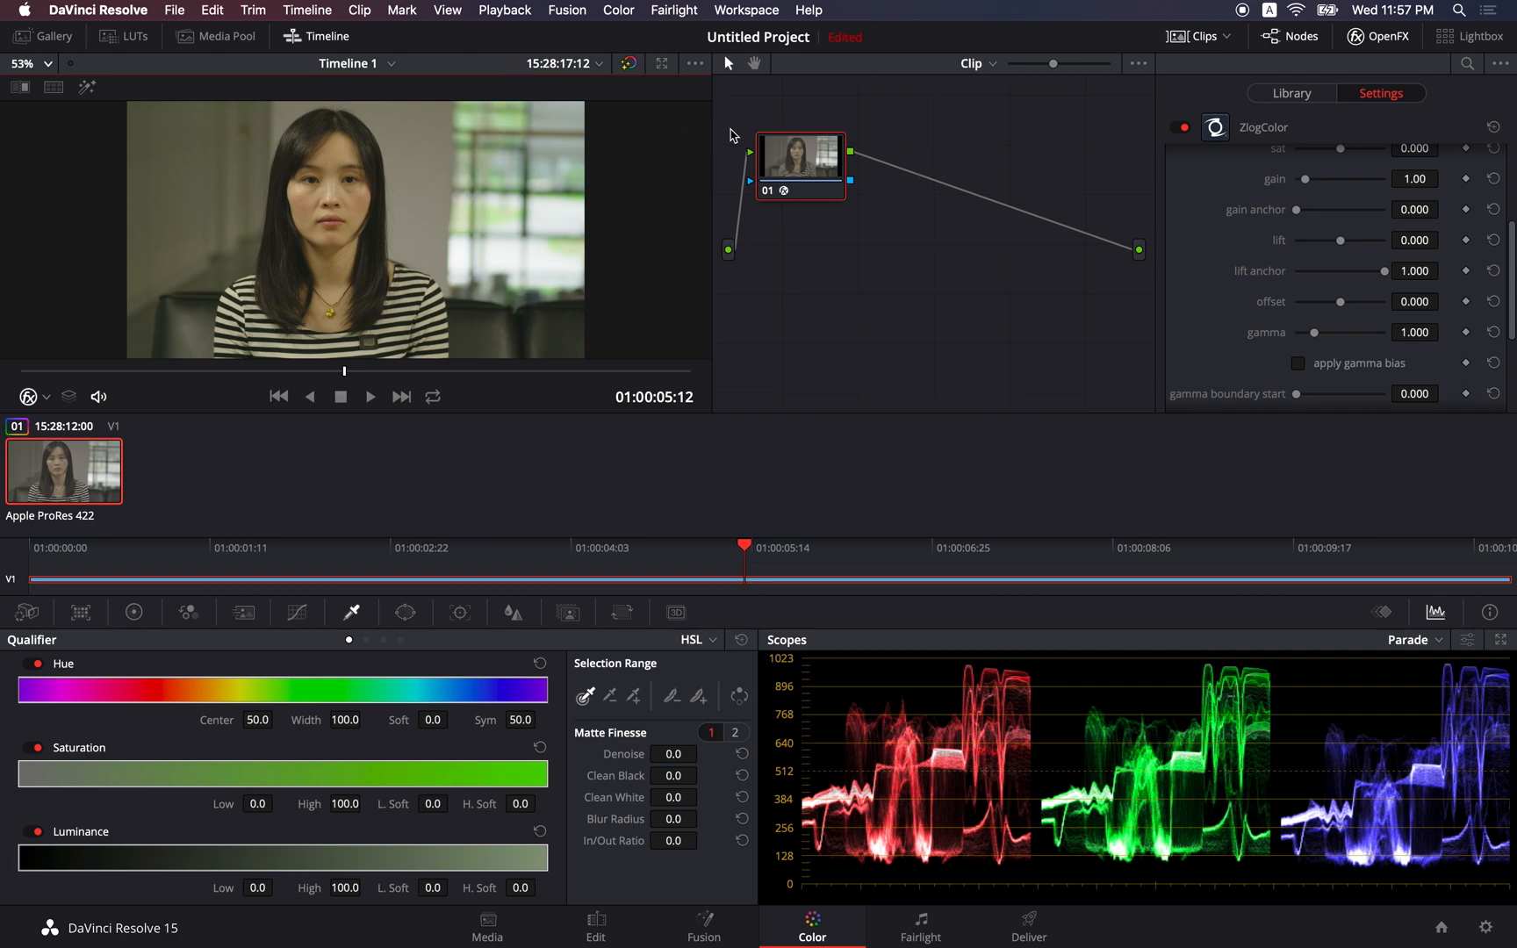
mouse_move(1219, 248)
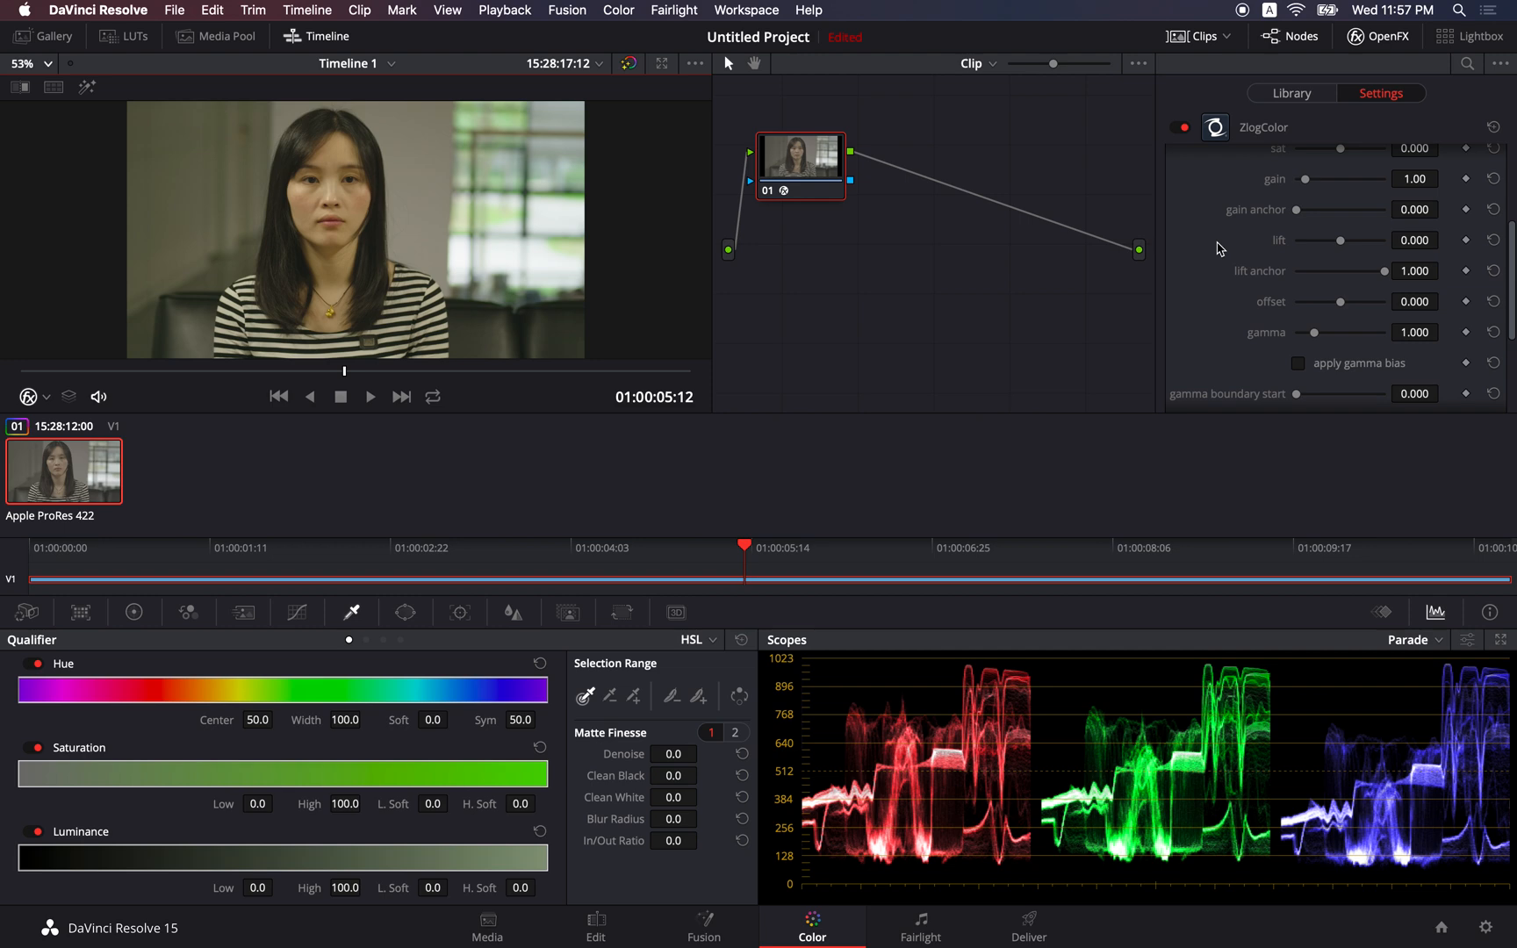
scroll("down", 3)
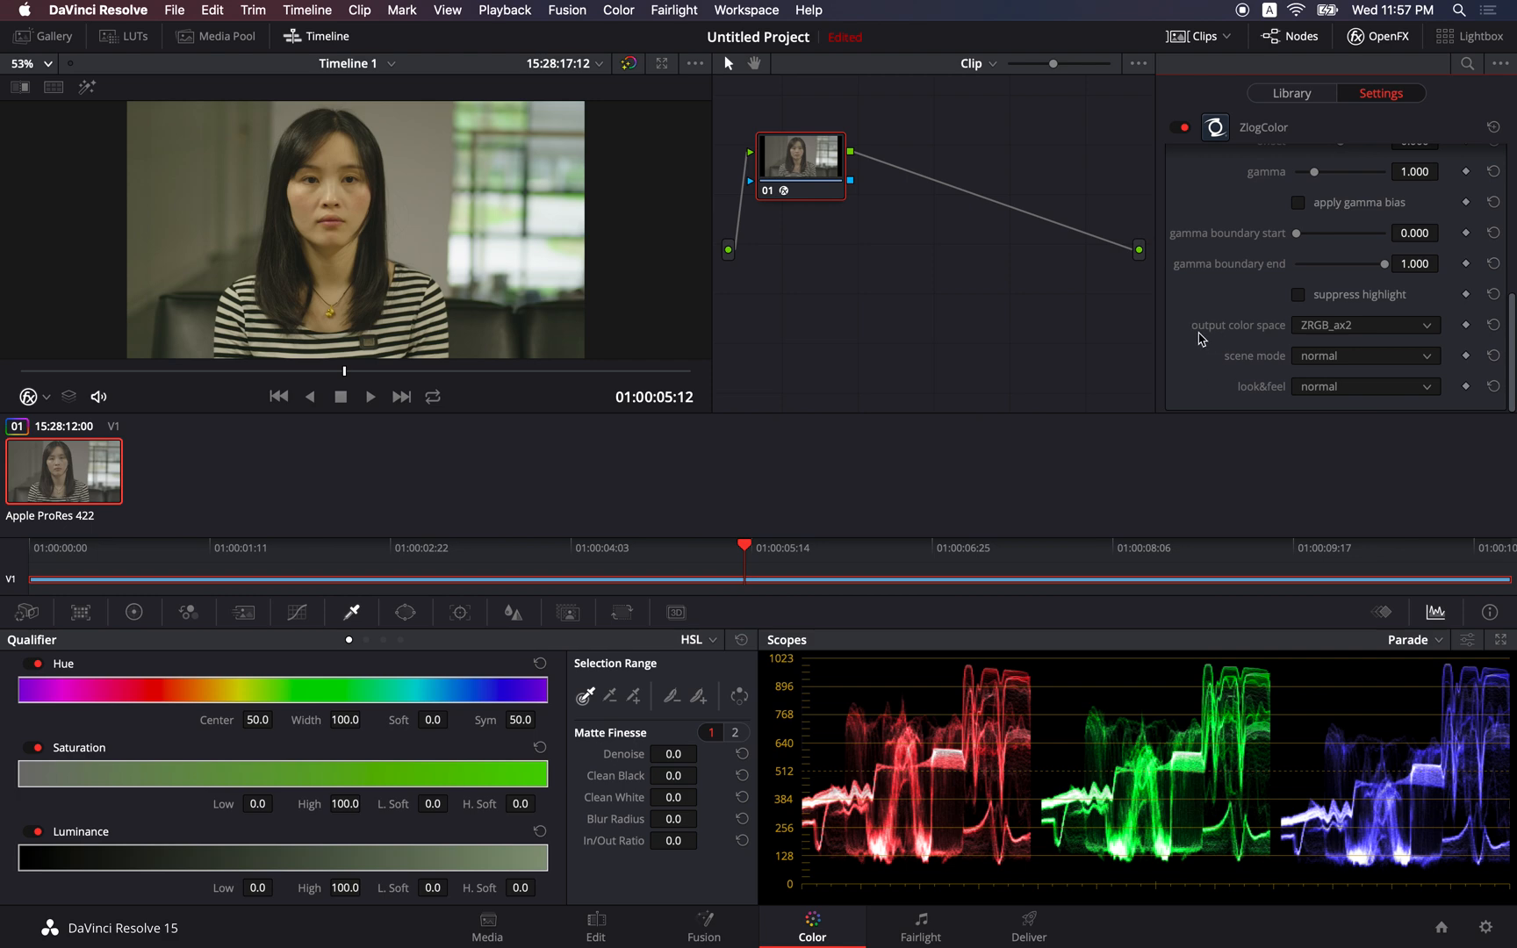
mouse_move(1416, 335)
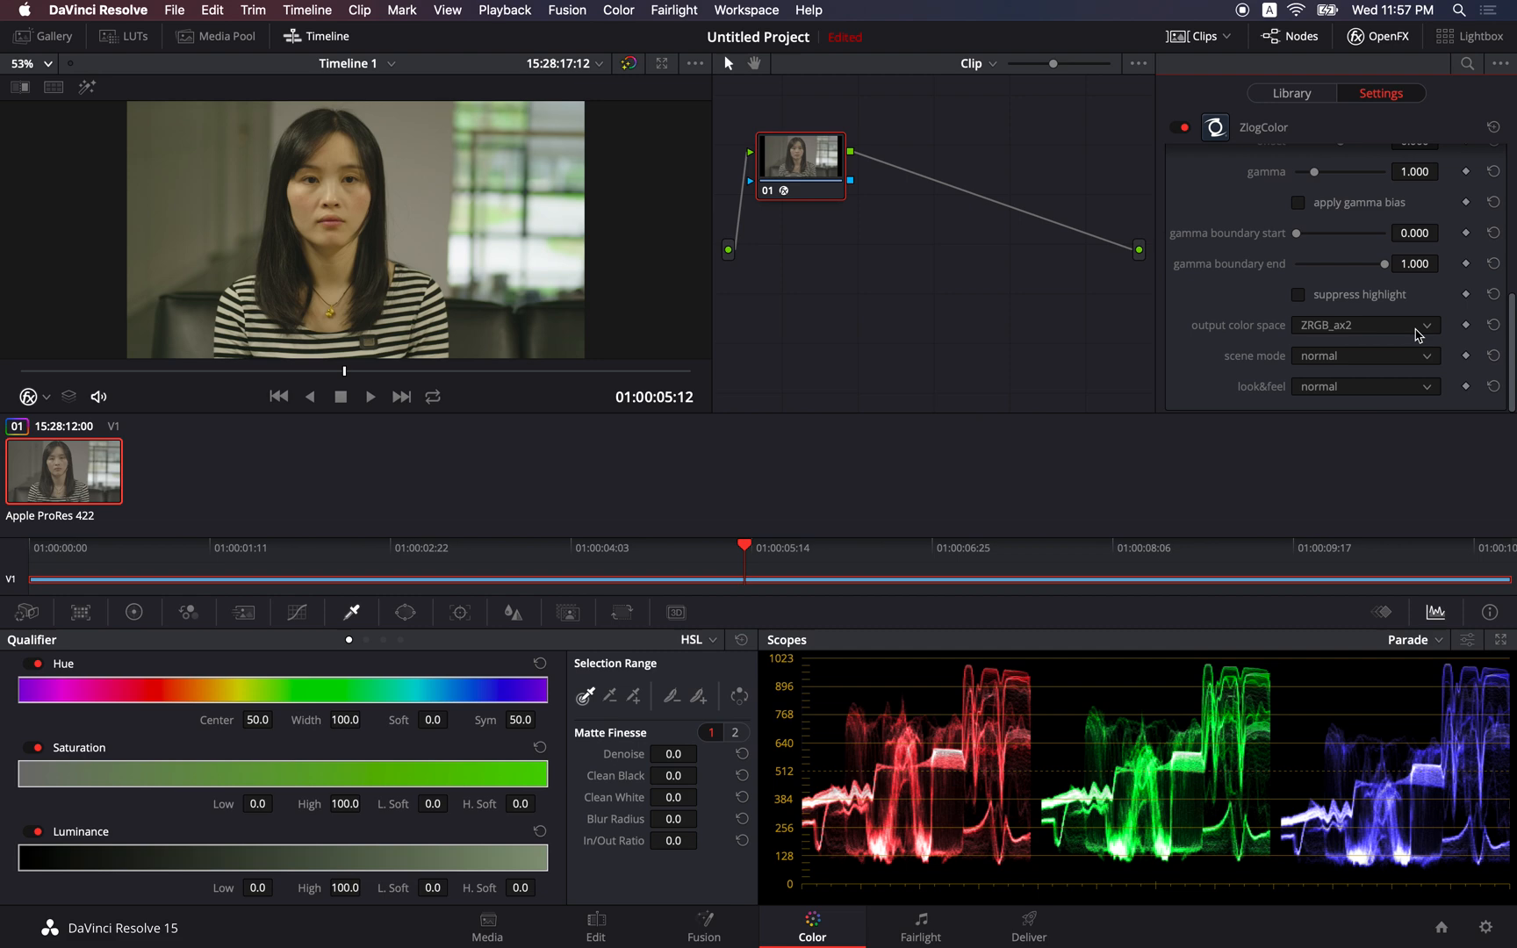
left_click(1364, 387)
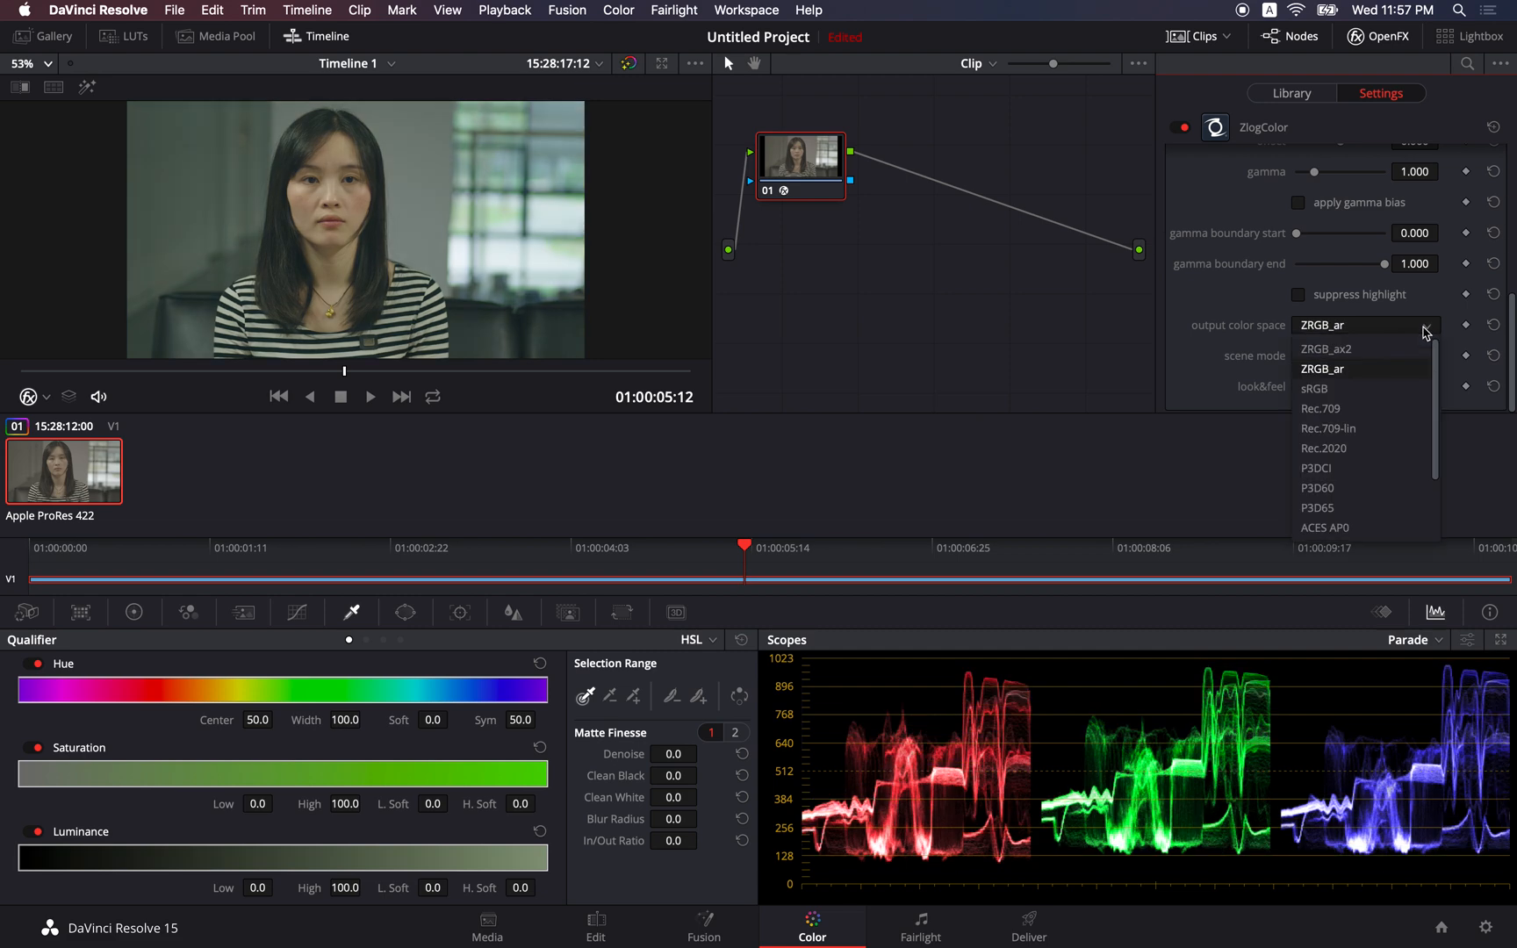
mouse_move(1354, 388)
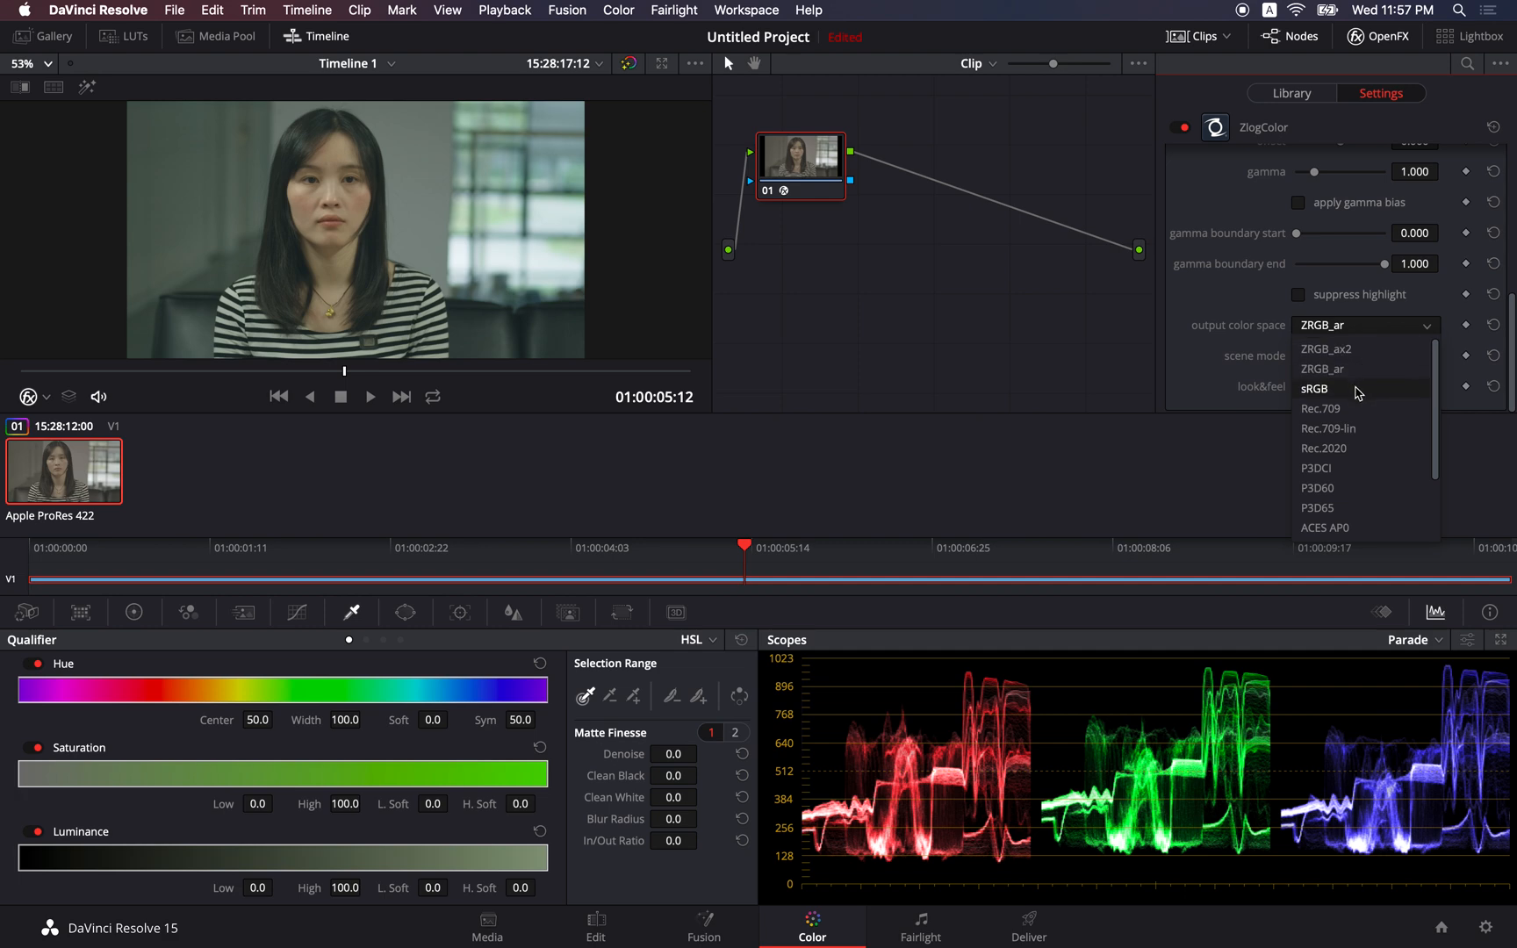
left_click(1313, 388)
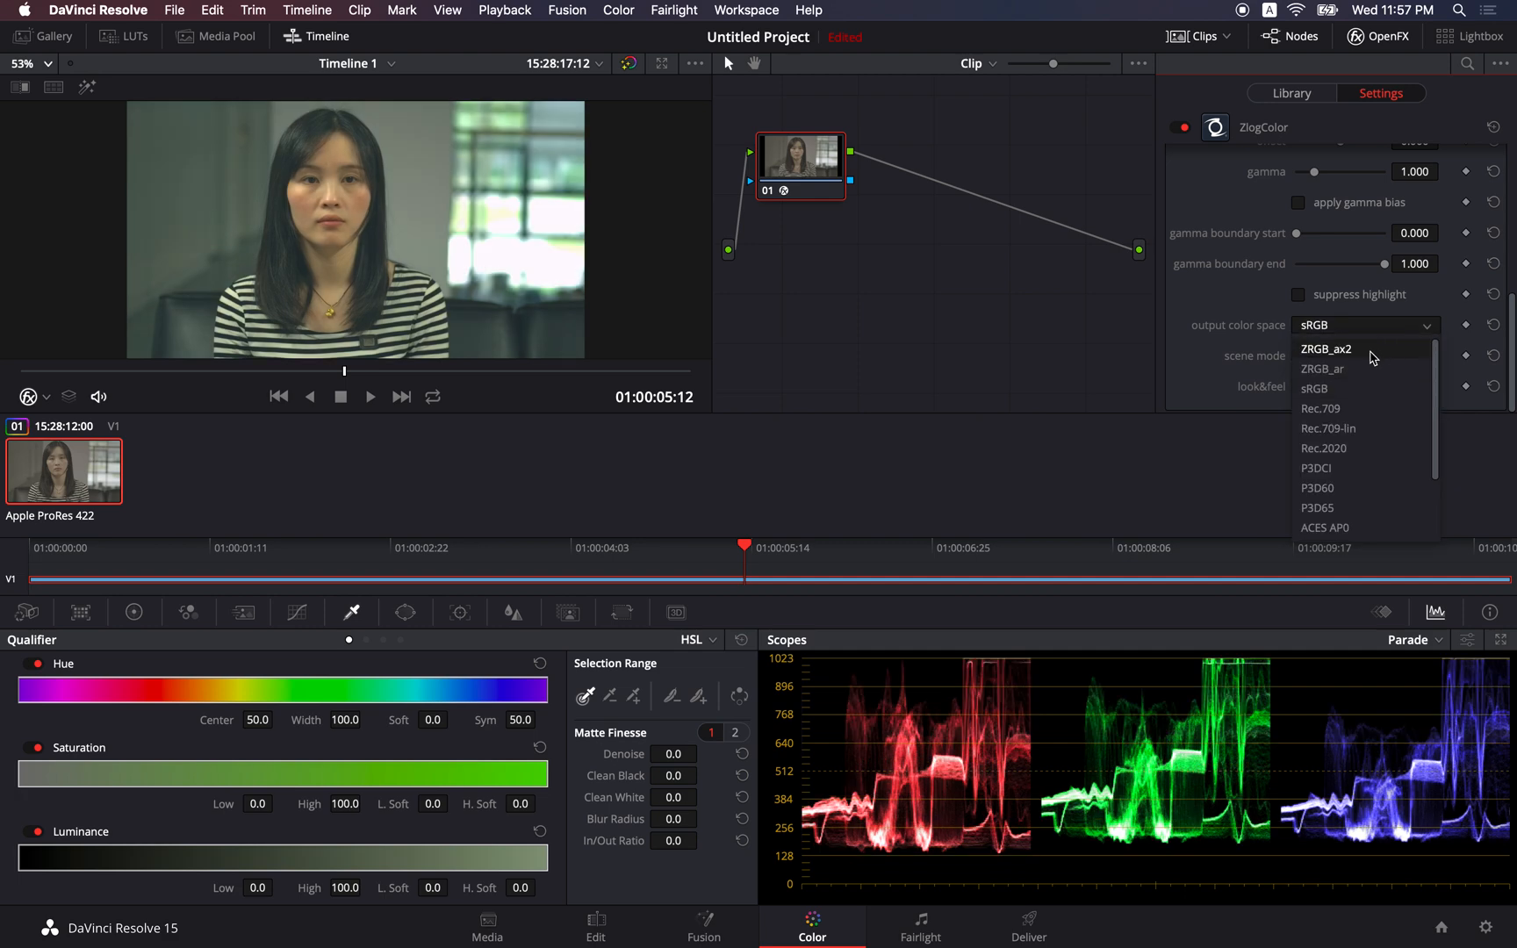
mouse_move(1354, 358)
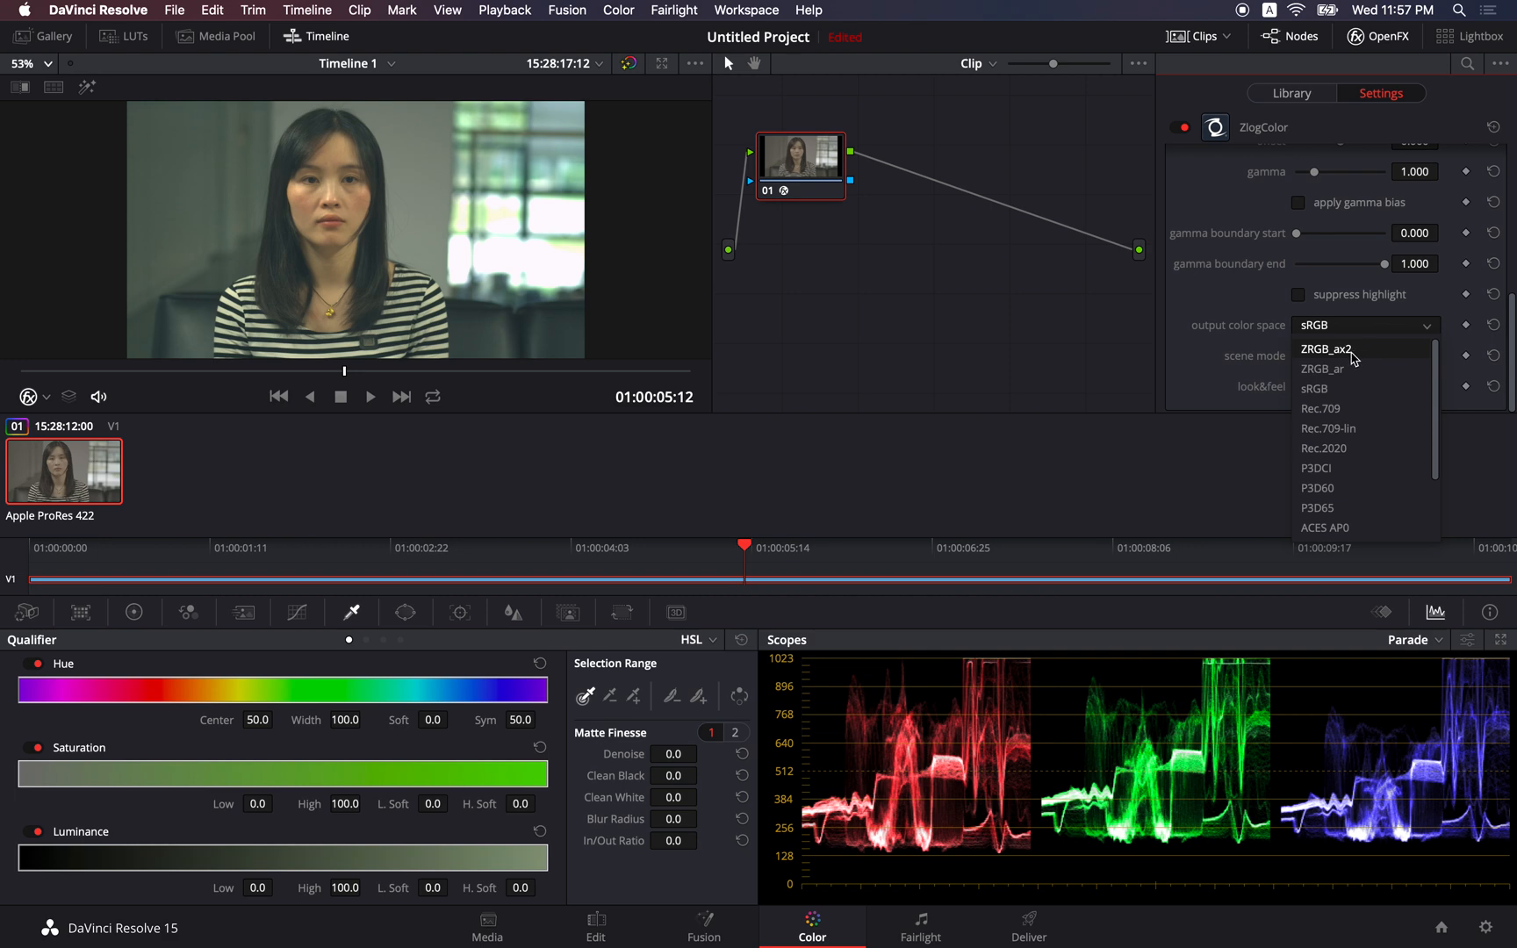
left_click(1324, 347)
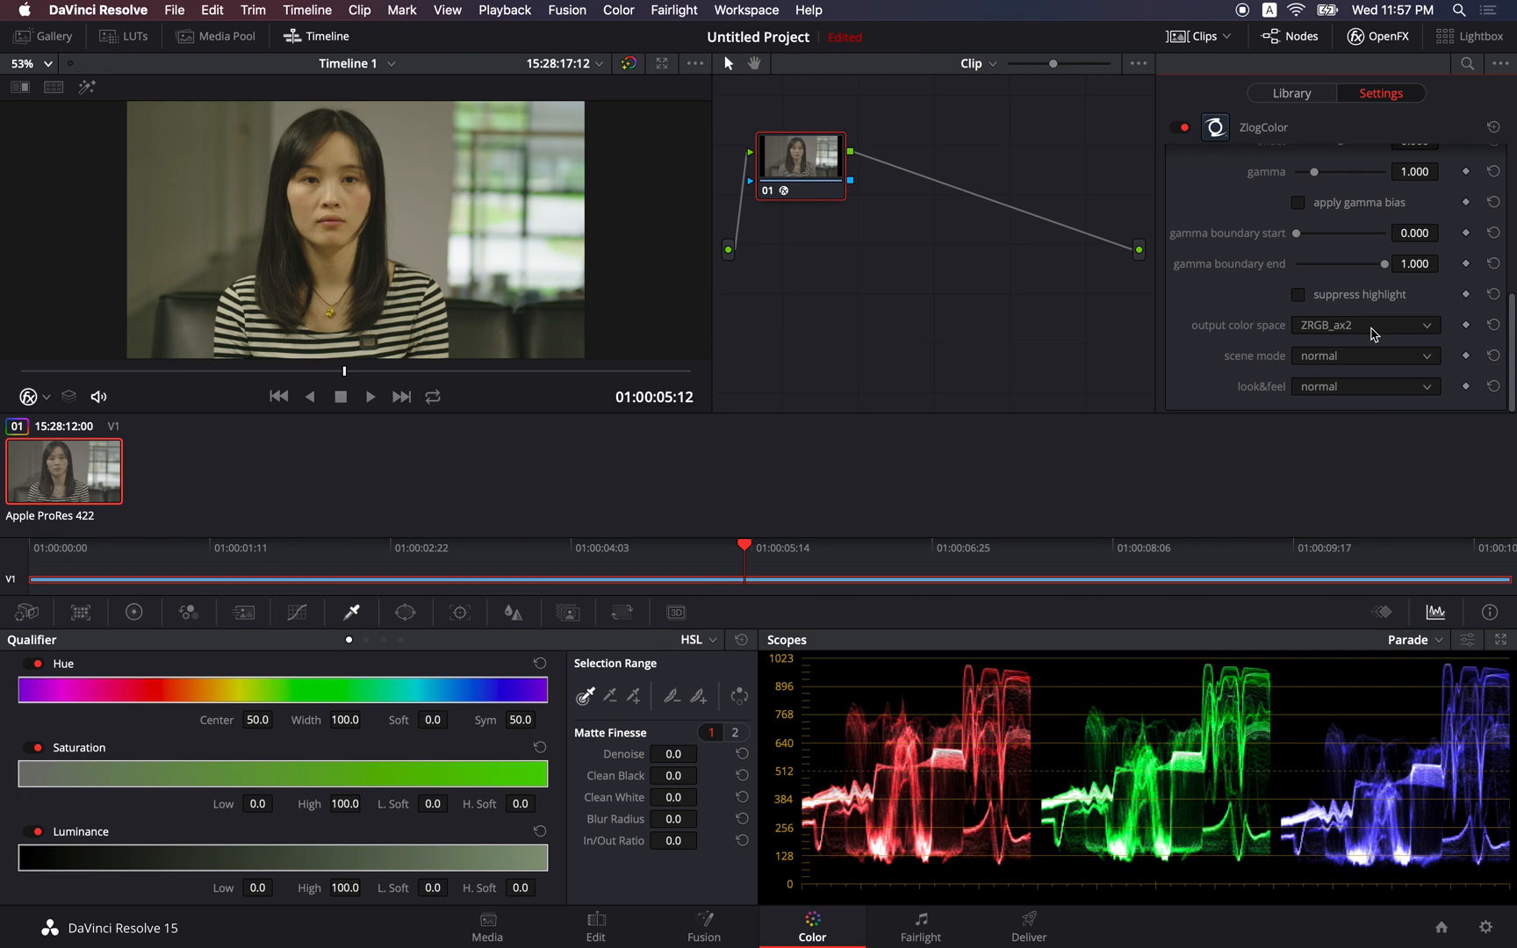
mouse_move(1253, 362)
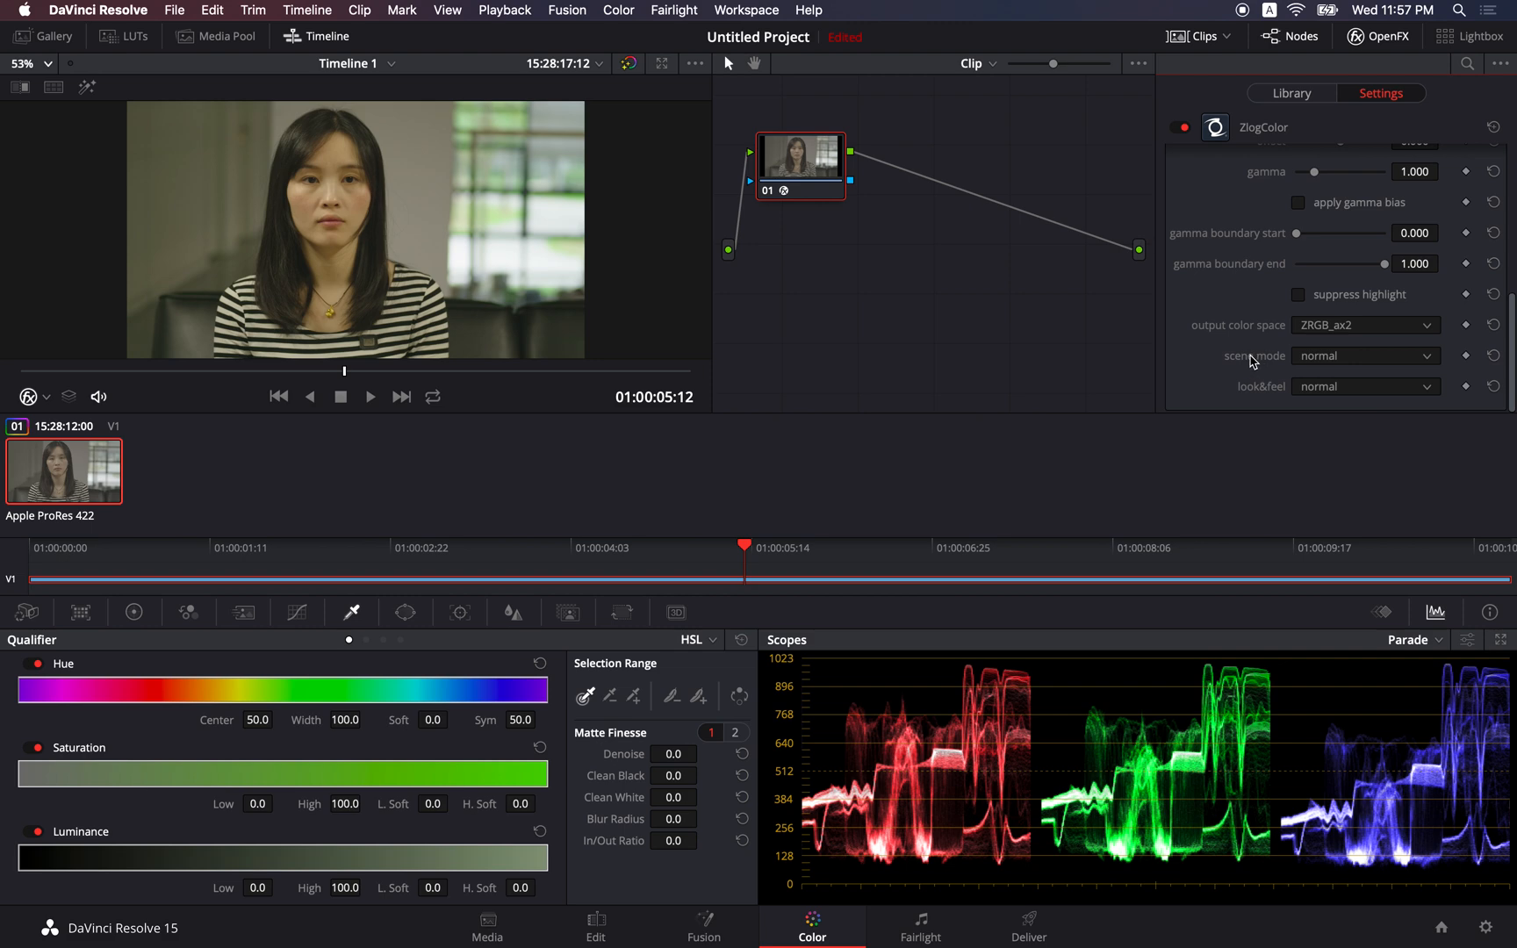
mouse_move(1383, 361)
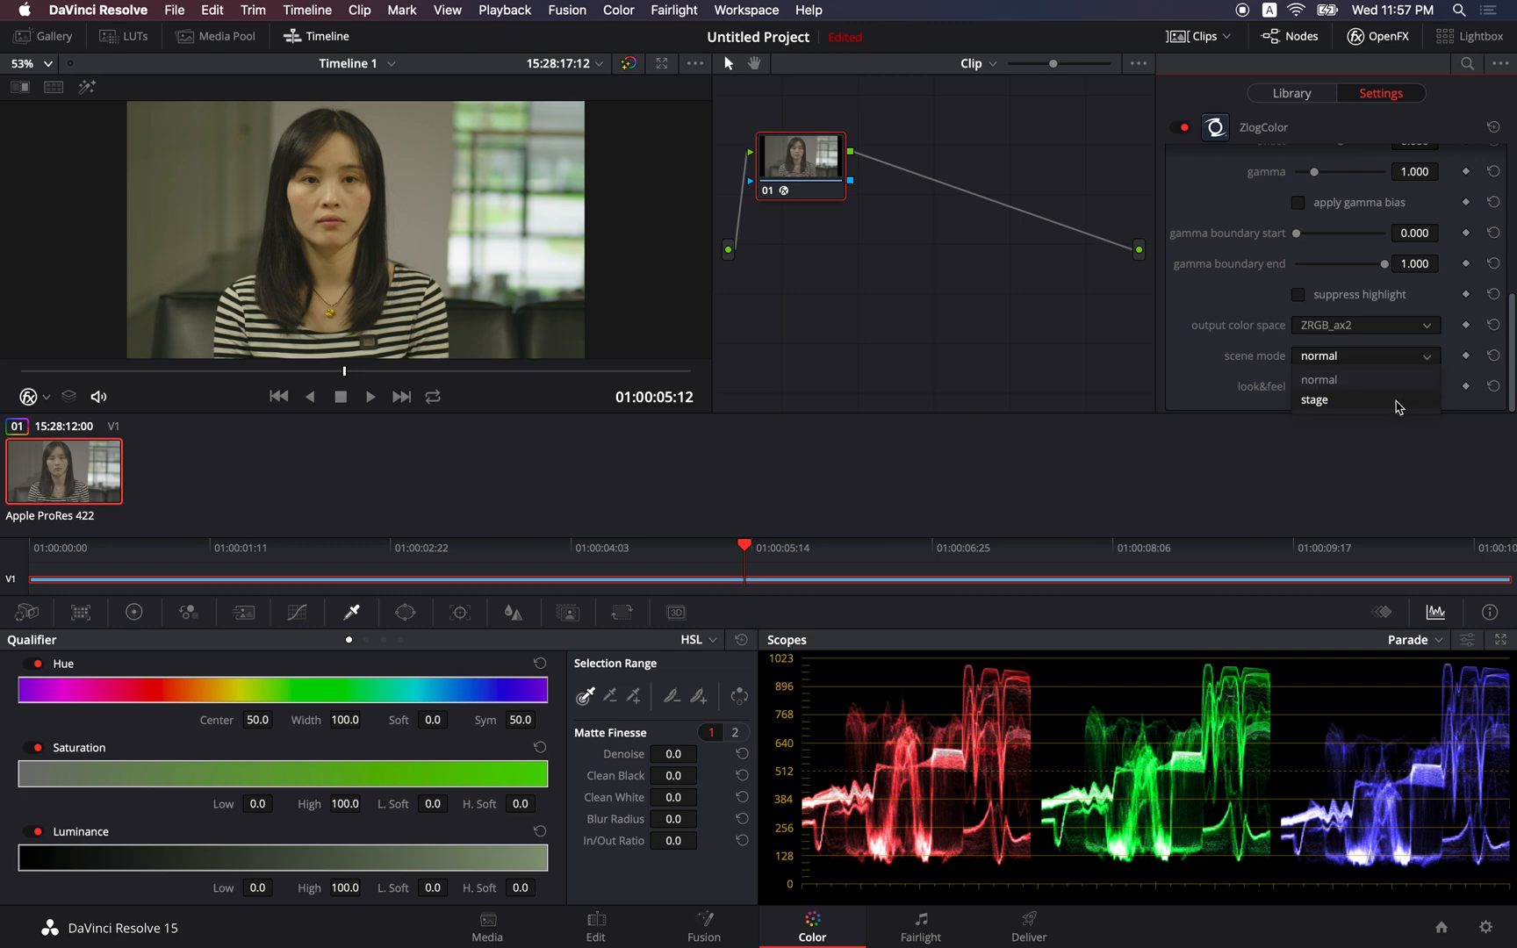
left_click(1313, 401)
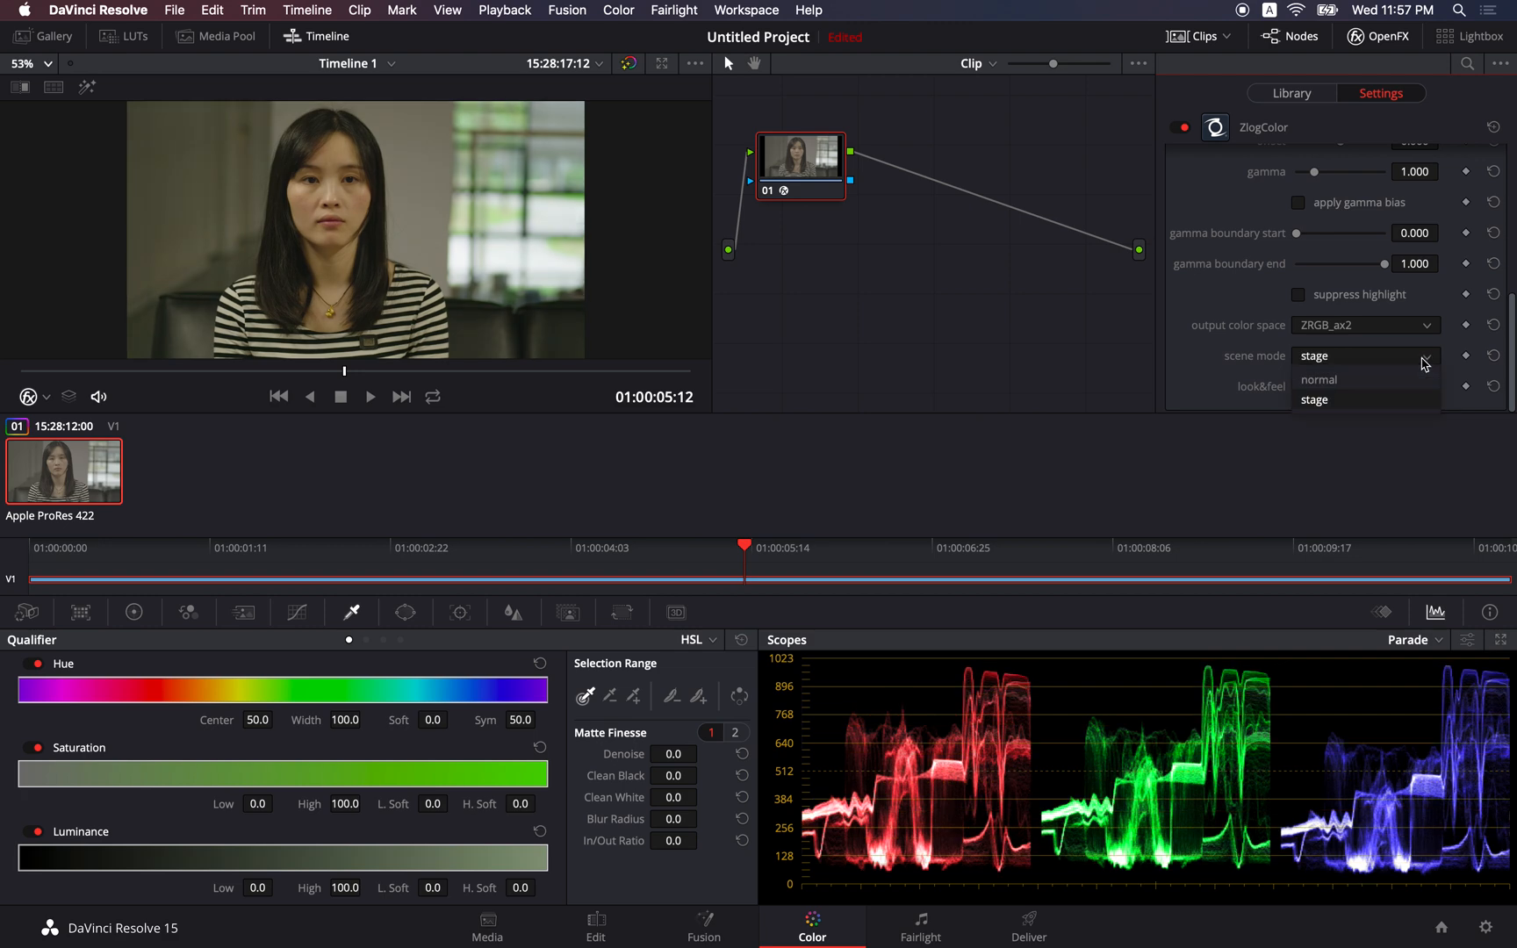
mouse_move(1389, 409)
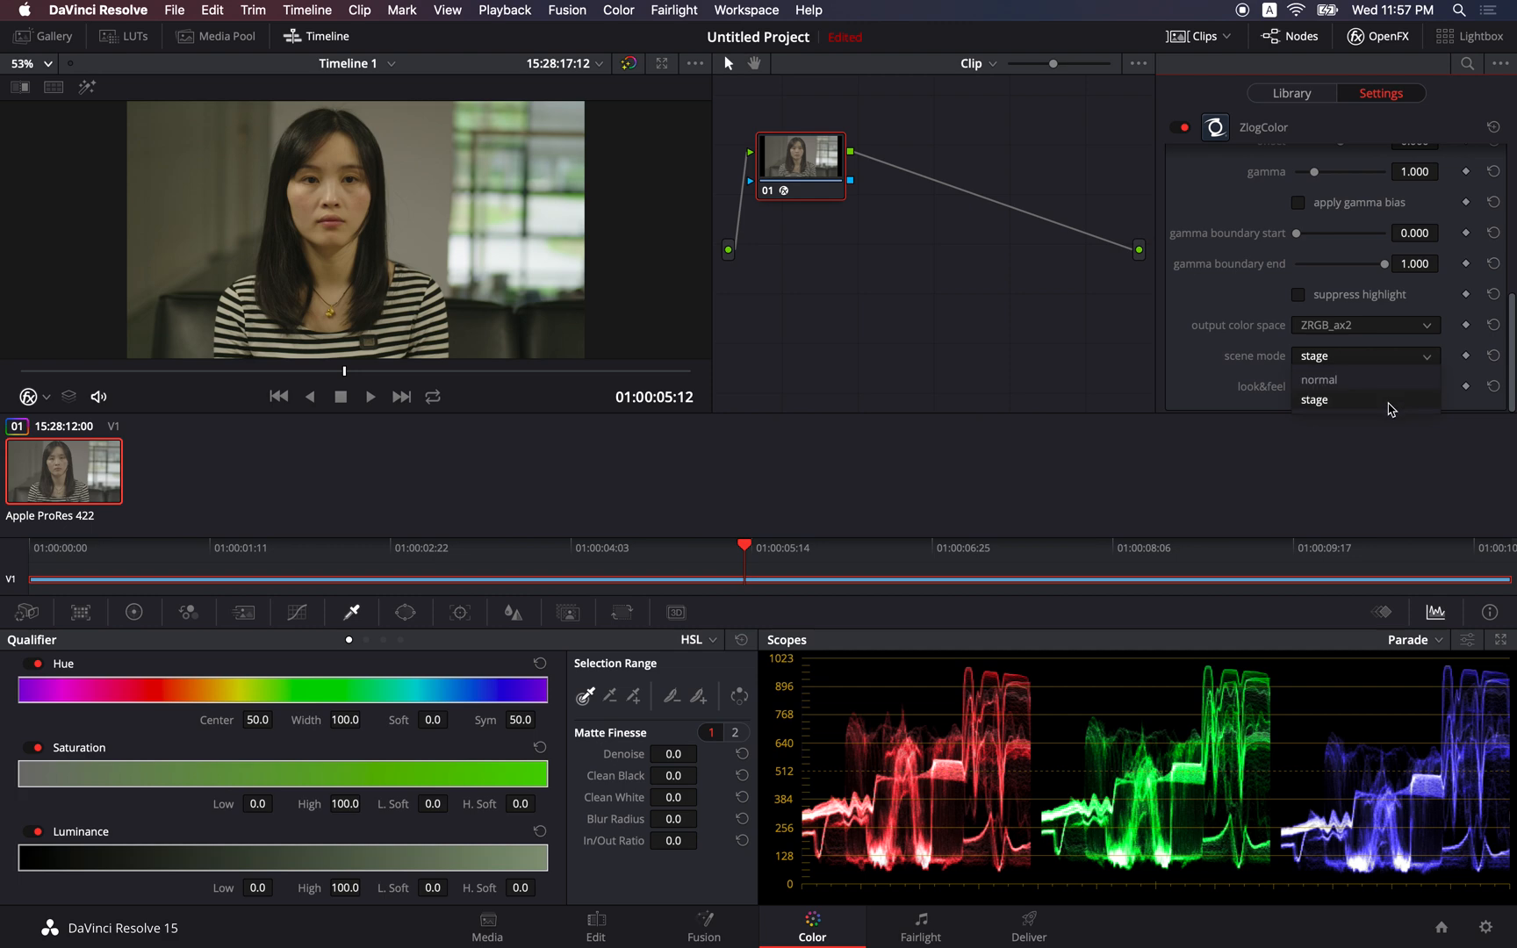
left_click(1318, 379)
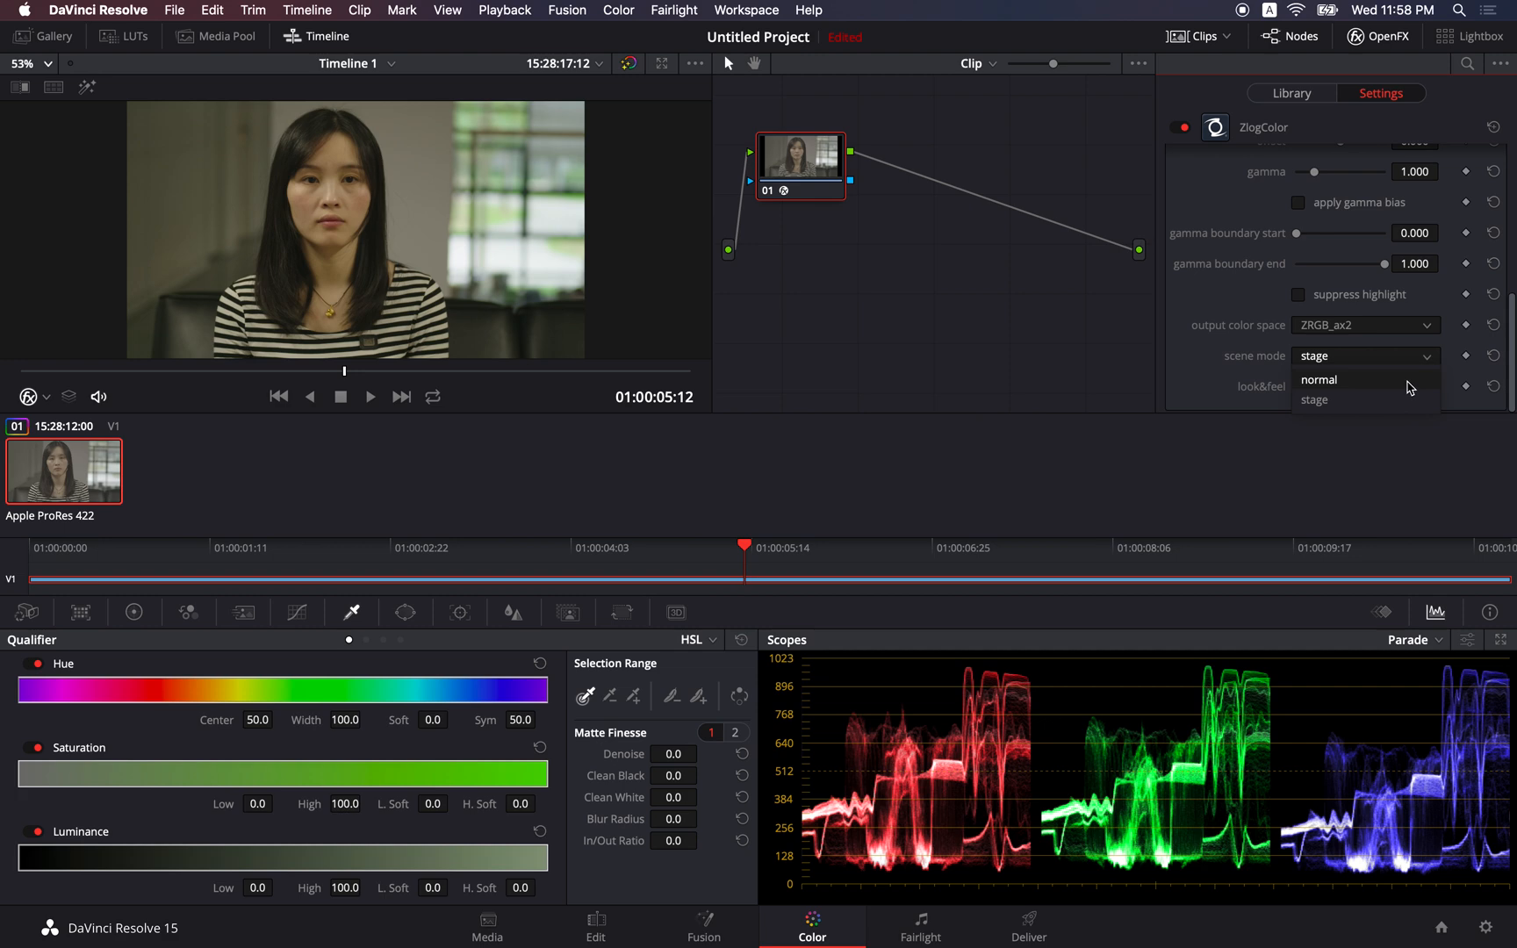
left_click(1316, 380)
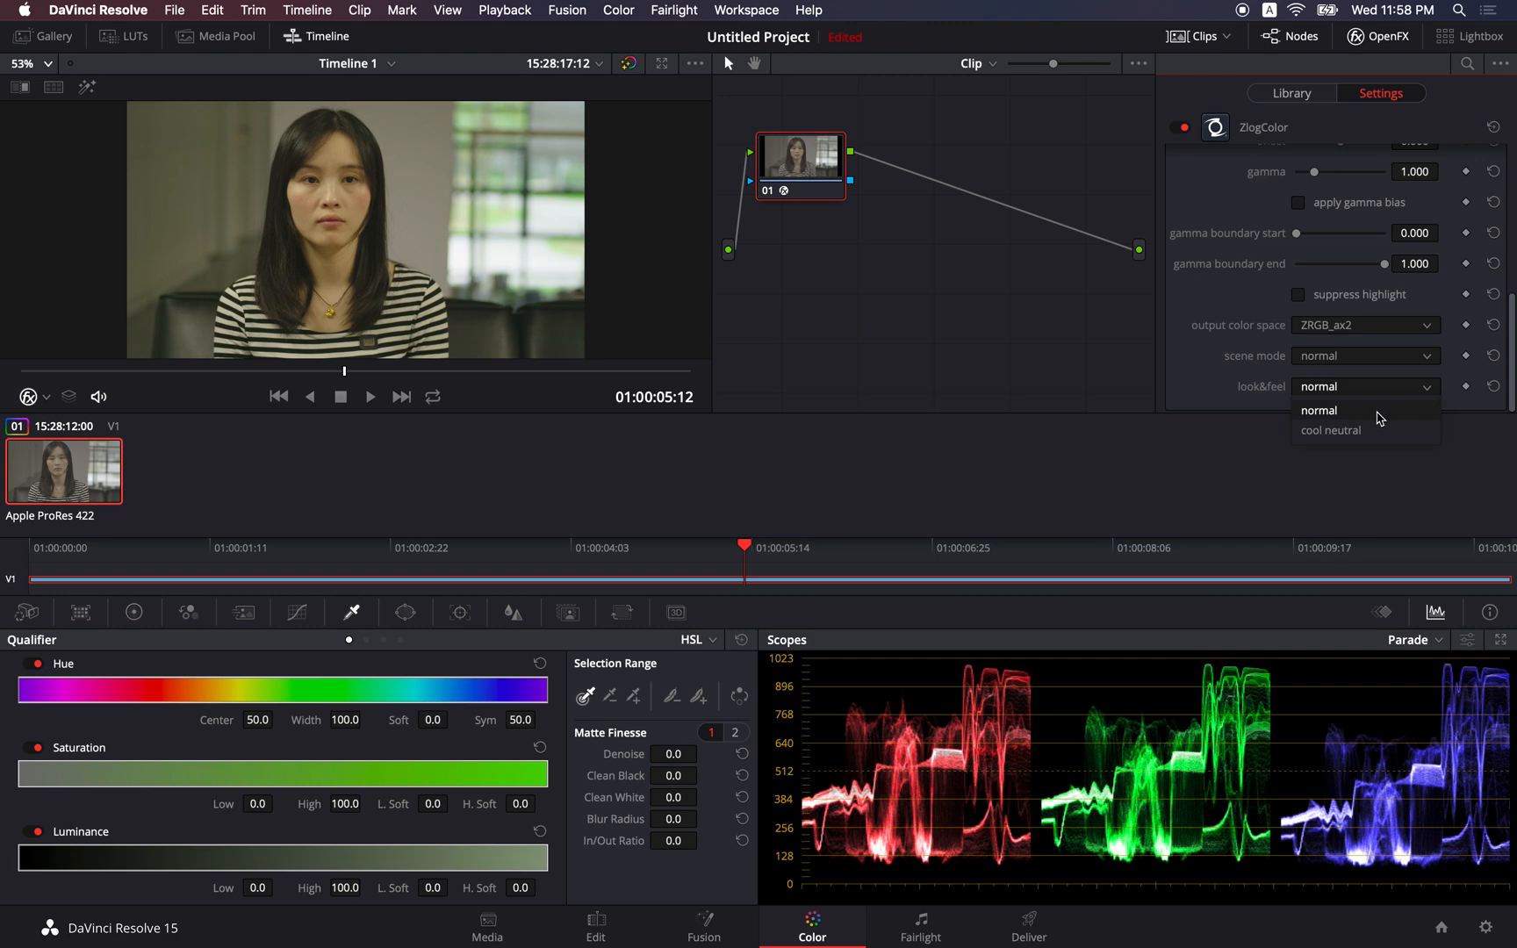
Choose the cool neutral look from the ZlogColor look&feel choices.
left_click(1331, 430)
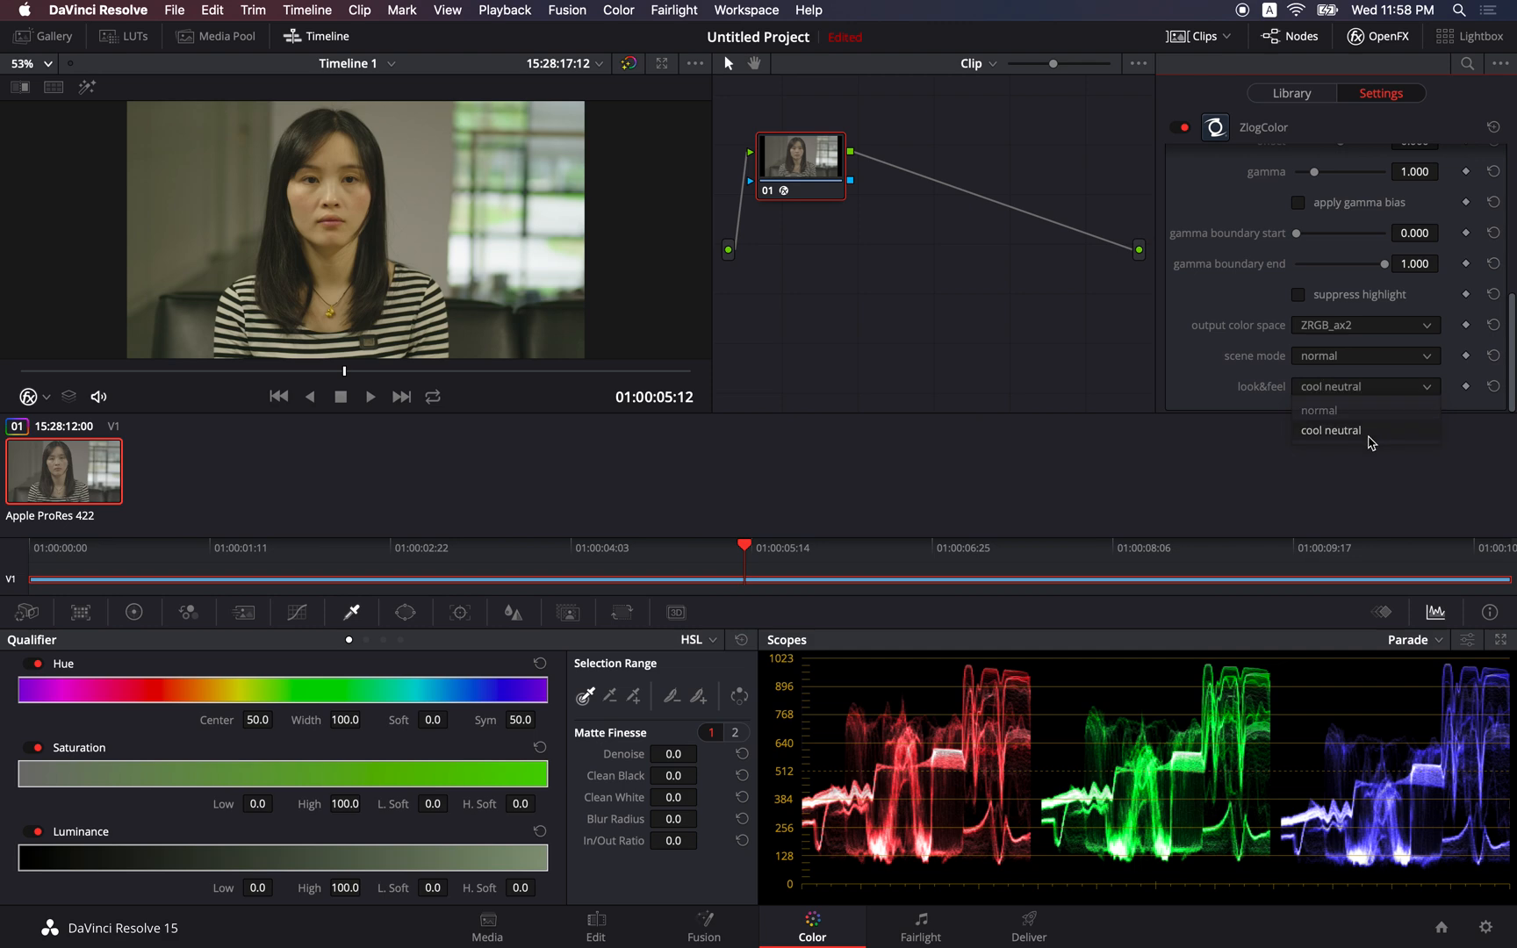
left_click(1331, 430)
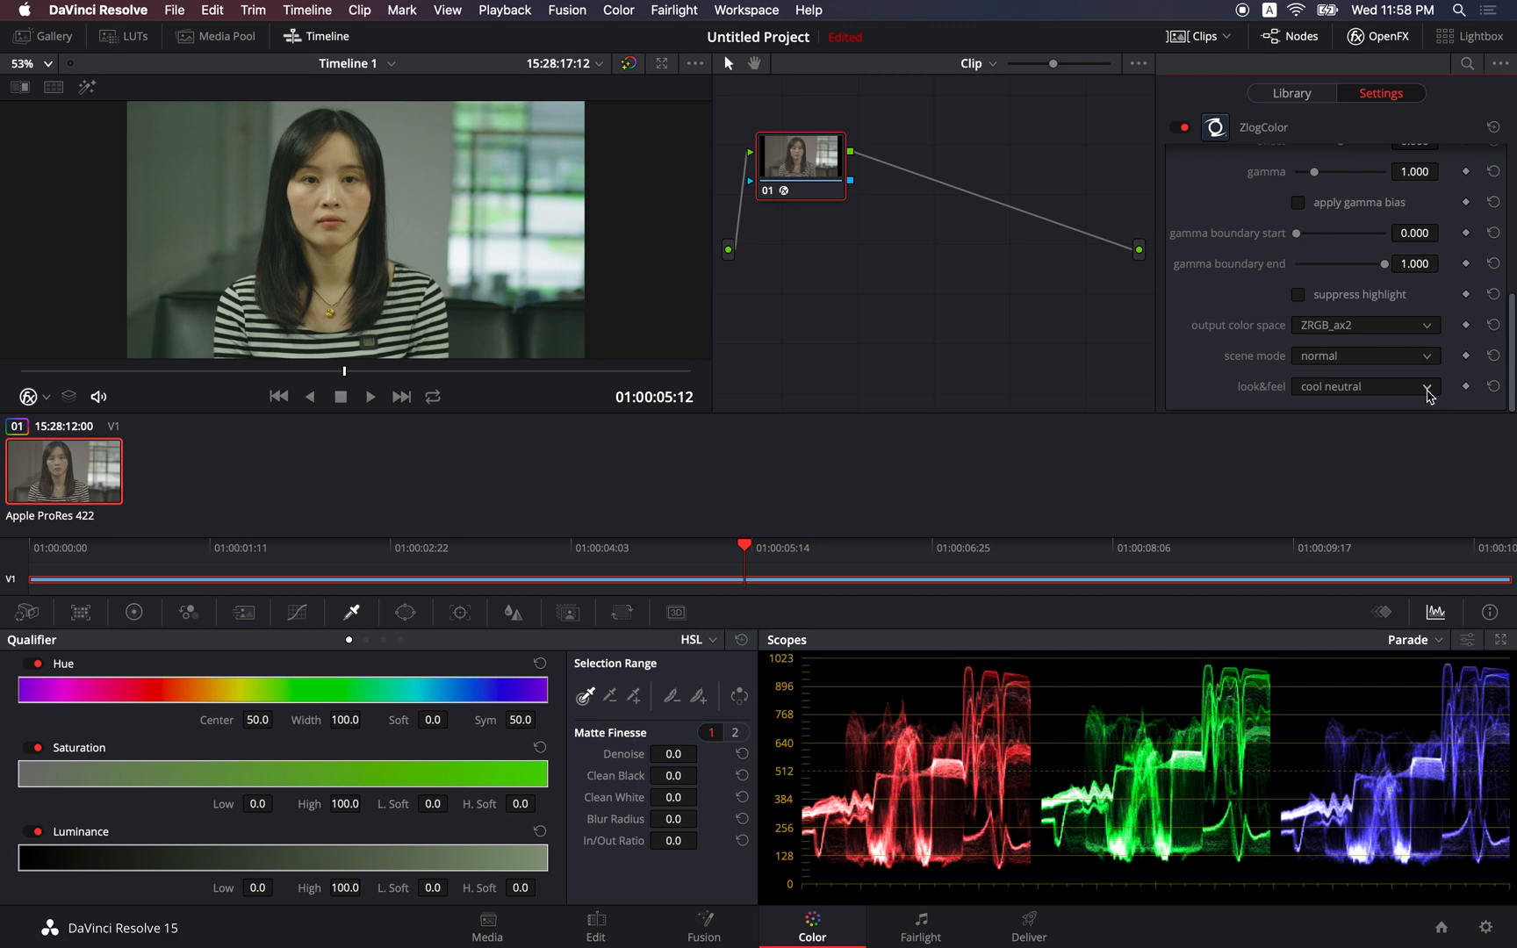
left_click(1364, 386)
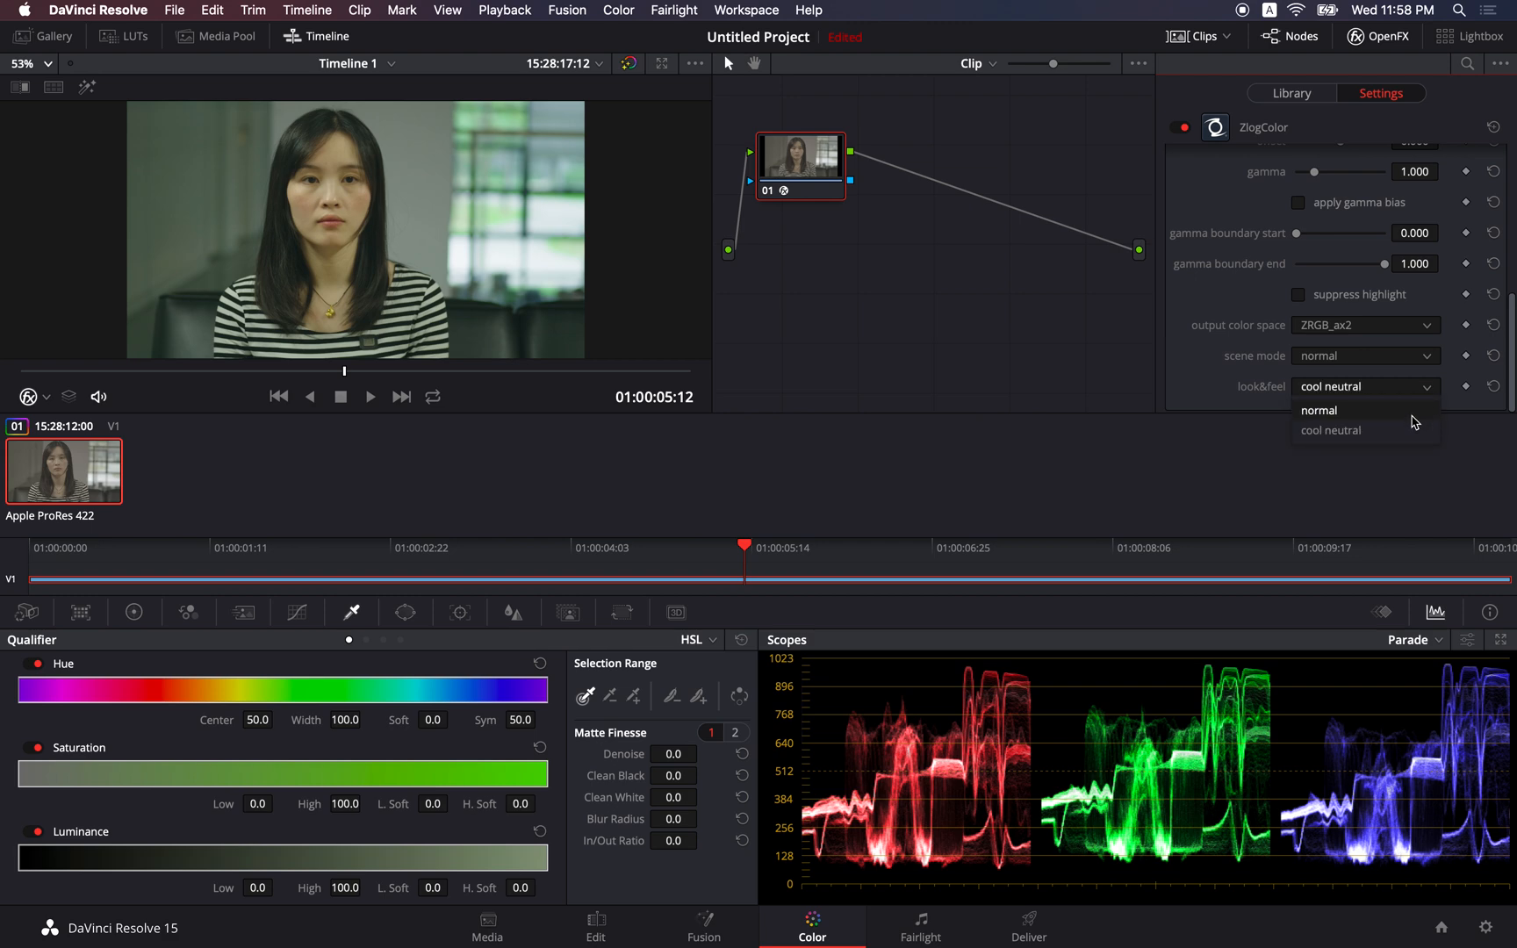
left_click(1319, 411)
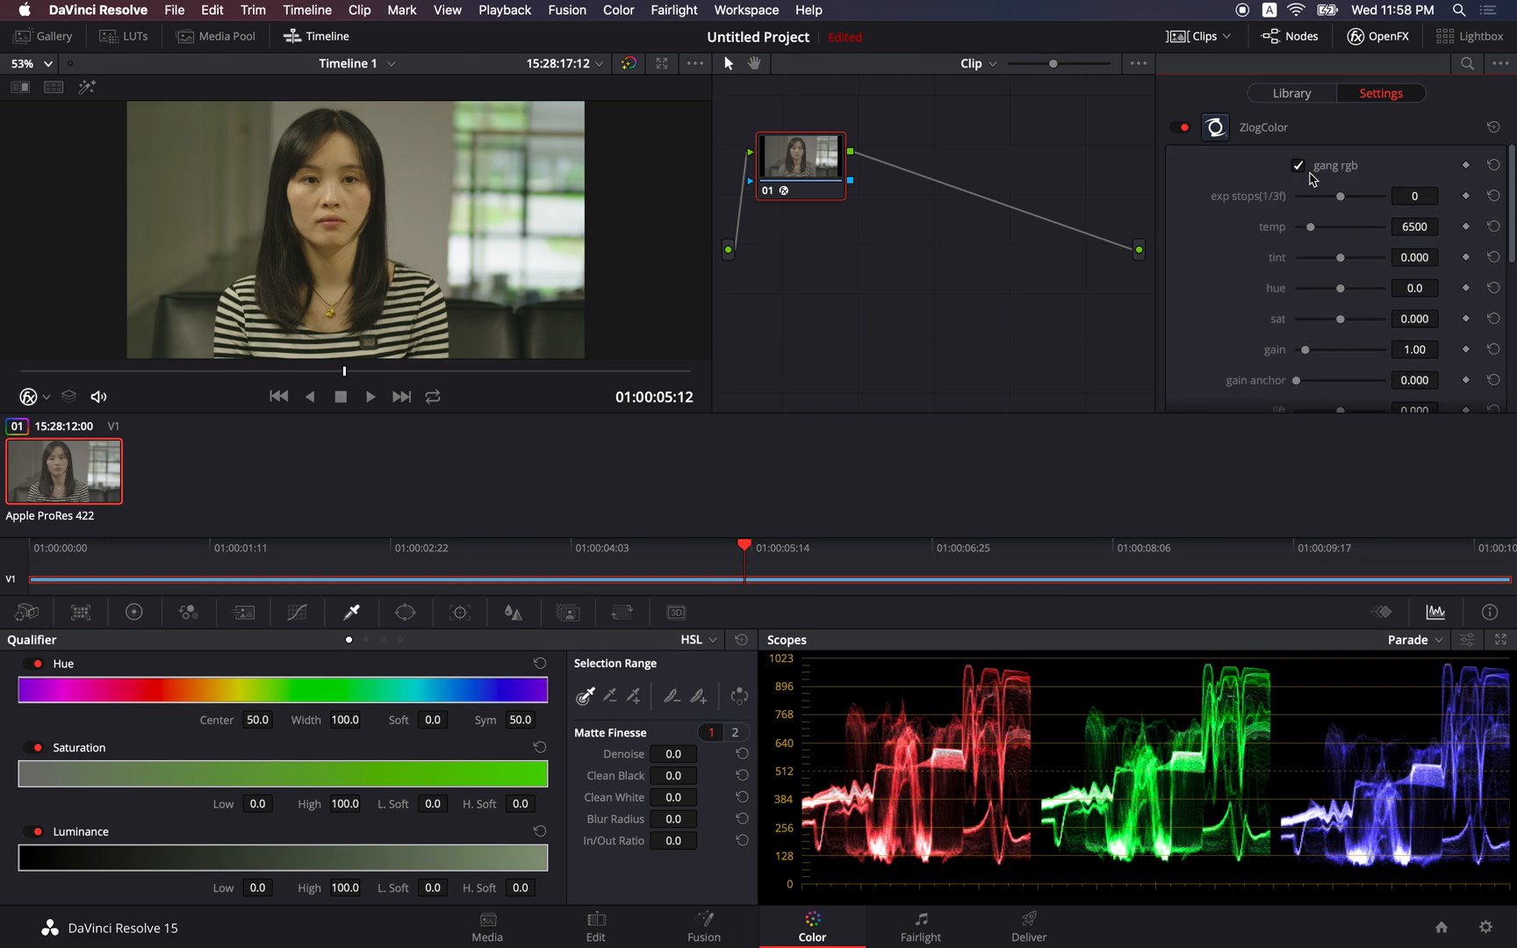
mouse_move(1329, 165)
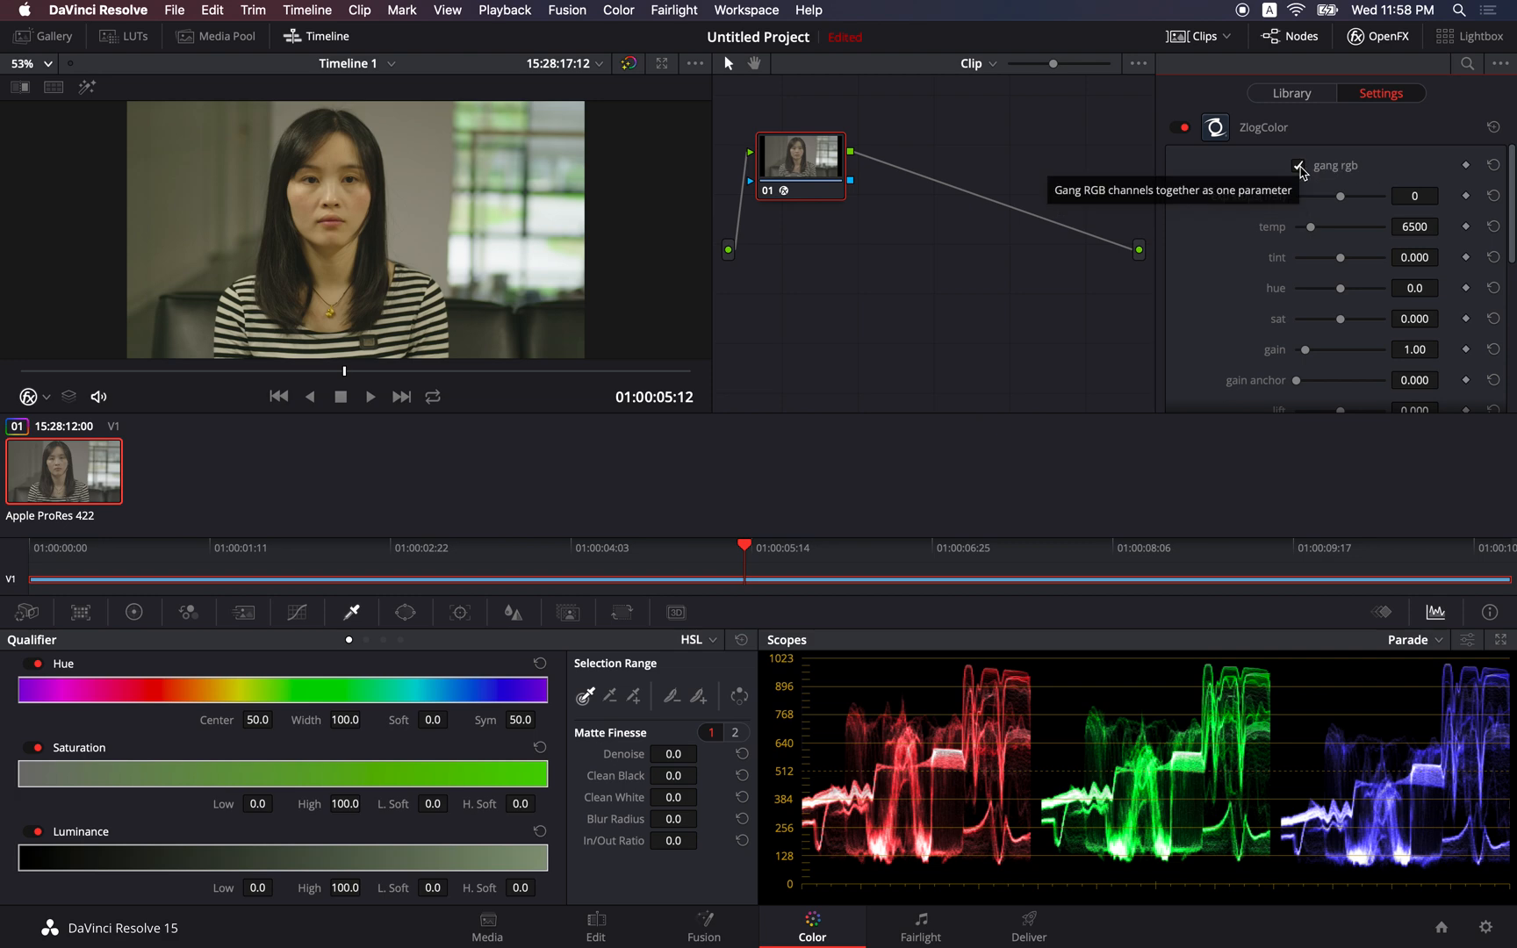
left_click(1301, 165)
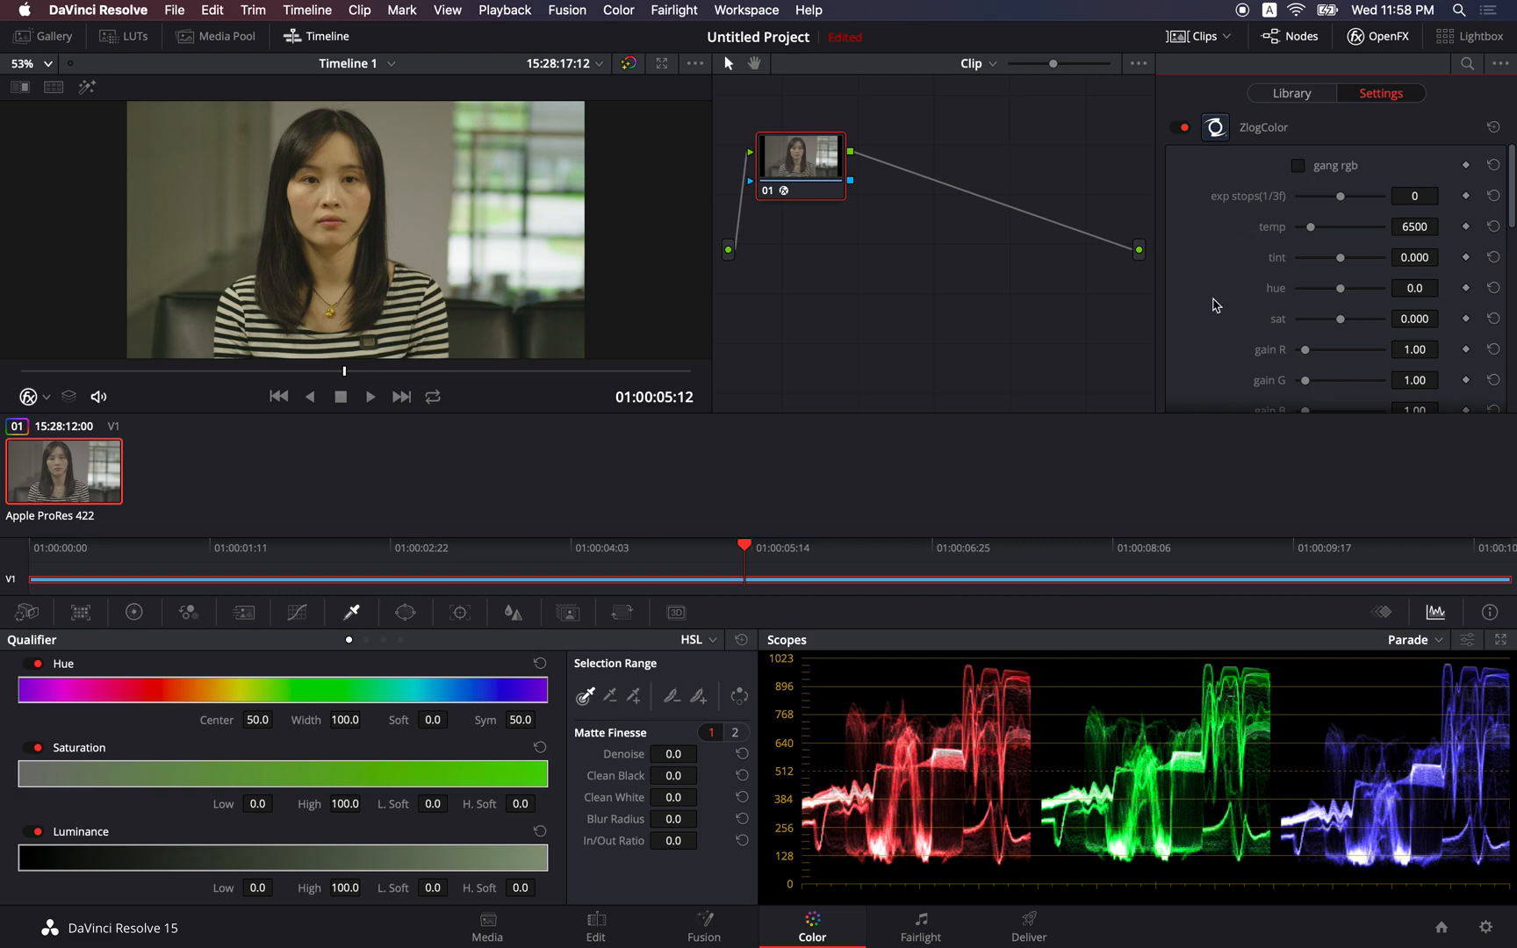
scroll("down", 3)
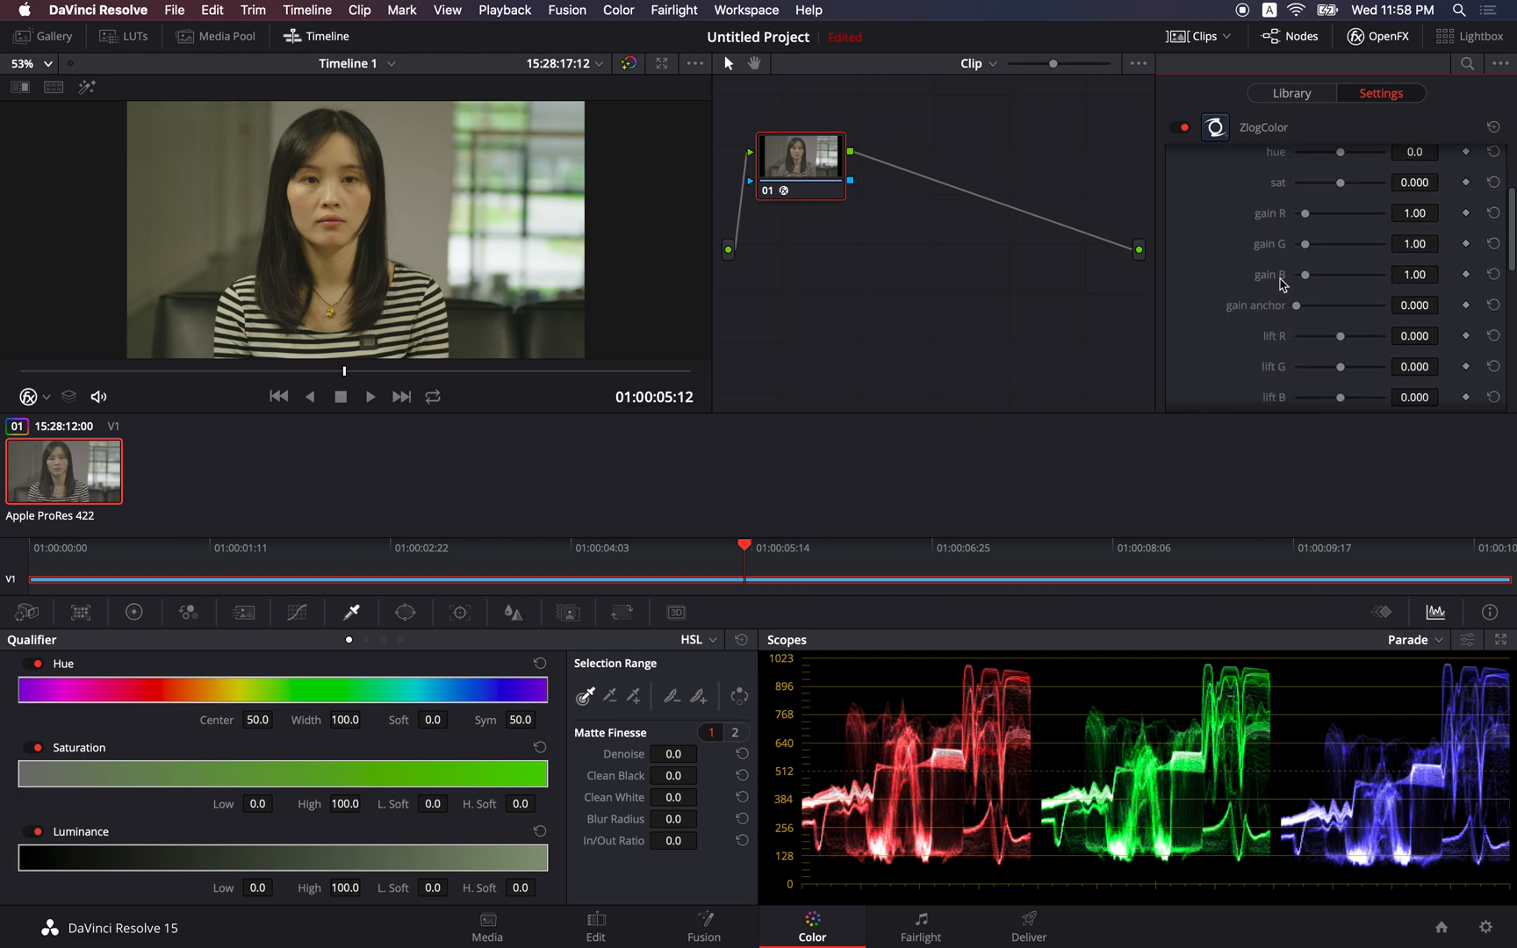
mouse_move(1282, 286)
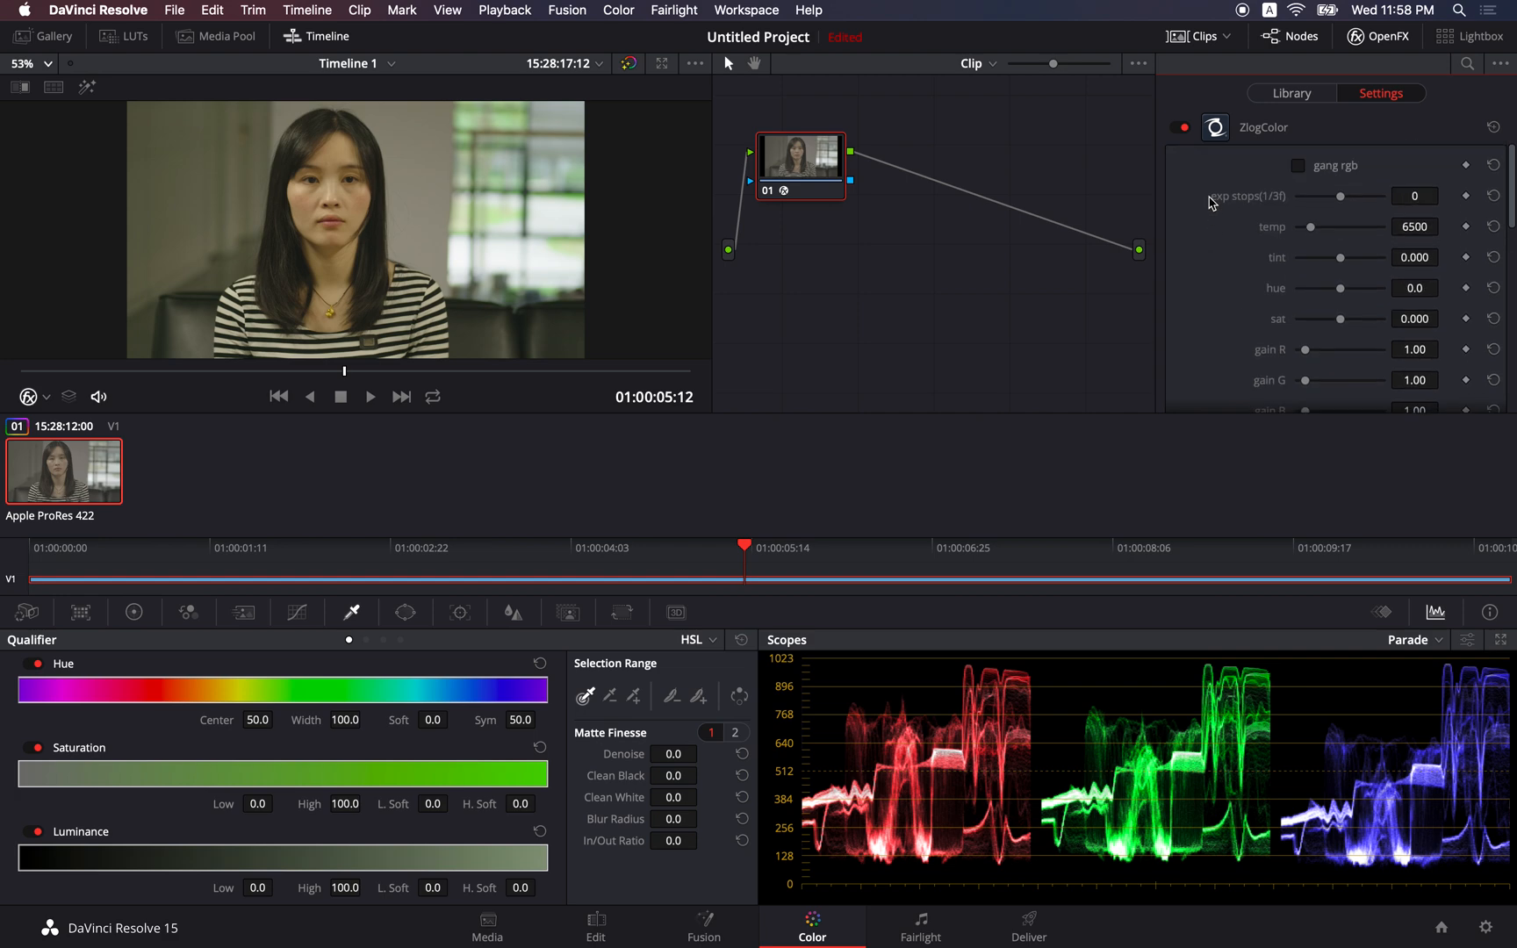
left_click(1299, 165)
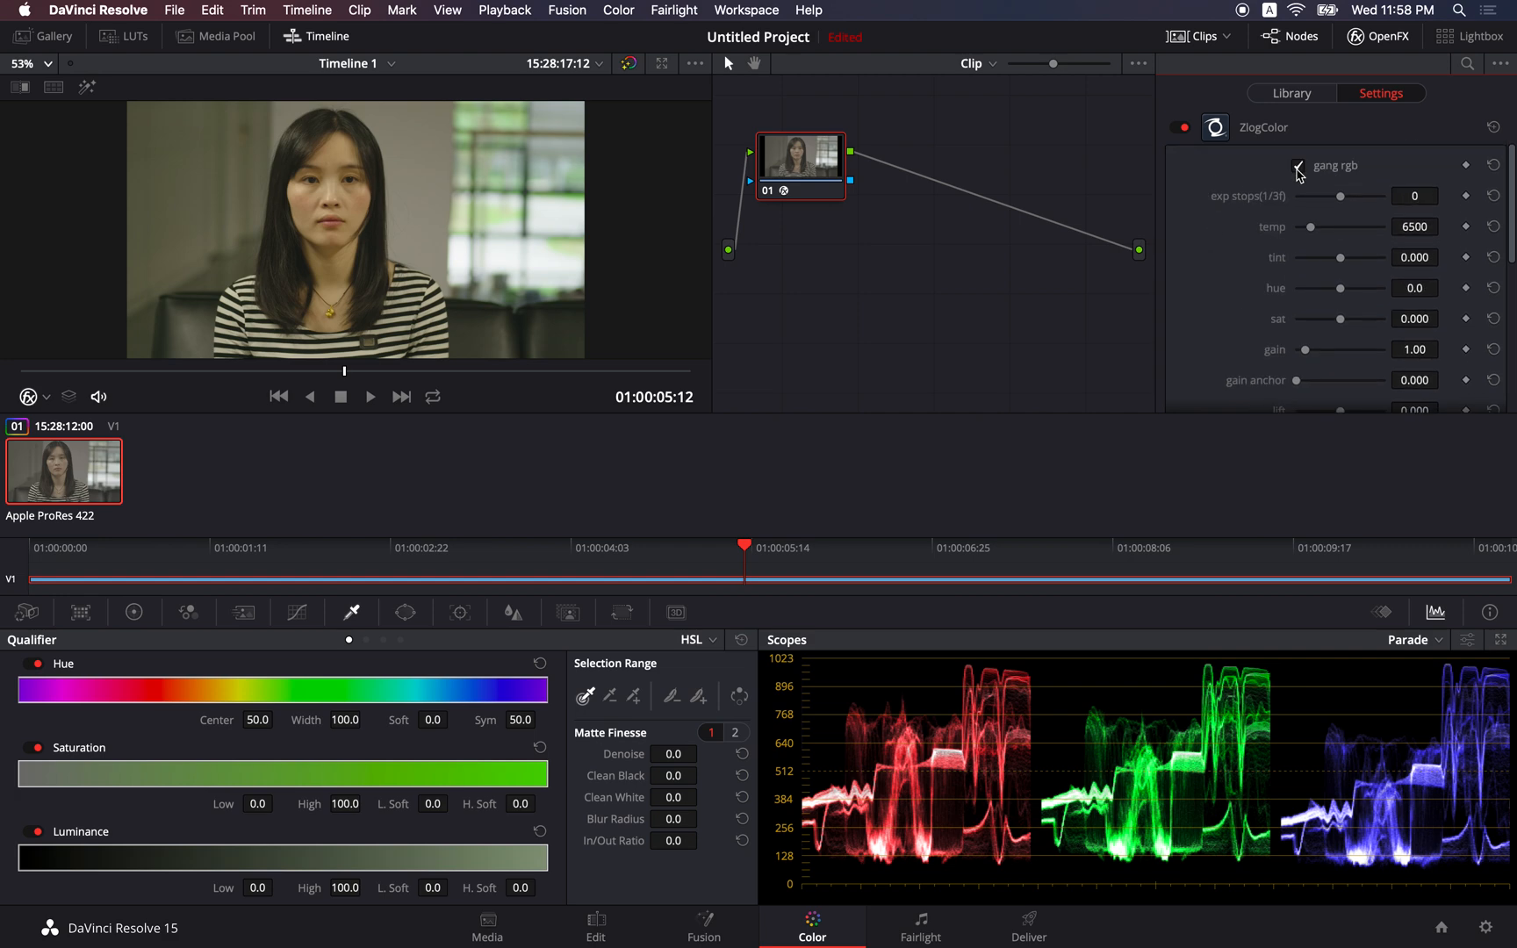
left_click(1297, 165)
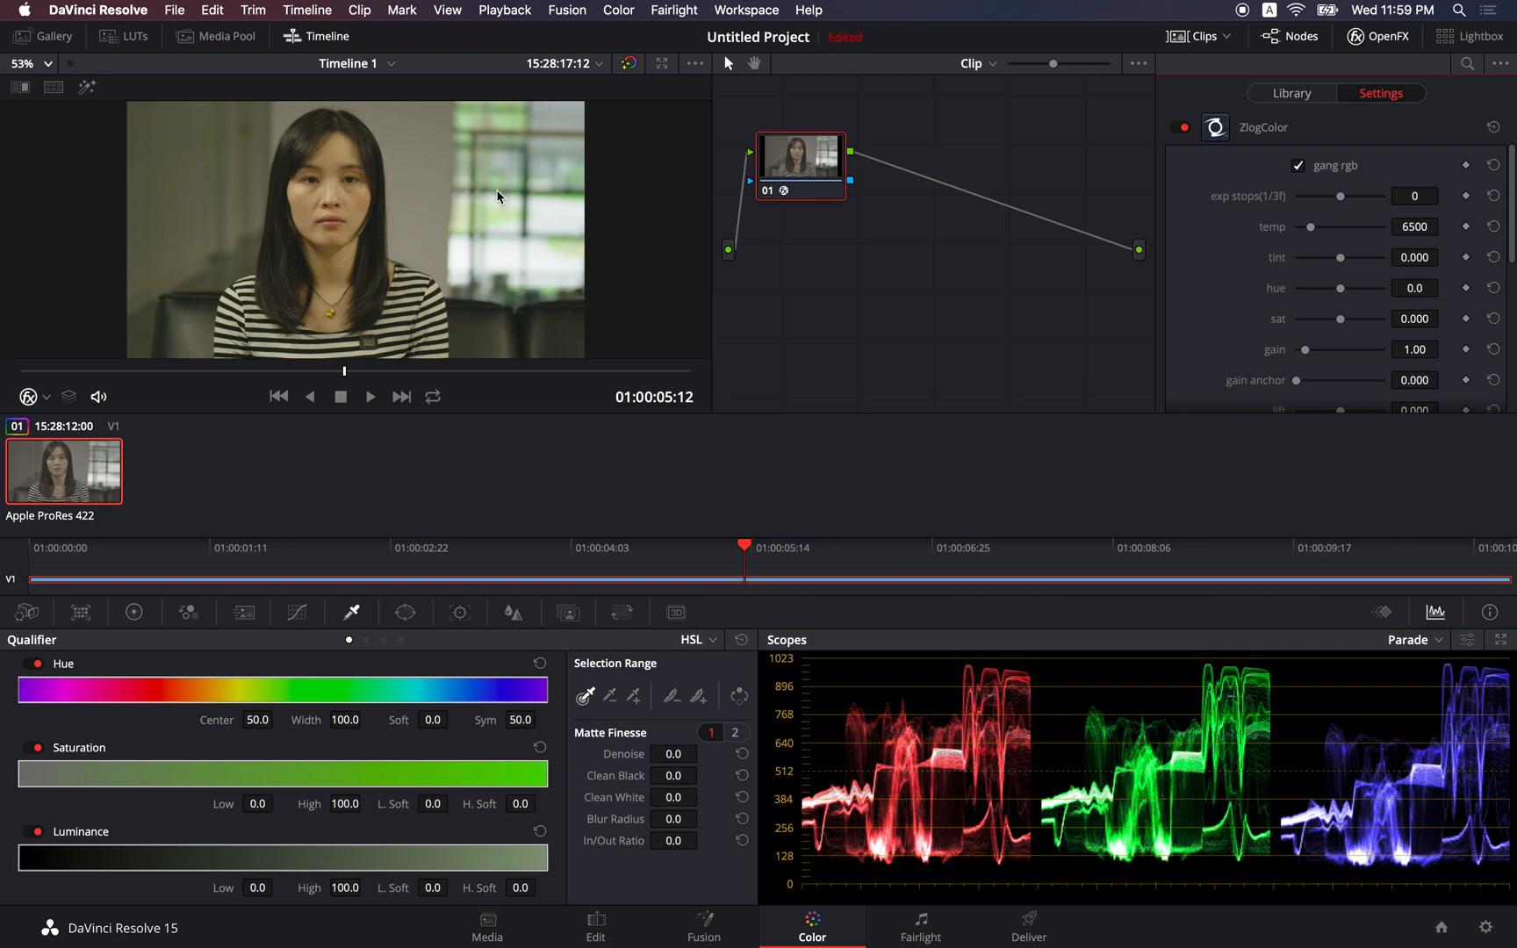
mouse_move(520, 189)
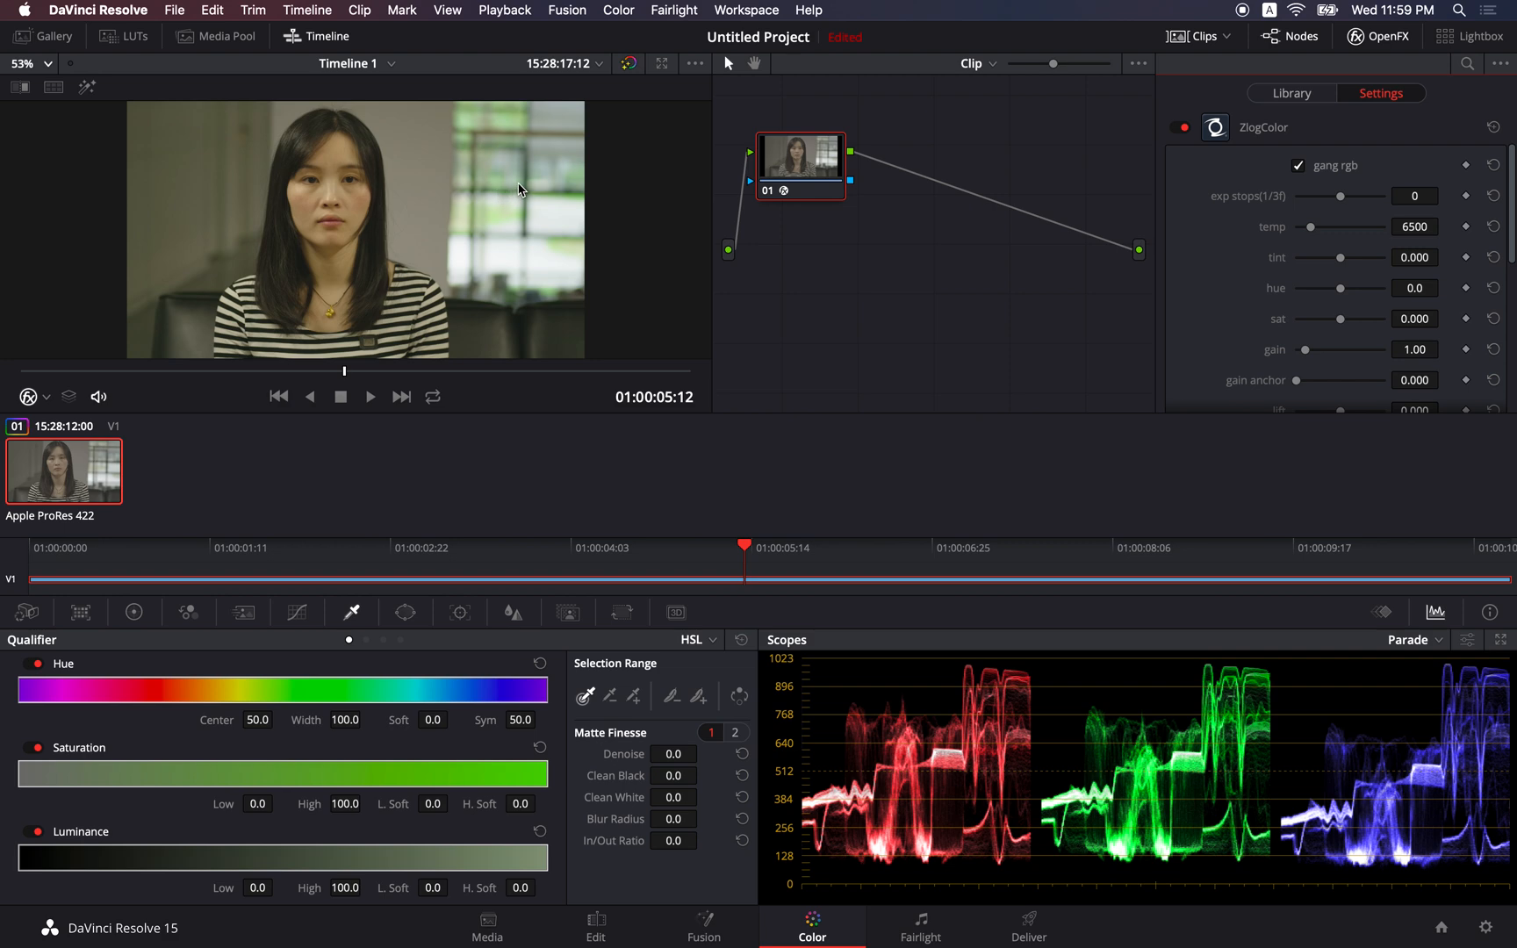
mouse_move(1176, 196)
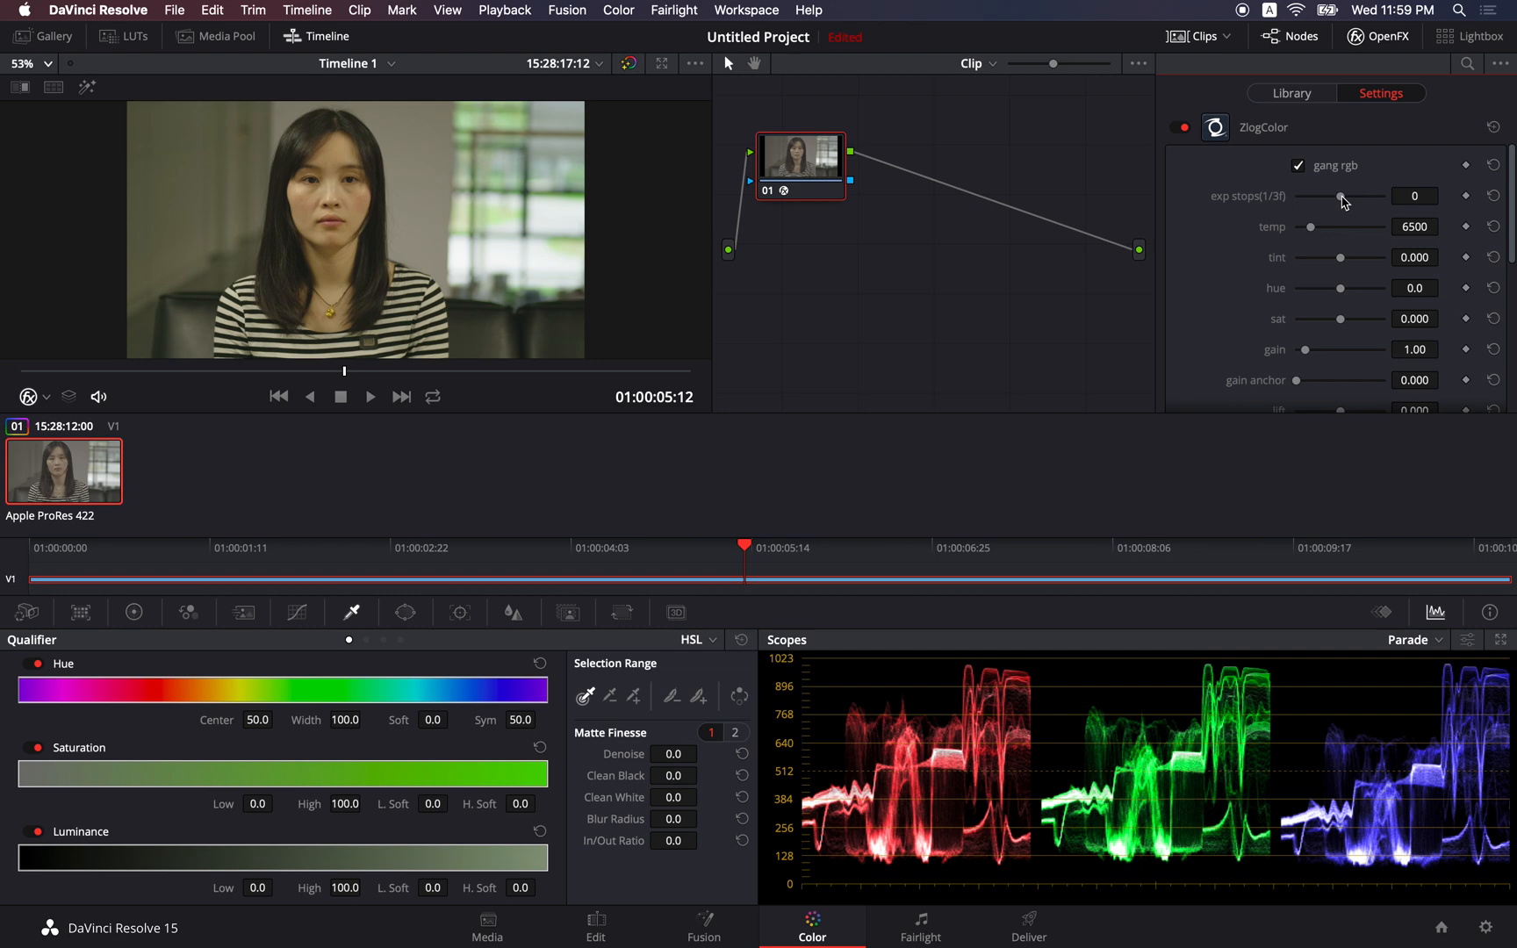
Drag the exp stops slider through 2, -2 and -1, settling the exposure at -3.
left_click_drag(1339, 197, 1345, 196)
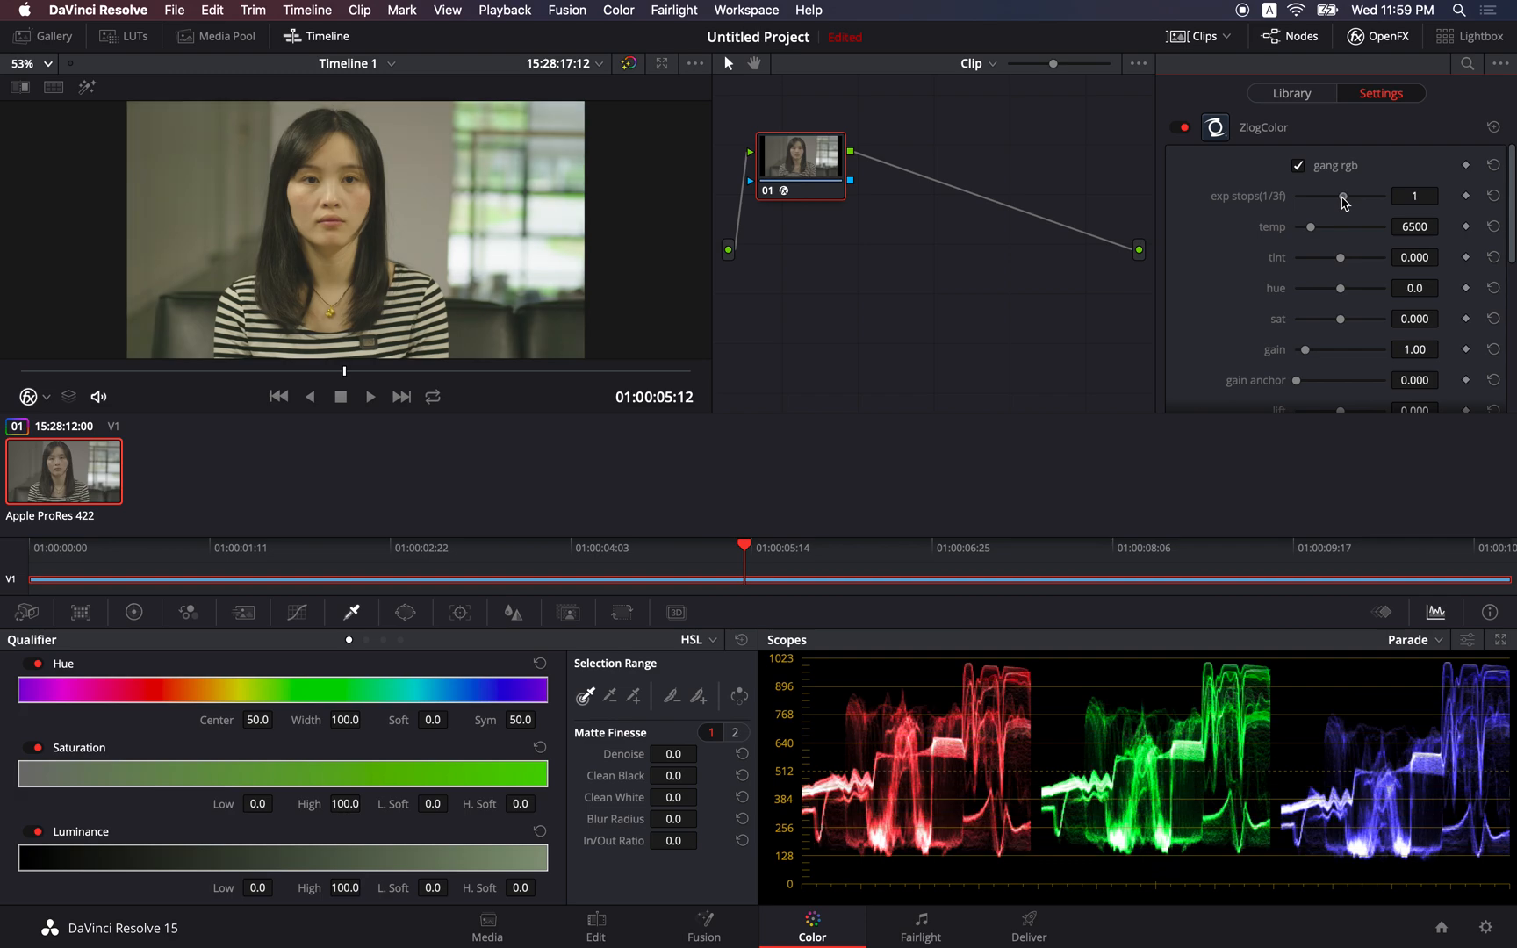
left_click_drag(1343, 196, 1331, 197)
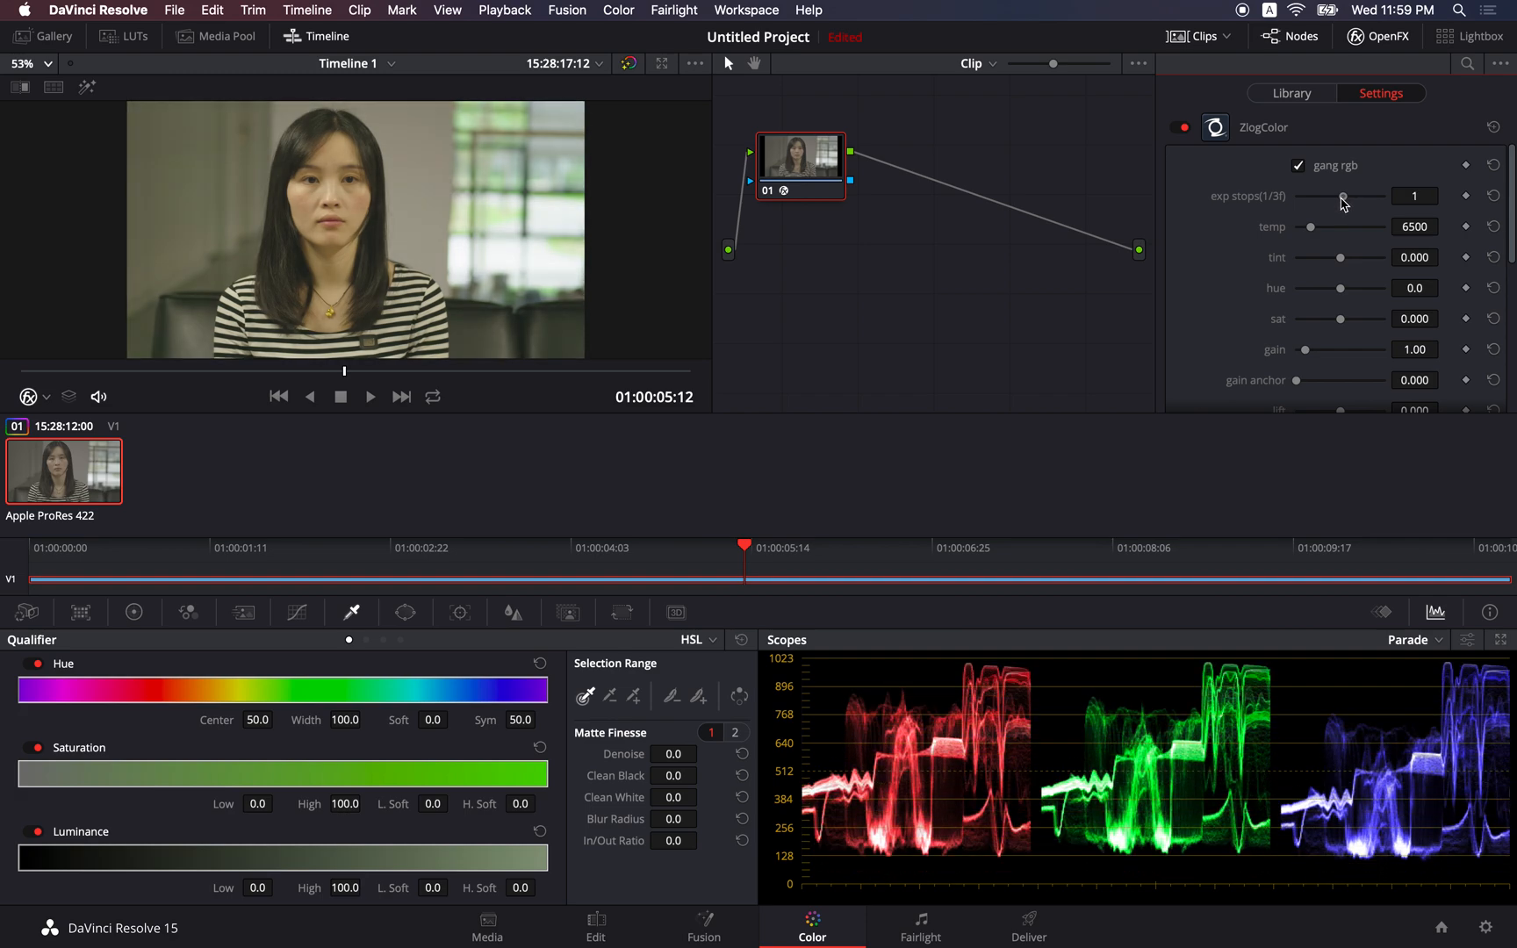
left_click_drag(1342, 195, 1344, 194)
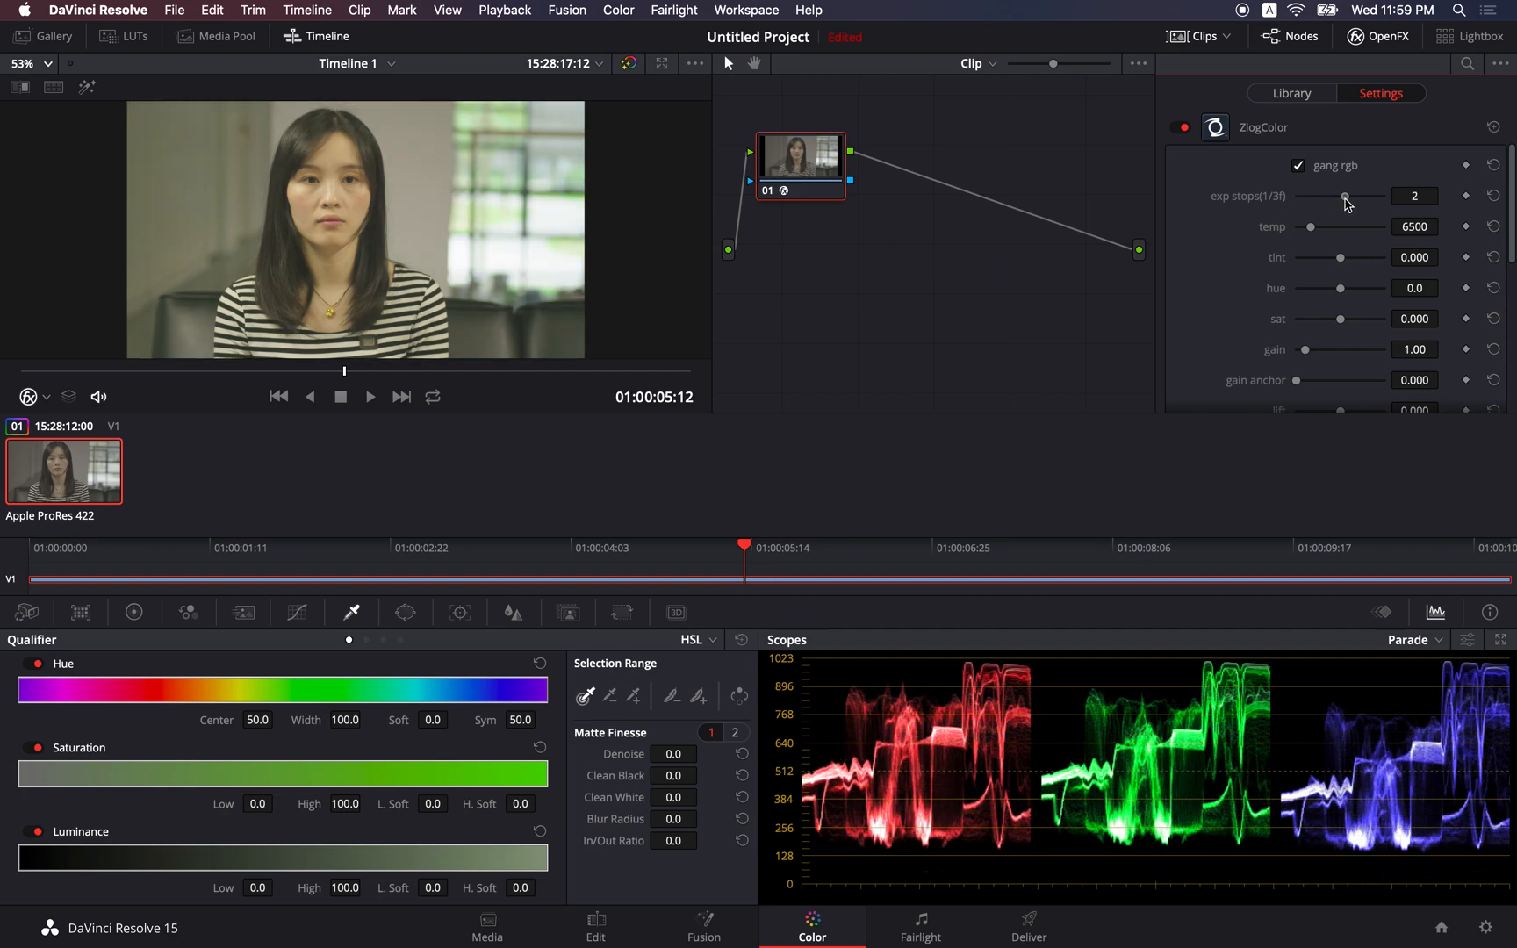
left_click_drag(1344, 197, 1332, 197)
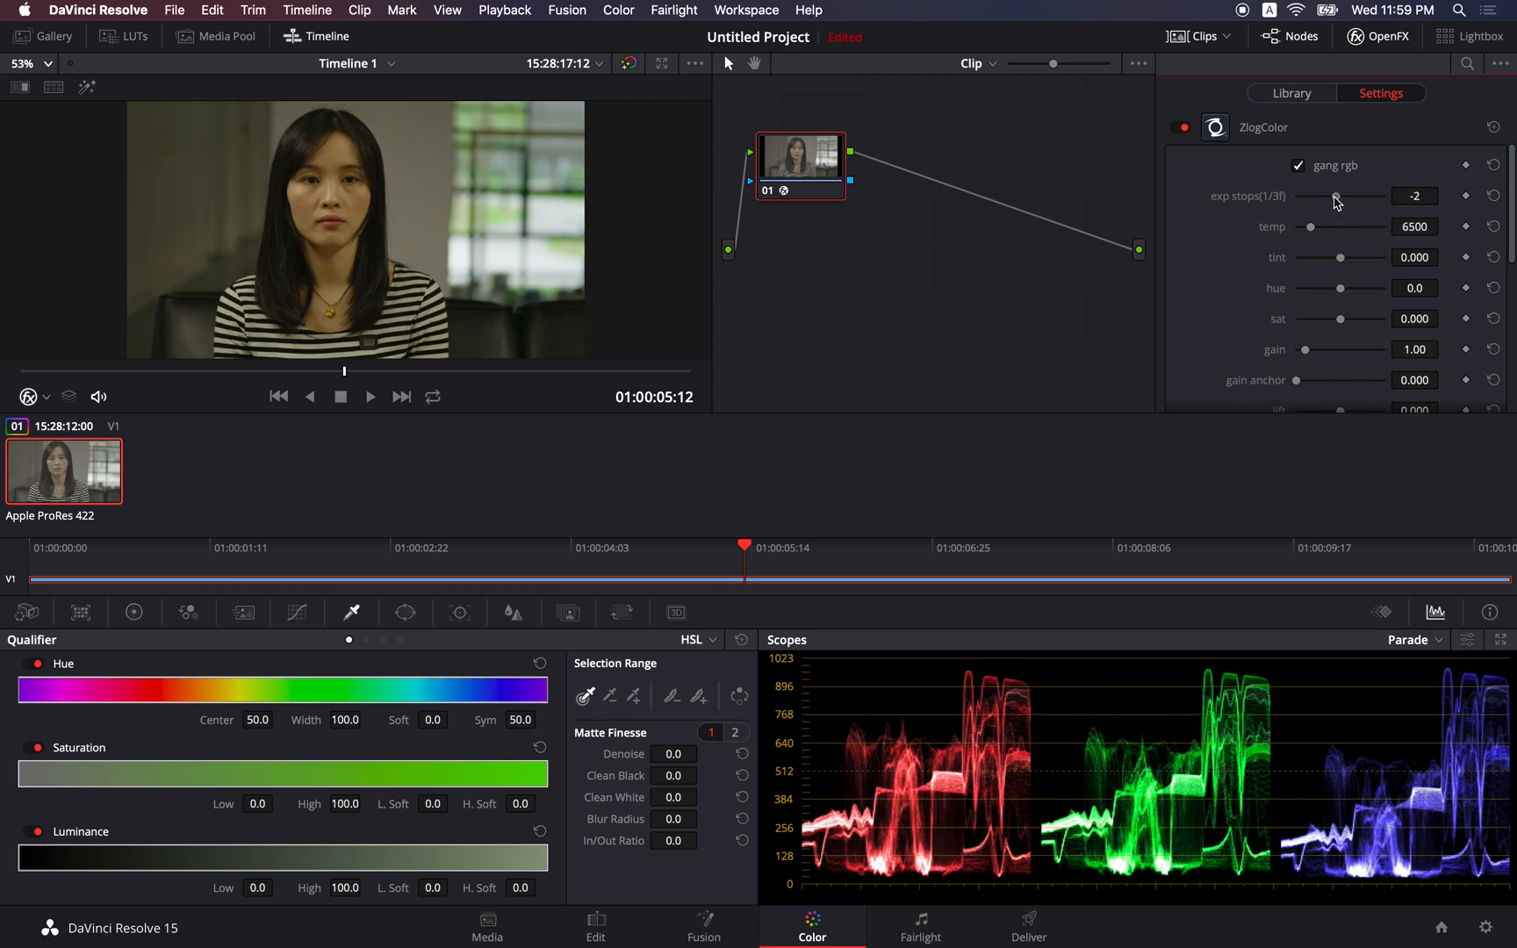
left_click_drag(1331, 197, 1339, 197)
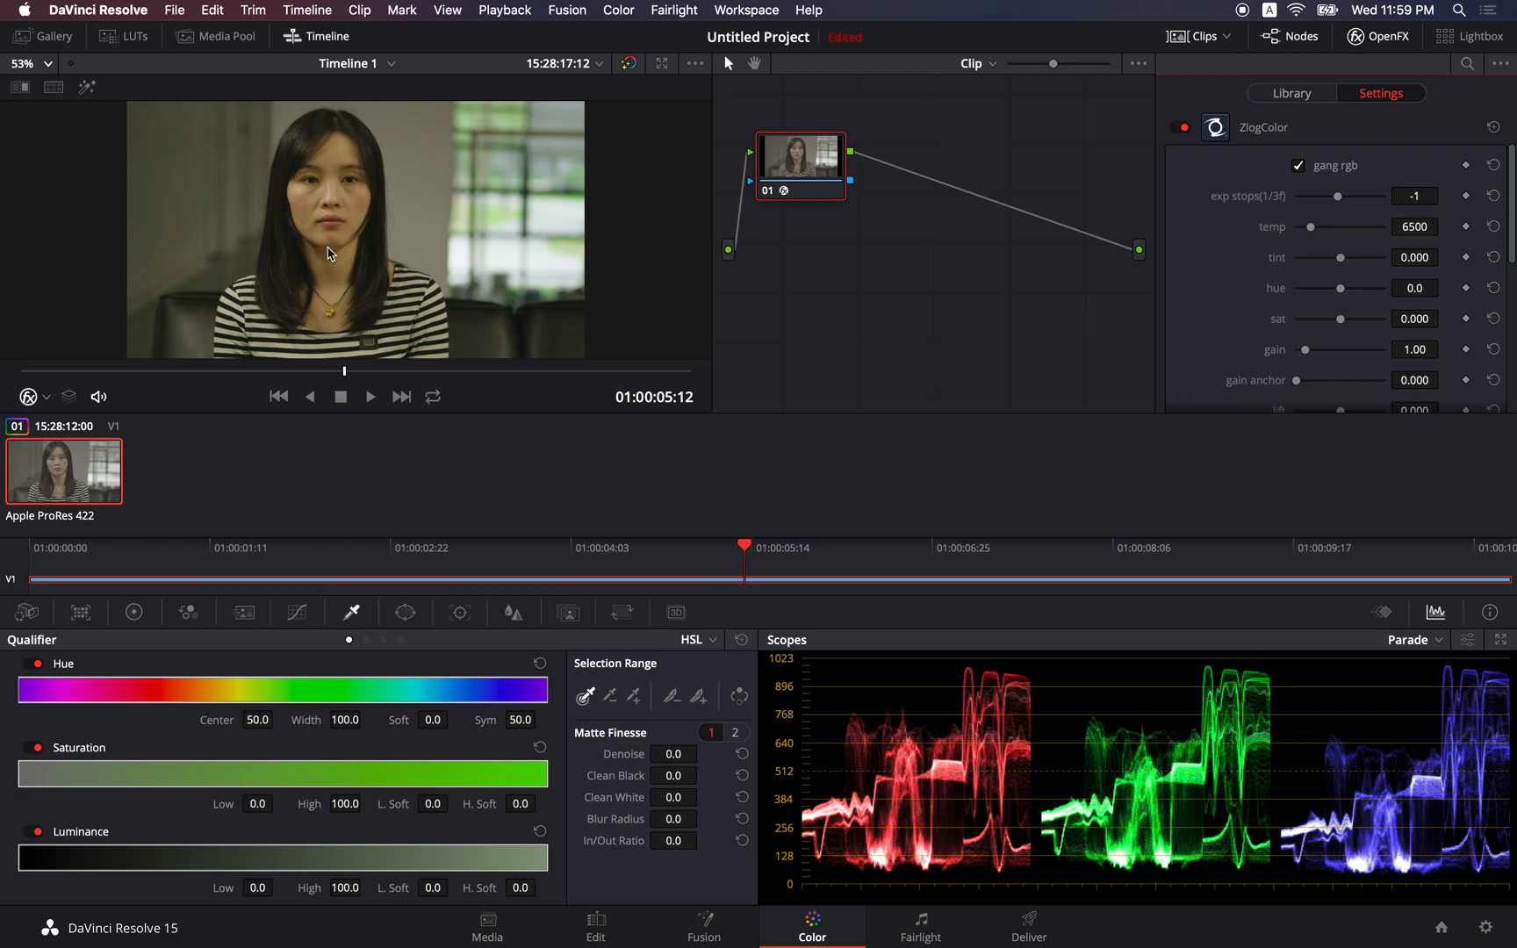
mouse_move(349, 197)
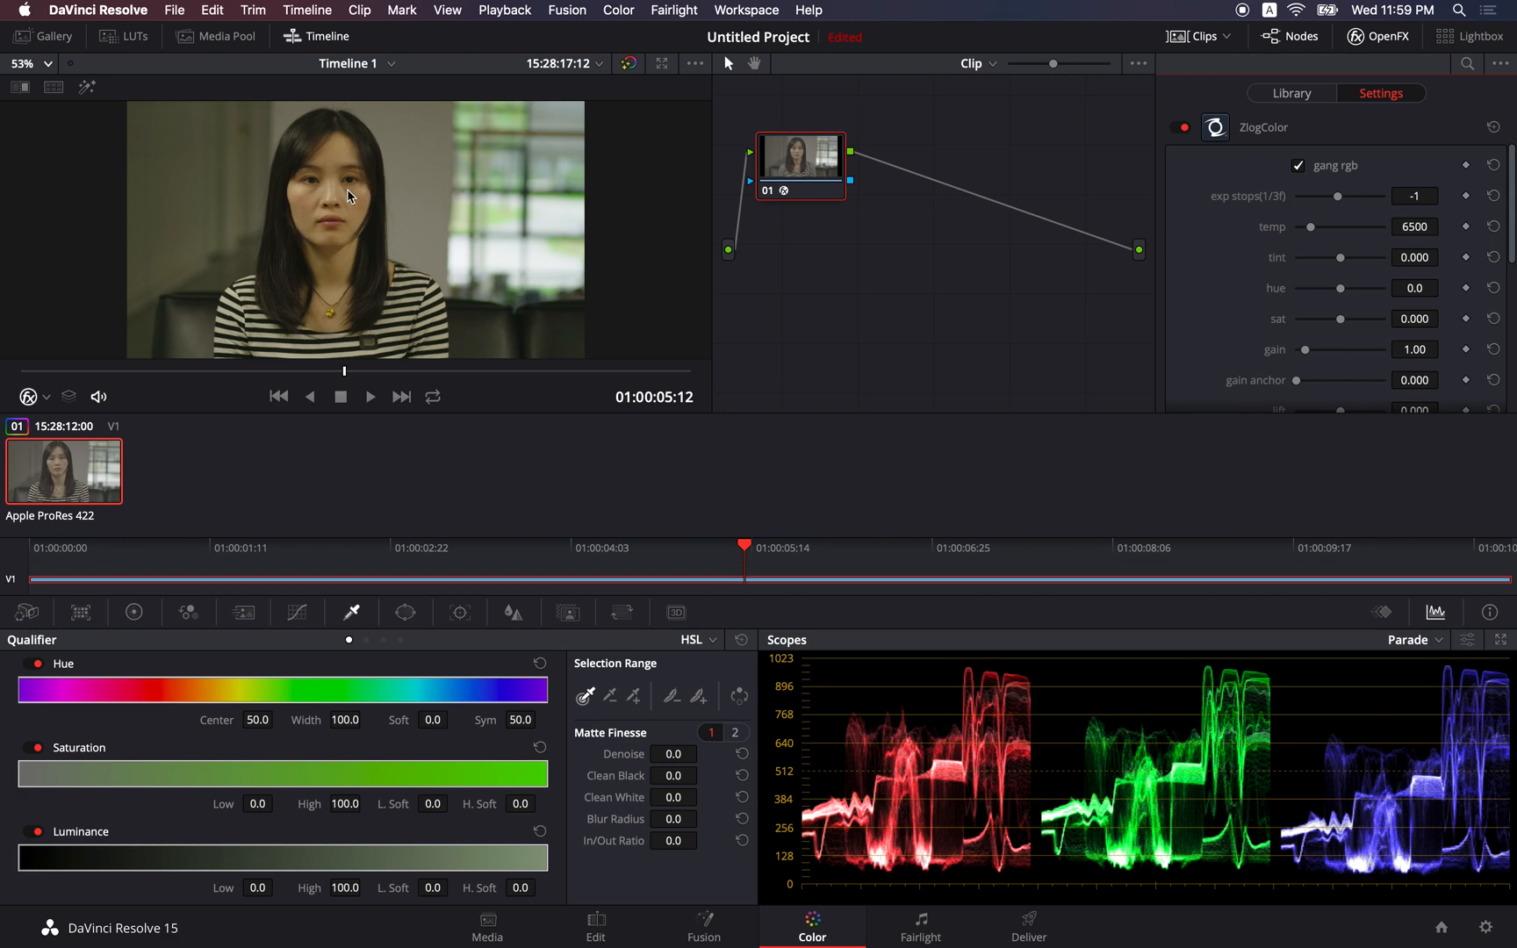
mouse_move(904, 767)
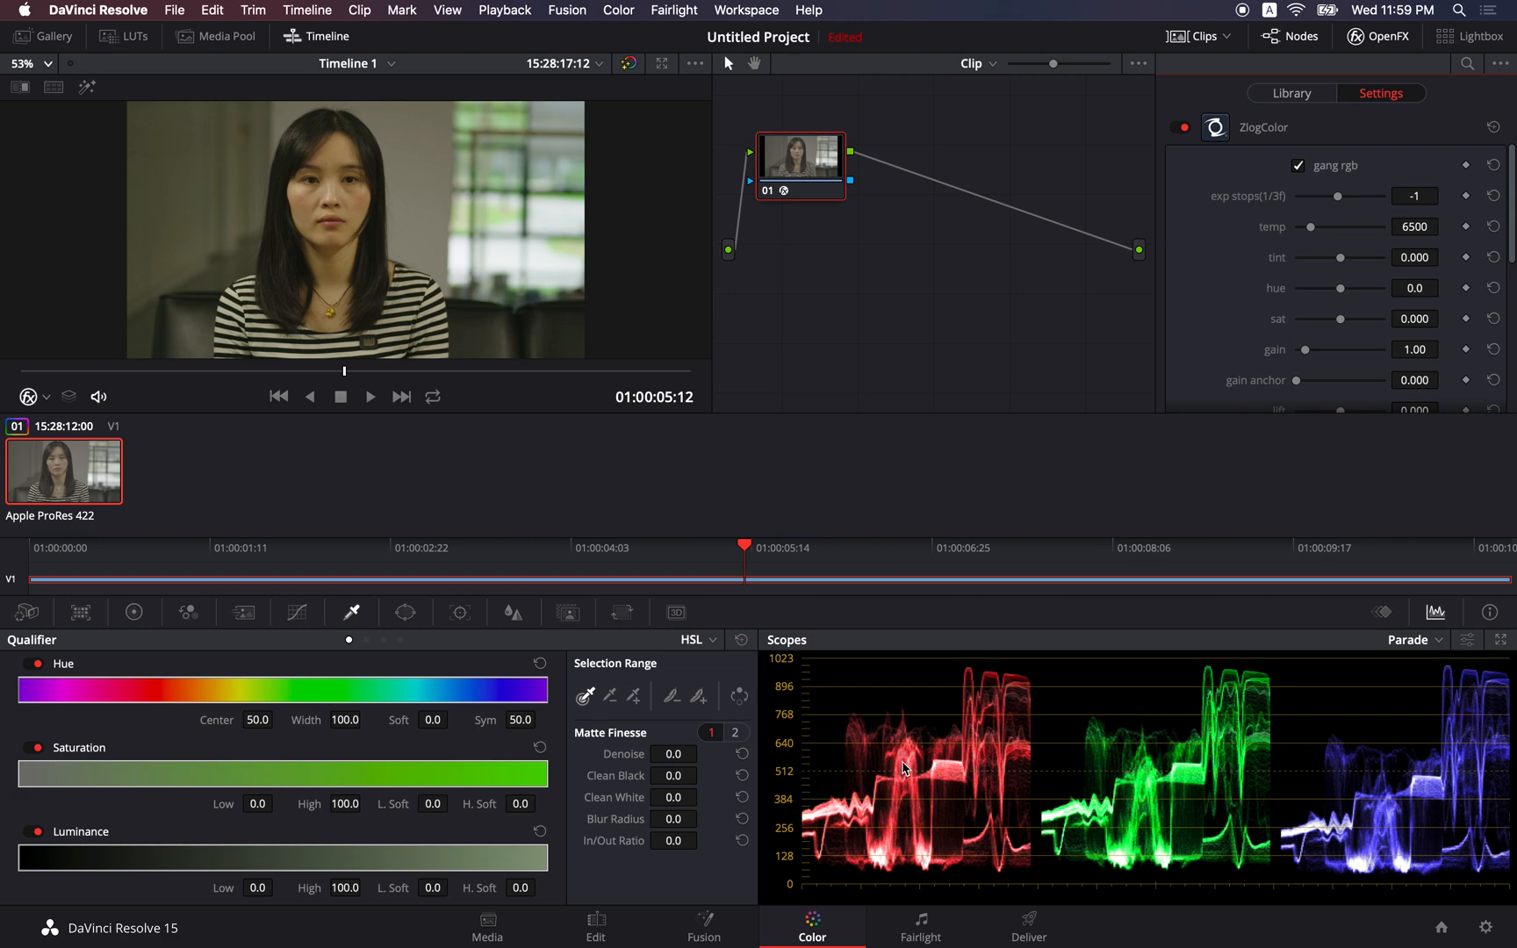
mouse_move(891, 774)
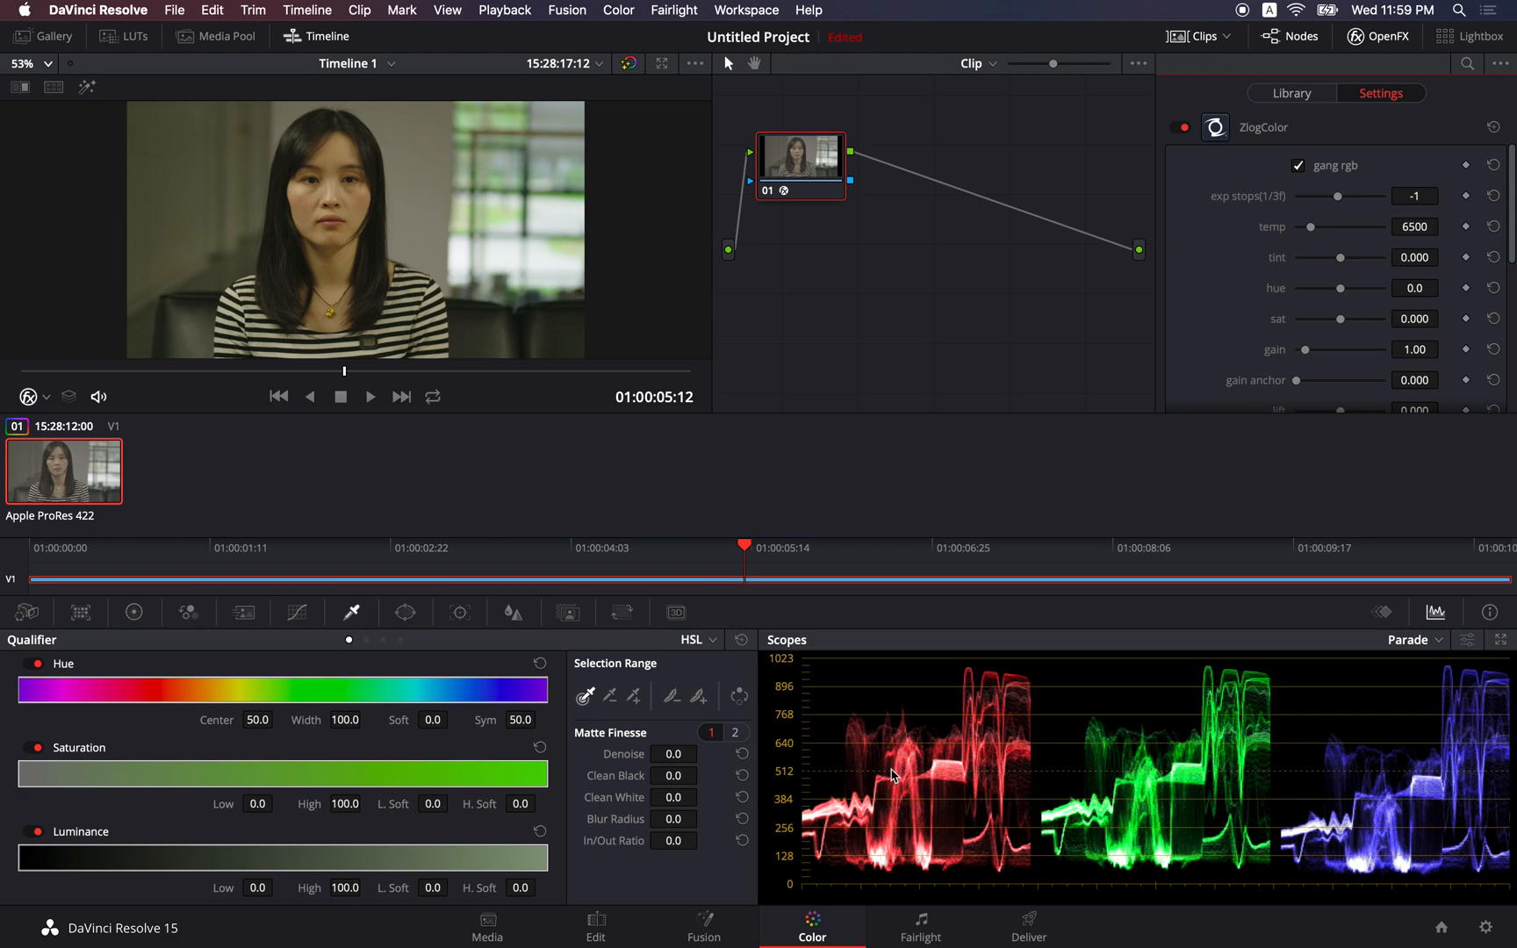
mouse_move(903, 776)
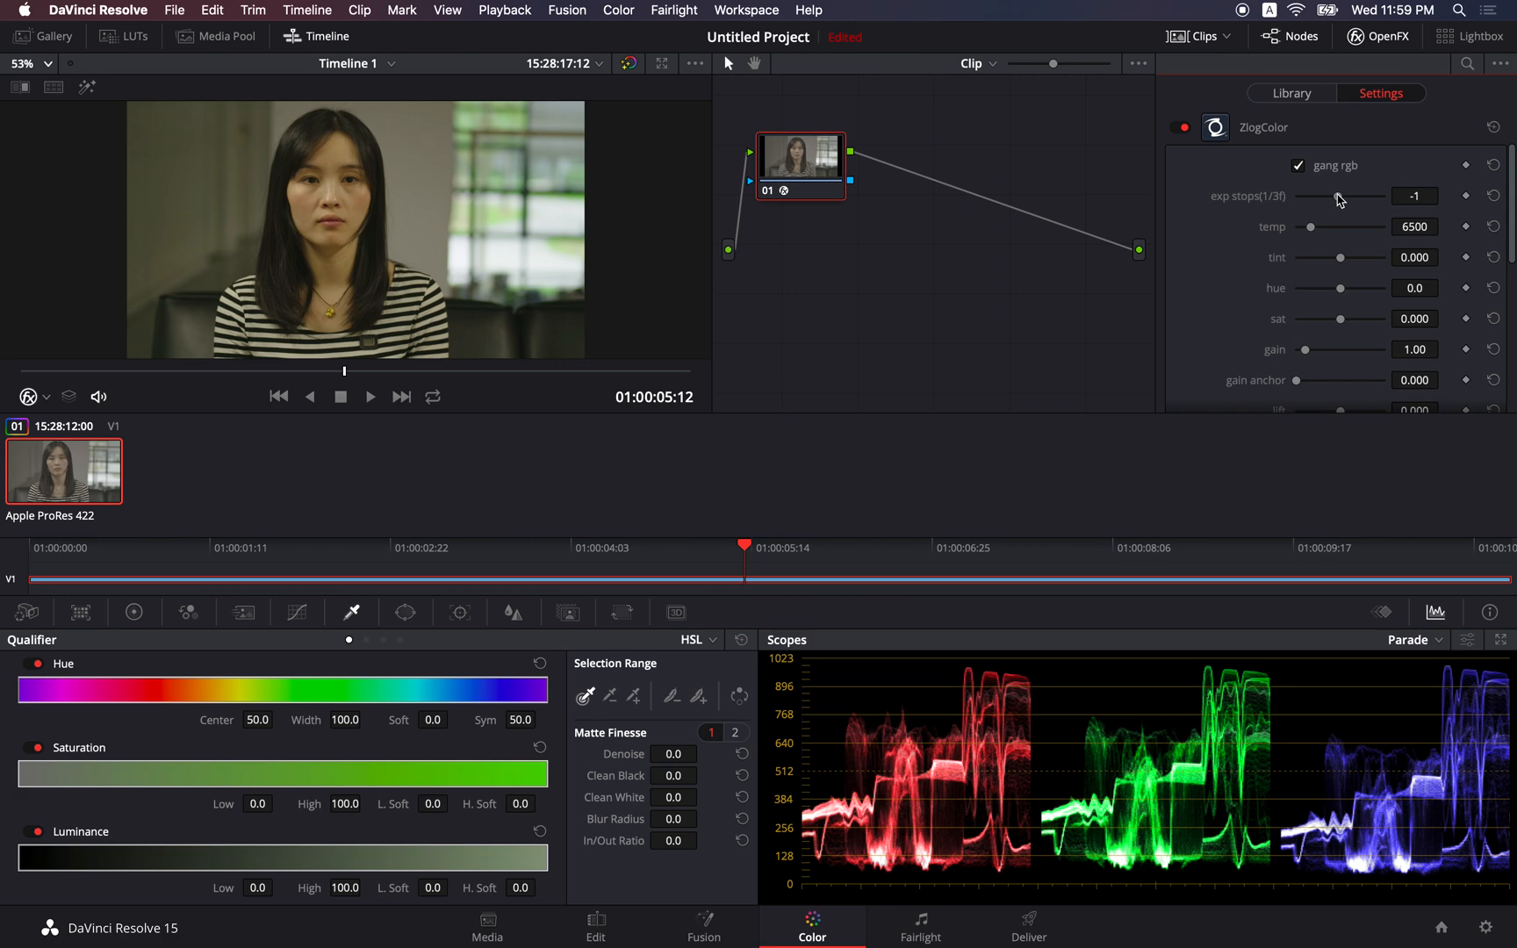
left_click_drag(1339, 196, 1332, 197)
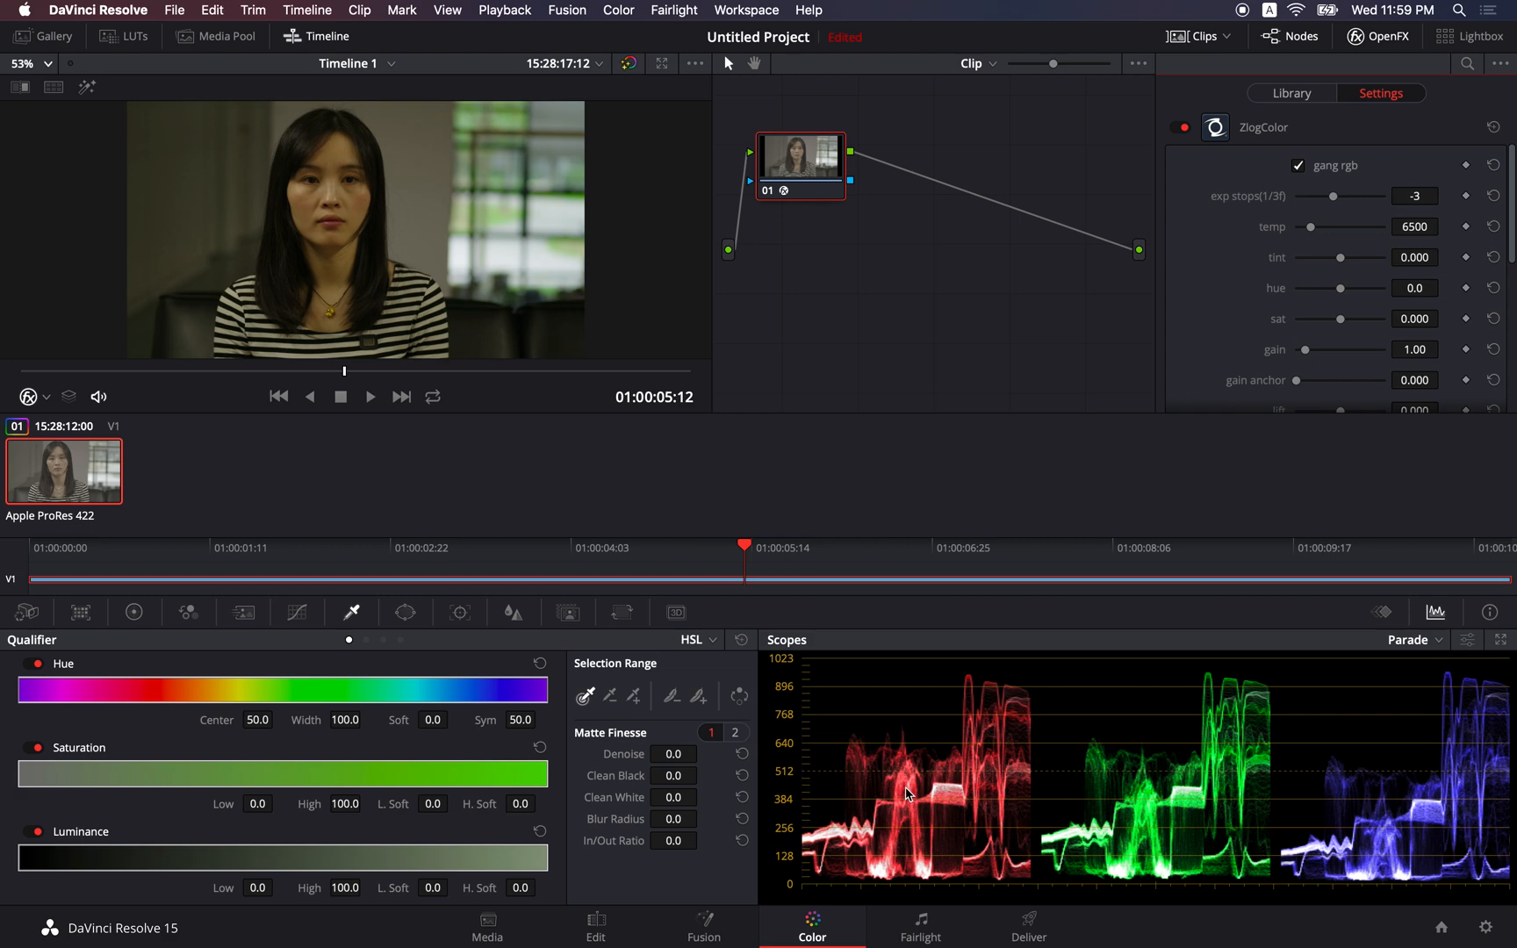
mouse_move(911, 781)
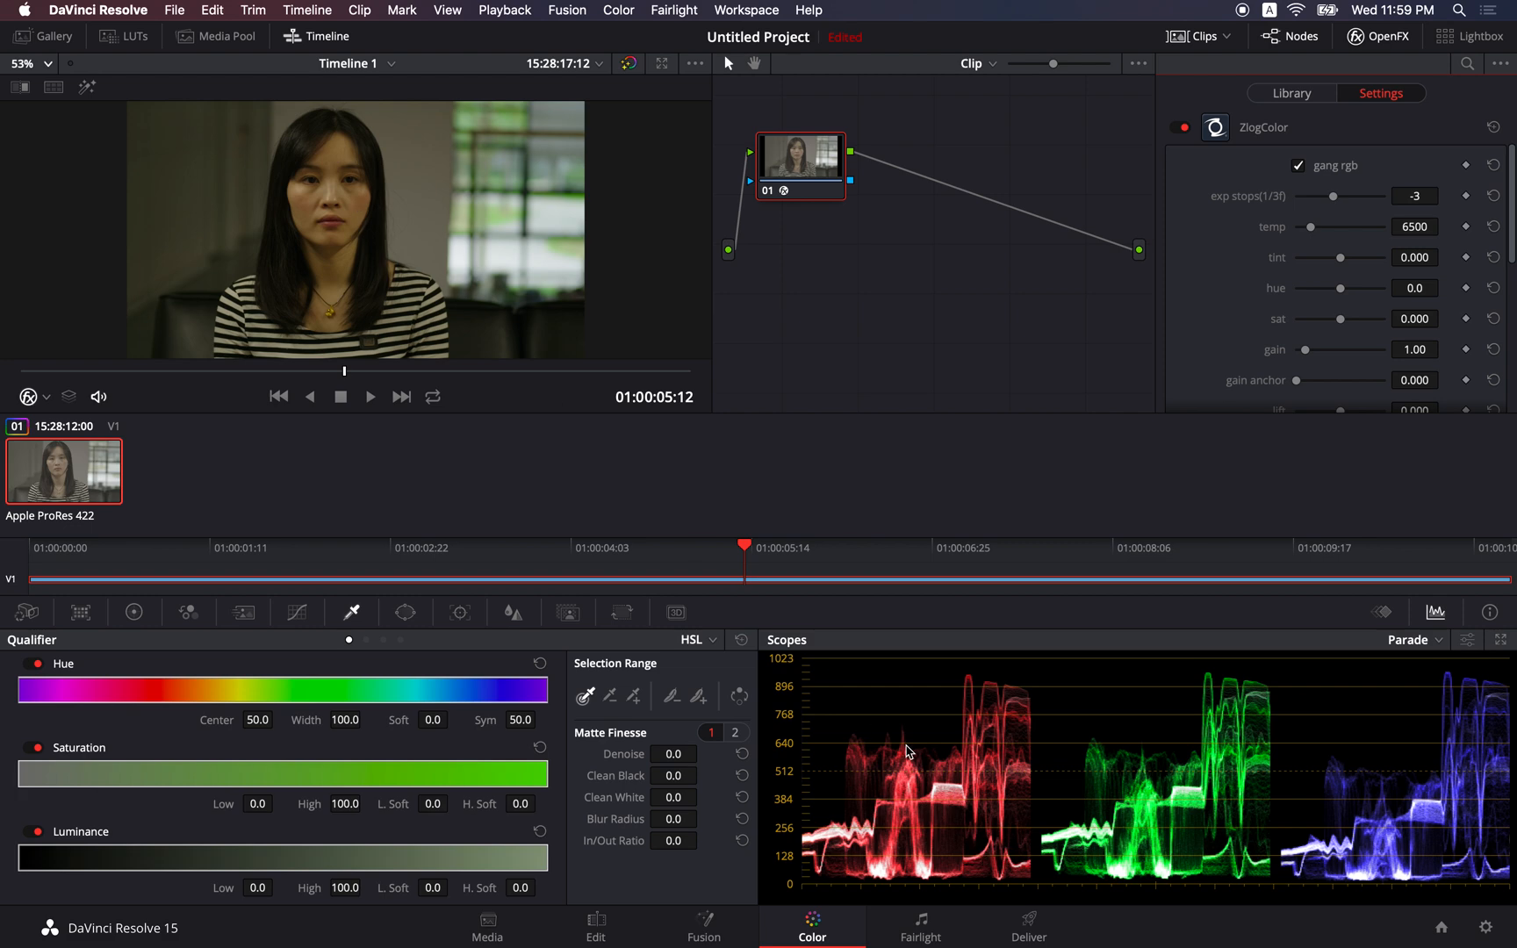
mouse_move(903, 779)
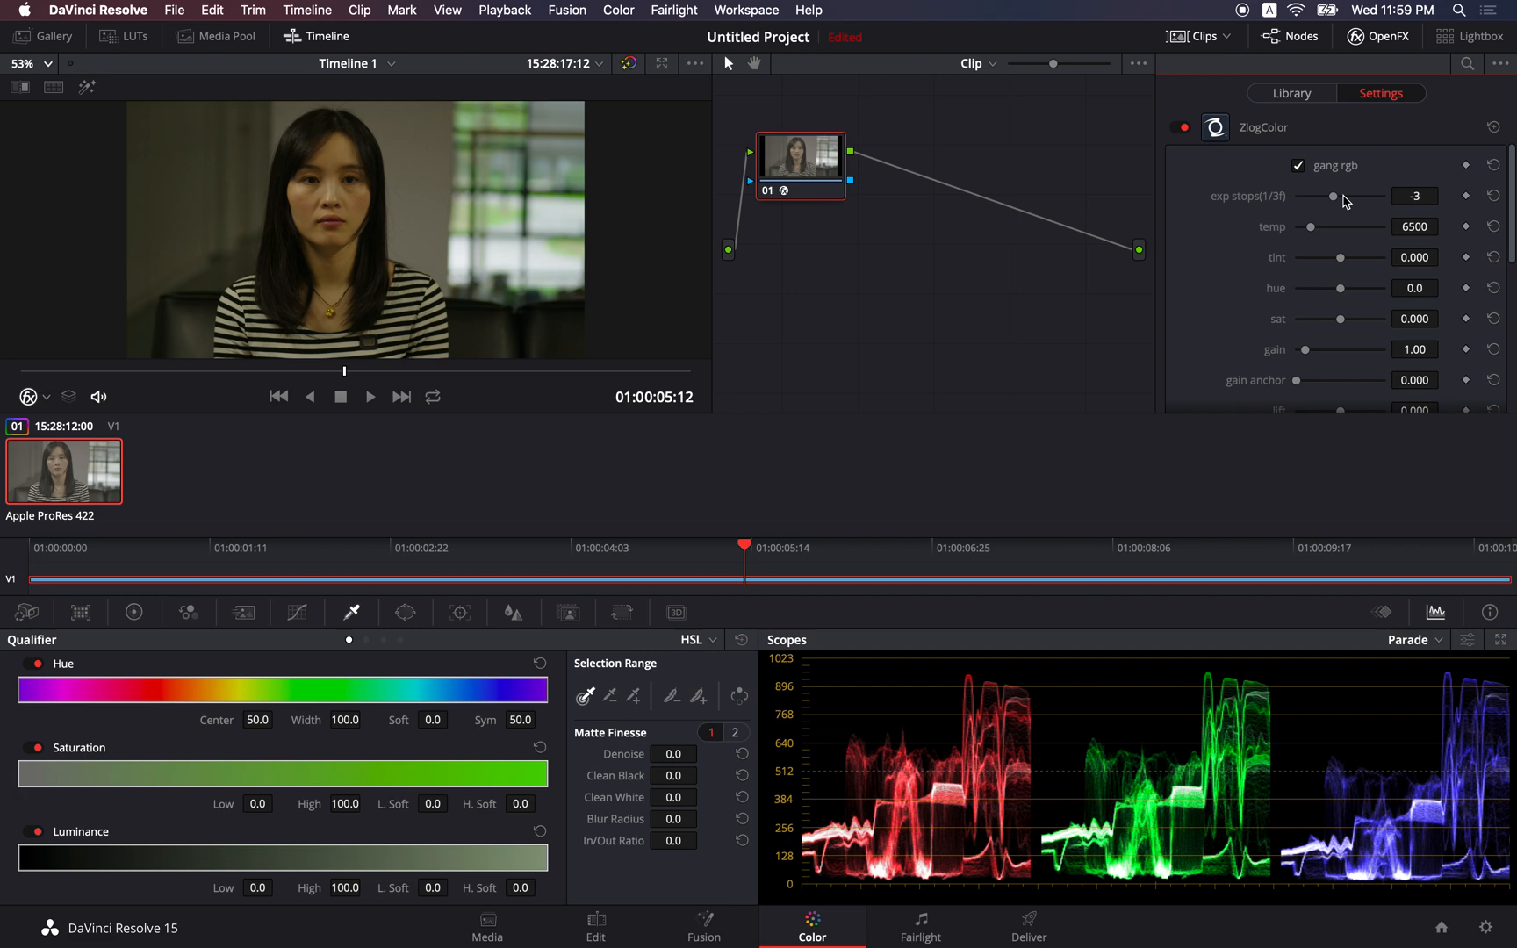
mouse_move(1329, 229)
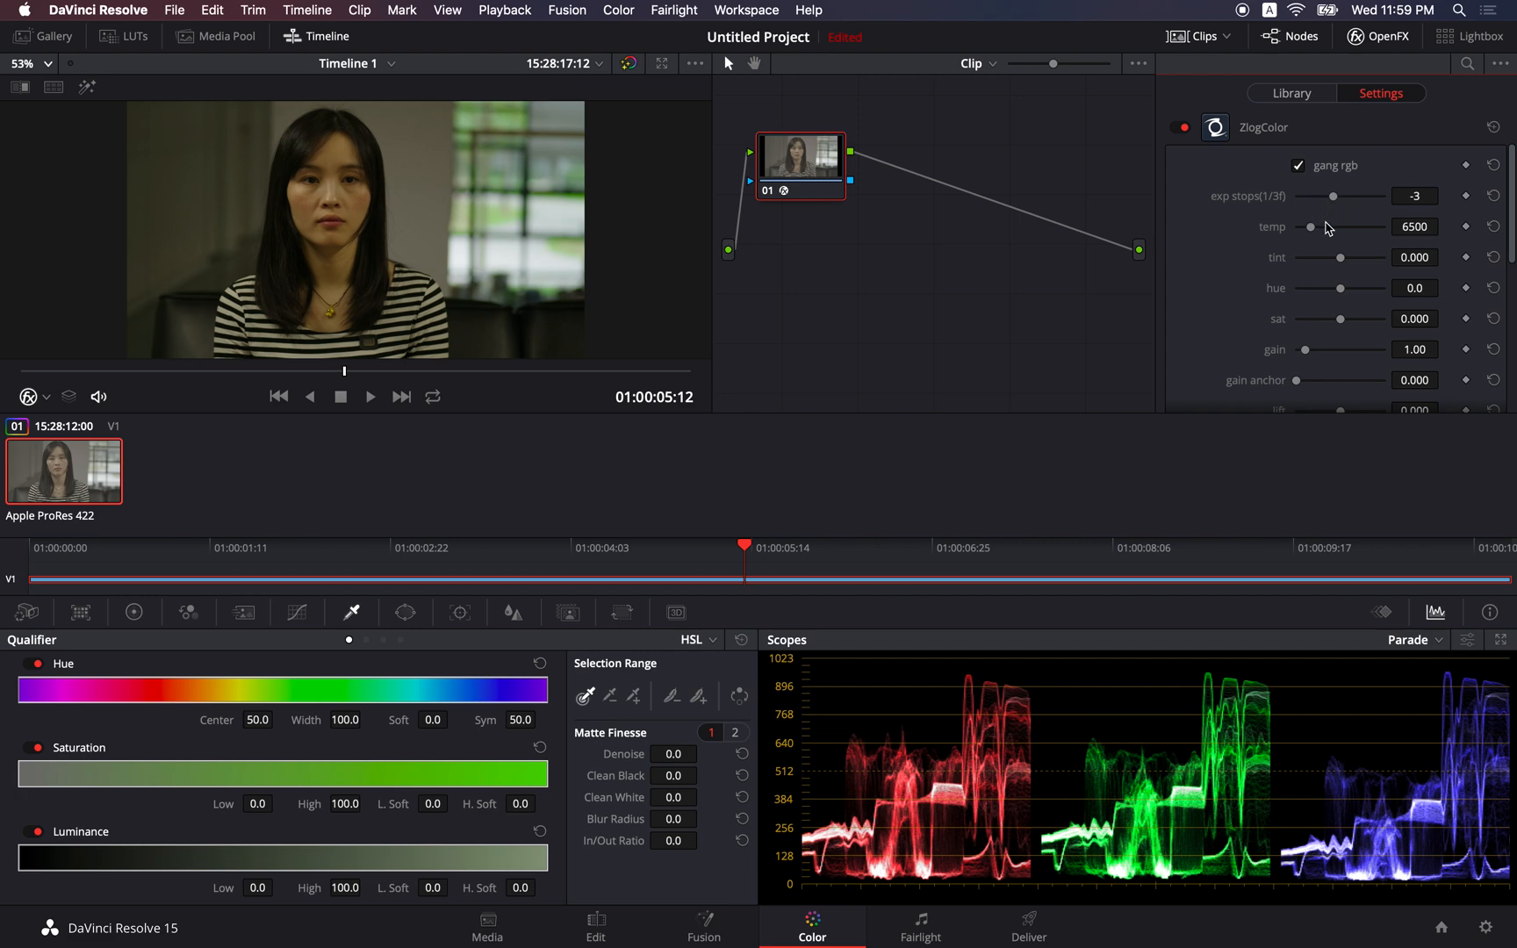
mouse_move(1339, 230)
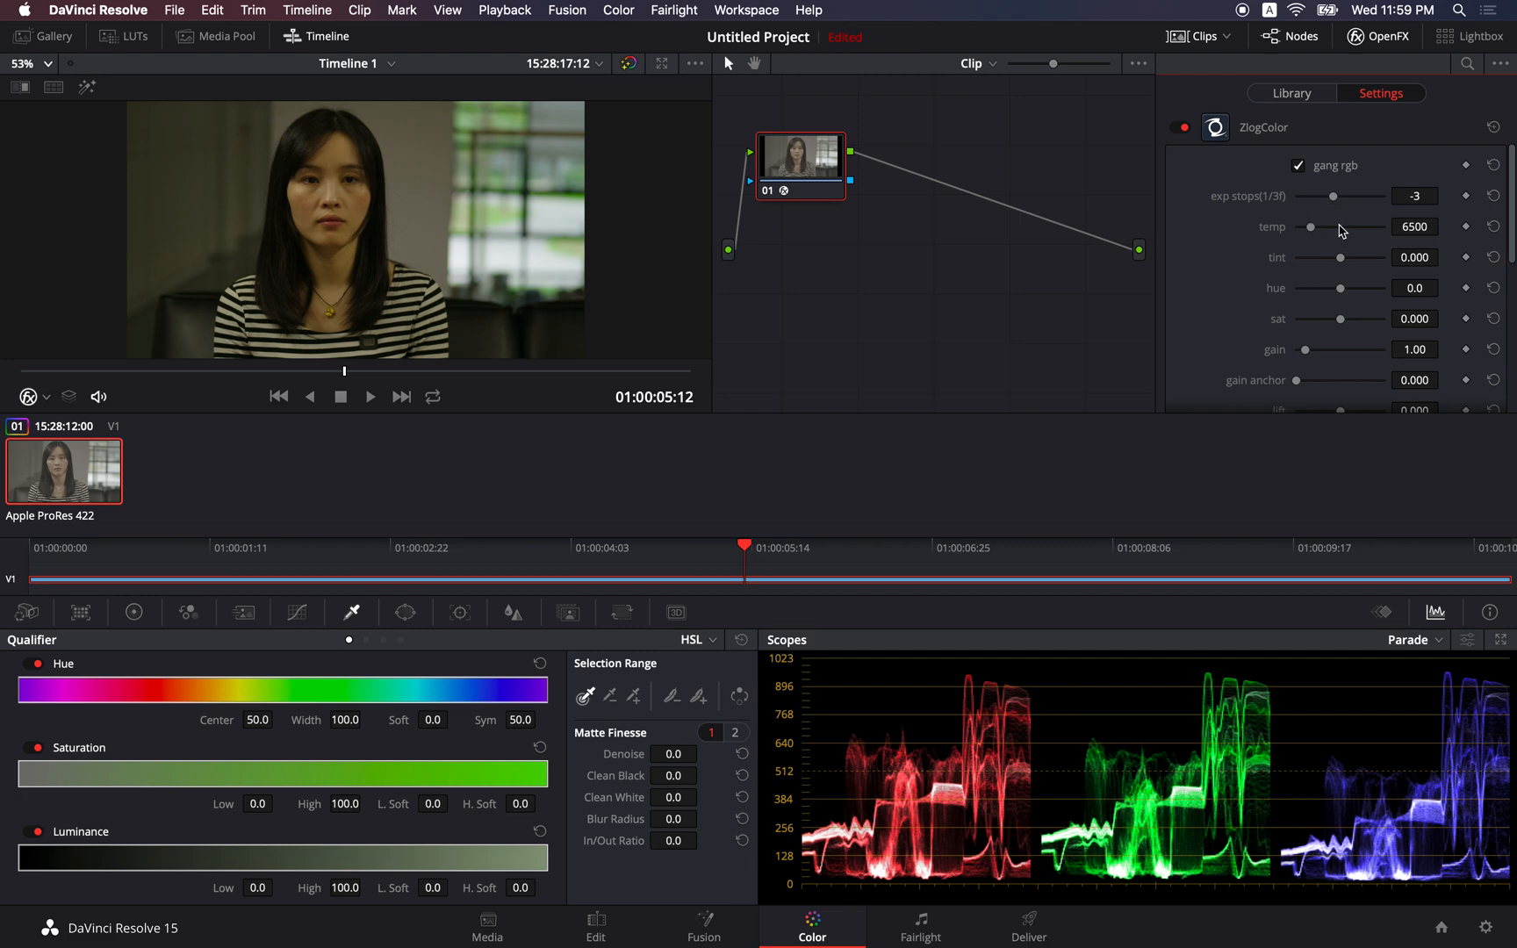
mouse_move(1352, 229)
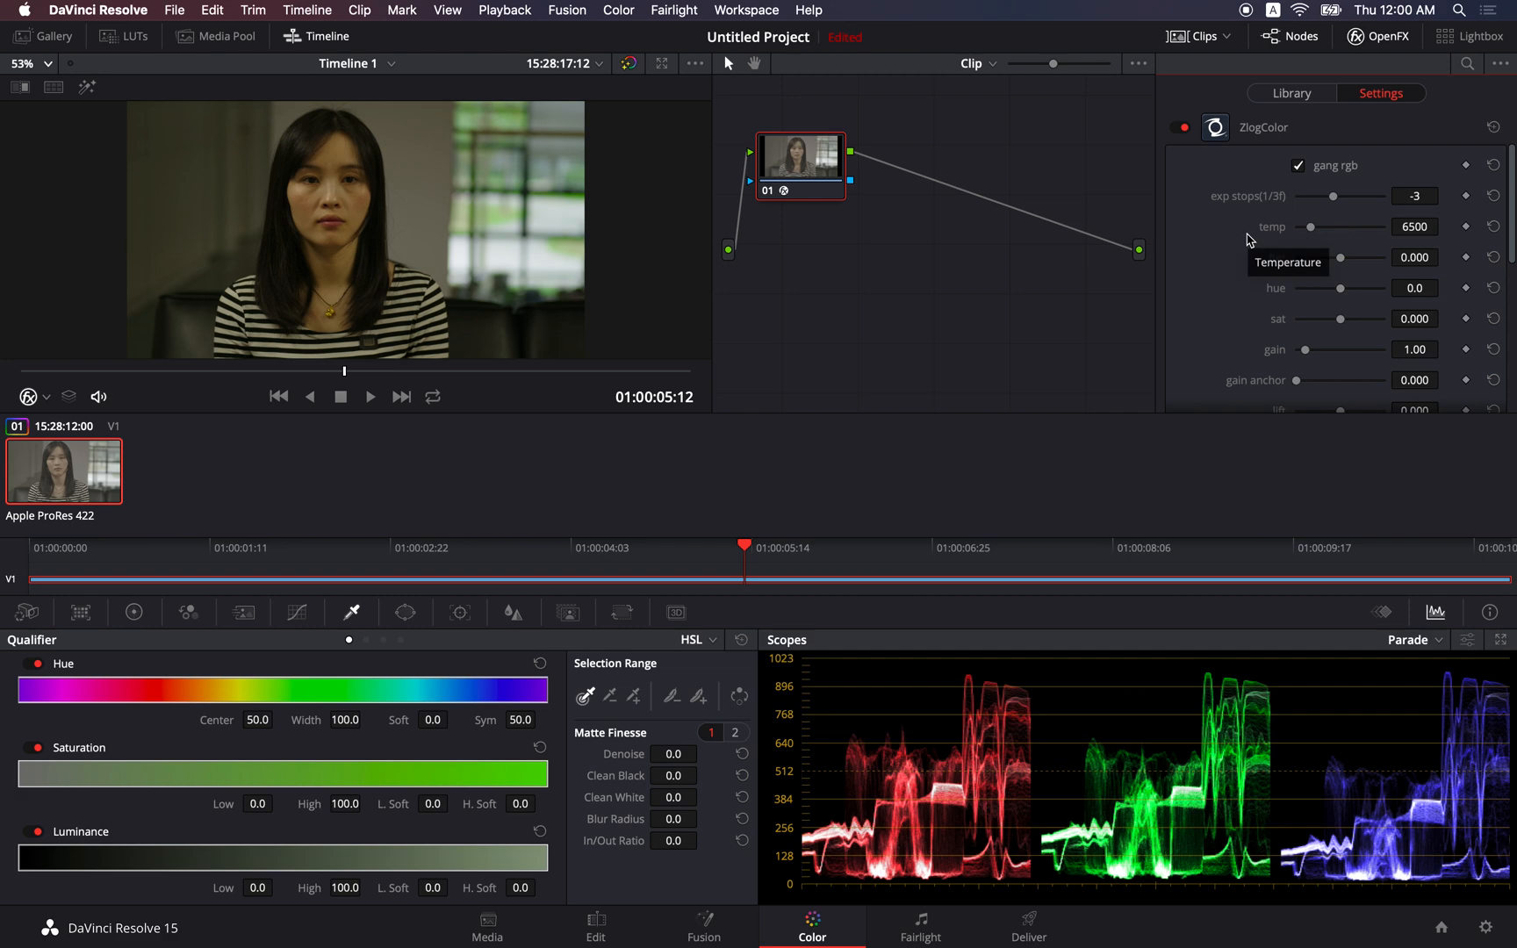
mouse_move(397, 213)
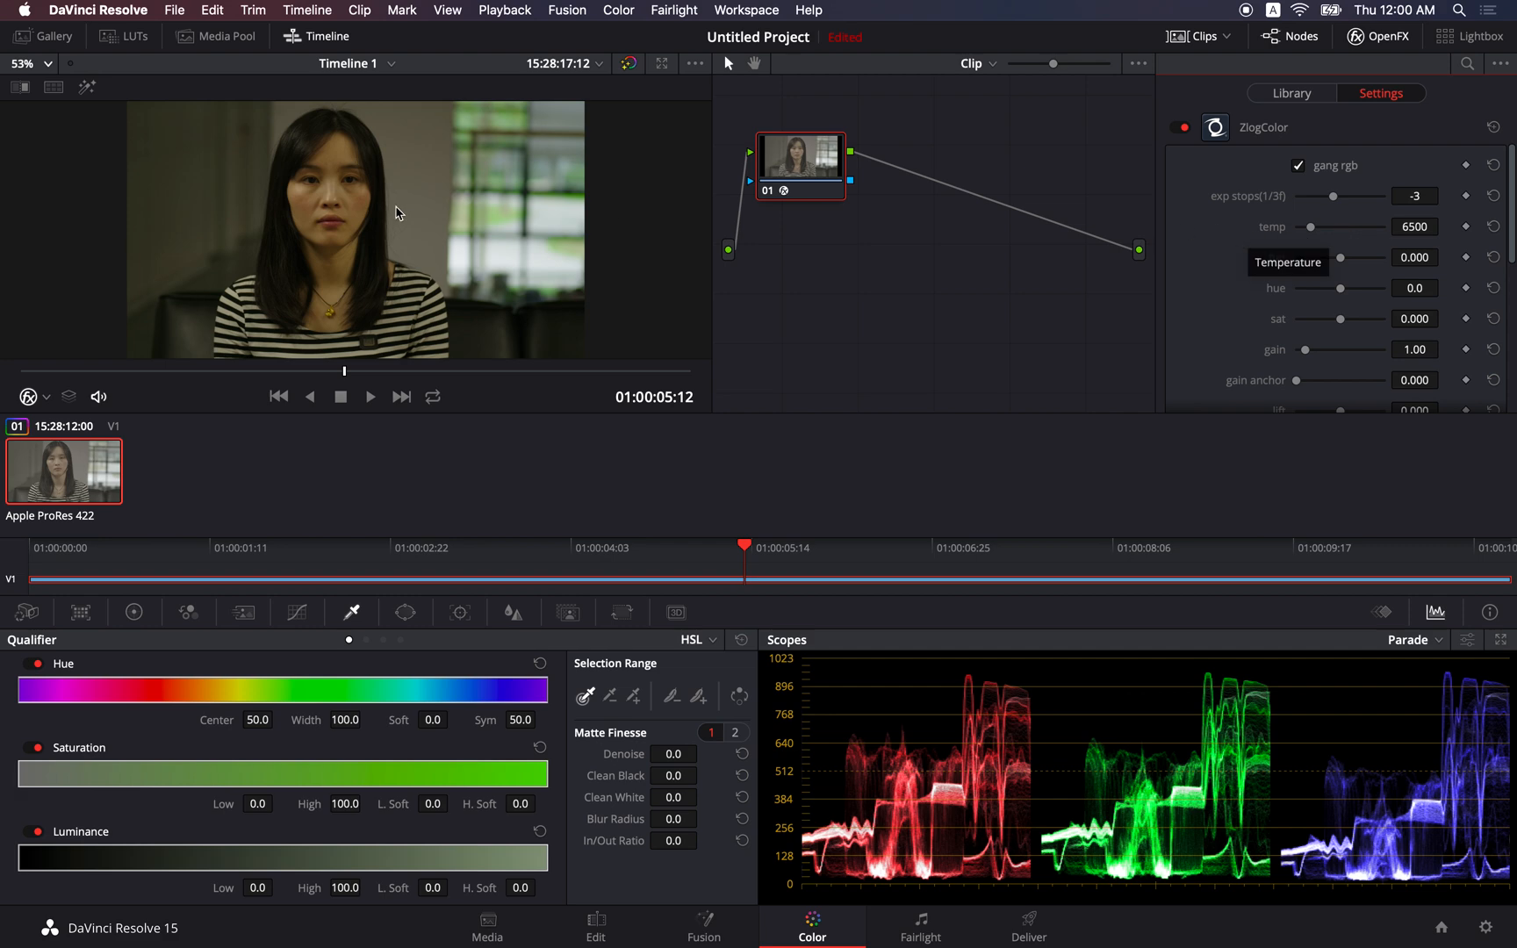
mouse_move(1332, 235)
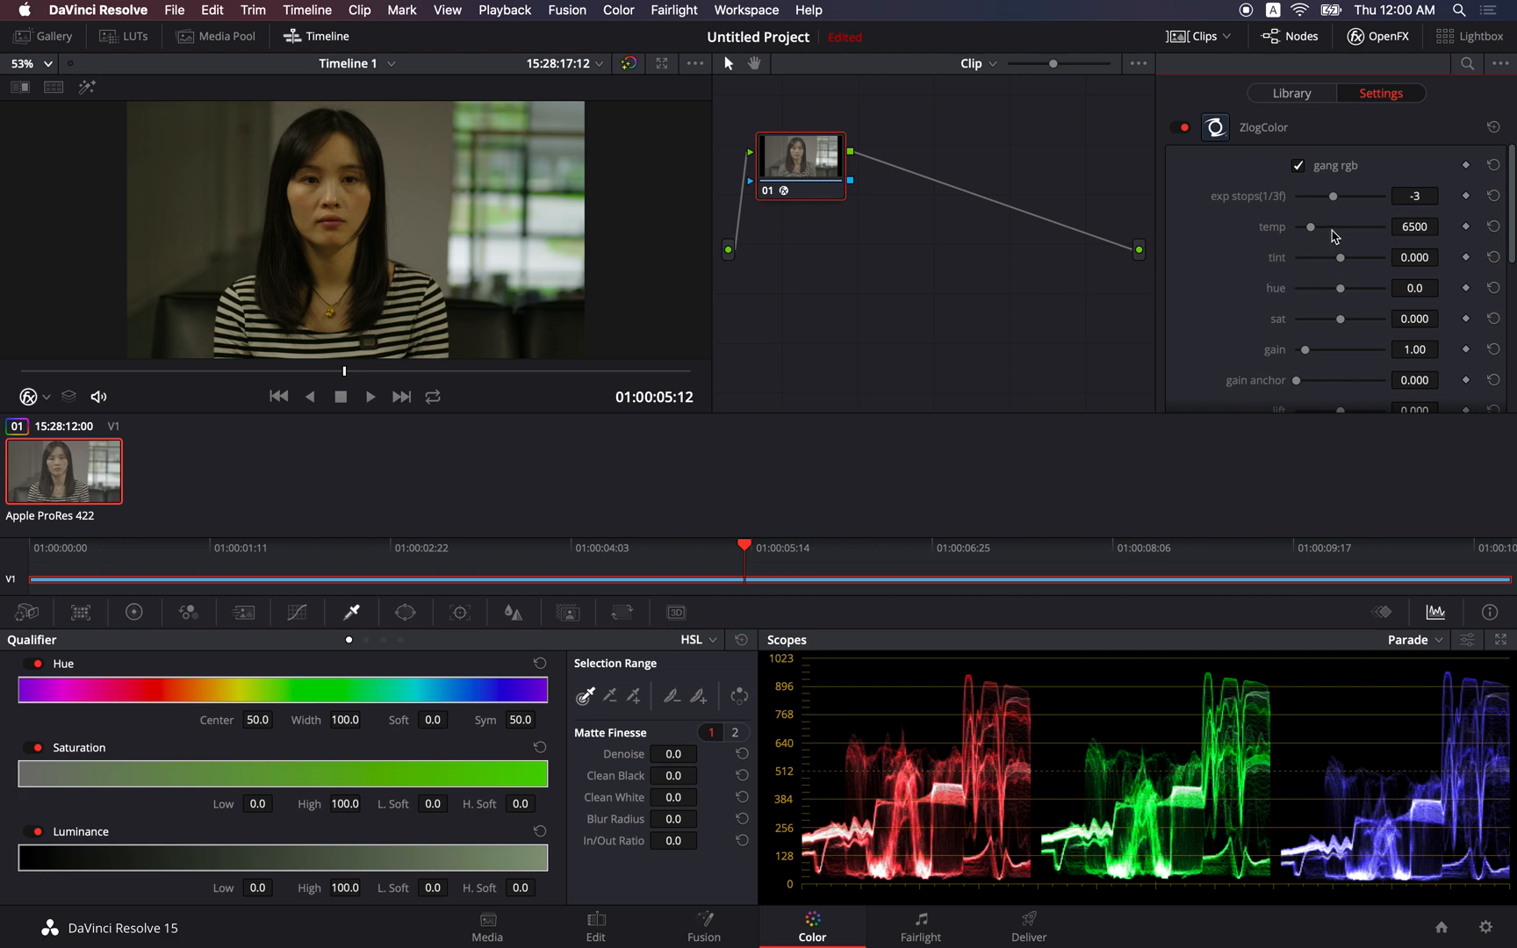
mouse_move(258, 593)
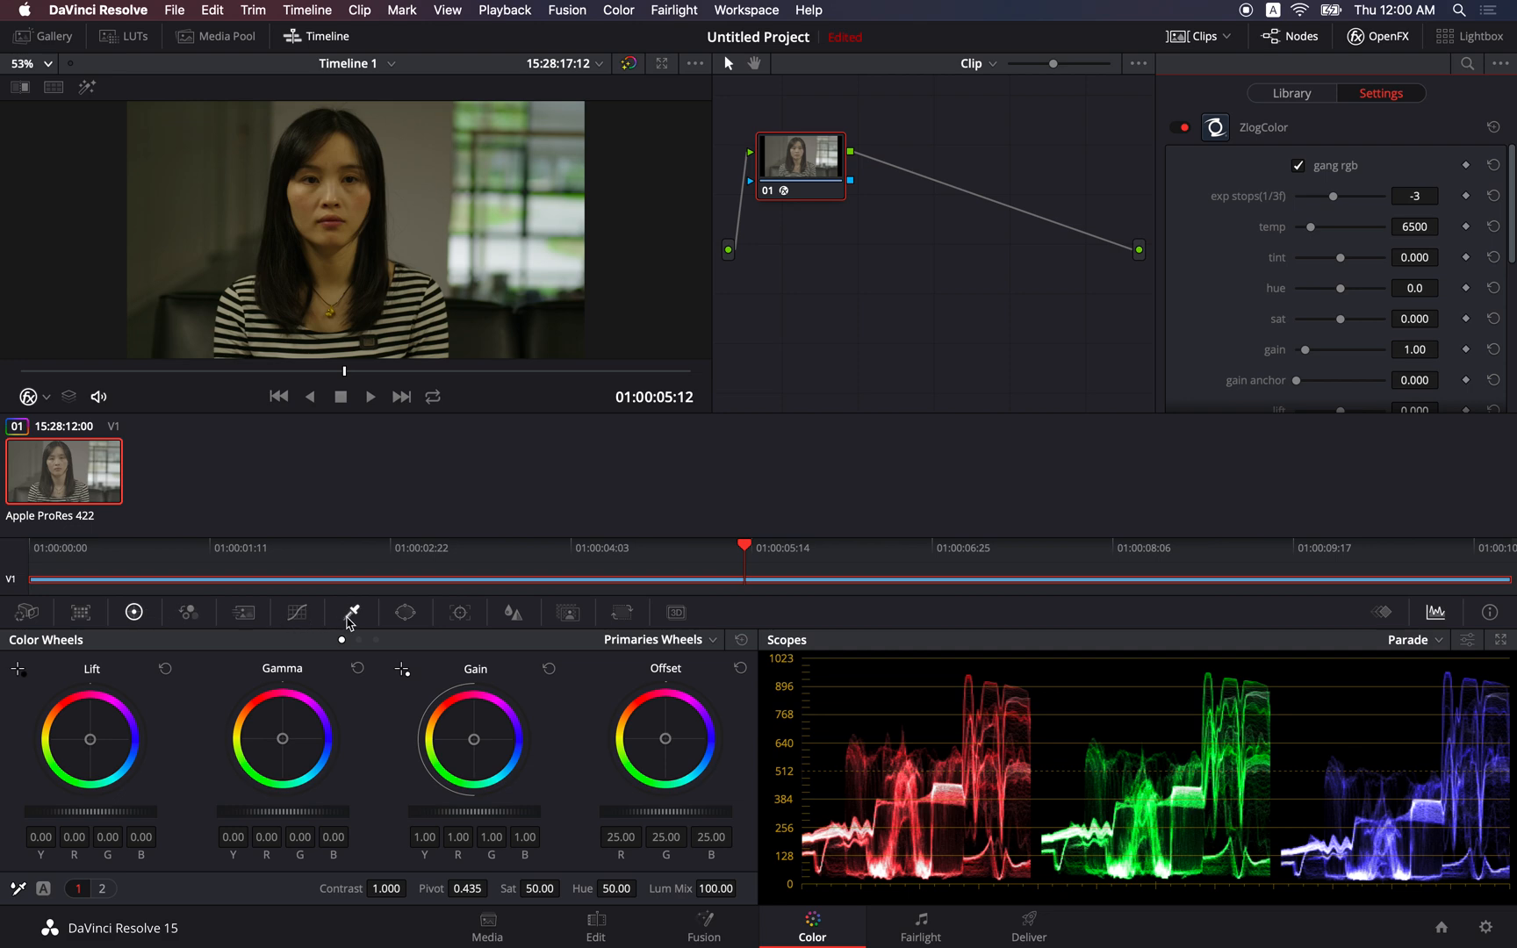
left_click(353, 611)
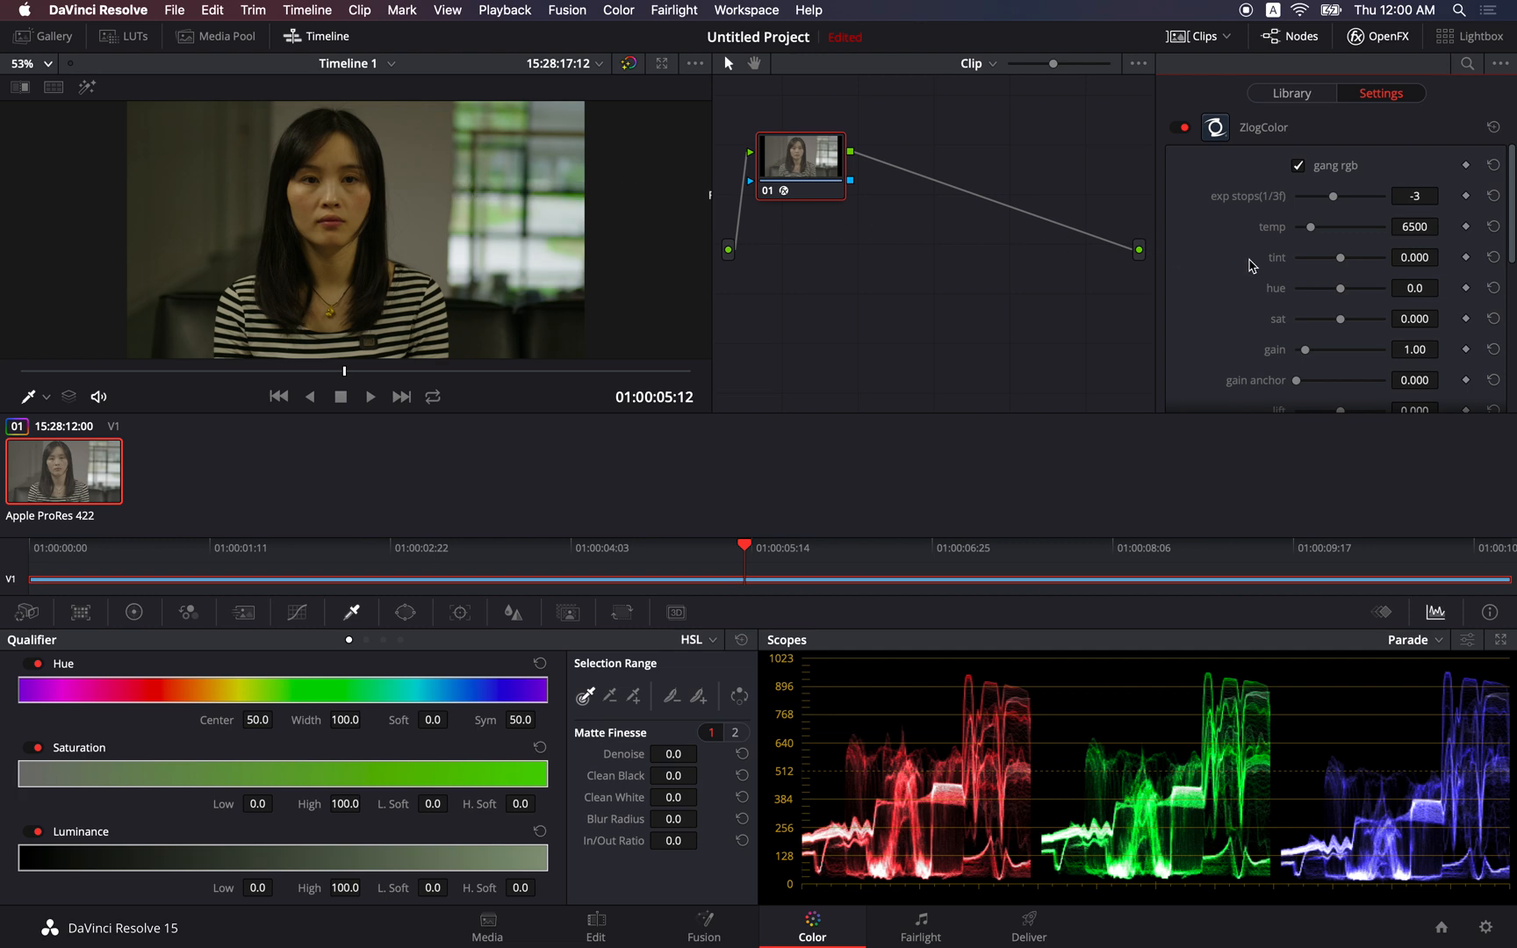
mouse_move(1313, 232)
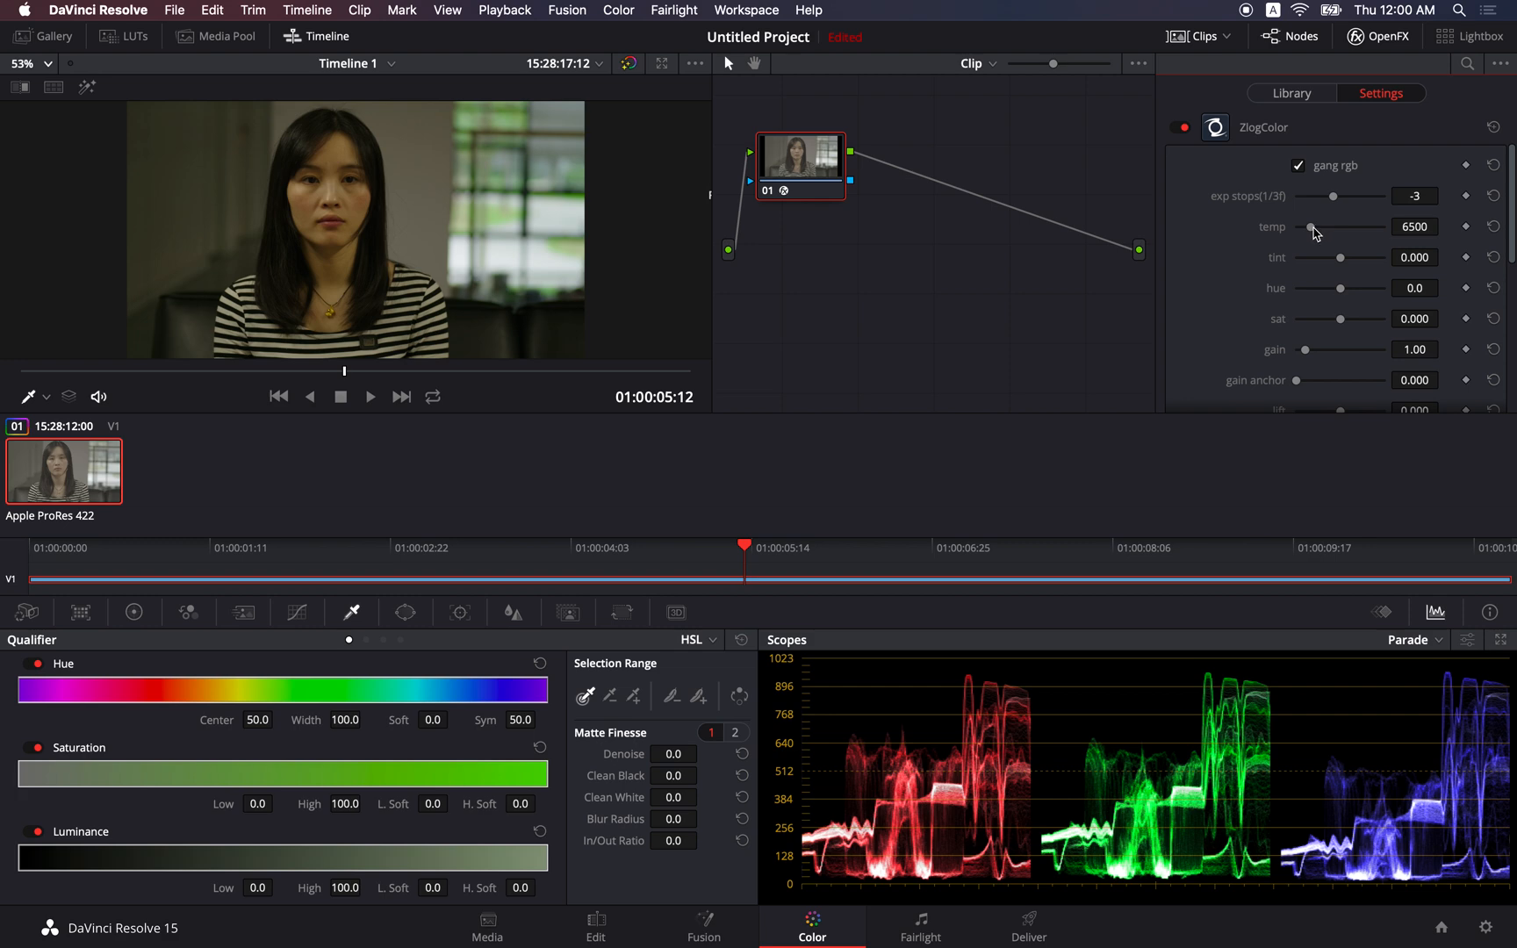
Raise the temperature to 8243 briefly, then settle it at 7836.
left_click_drag(1311, 227, 1315, 226)
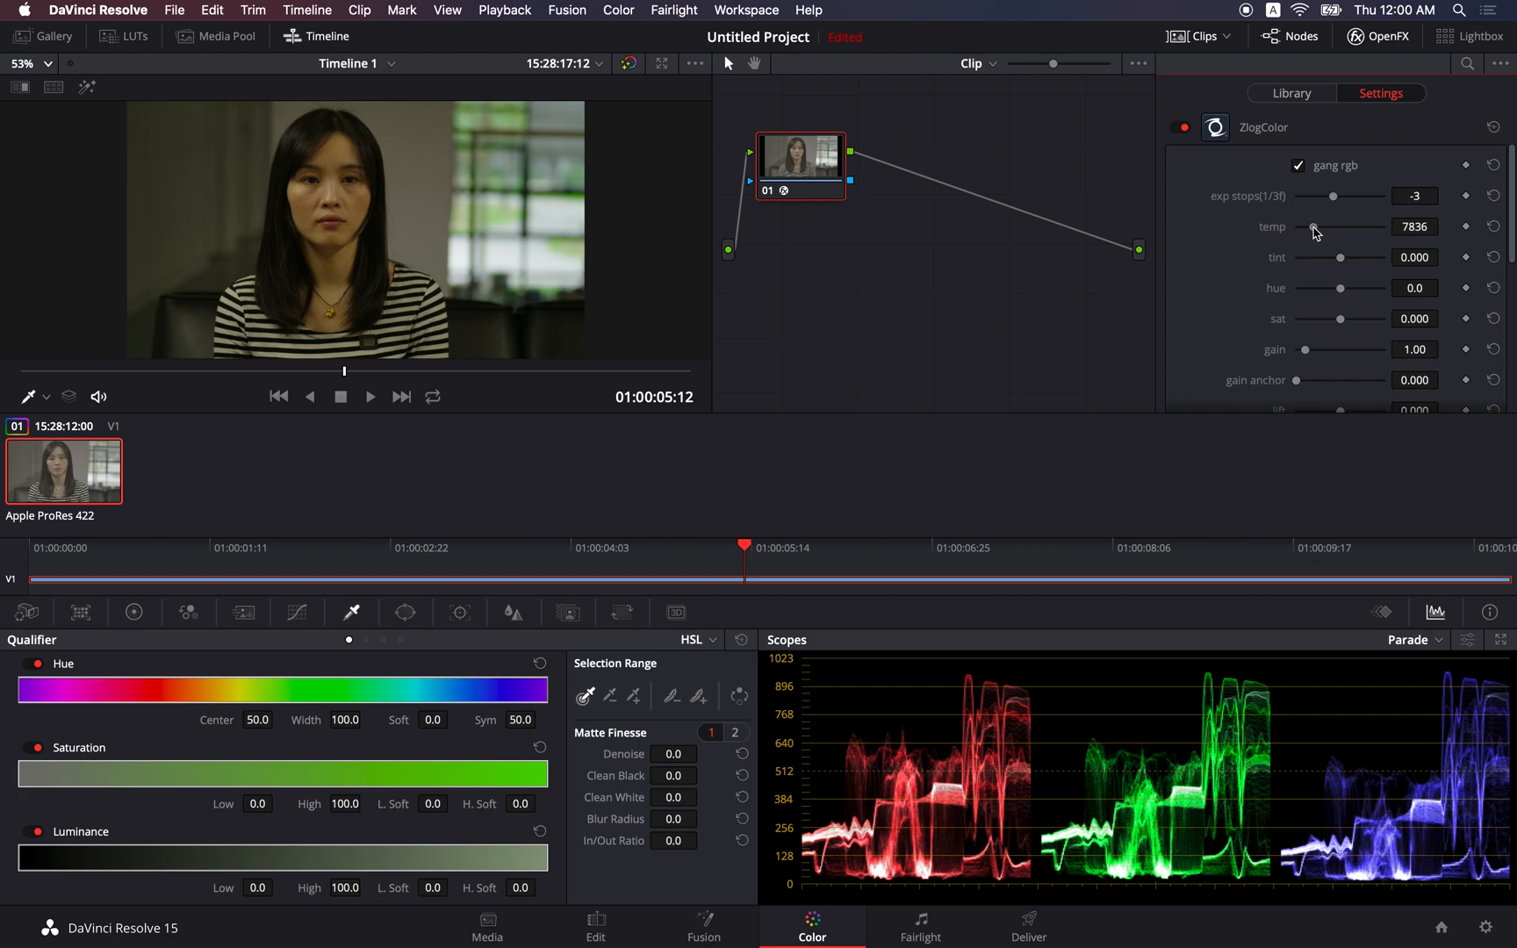
left_click_drag(1311, 226, 1334, 226)
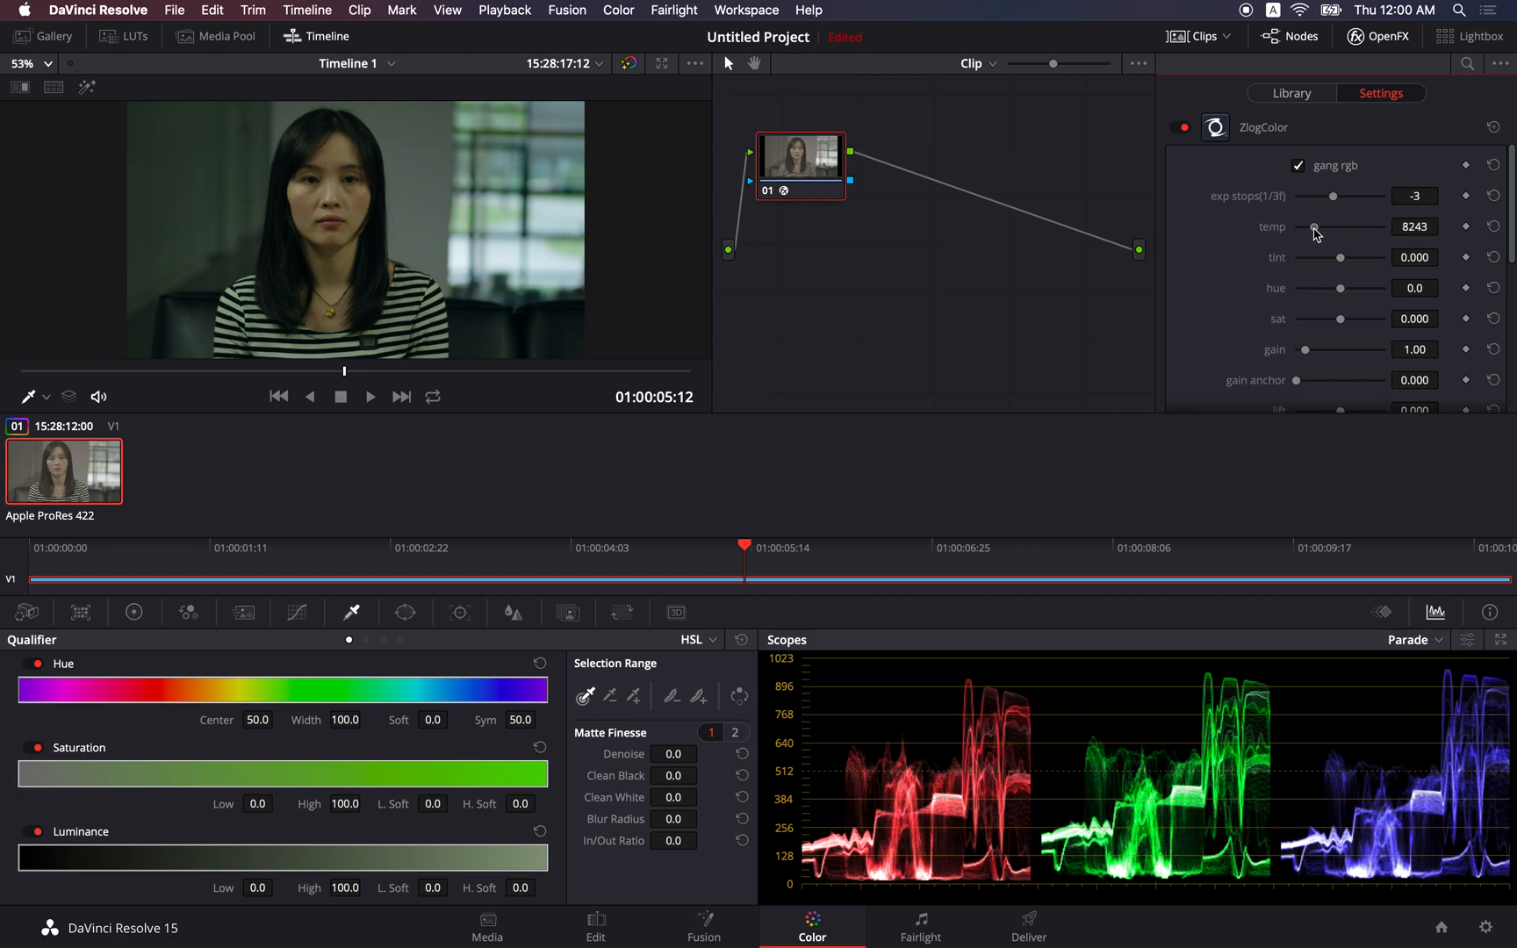
left_click_drag(1316, 227, 1313, 226)
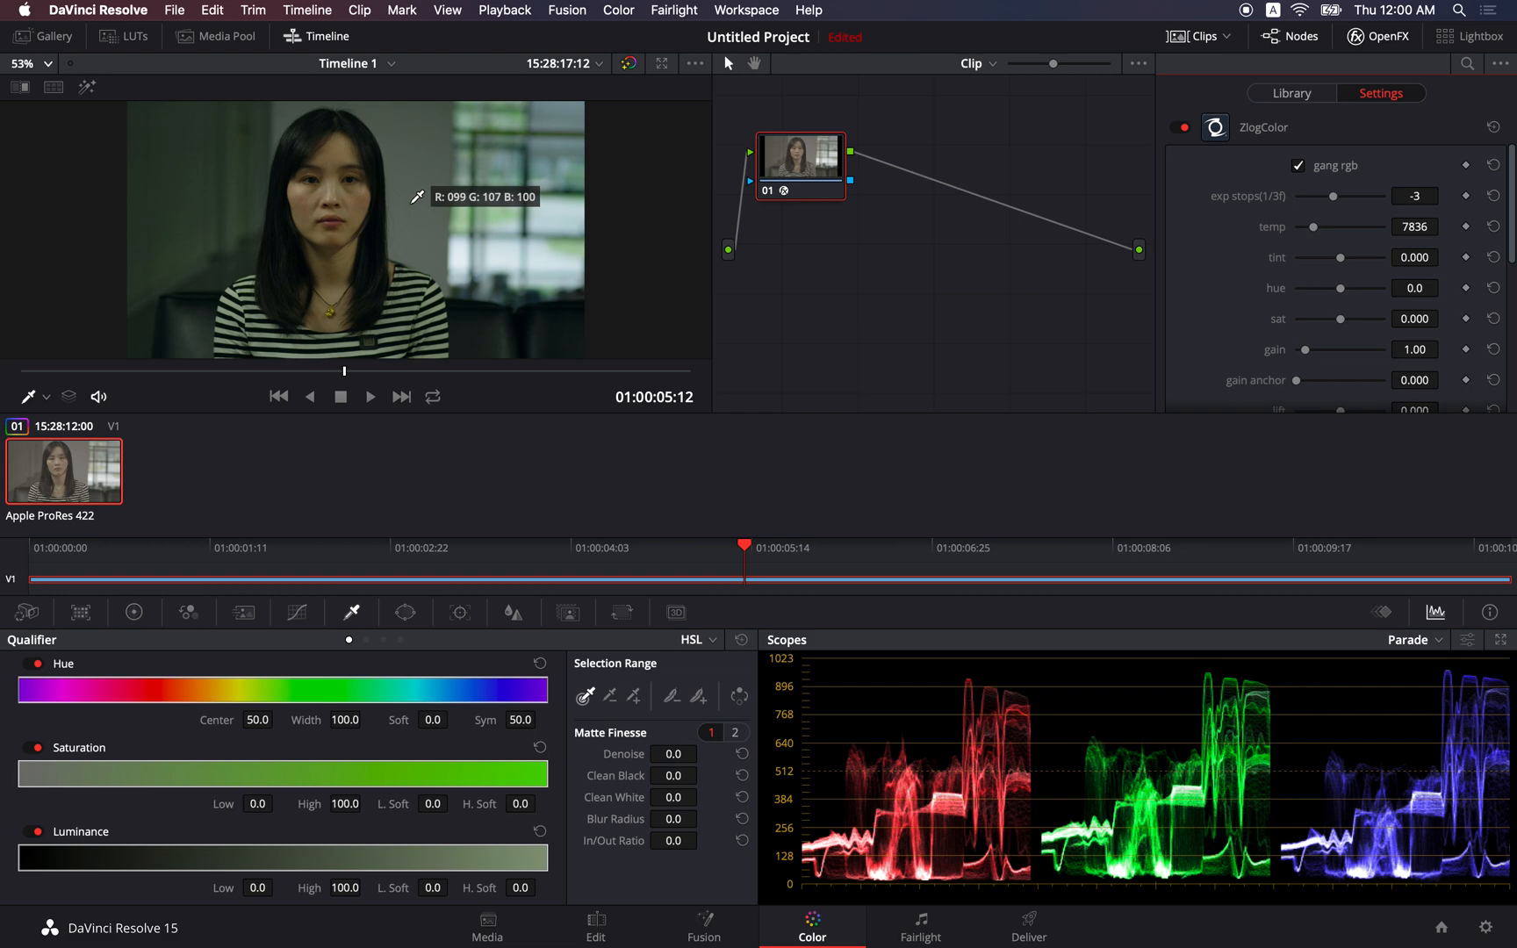
mouse_move(909, 288)
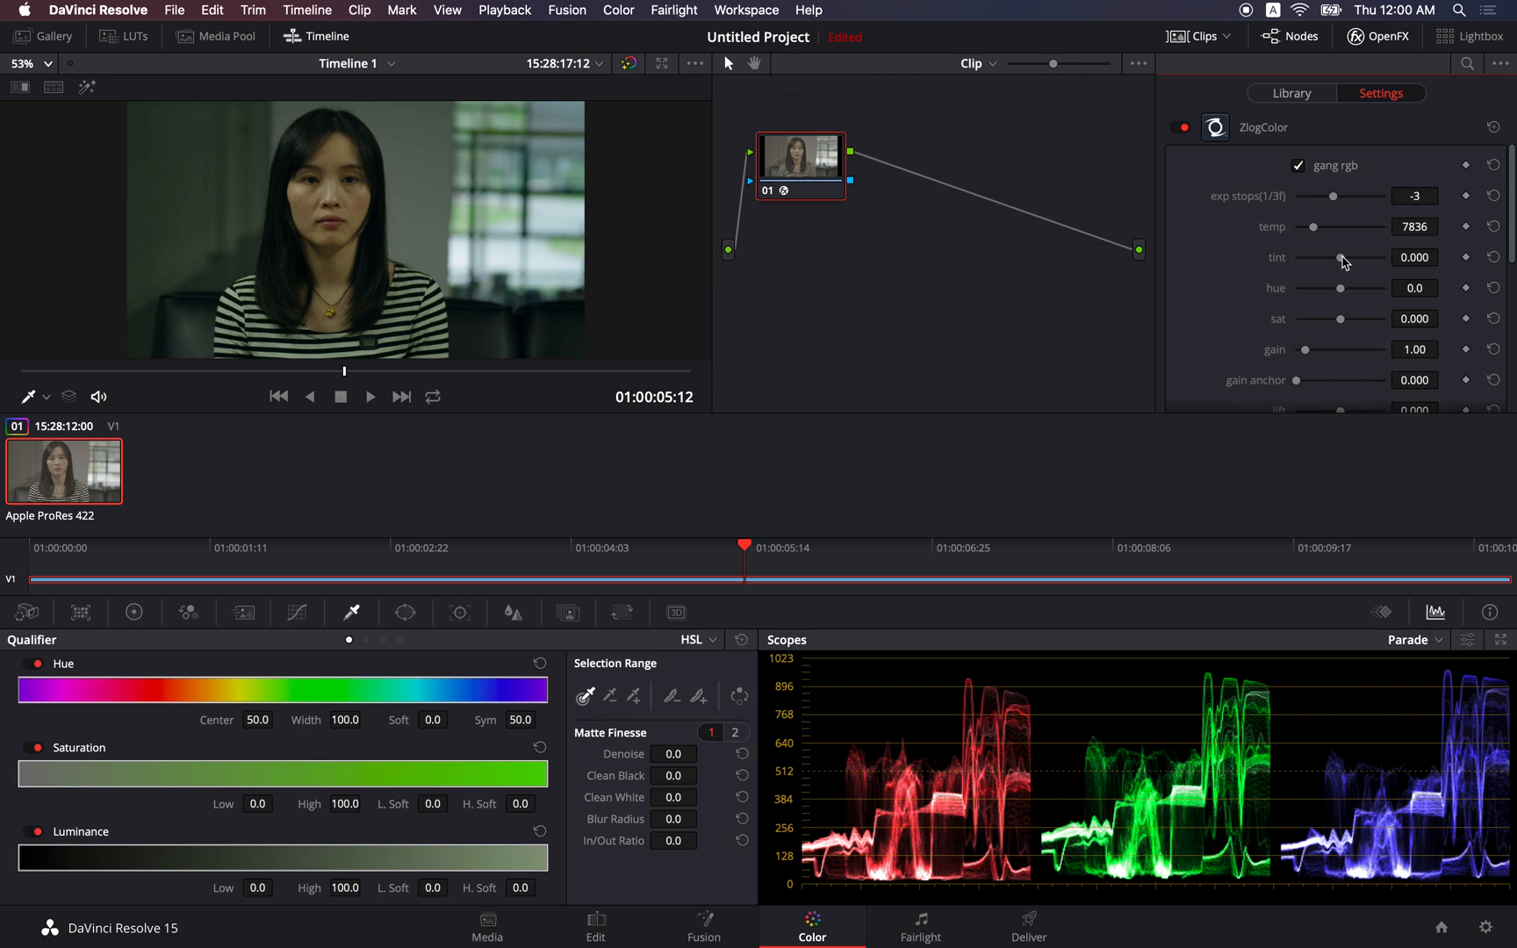
Raise the tint through 0.102 and 0.184, settling it at 0.163.
left_click_drag(1341, 258, 1344, 258)
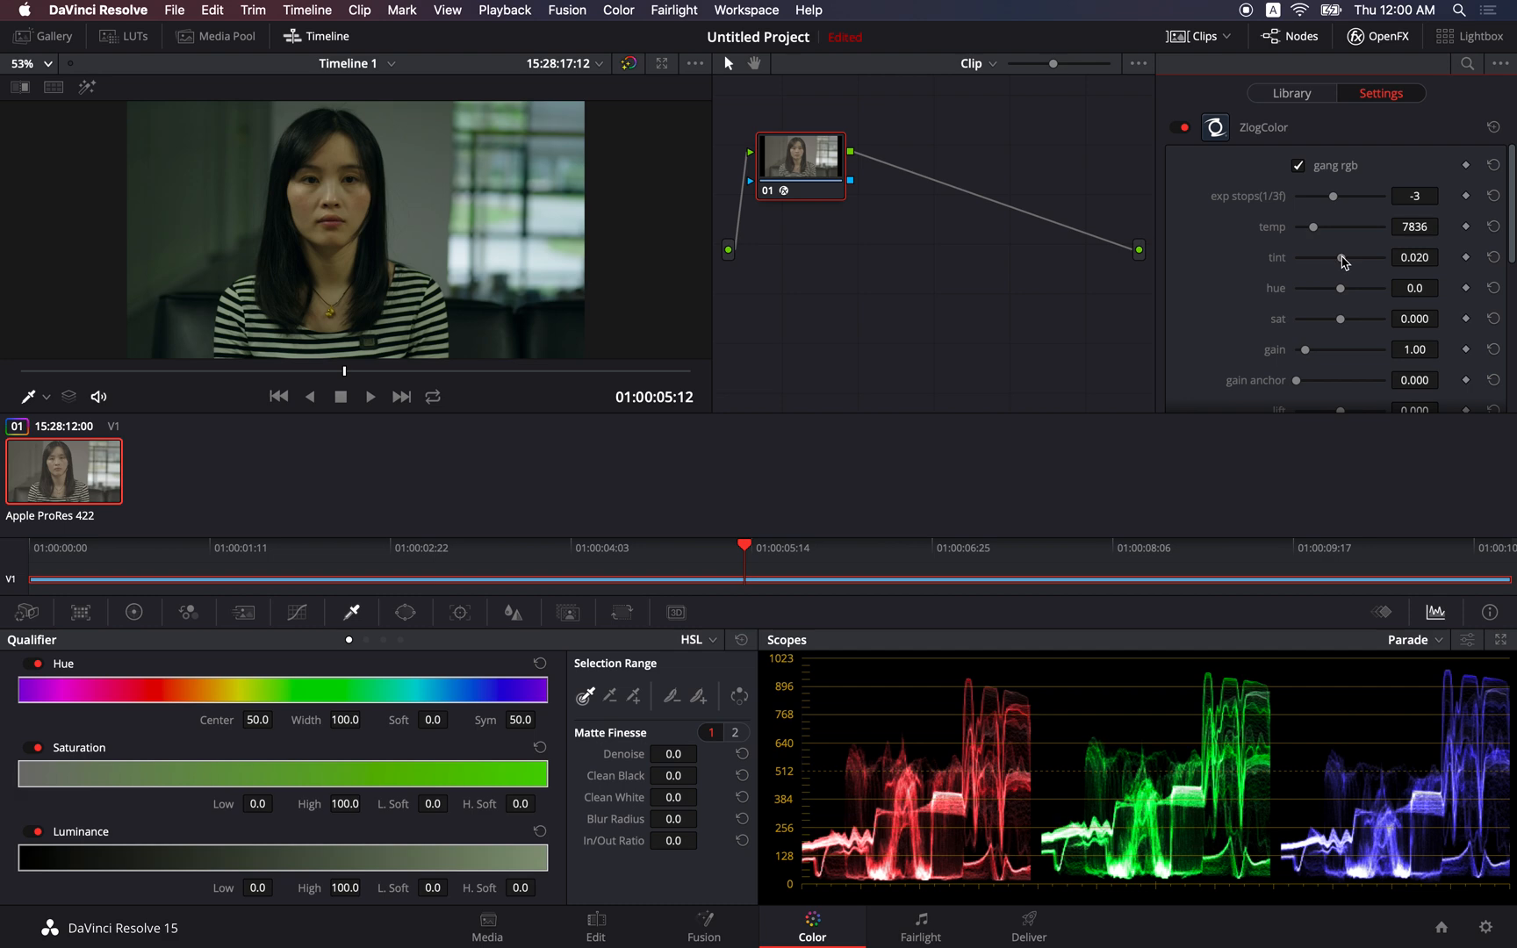
left_click_drag(1340, 256, 1350, 256)
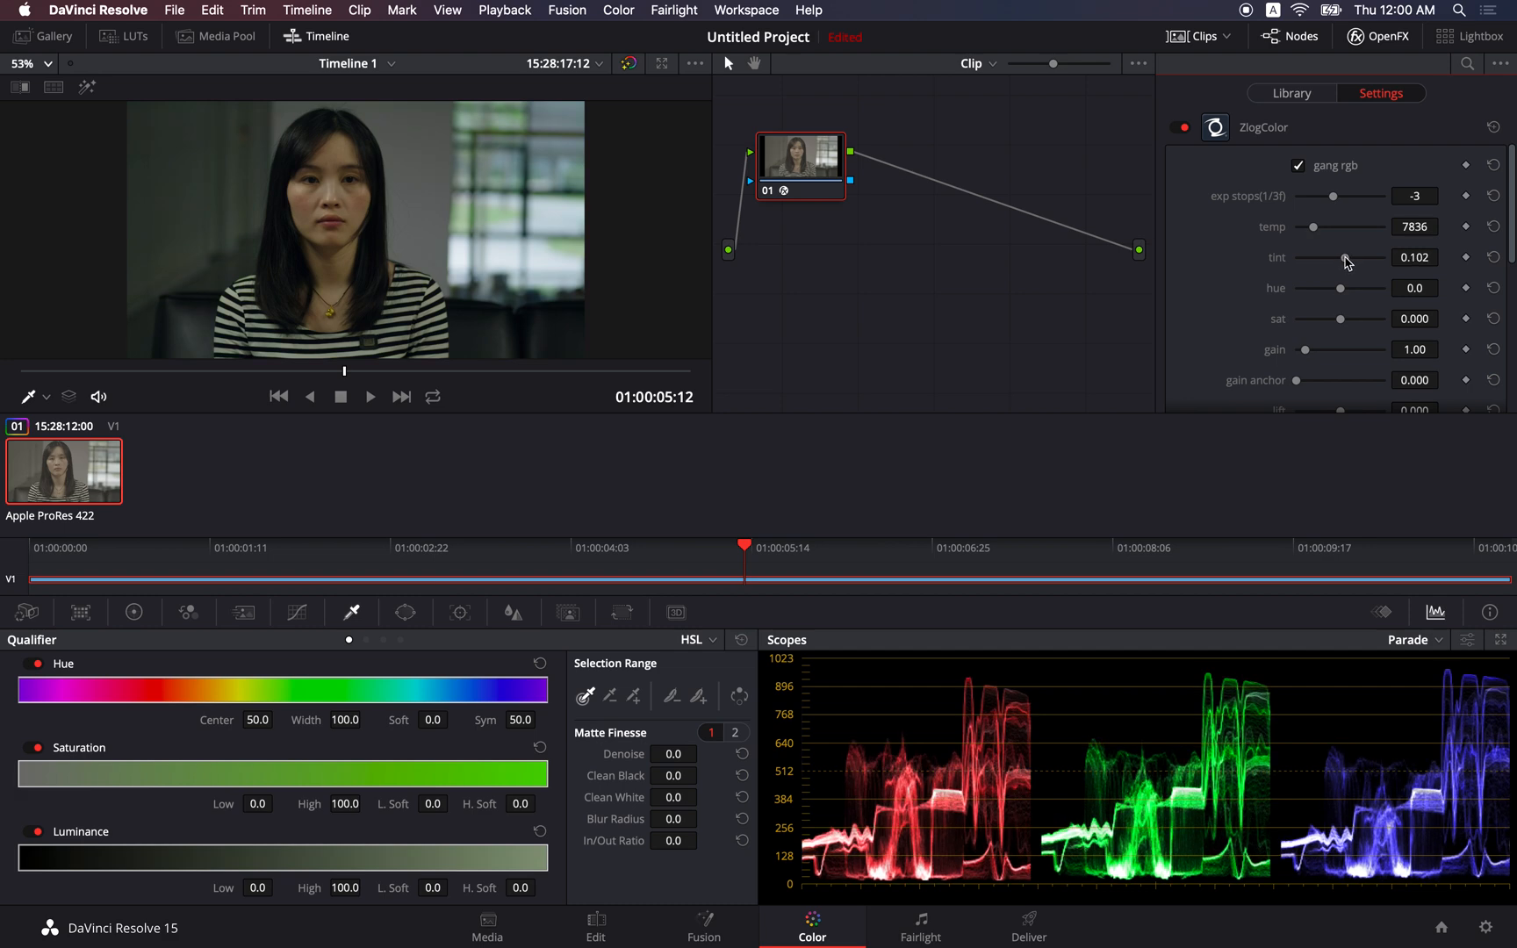
left_click_drag(1339, 256, 1348, 256)
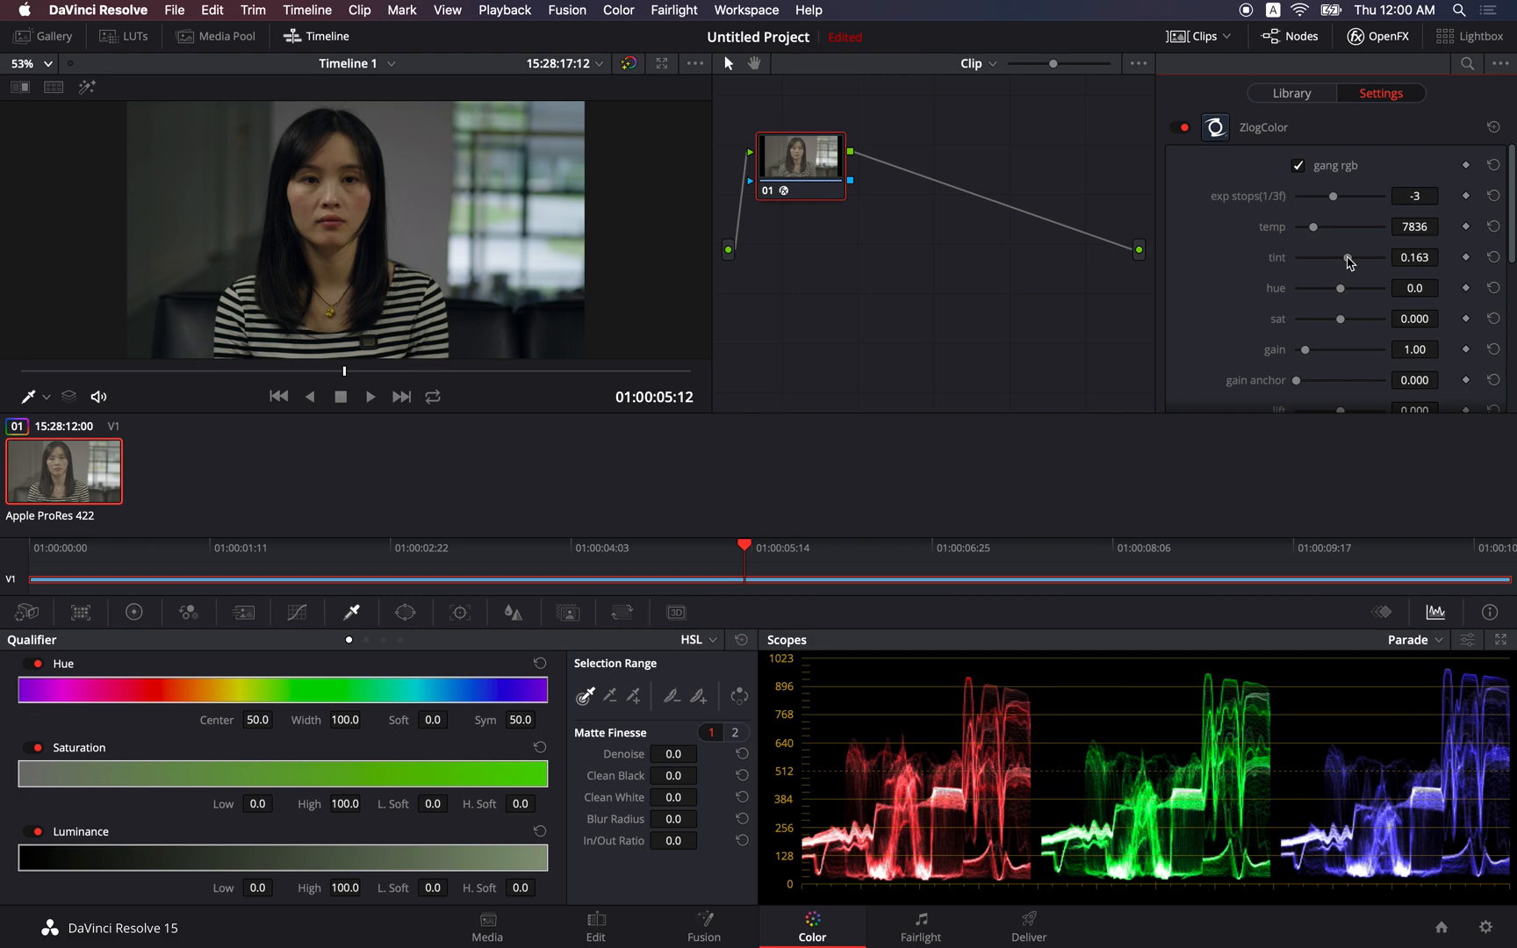
left_click_drag(1344, 258, 1352, 258)
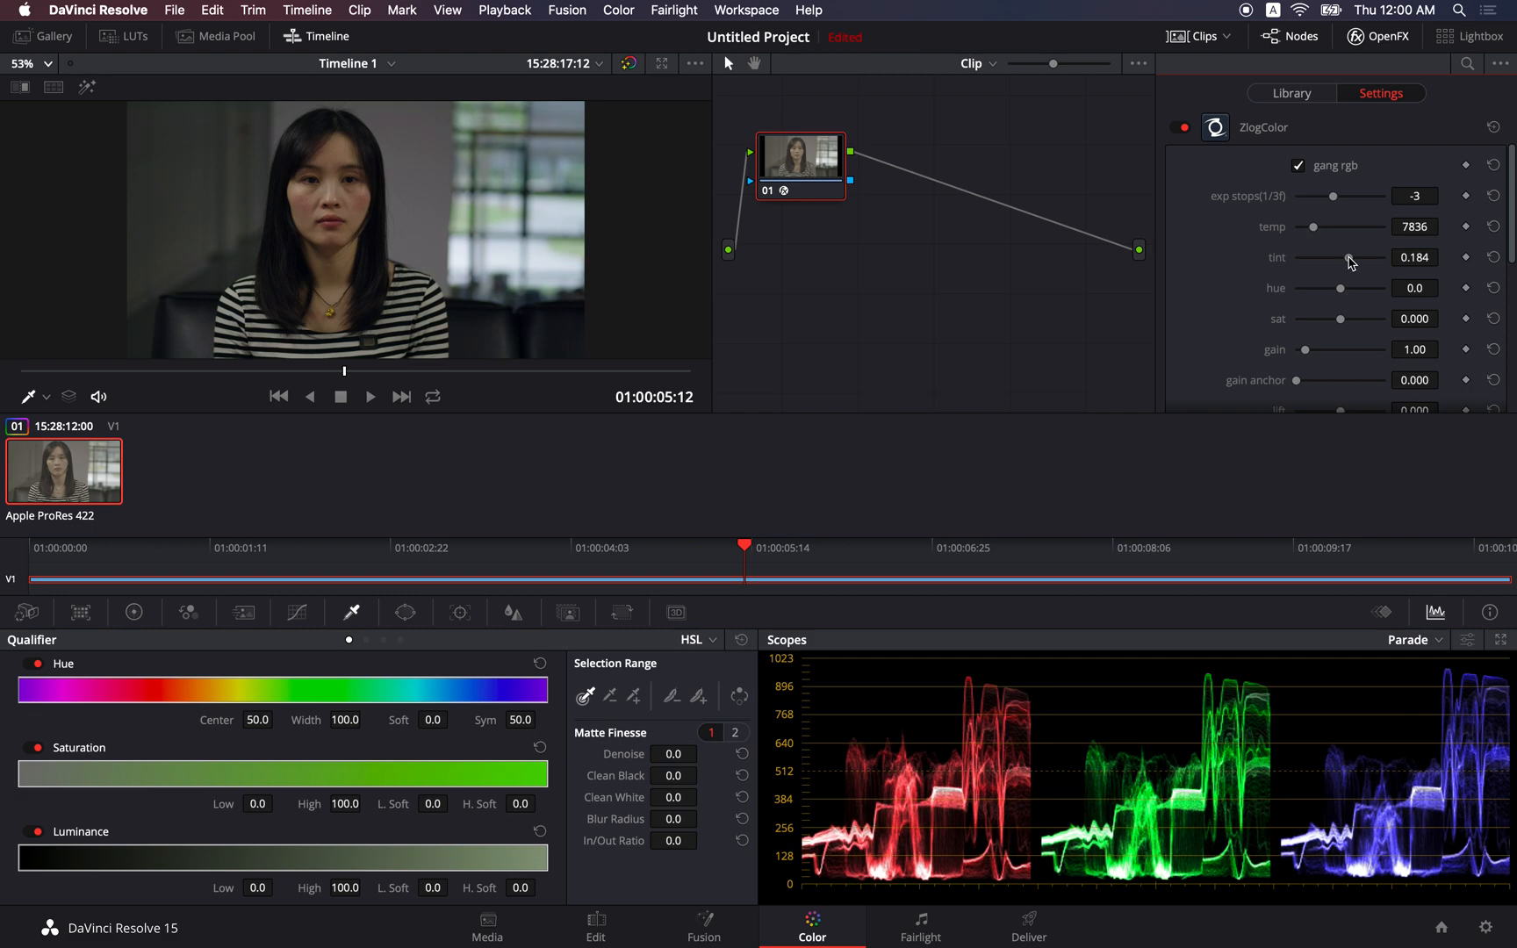
left_click_drag(1351, 258, 1345, 258)
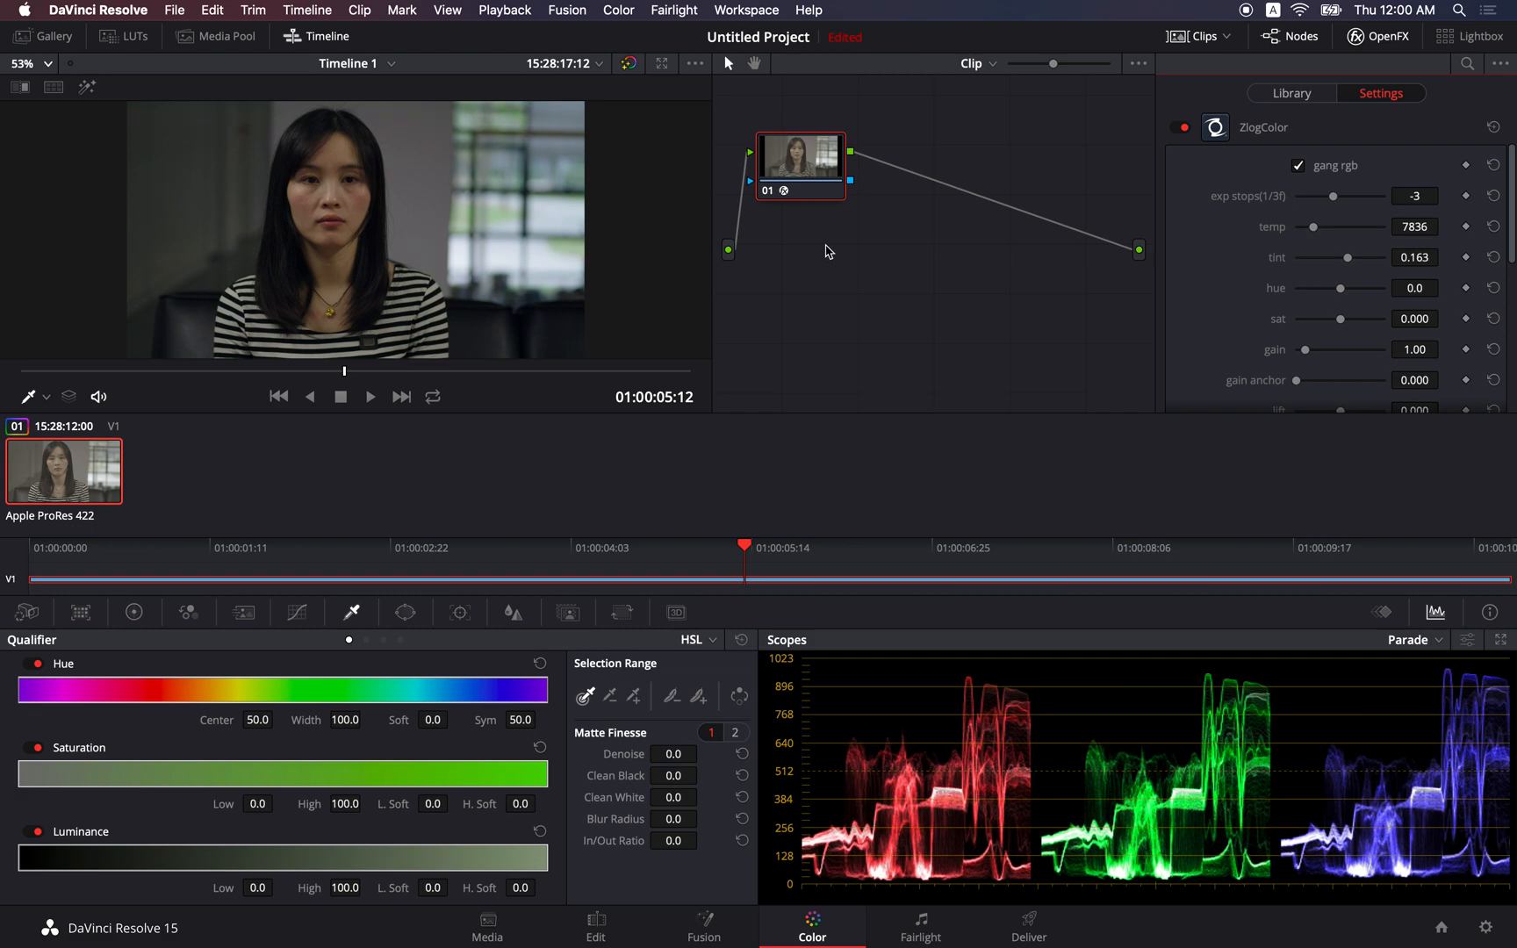
mouse_move(441, 197)
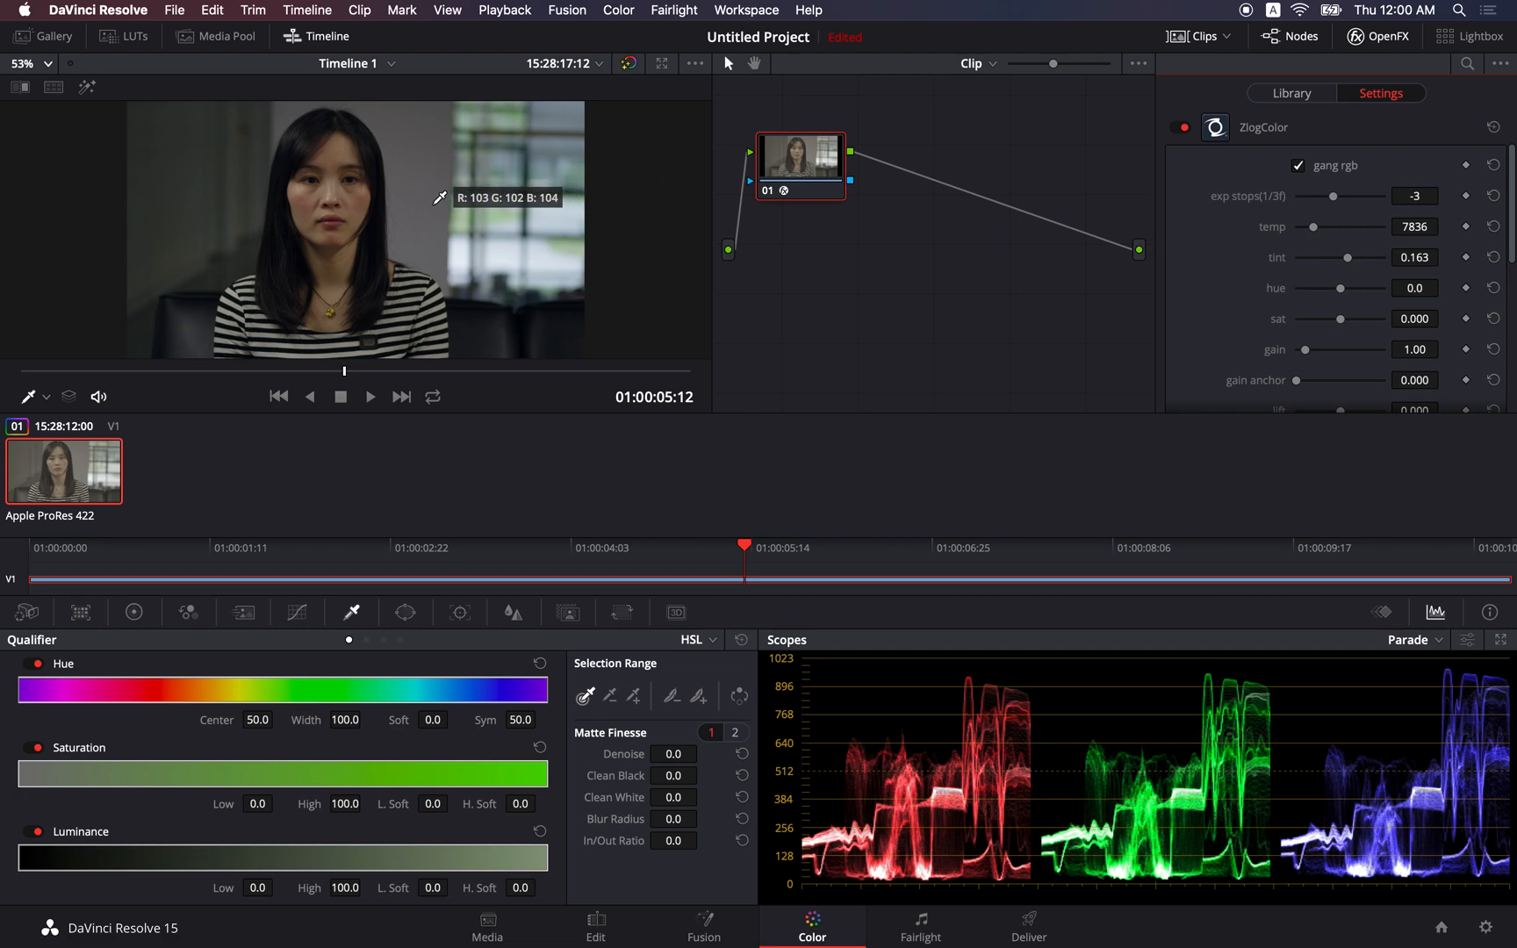
mouse_move(429, 179)
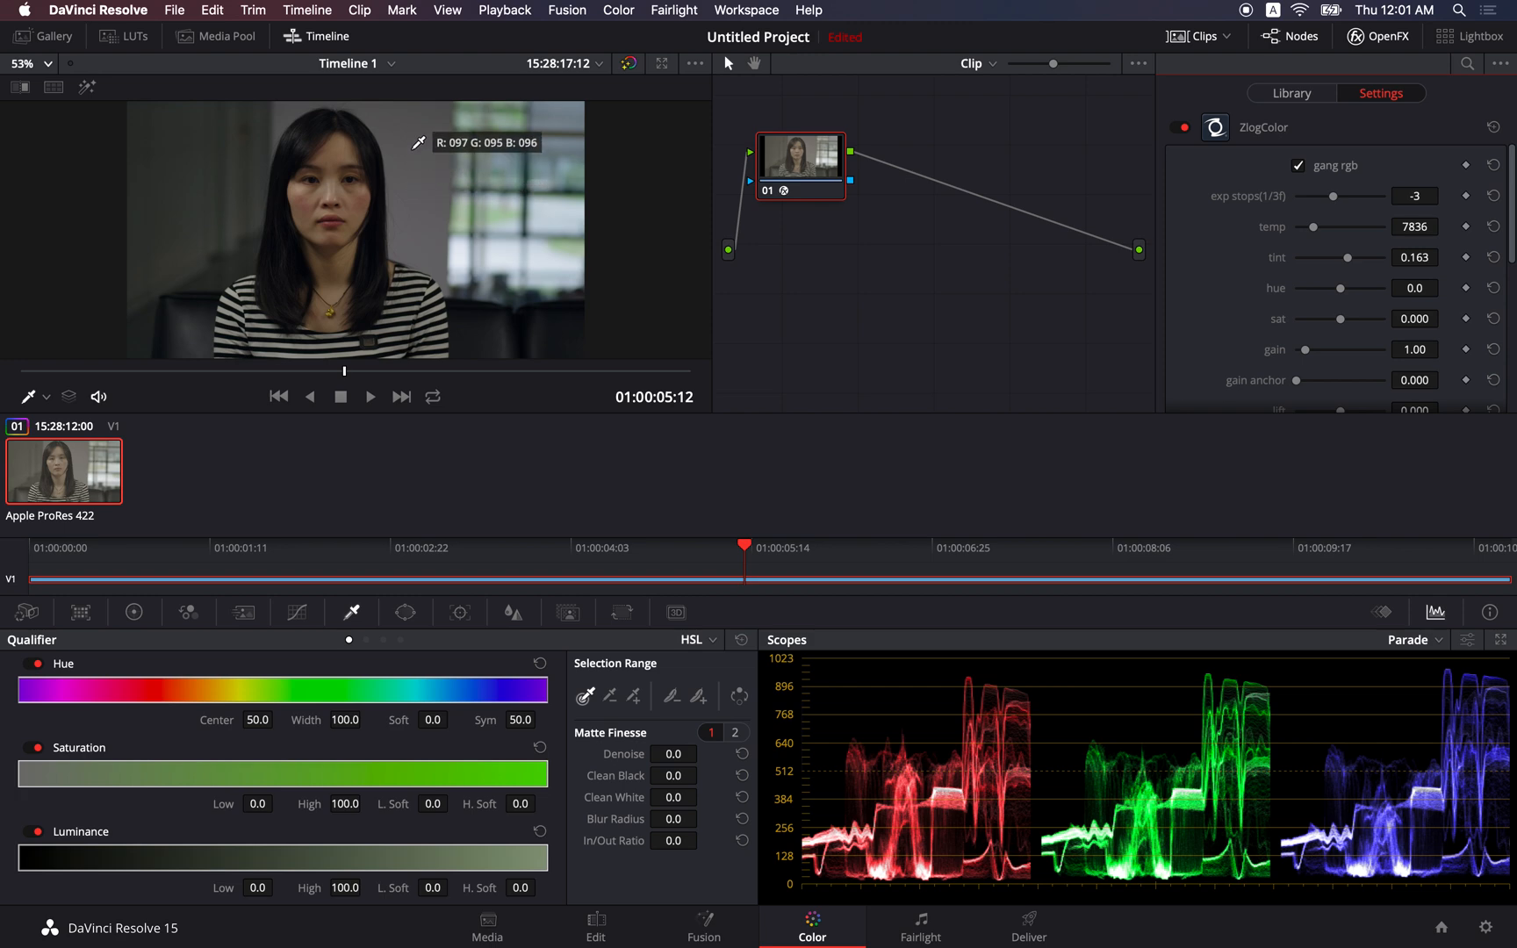
mouse_move(434, 186)
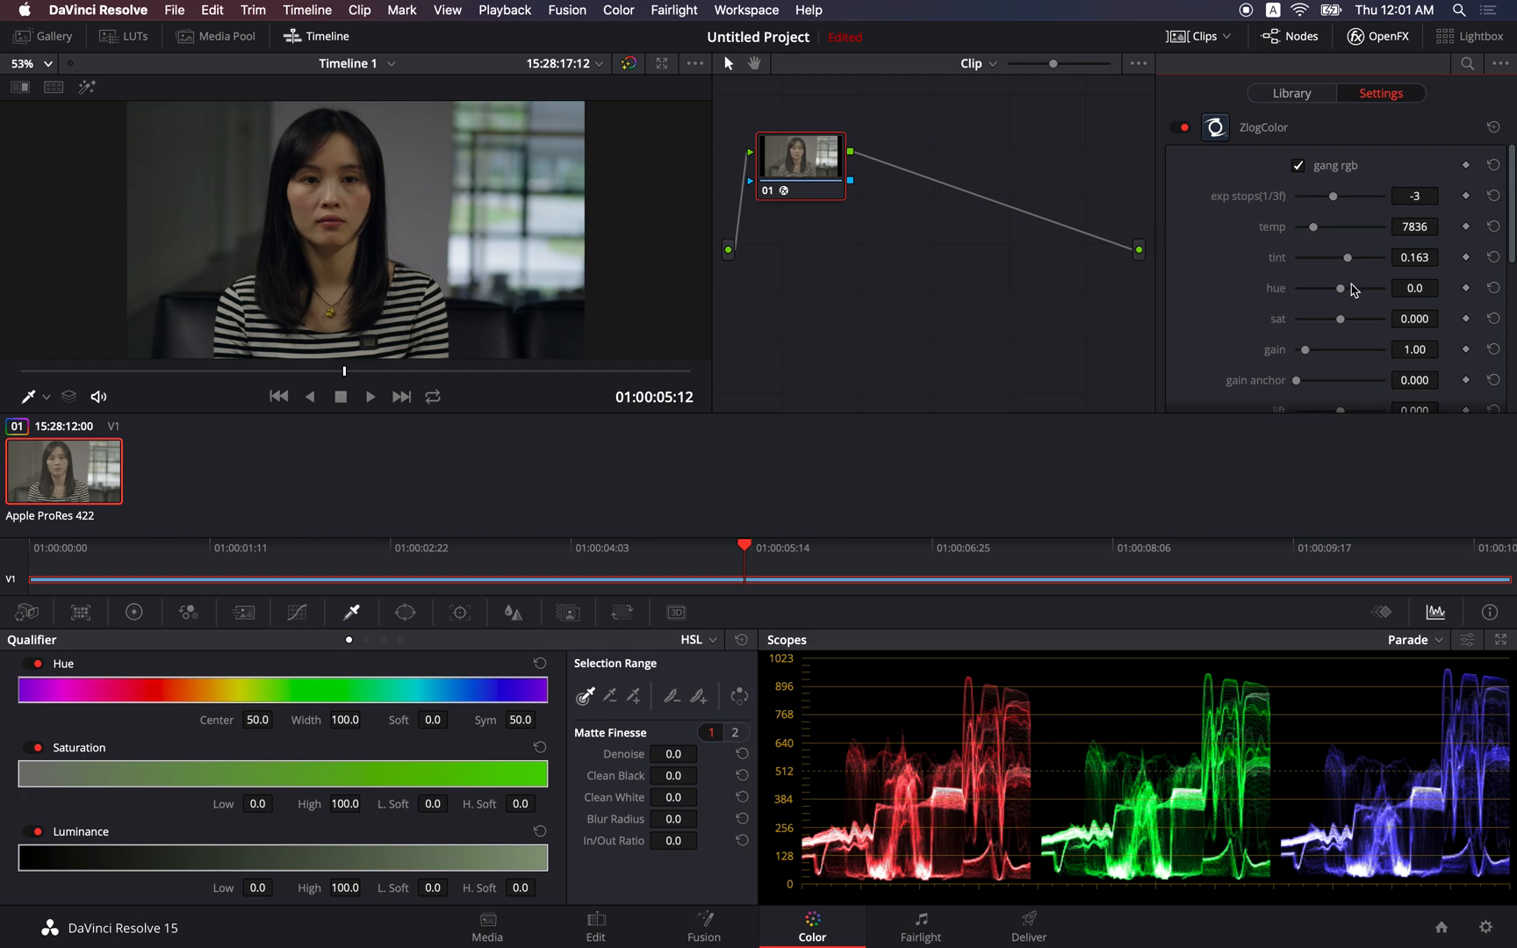
mouse_move(1278, 298)
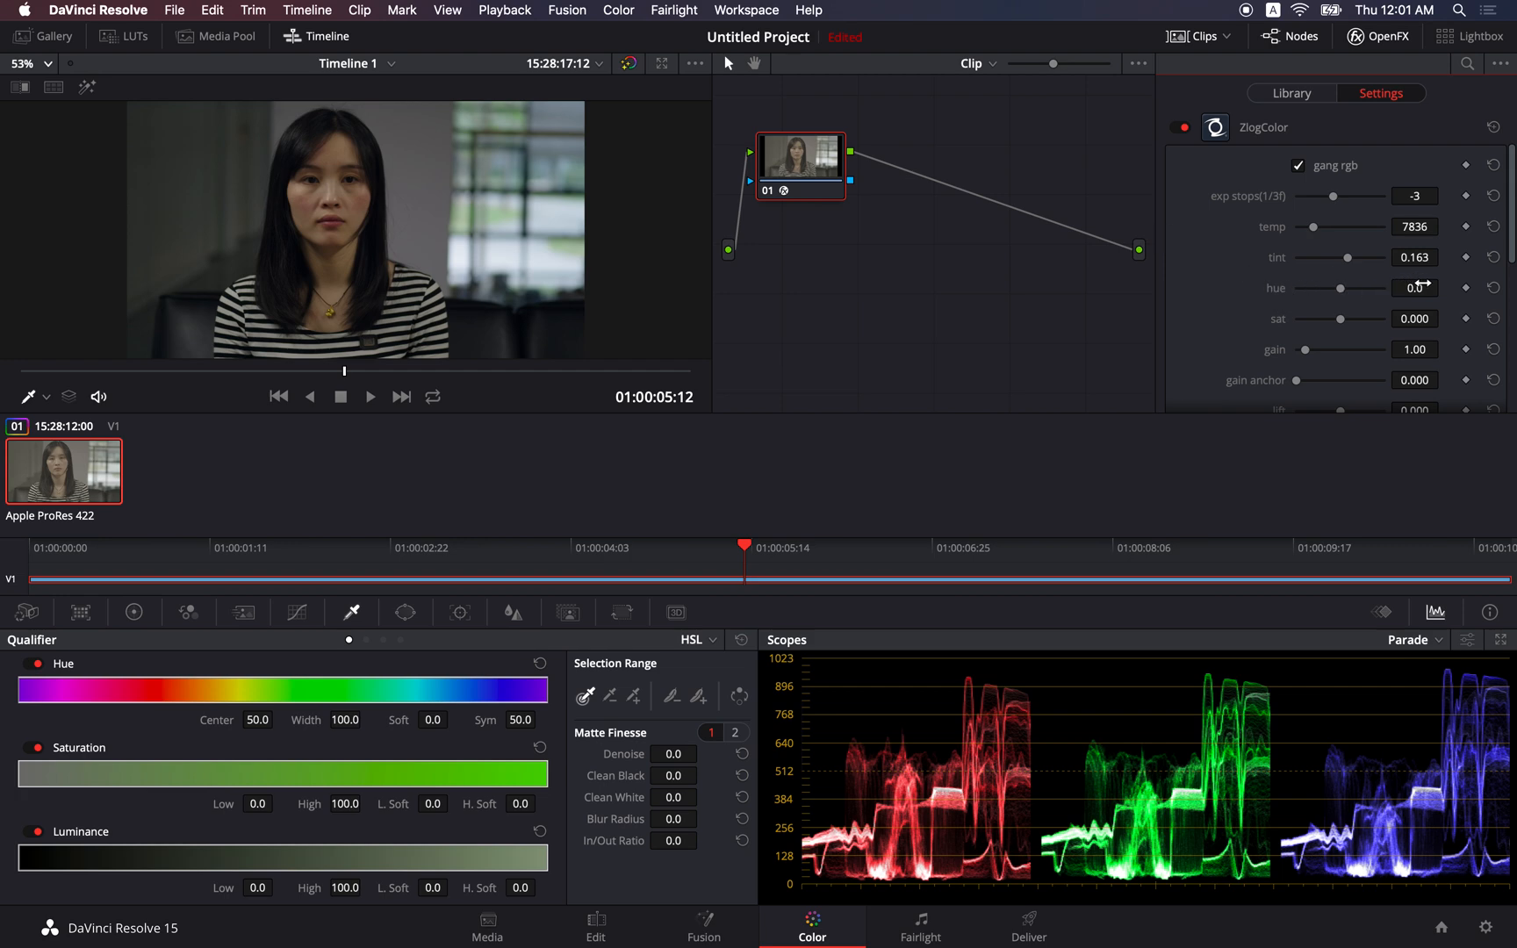
mouse_move(1421, 288)
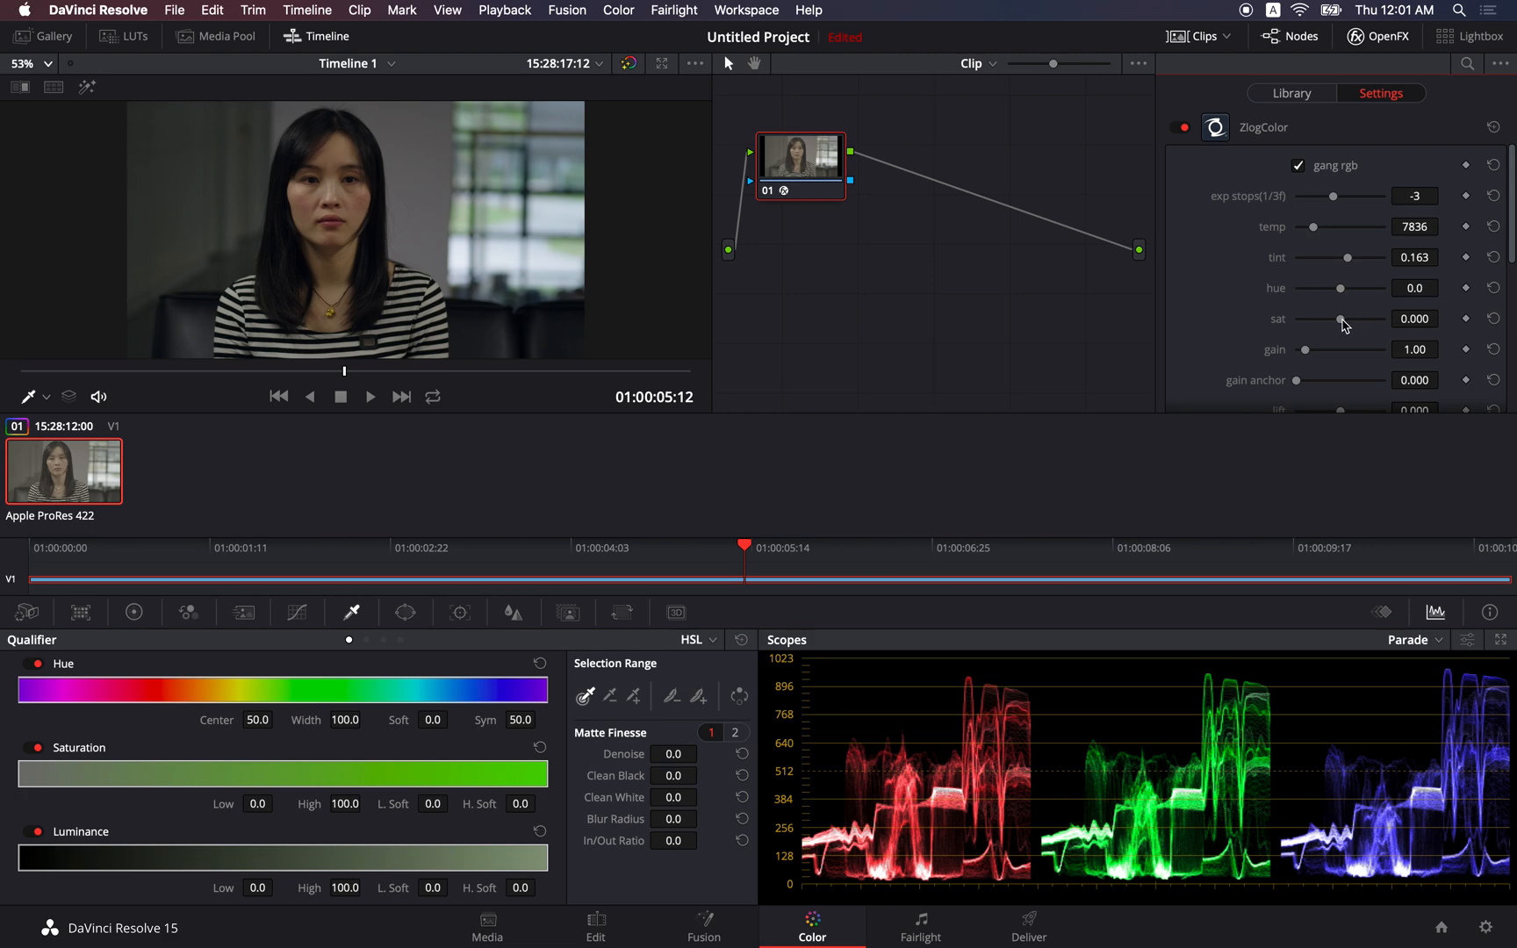
left_click_drag(1341, 320, 1345, 320)
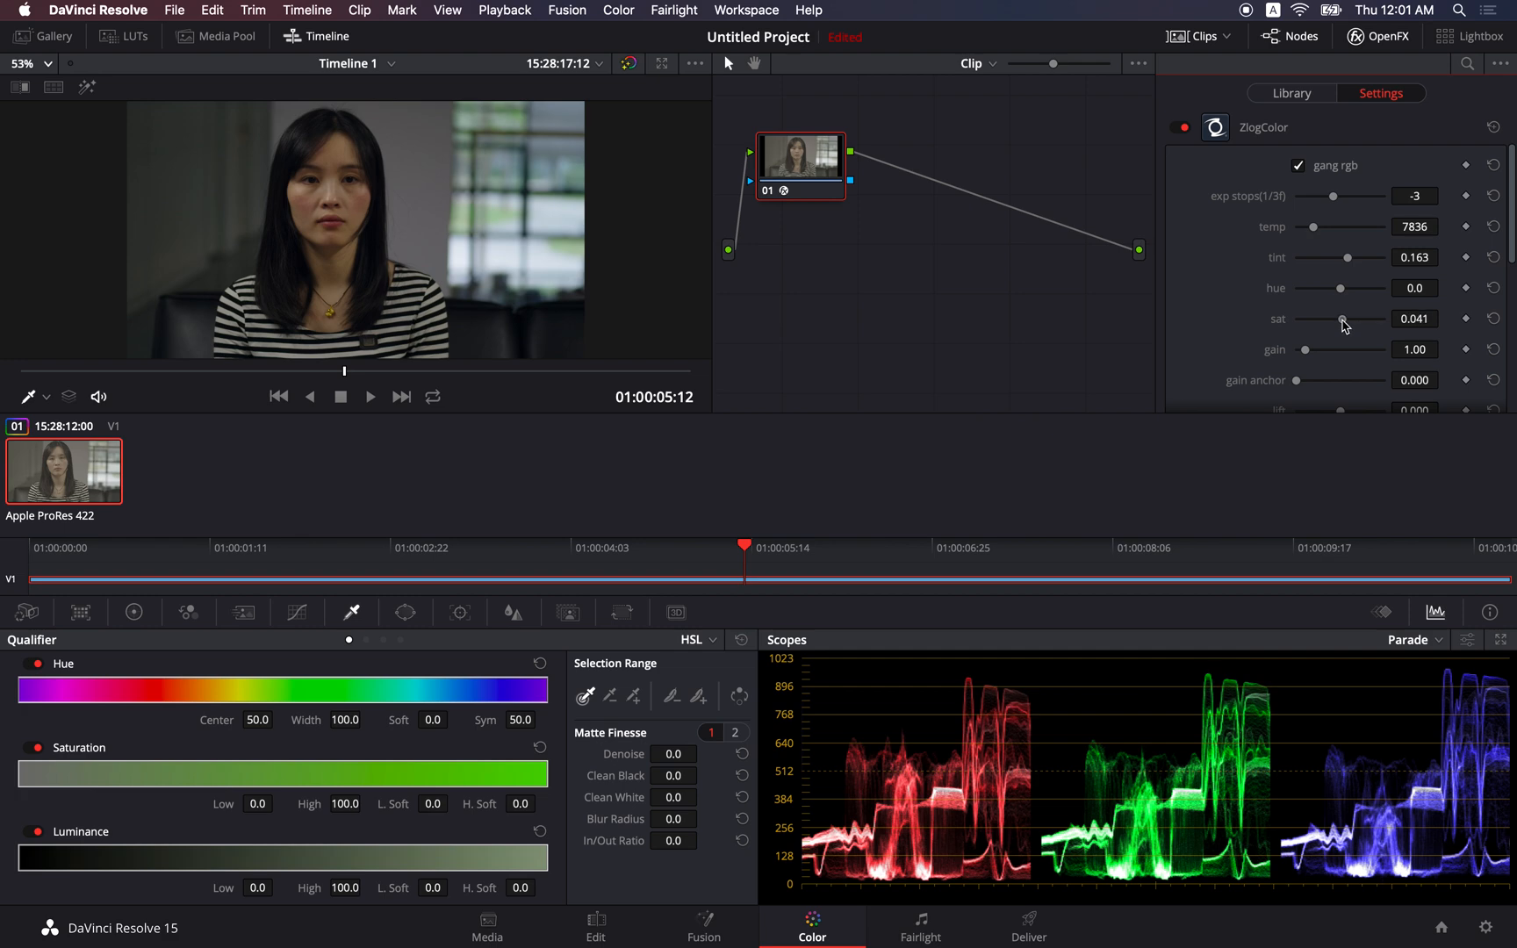
left_click_drag(1343, 322, 1350, 321)
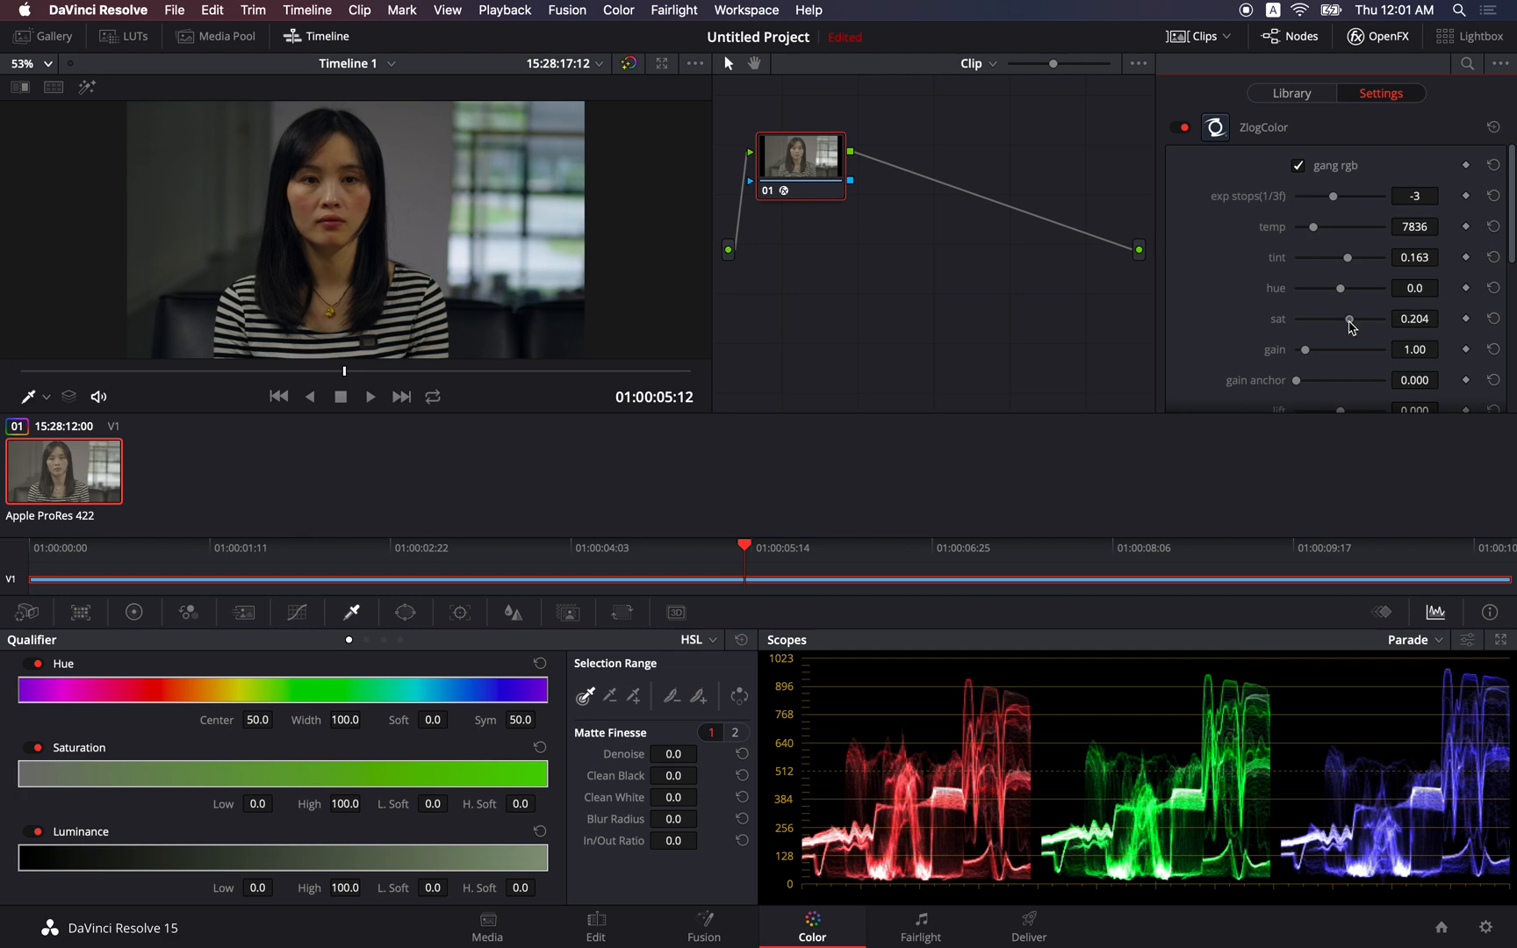
left_click_drag(1348, 320, 1331, 319)
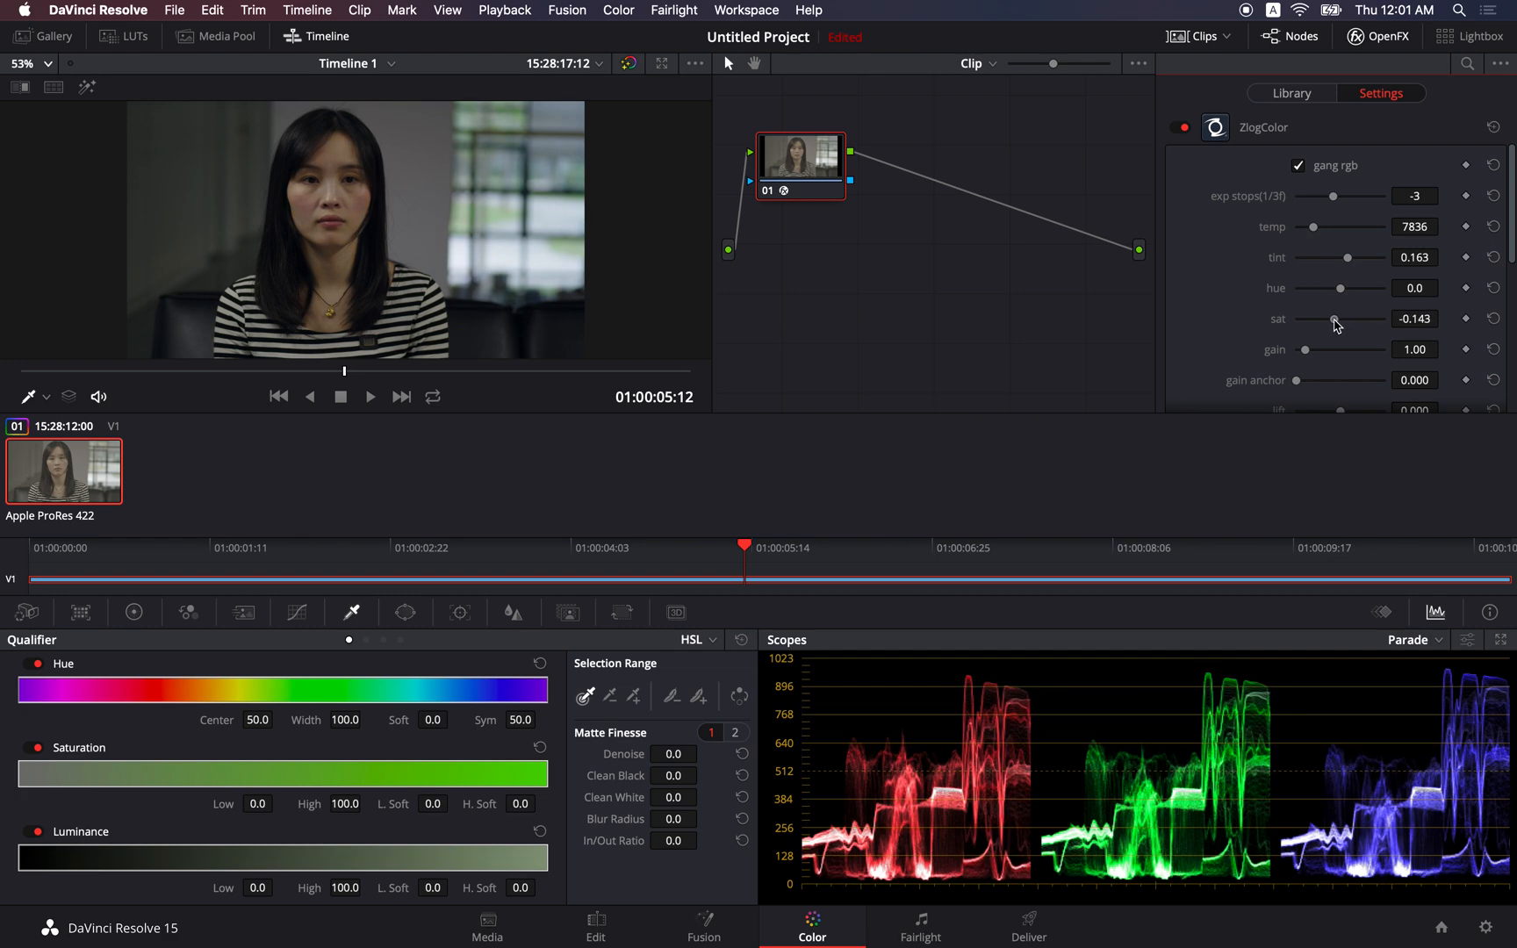
left_click_drag(1332, 318, 1339, 318)
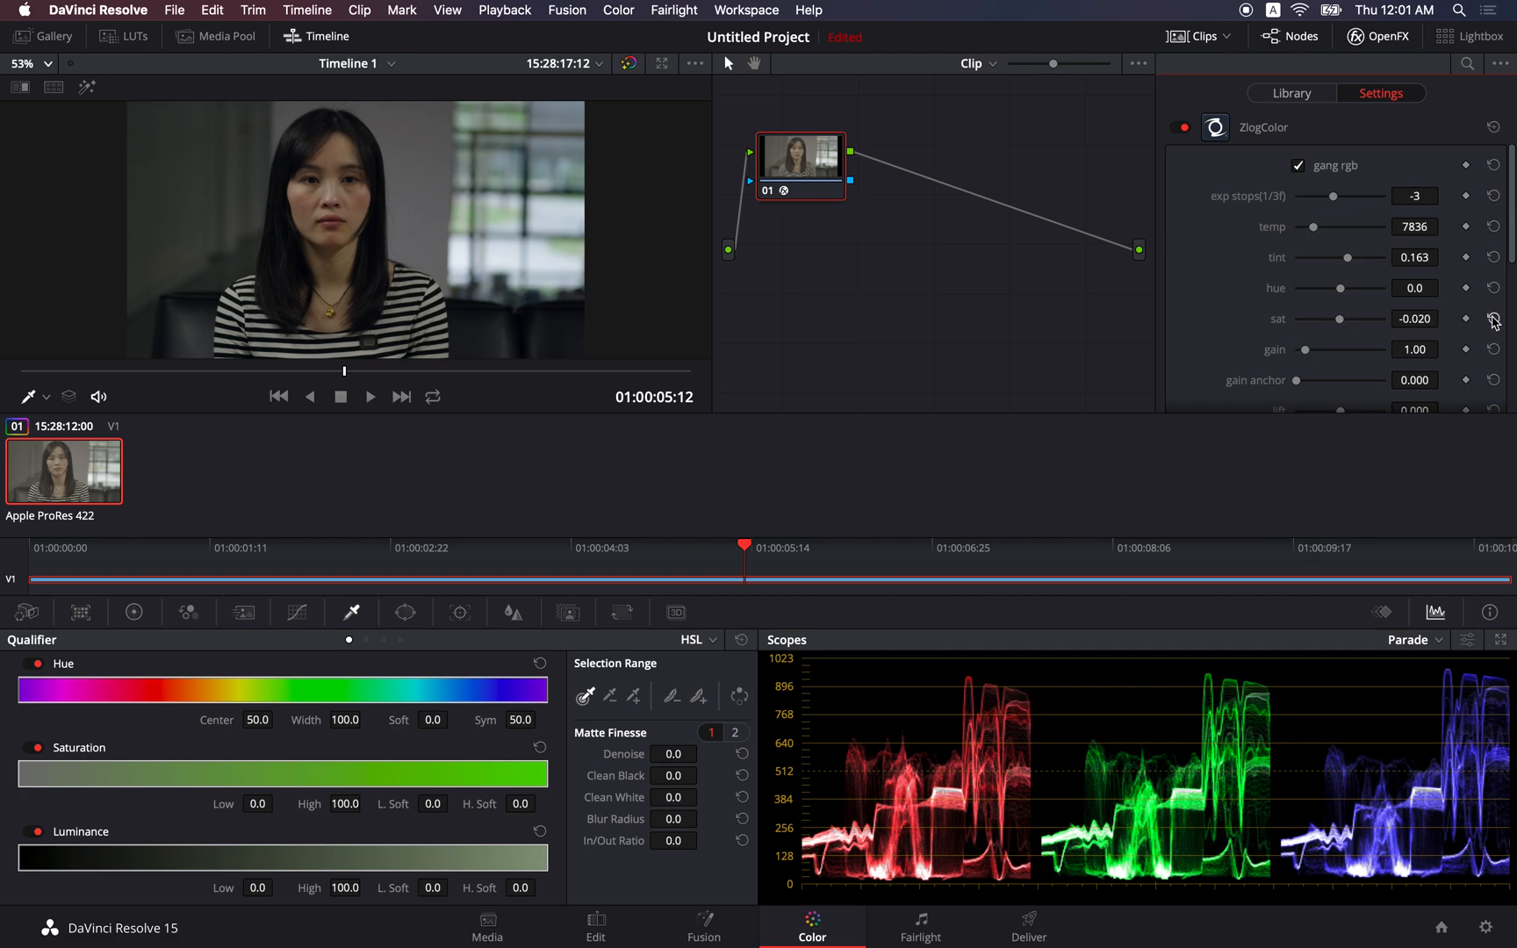
left_click(1492, 319)
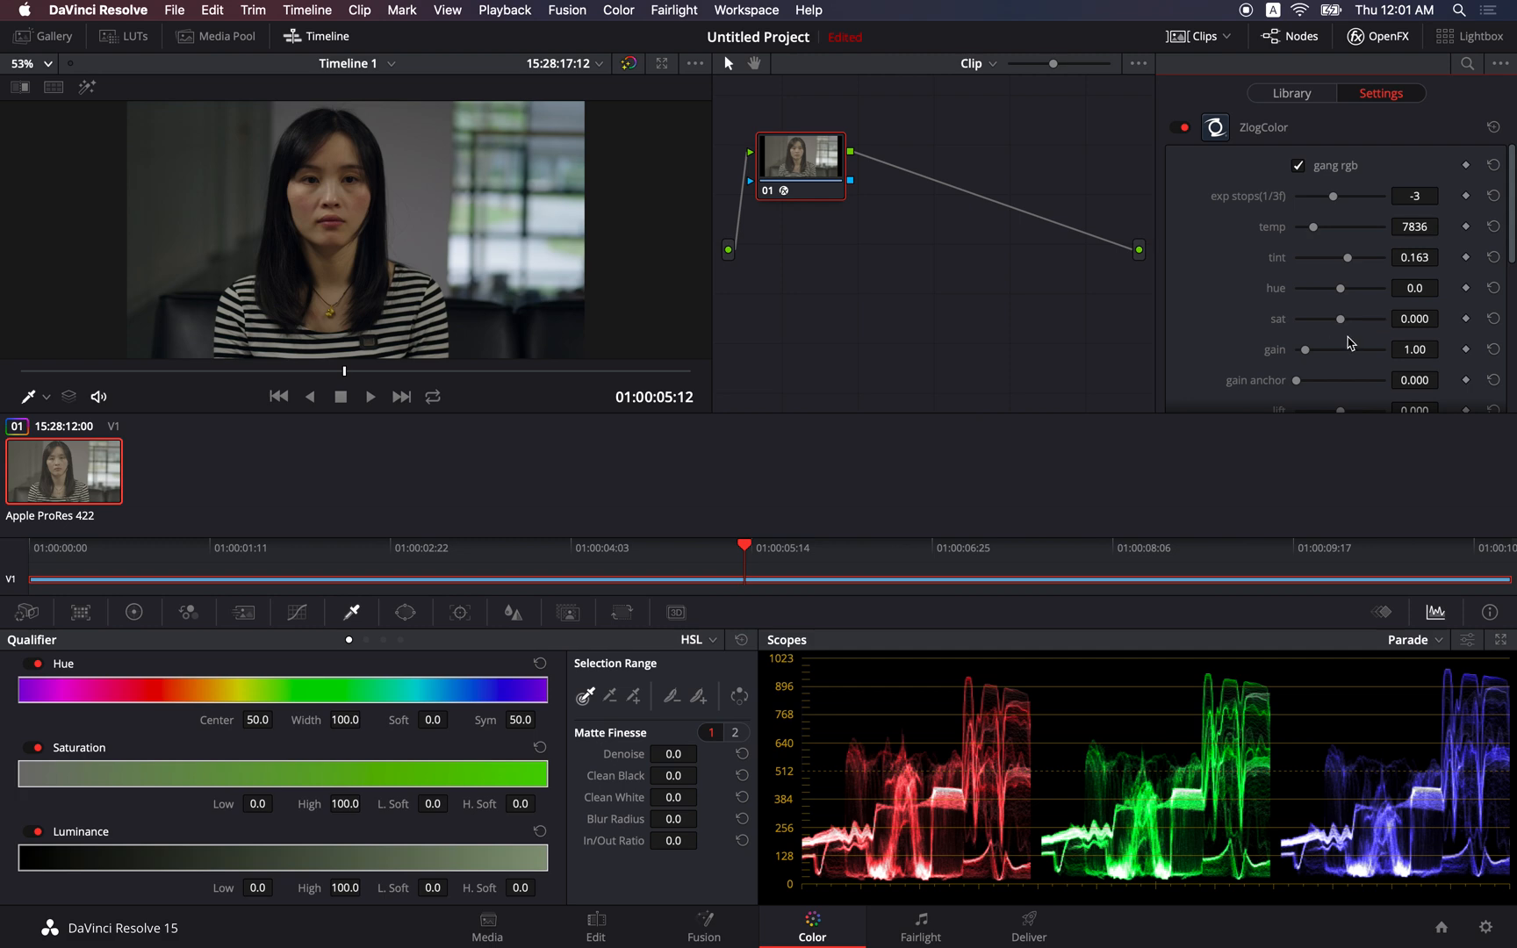
scroll("down", 3)
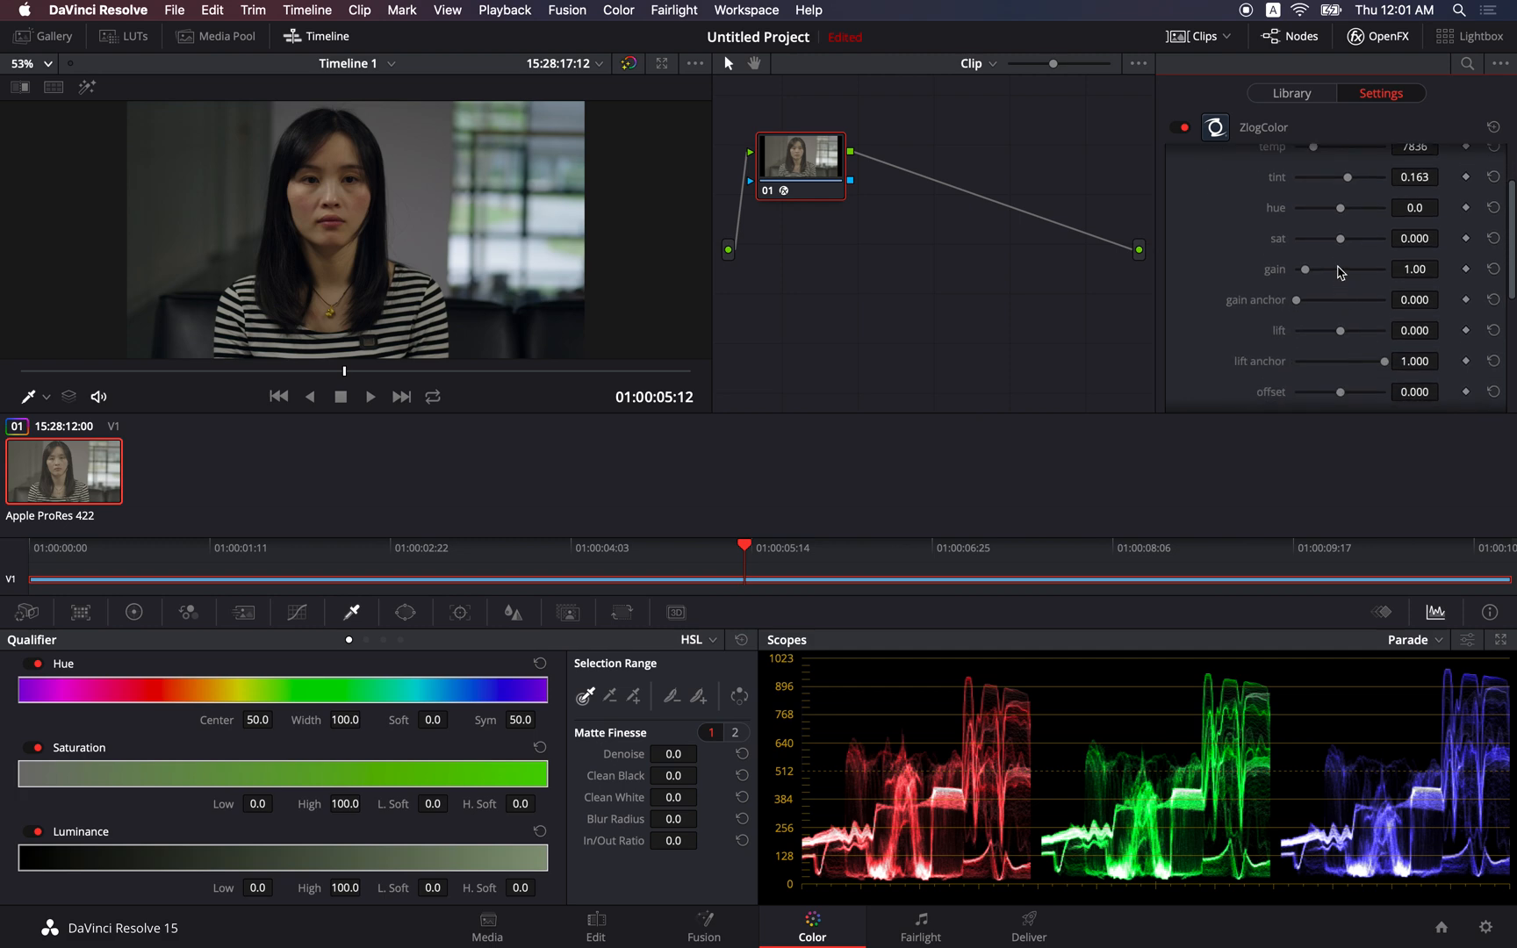
Test gain values between 1.23 and 1.53, settling the gain at 1.33.
scroll("down", 3)
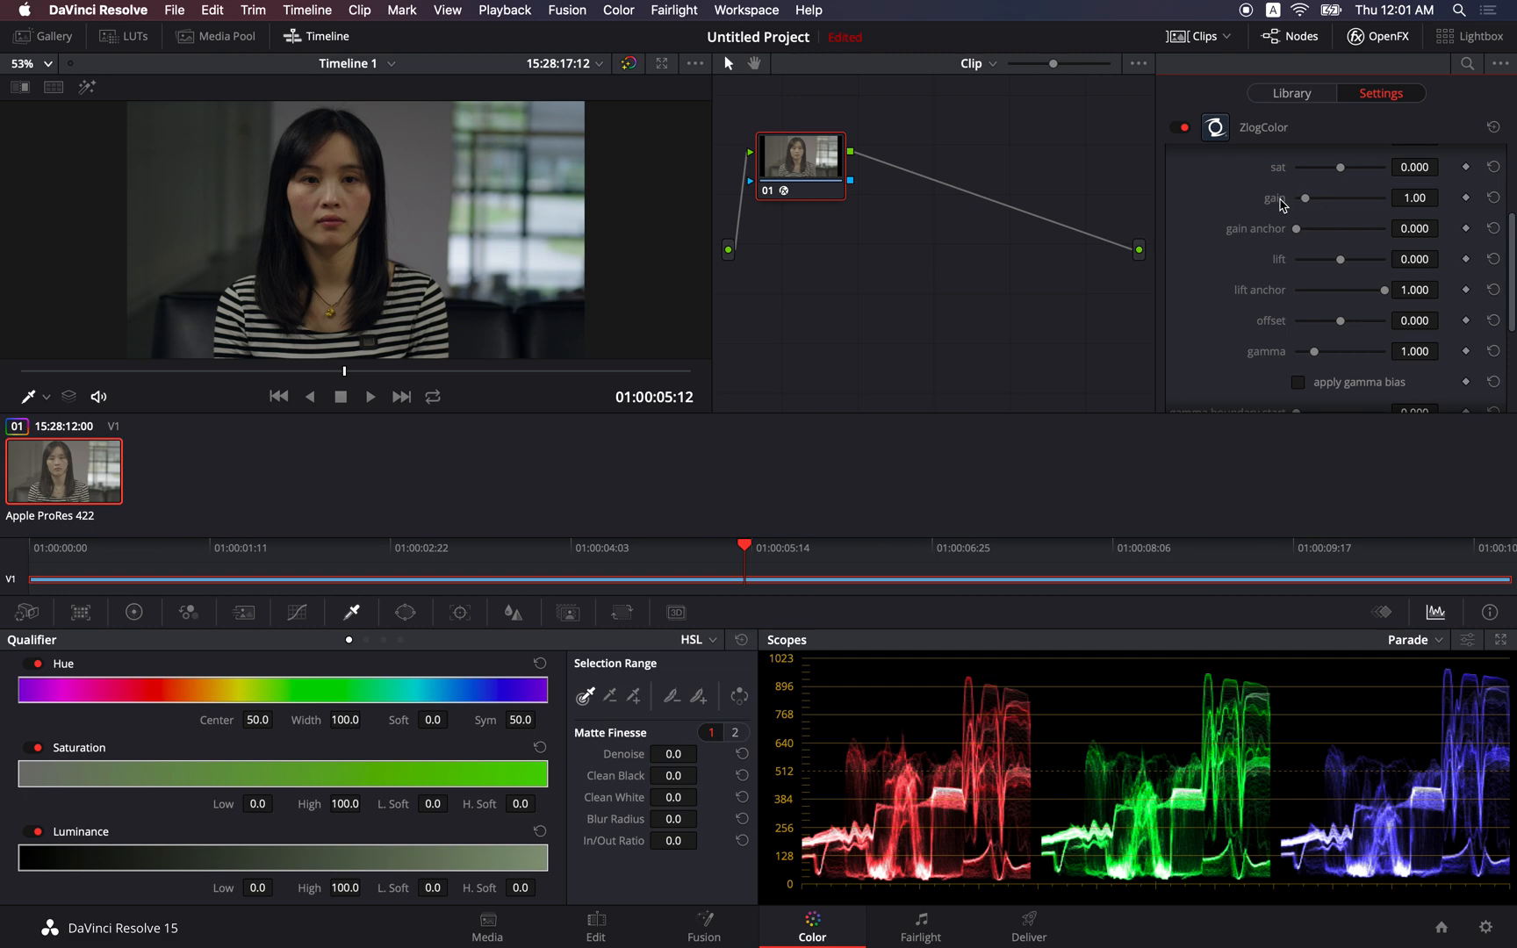
mouse_move(1311, 205)
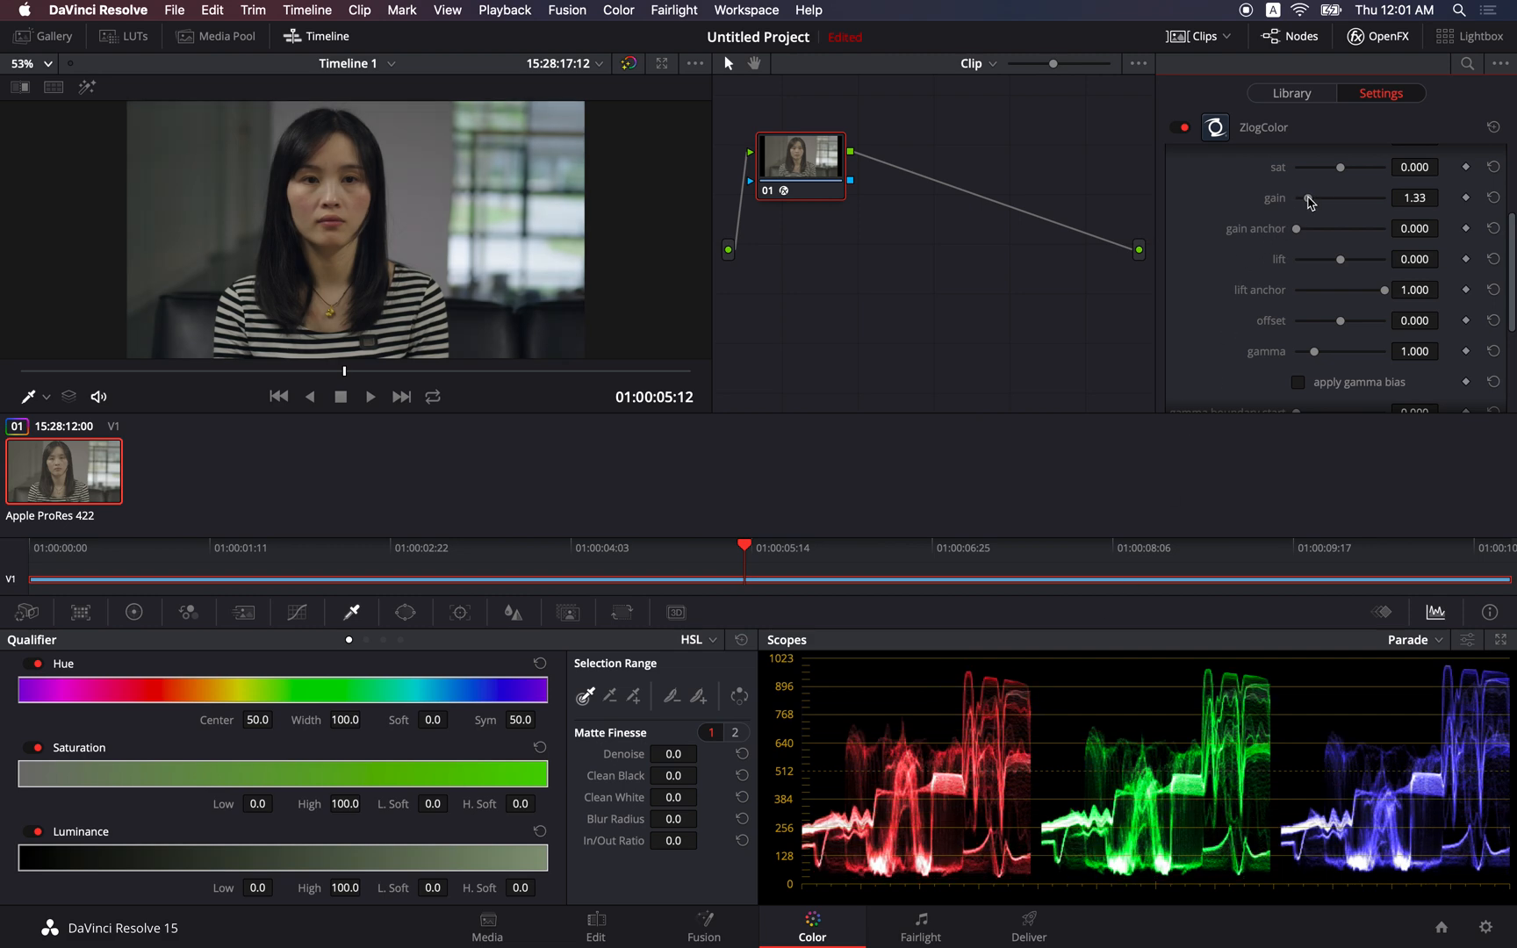
left_click_drag(1315, 197, 1306, 196)
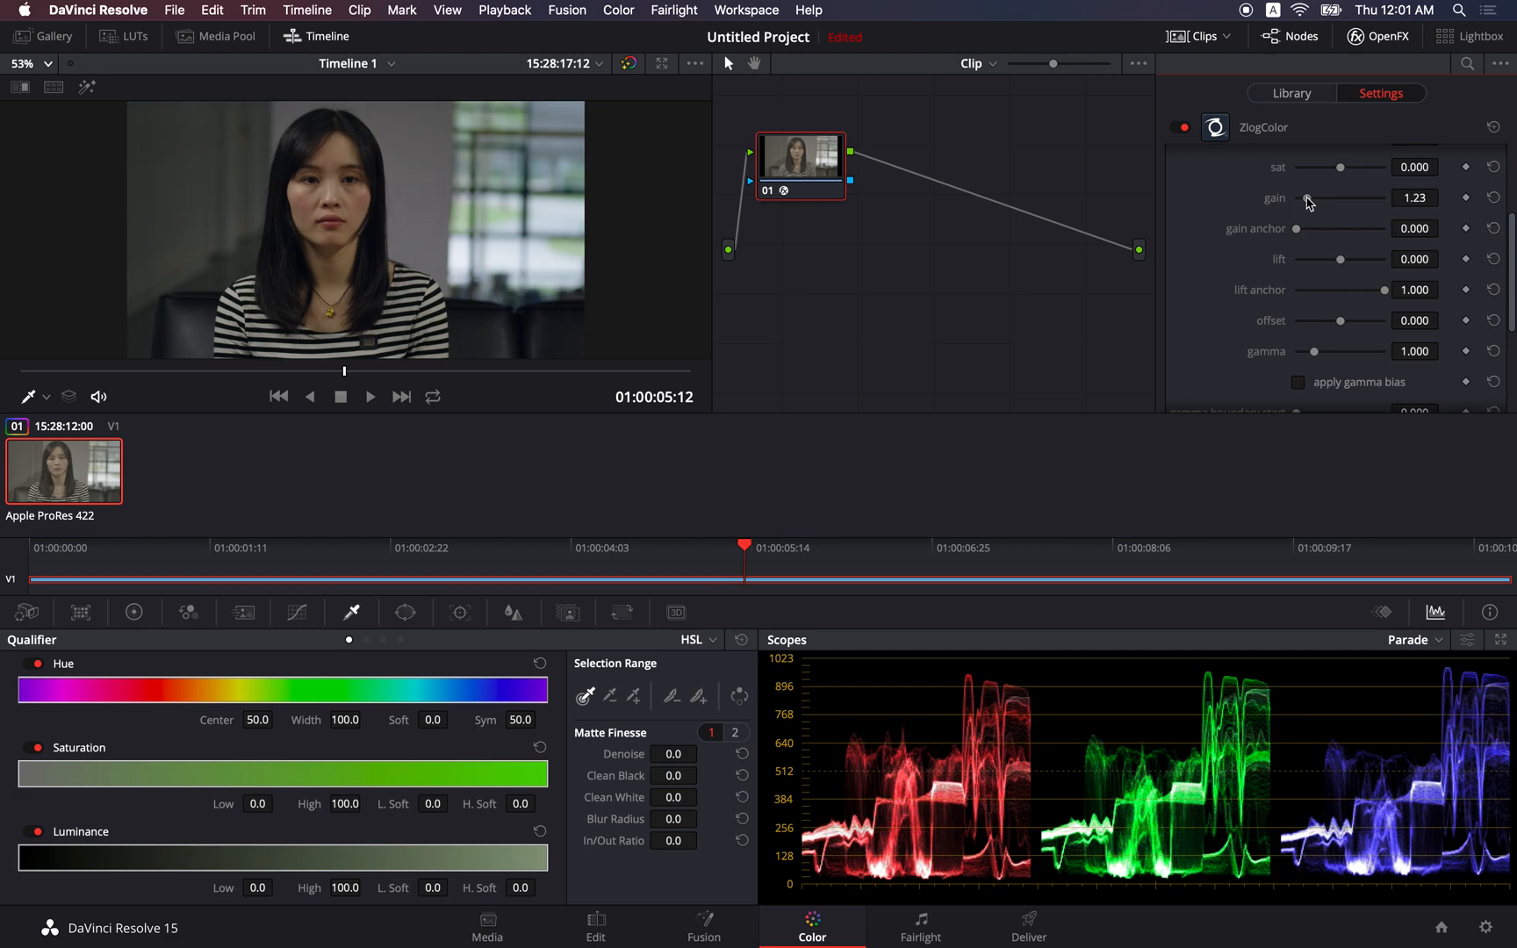
left_click_drag(1338, 198, 1349, 199)
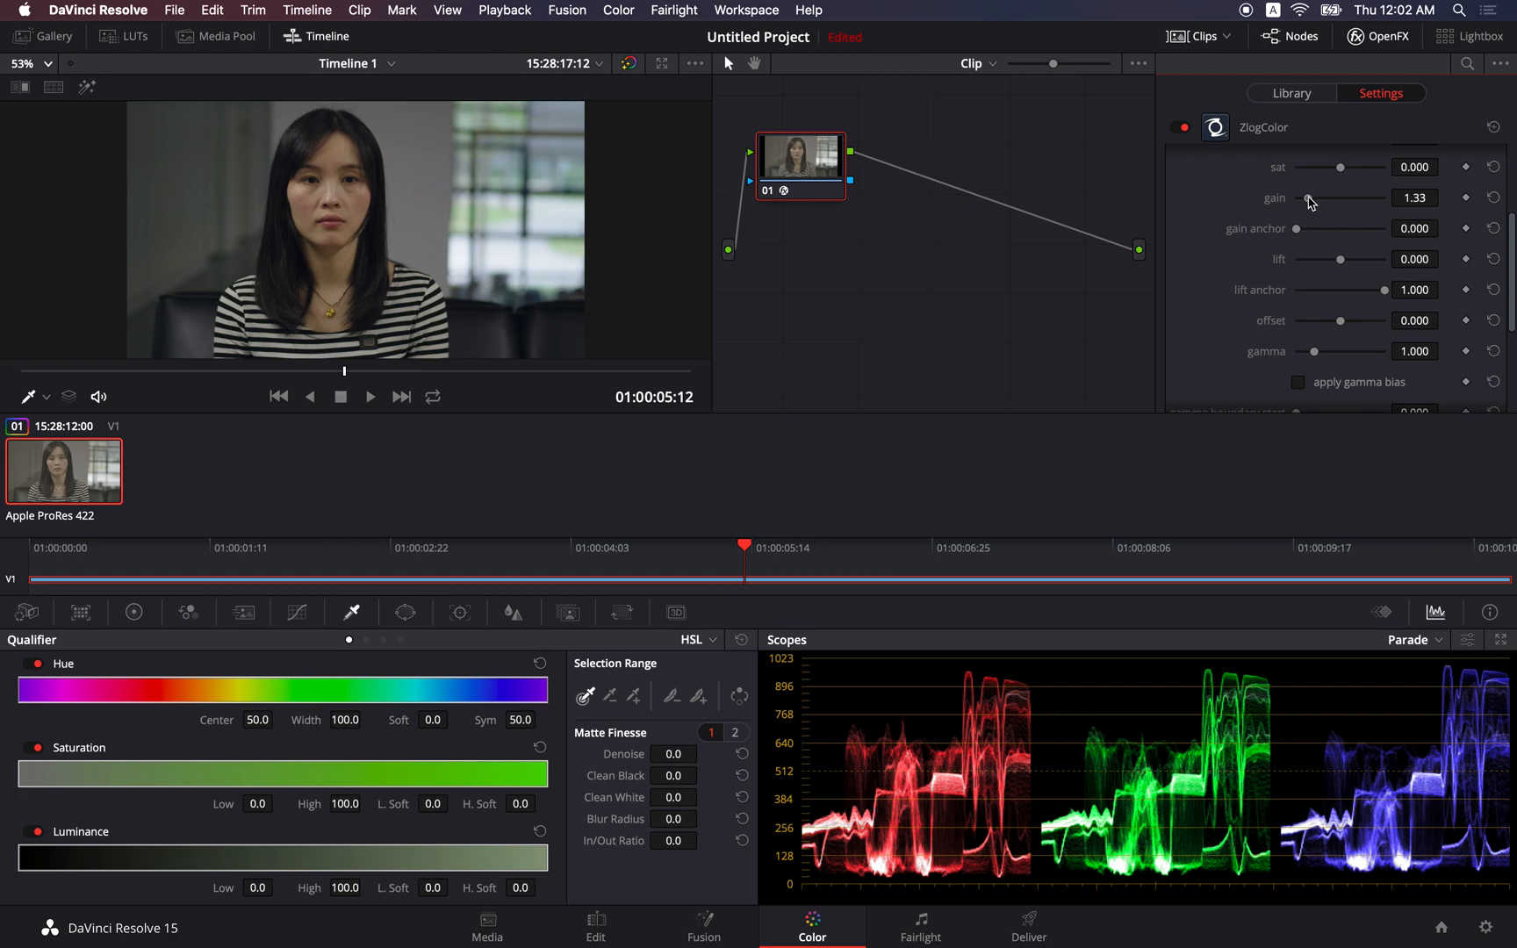
left_click_drag(1309, 196, 1329, 197)
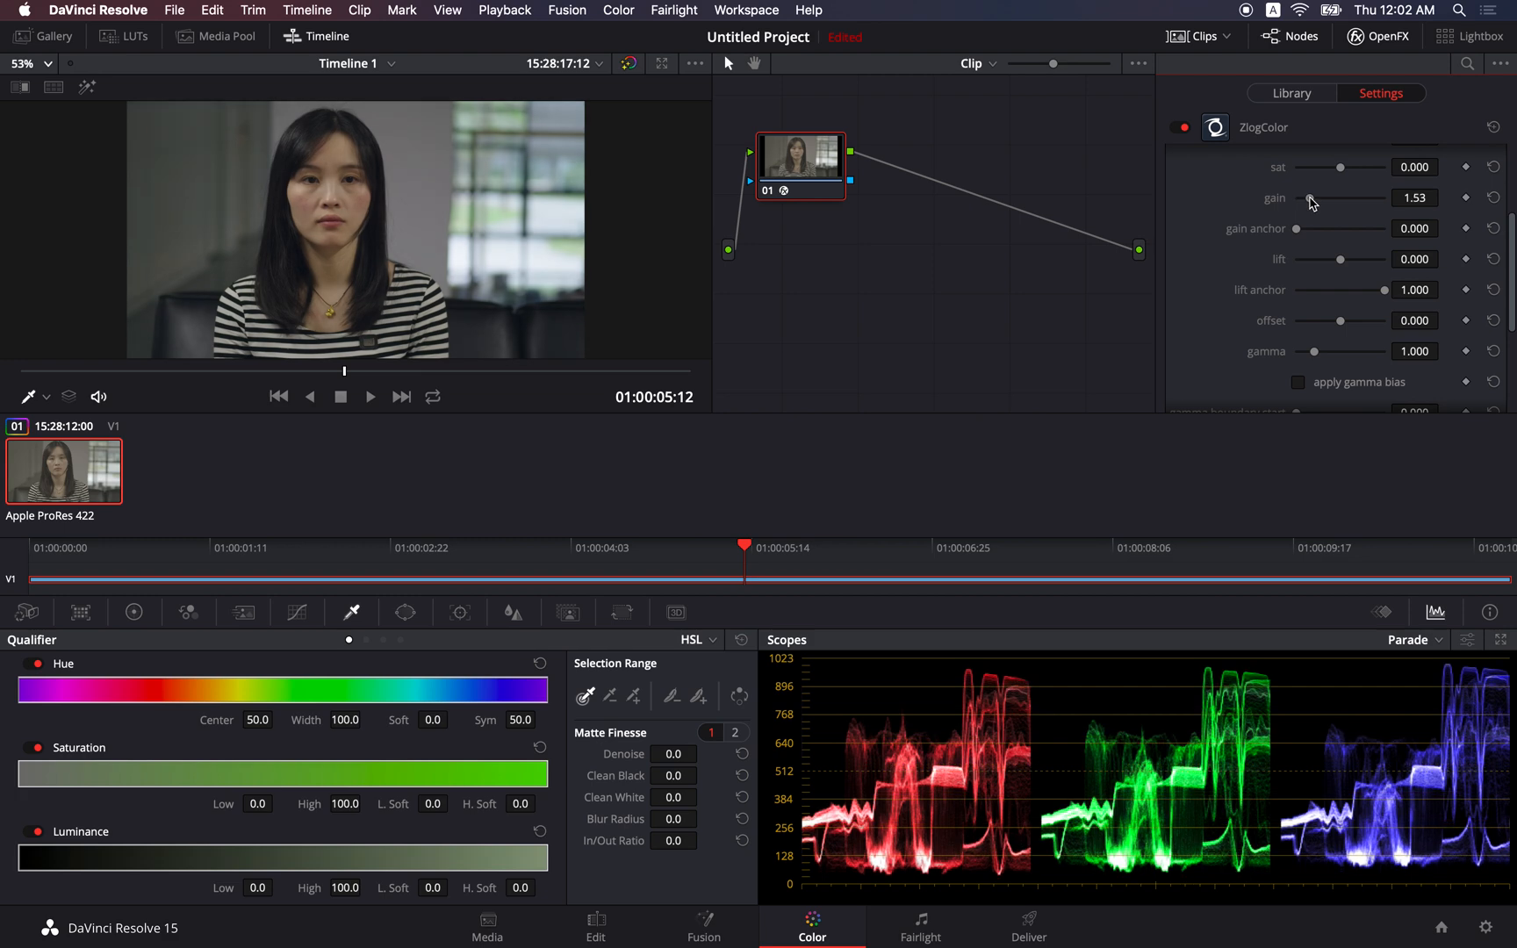
left_click_drag(1339, 198, 1311, 198)
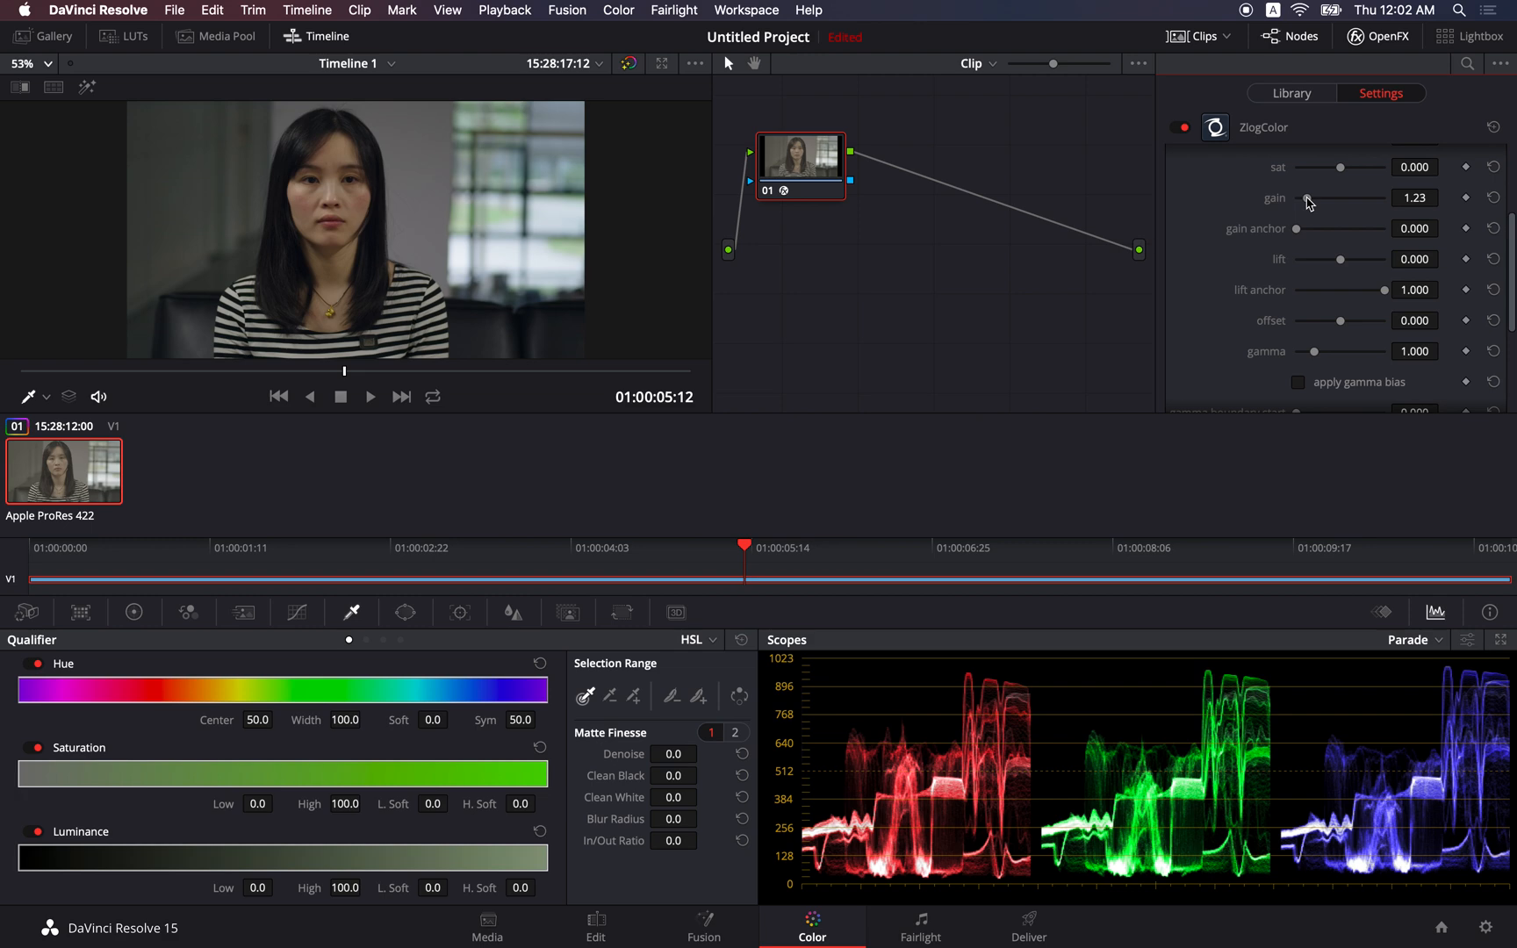
left_click_drag(1315, 197, 1334, 197)
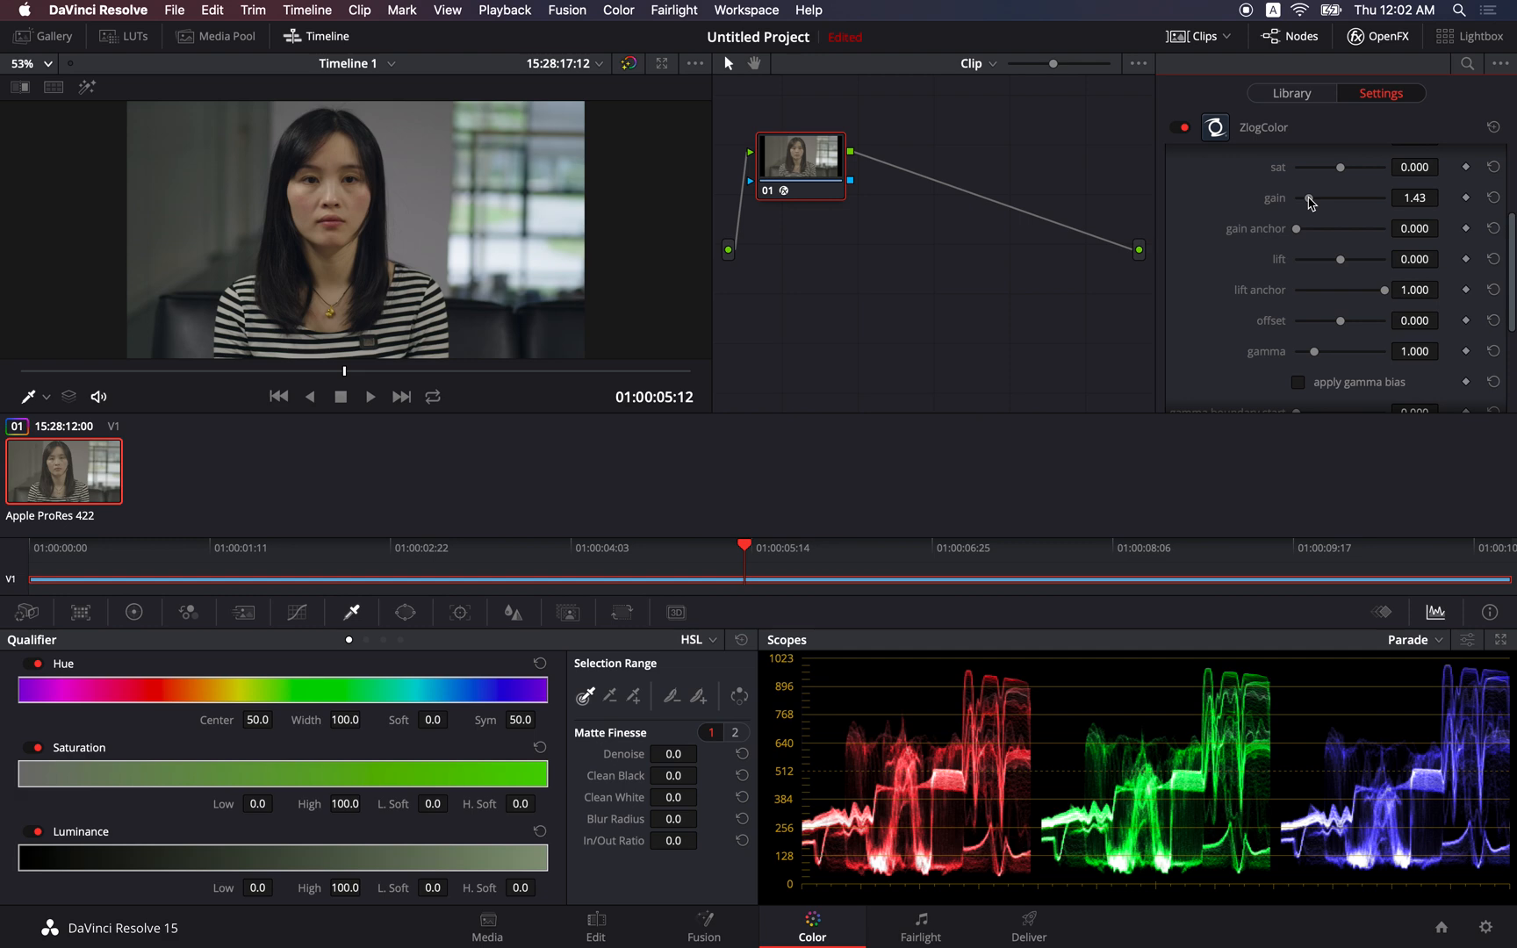
left_click_drag(1339, 198, 1331, 198)
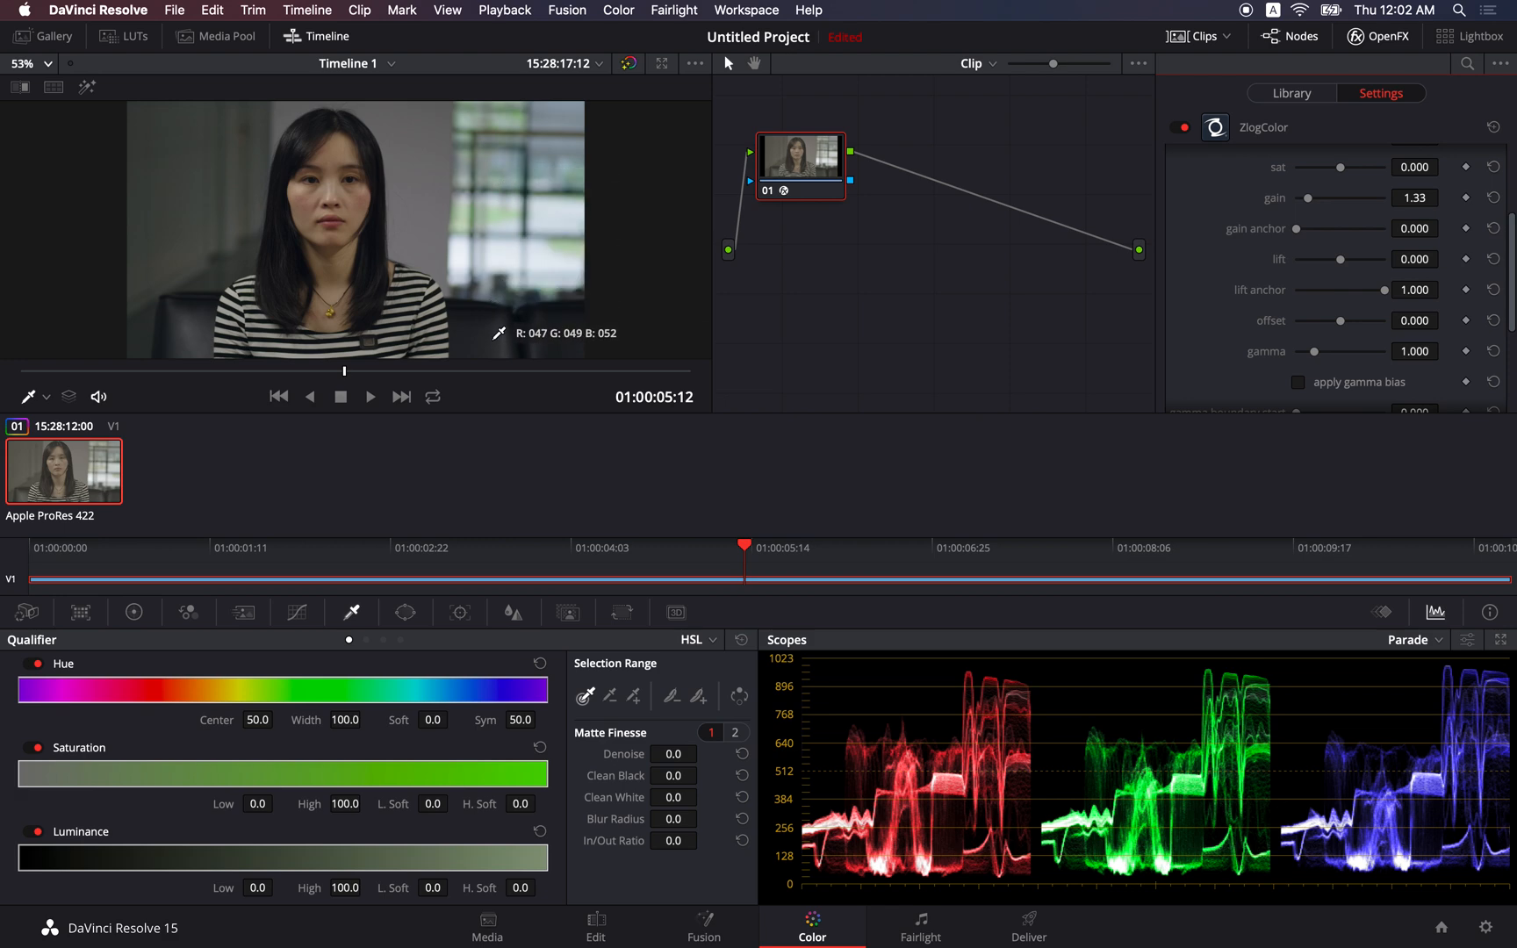
mouse_move(1296, 237)
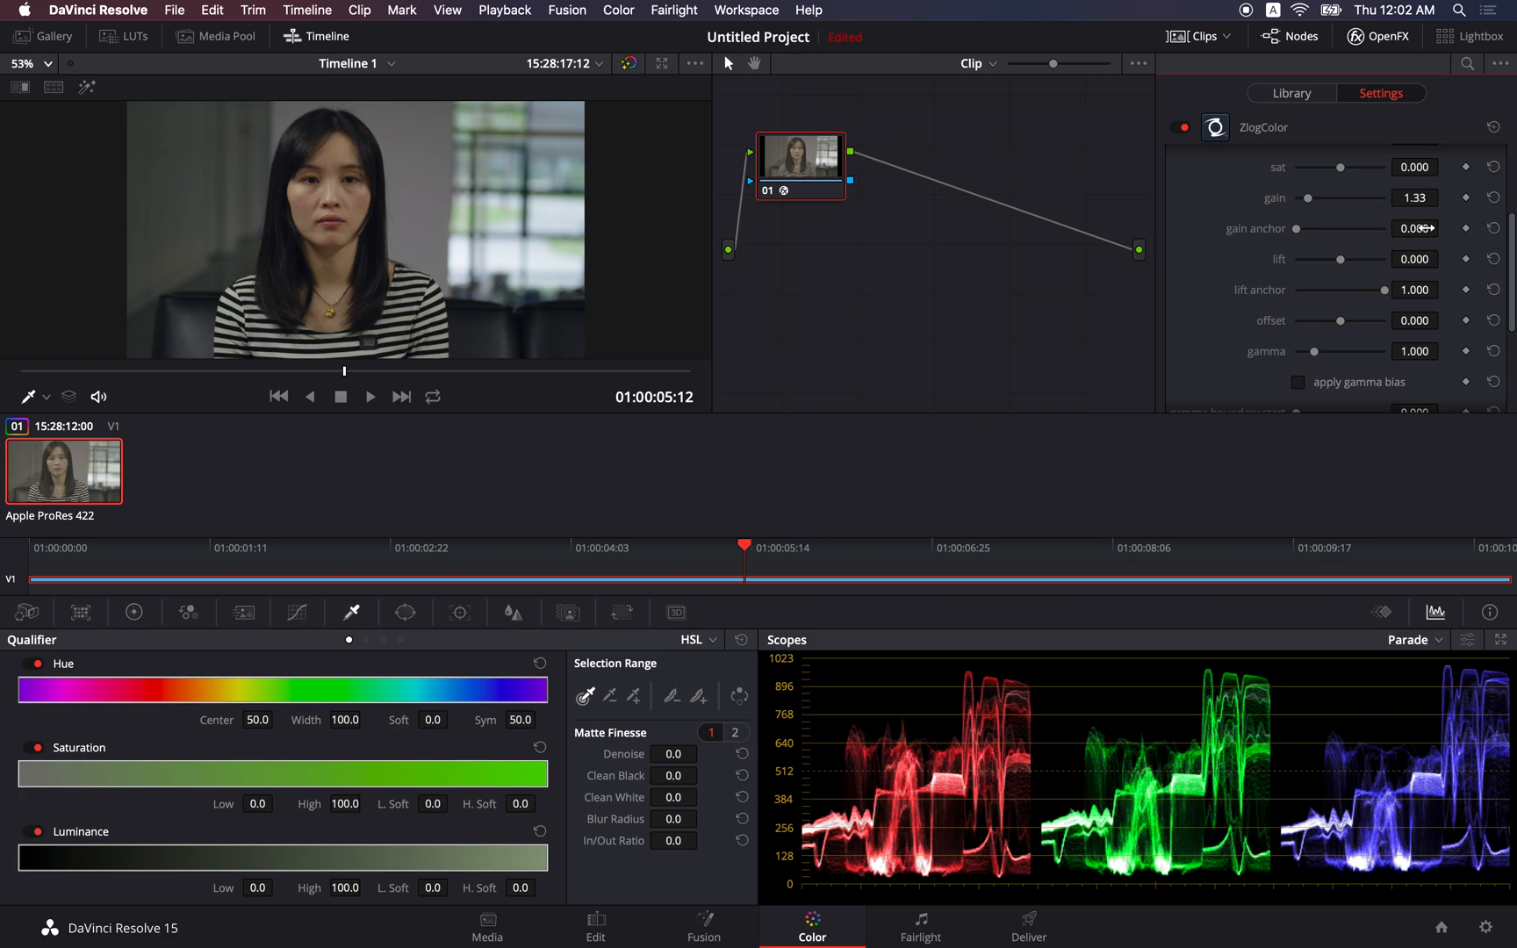
Begin editing the gain anchor field to enter 0.005.
left_click(1415, 228)
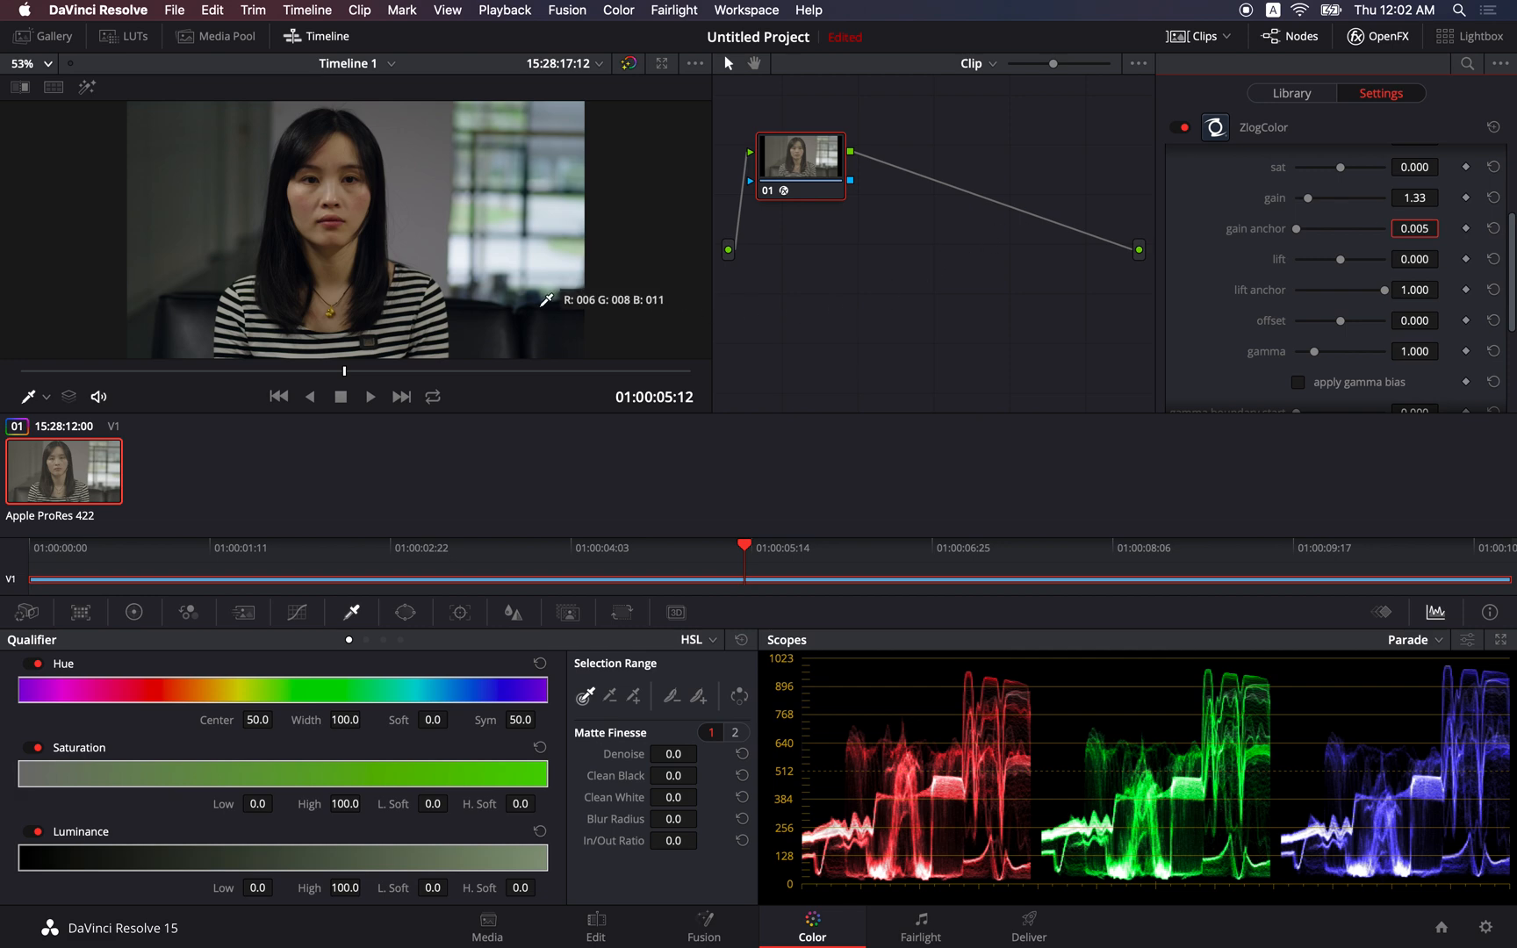
mouse_move(505, 317)
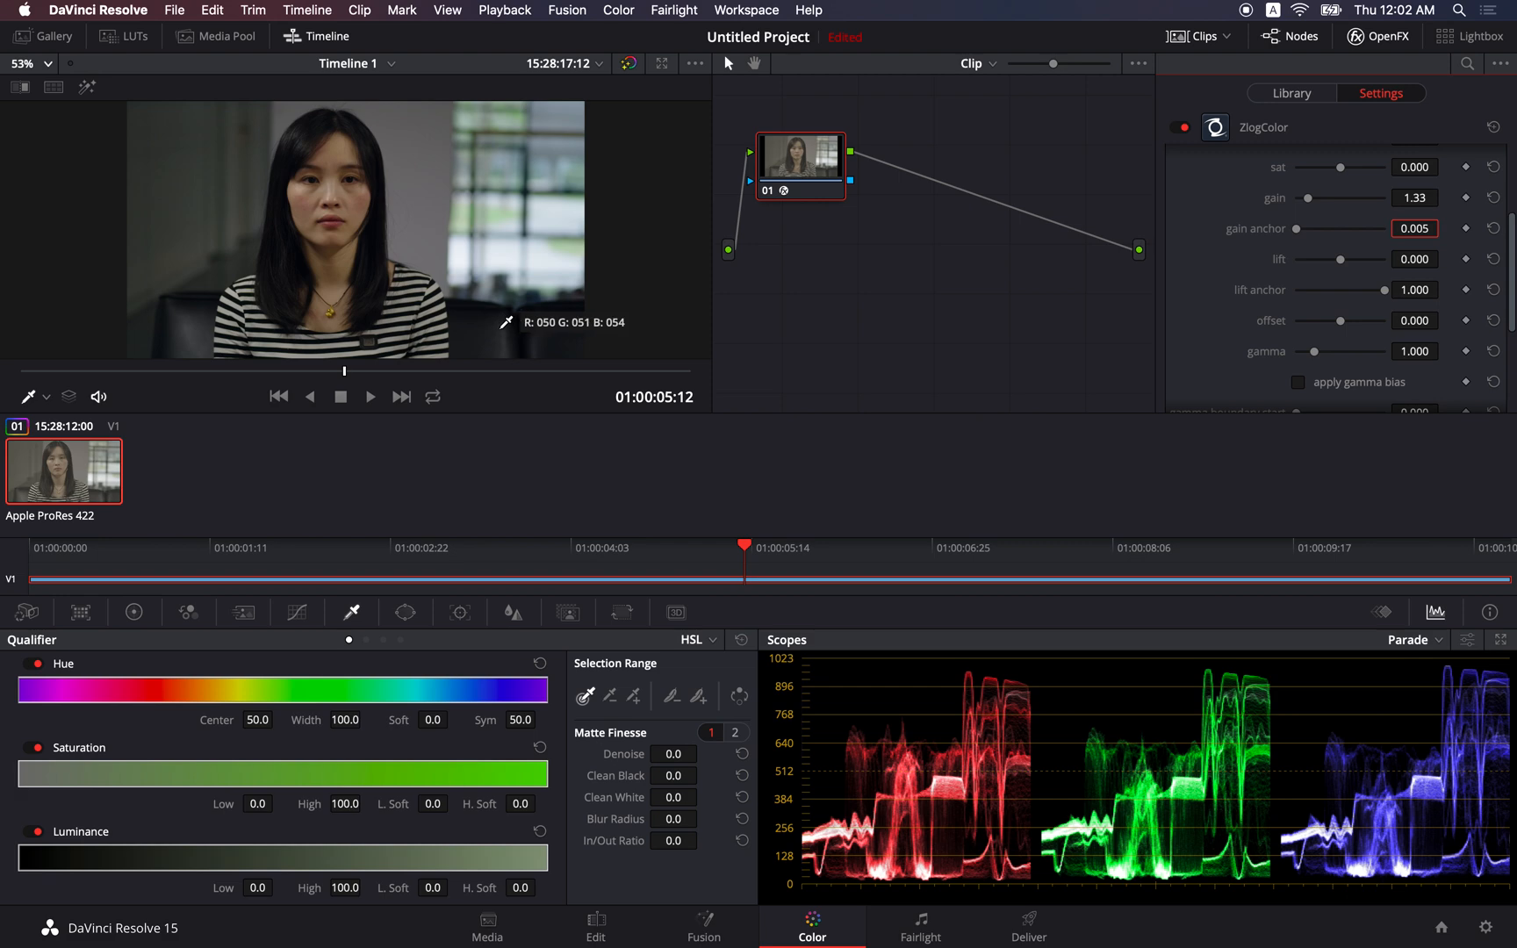
mouse_move(1343, 265)
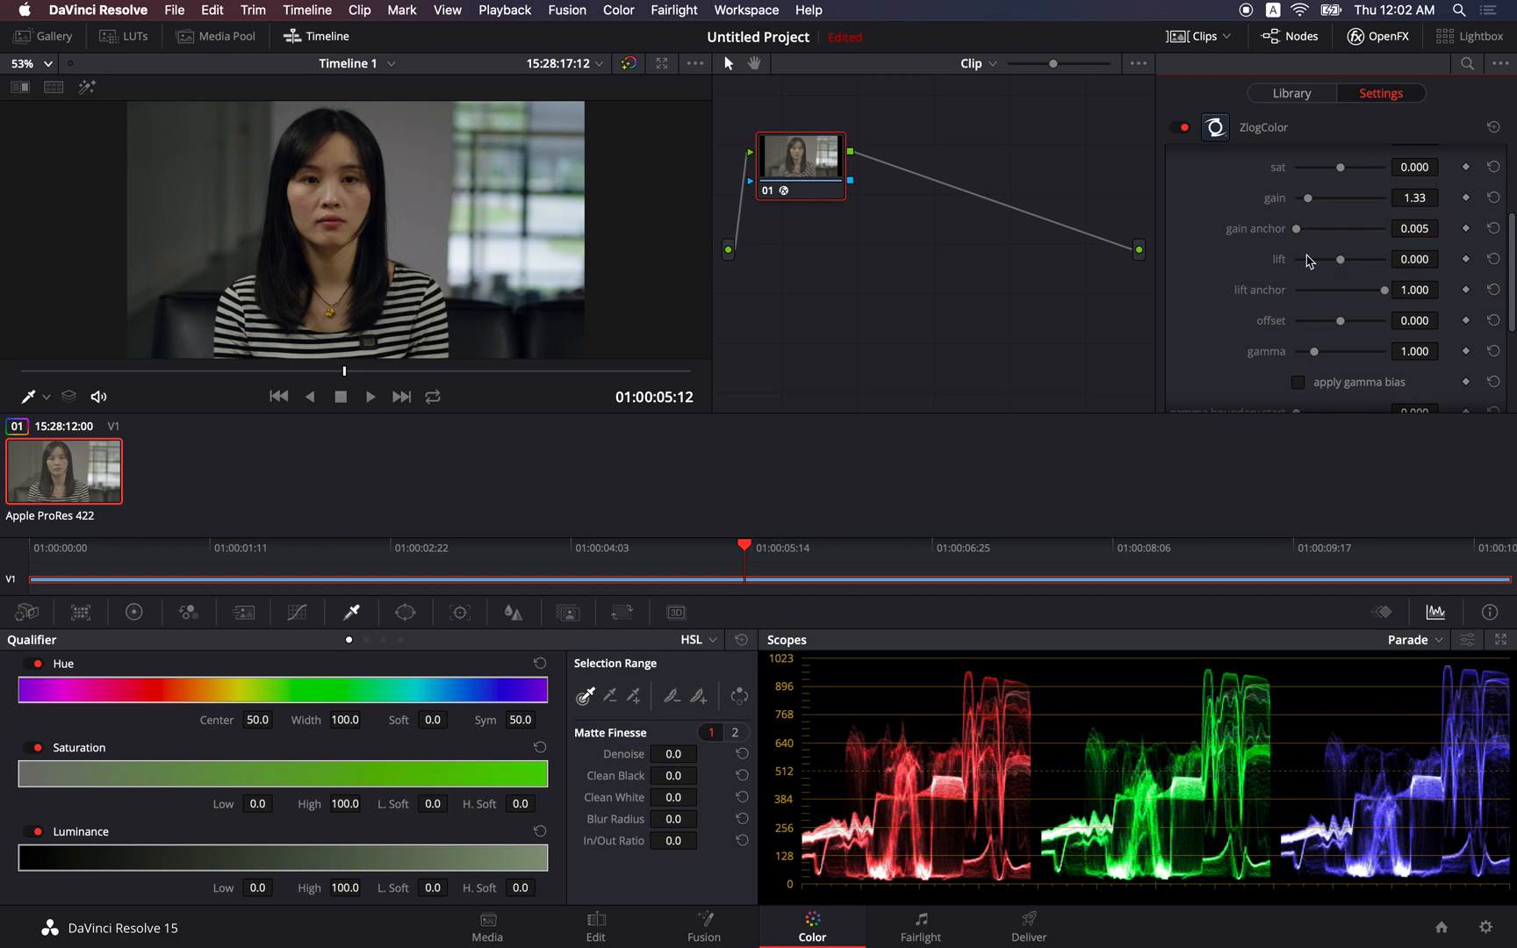
mouse_move(1353, 251)
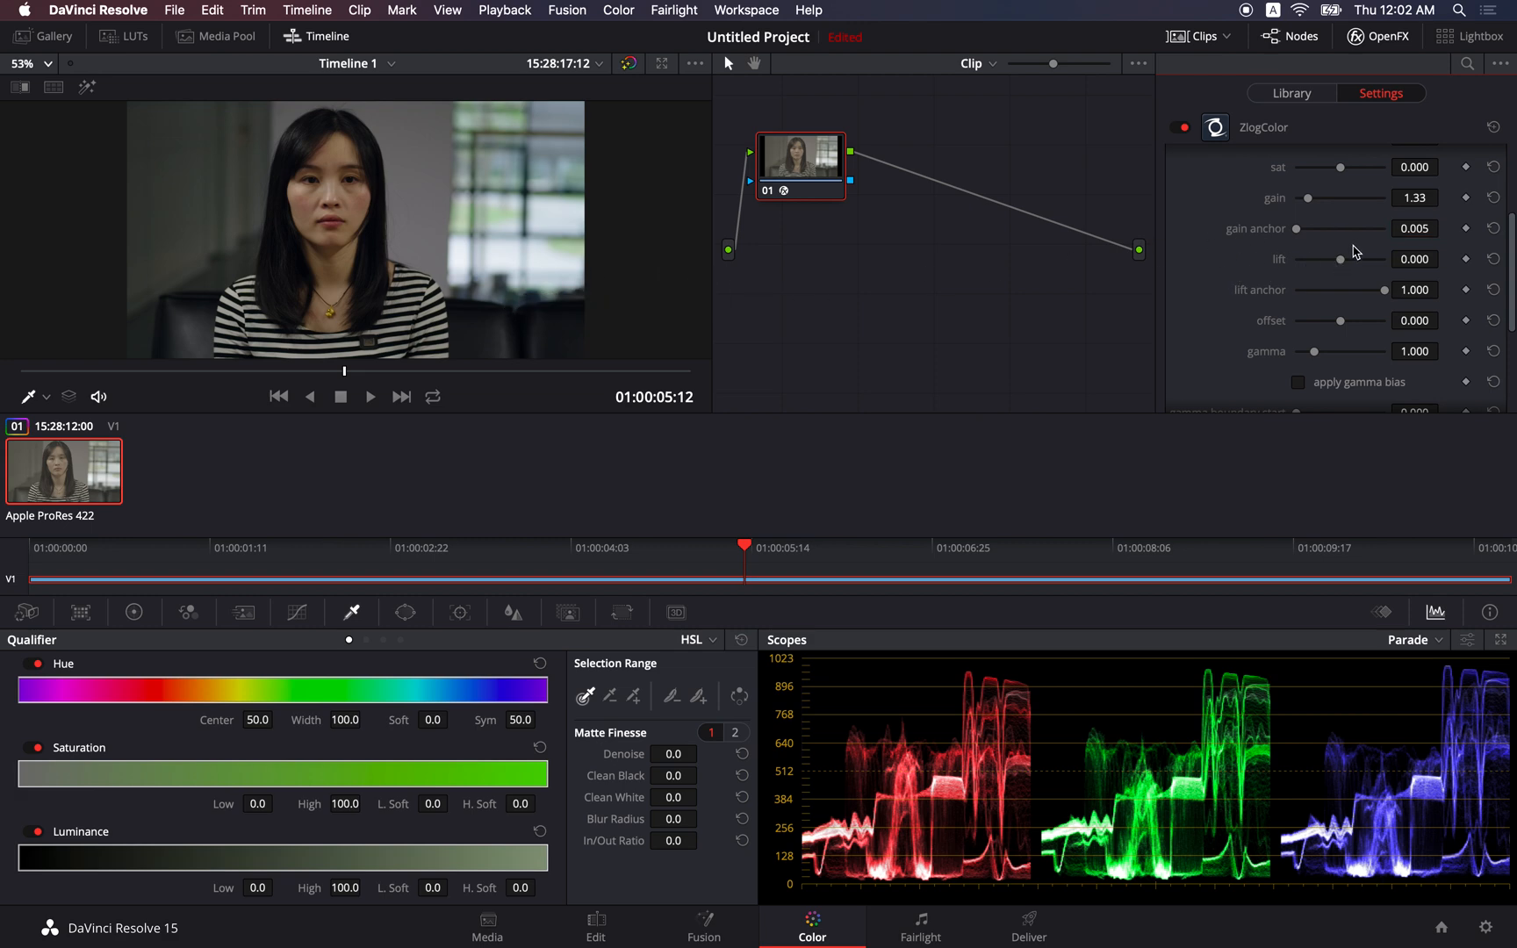
left_click_drag(1334, 258, 1345, 258)
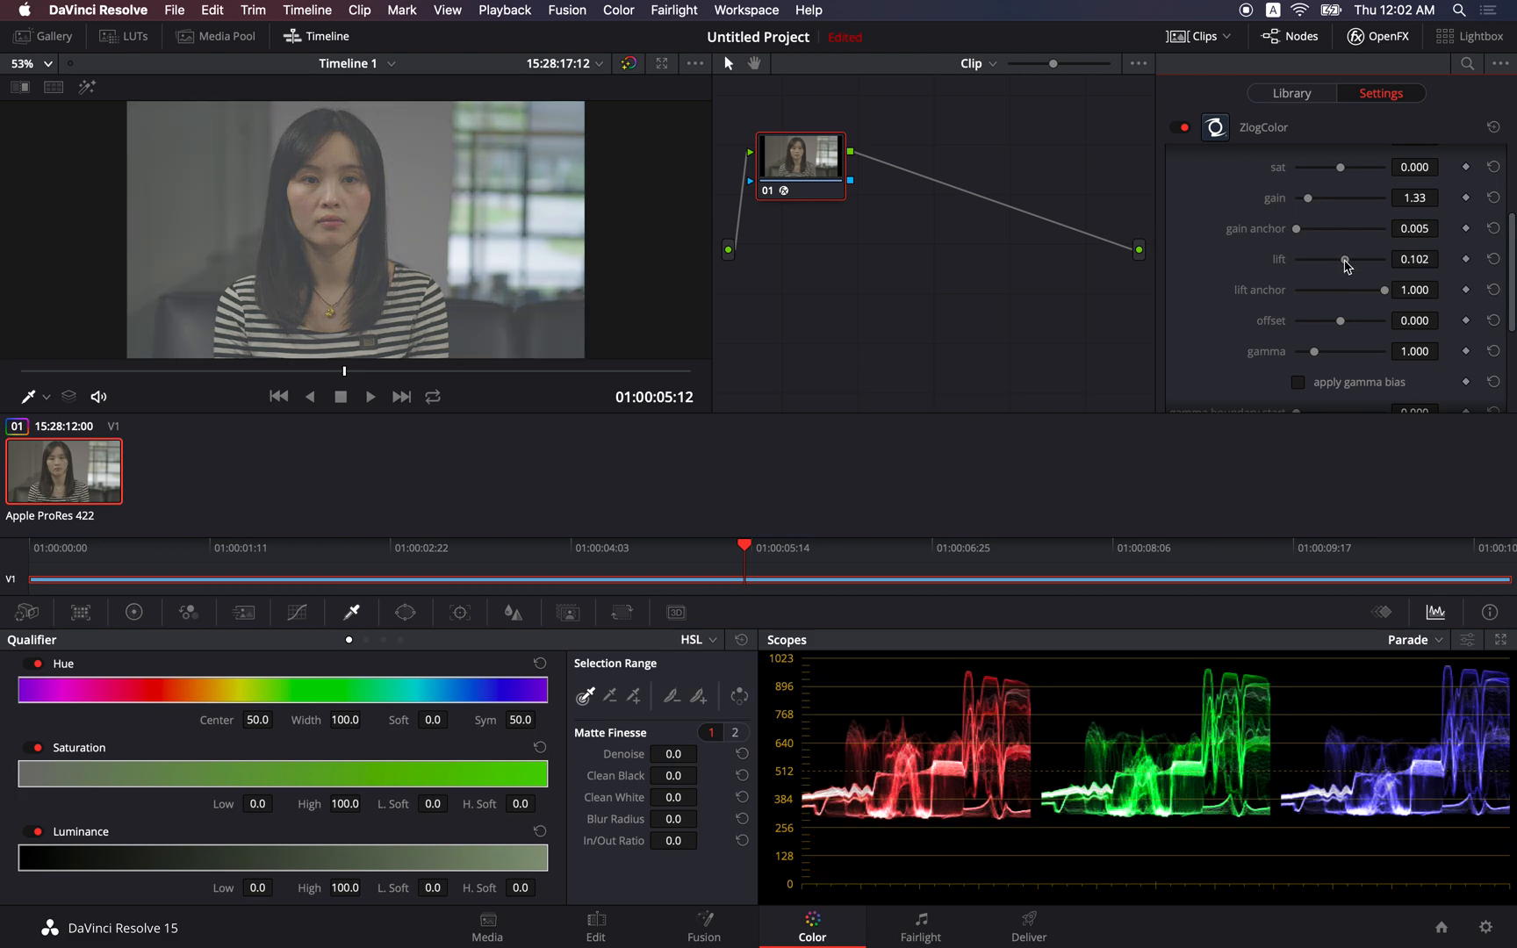
left_click_drag(1345, 258, 1340, 258)
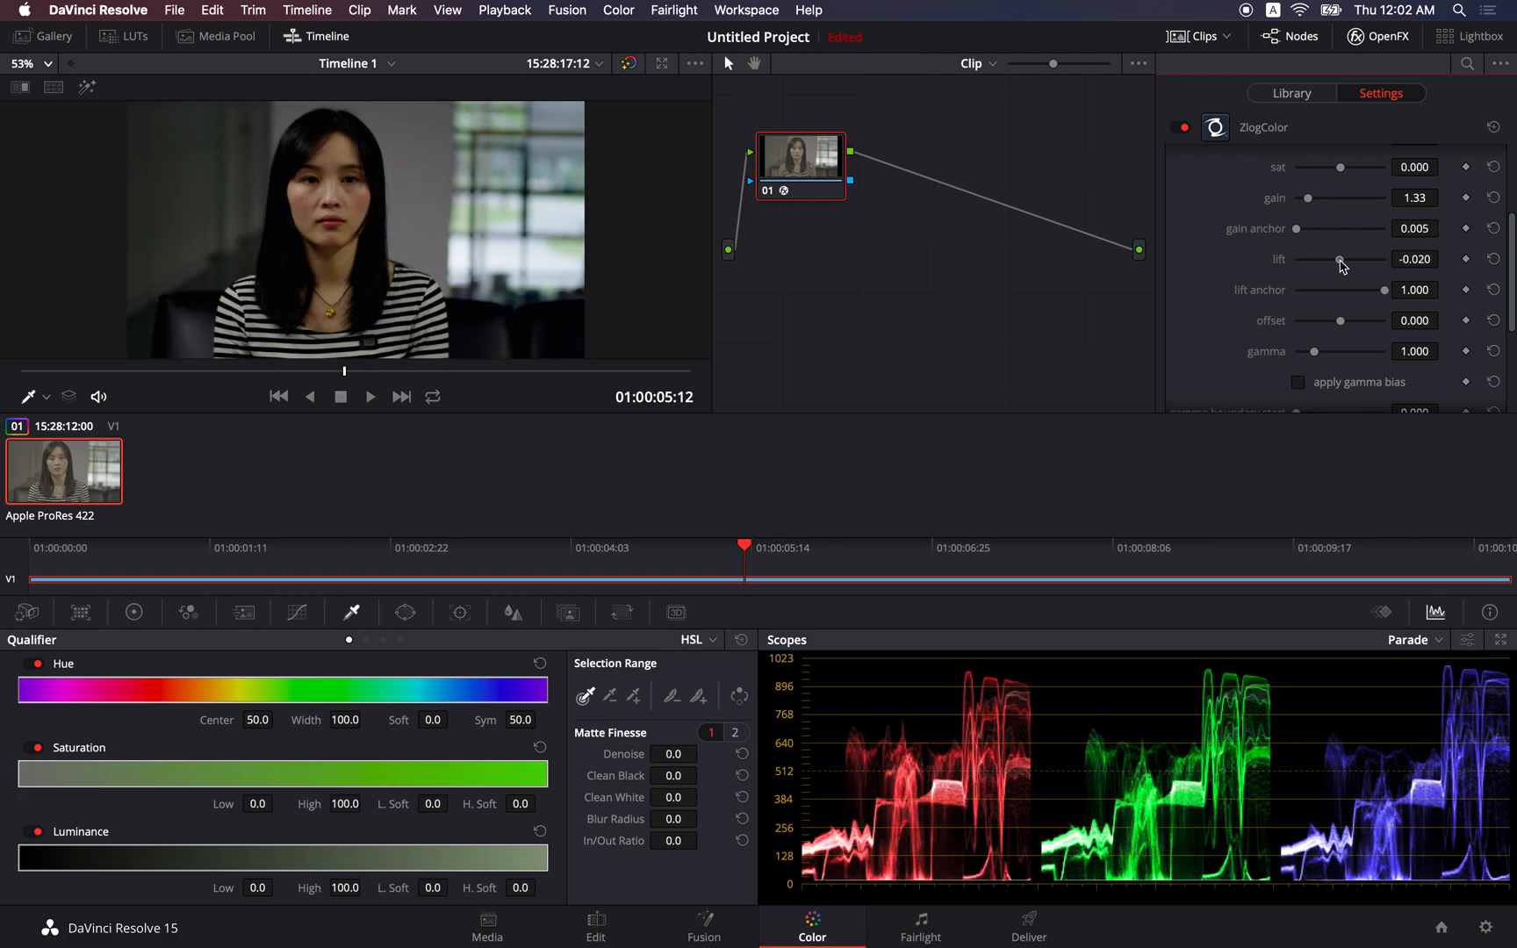
left_click_drag(1348, 259, 1340, 260)
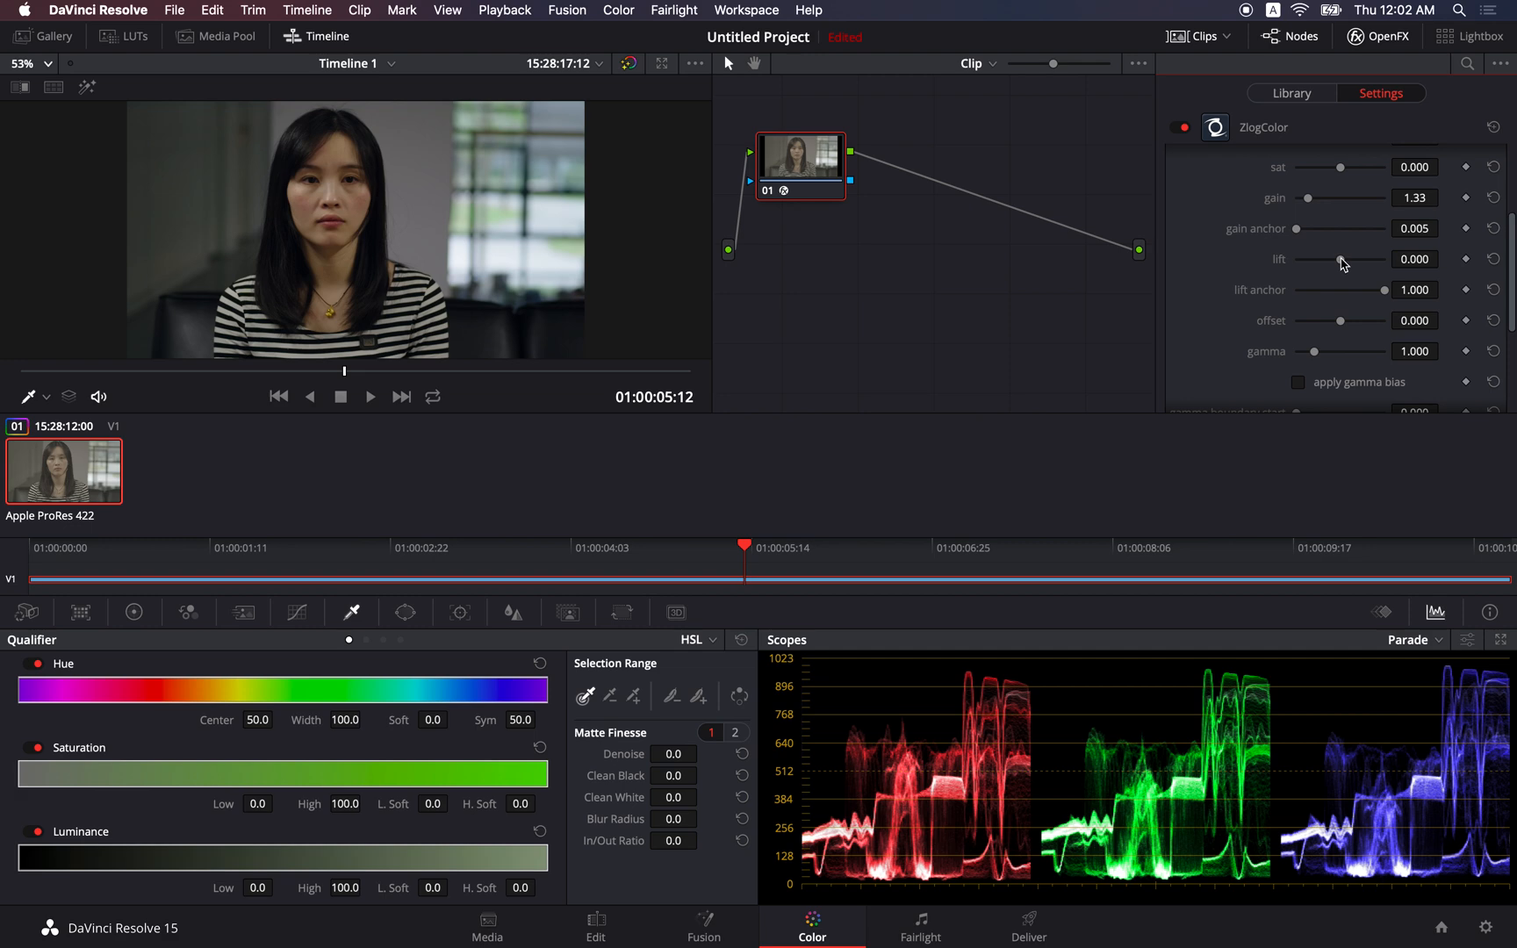
mouse_move(1255, 300)
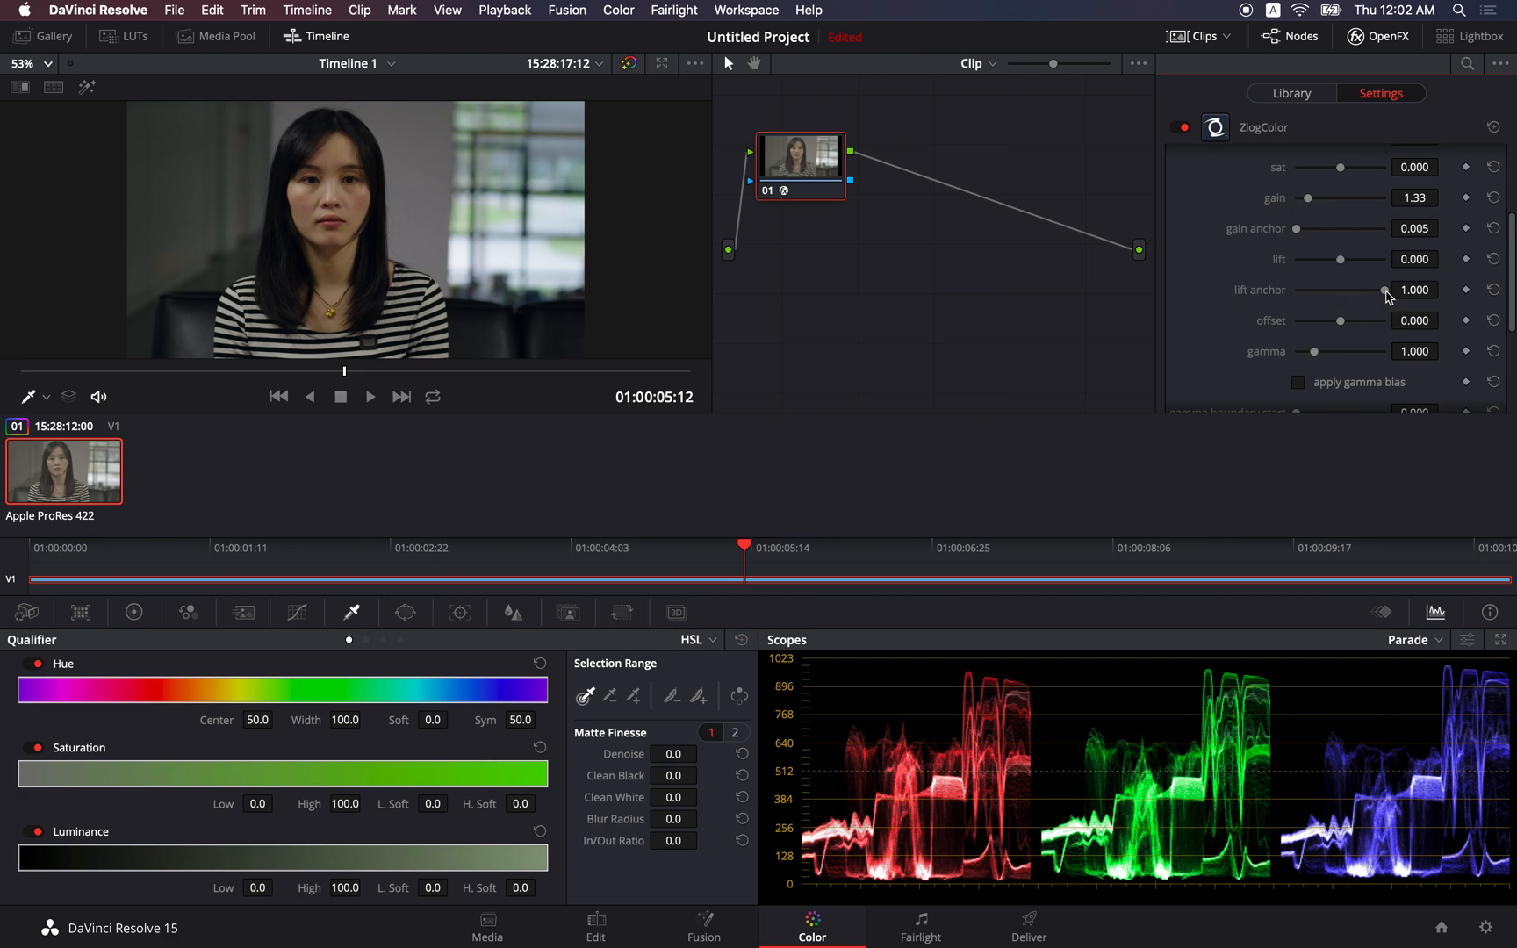
double_click(1415, 290)
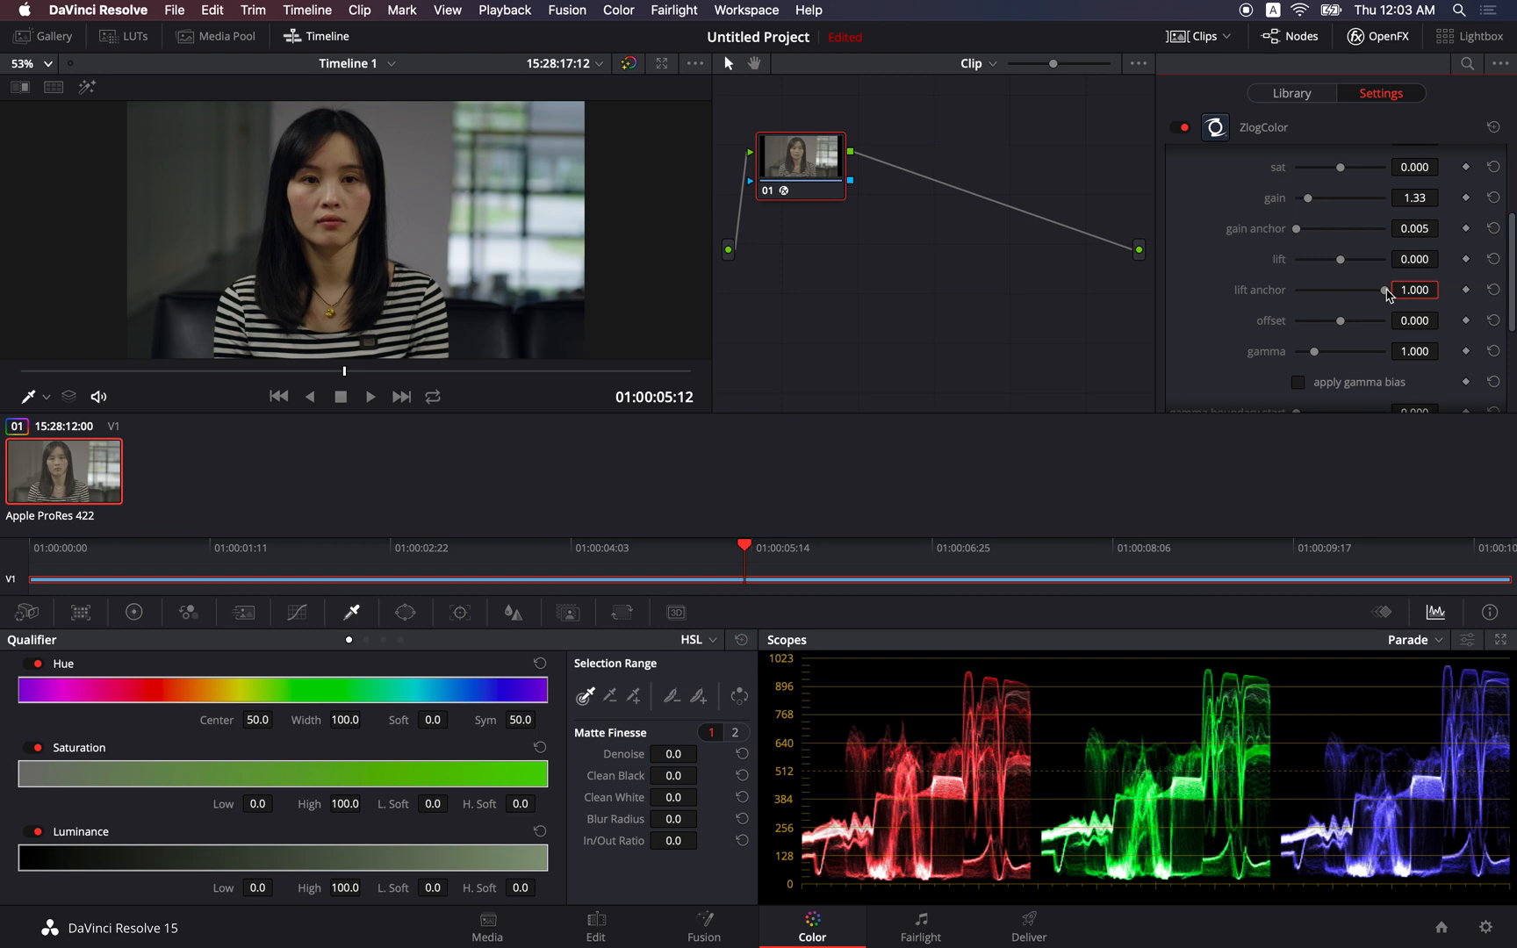
mouse_move(1343, 263)
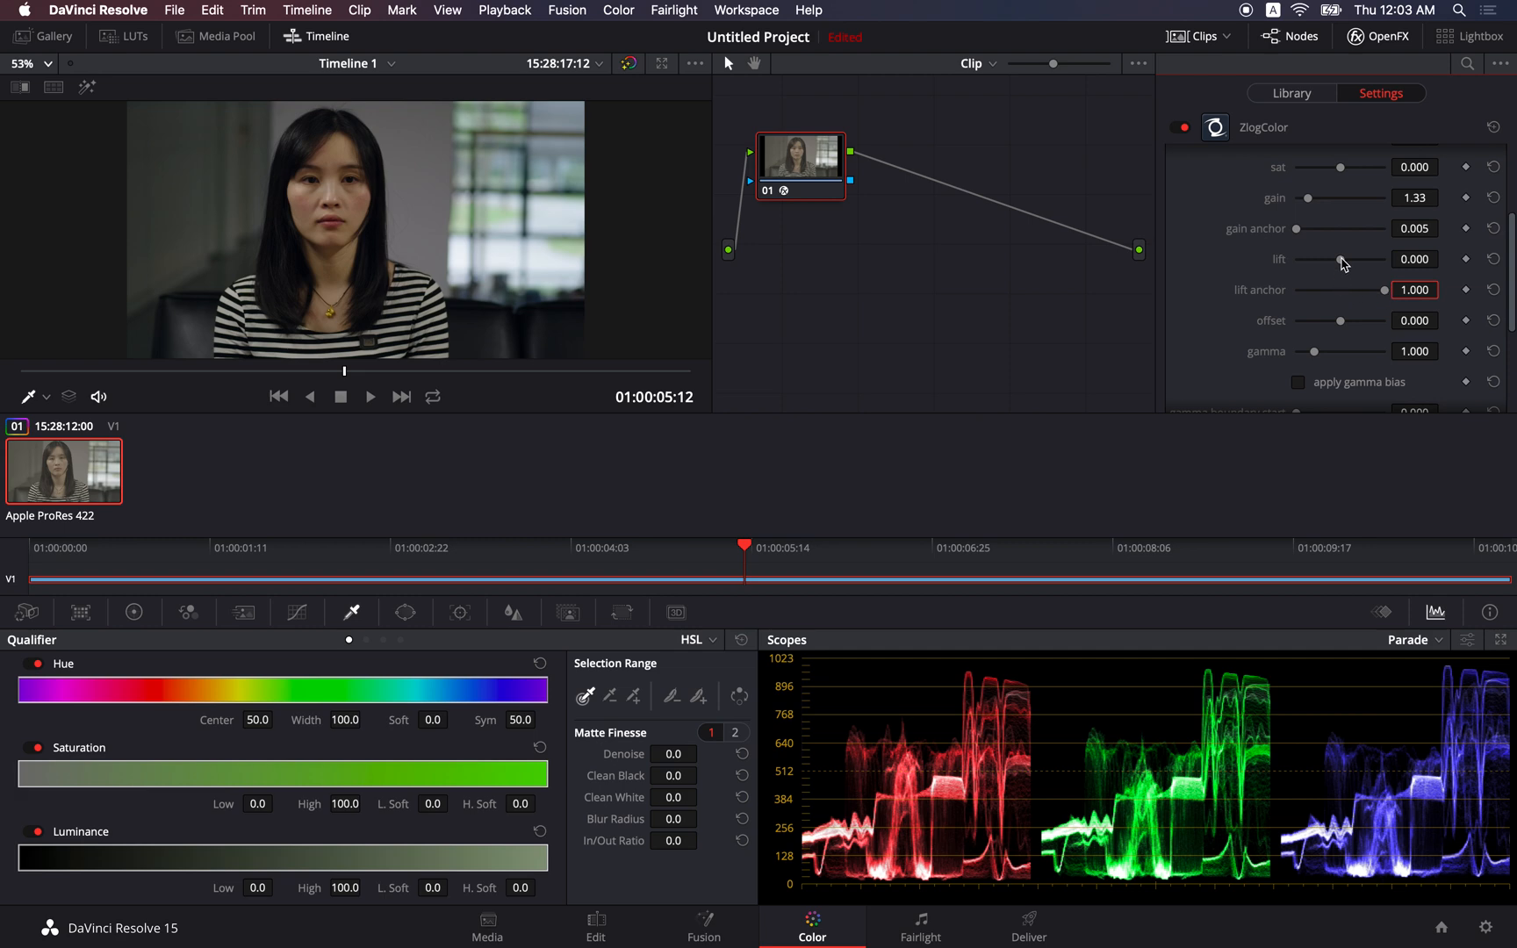
mouse_move(1343, 260)
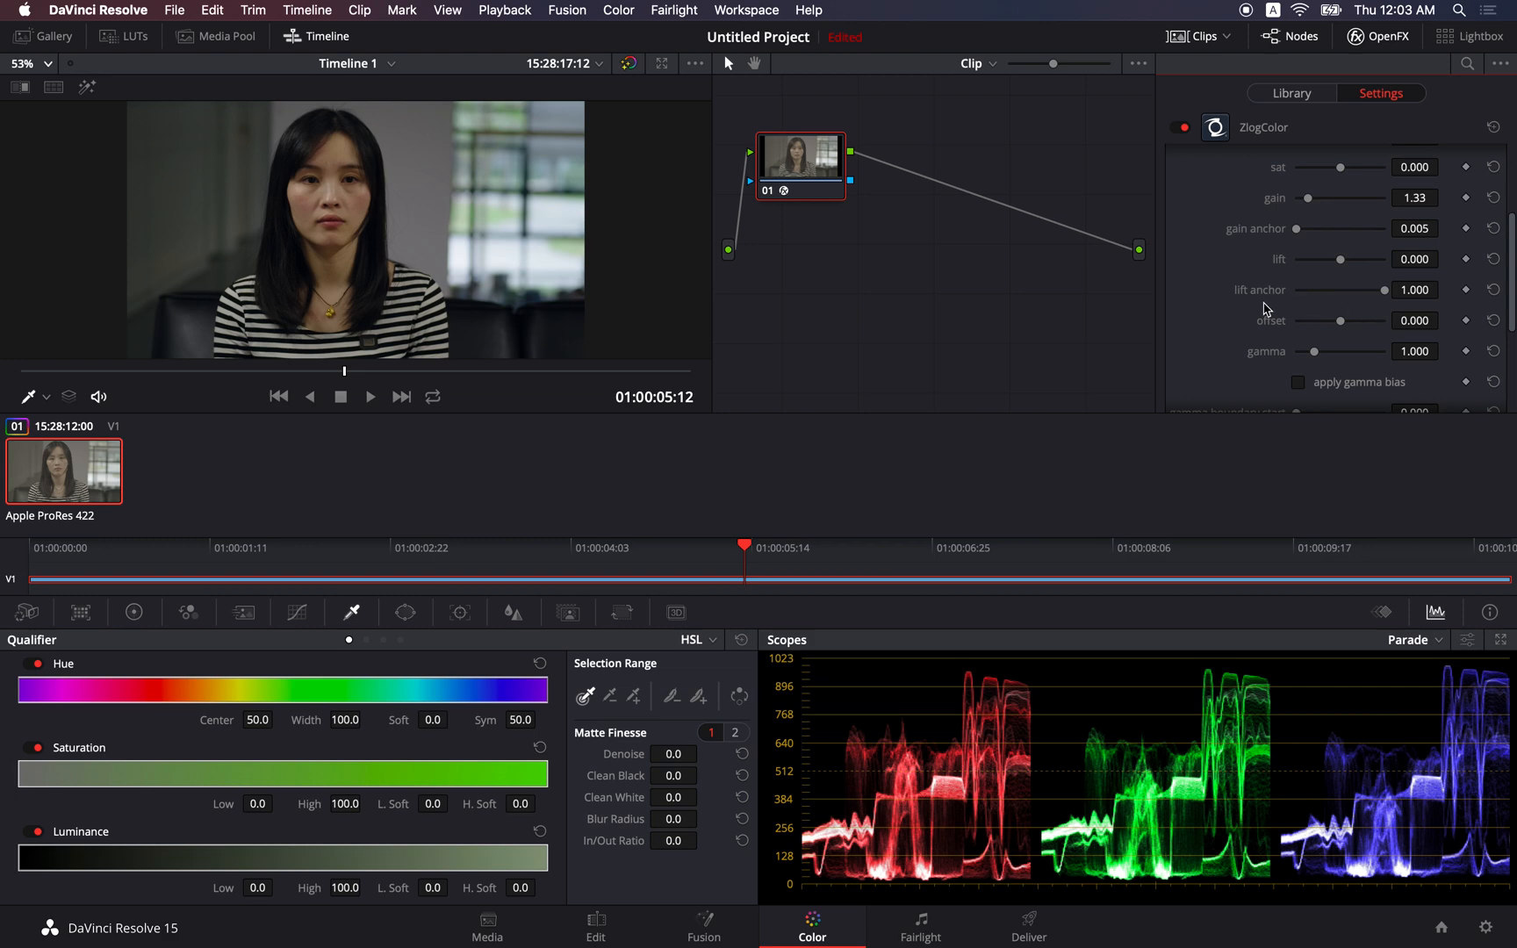
Try the offset at -0.020, 0.020 and 0.041, then reset it to 0.000.
left_click_drag(1339, 319, 1338, 319)
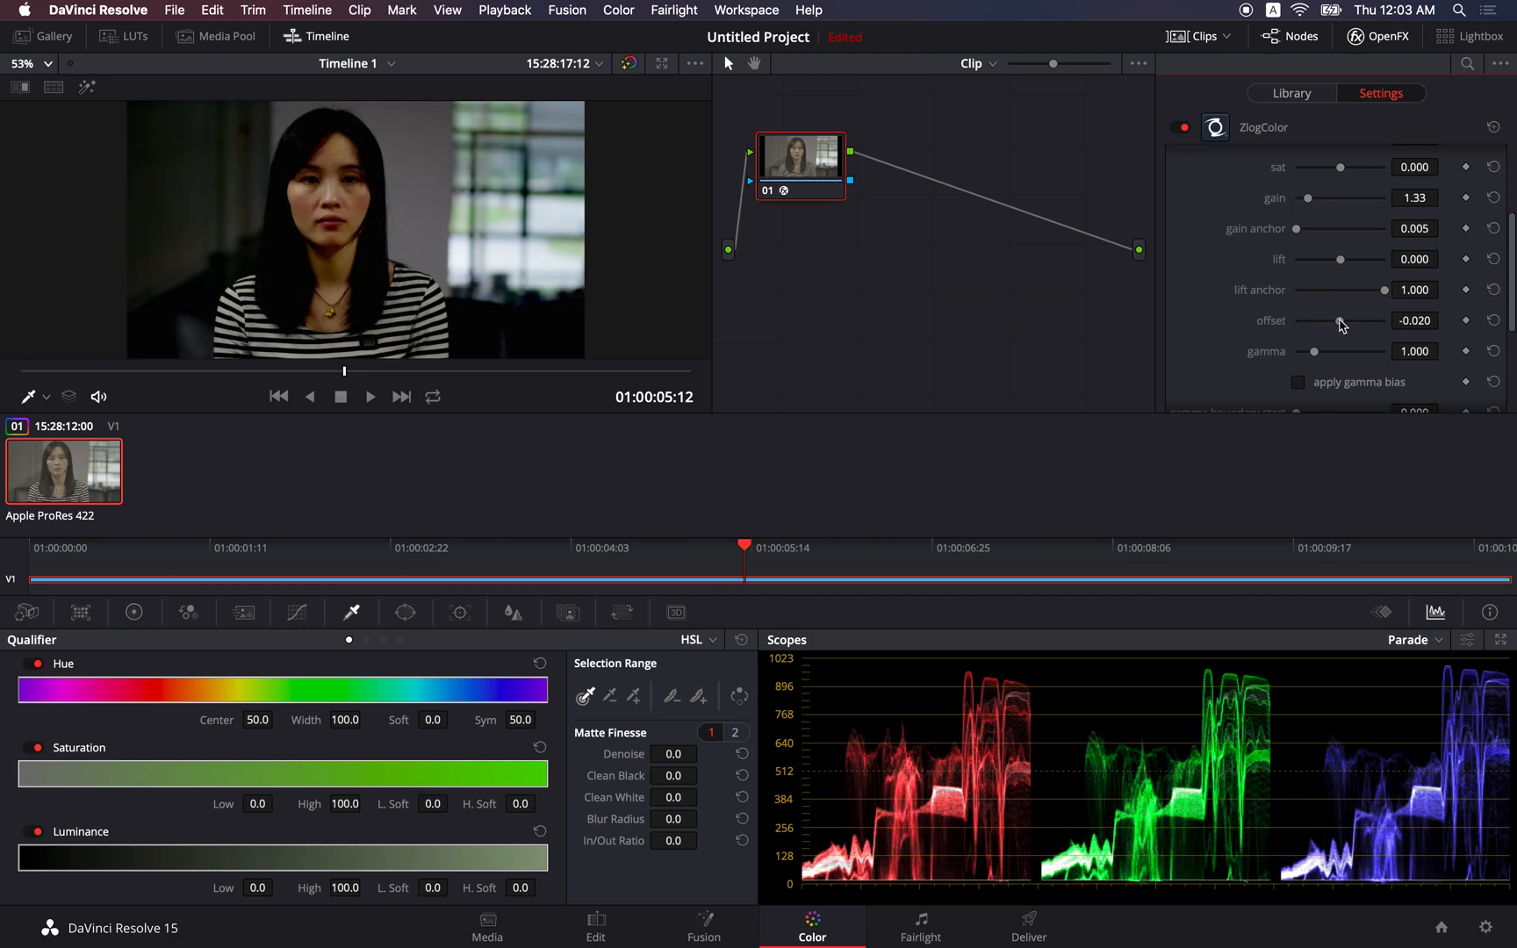
left_click_drag(1340, 319, 1347, 320)
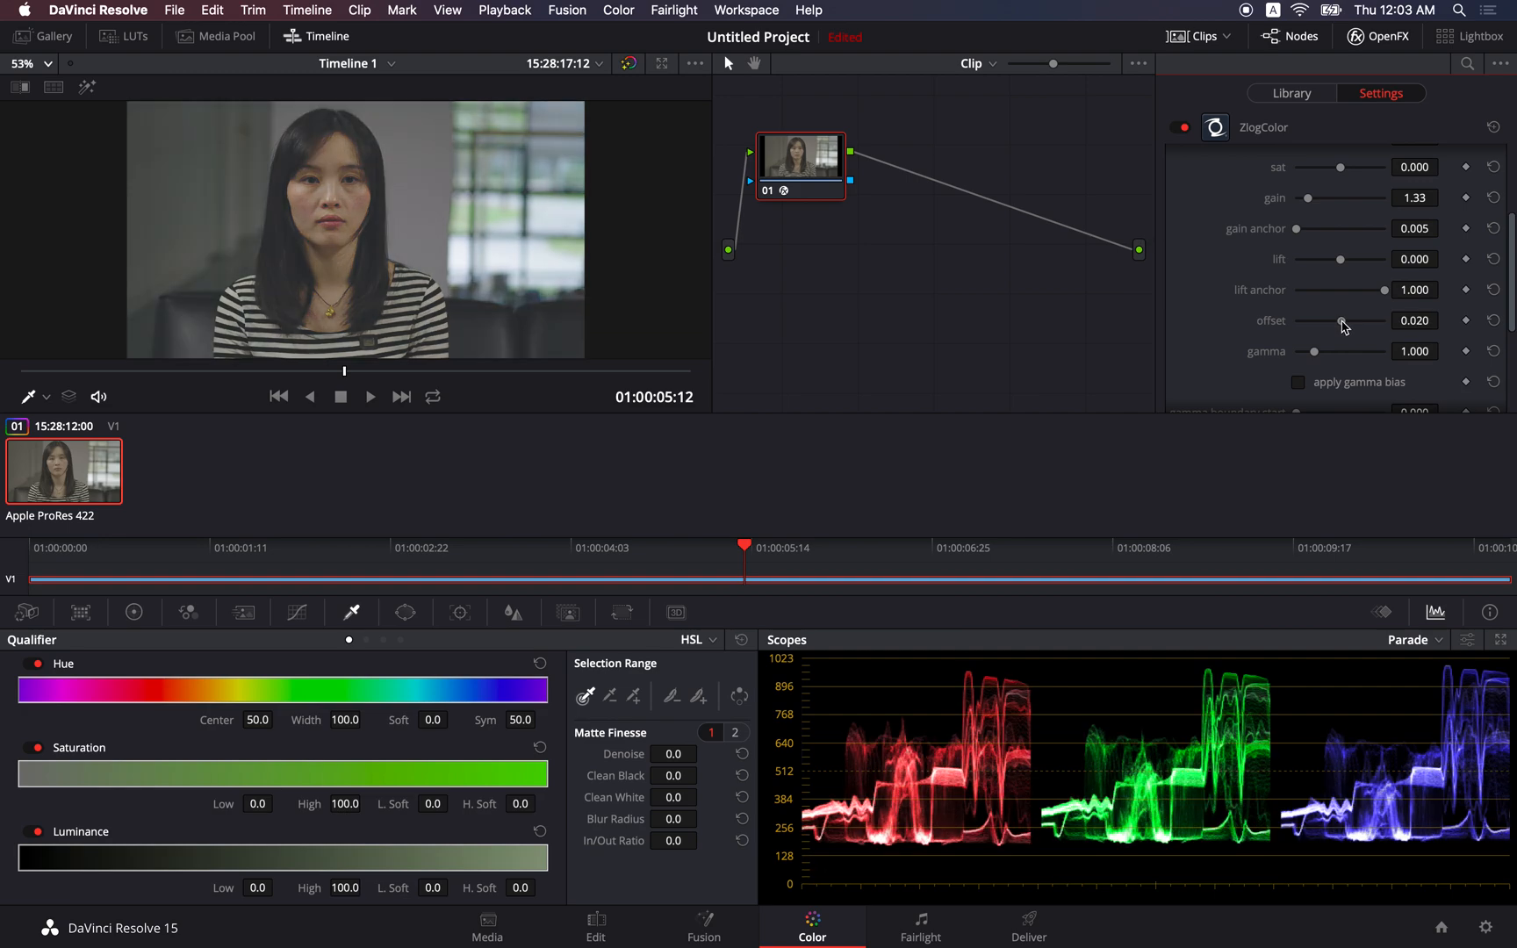
left_click_drag(1340, 324, 1345, 325)
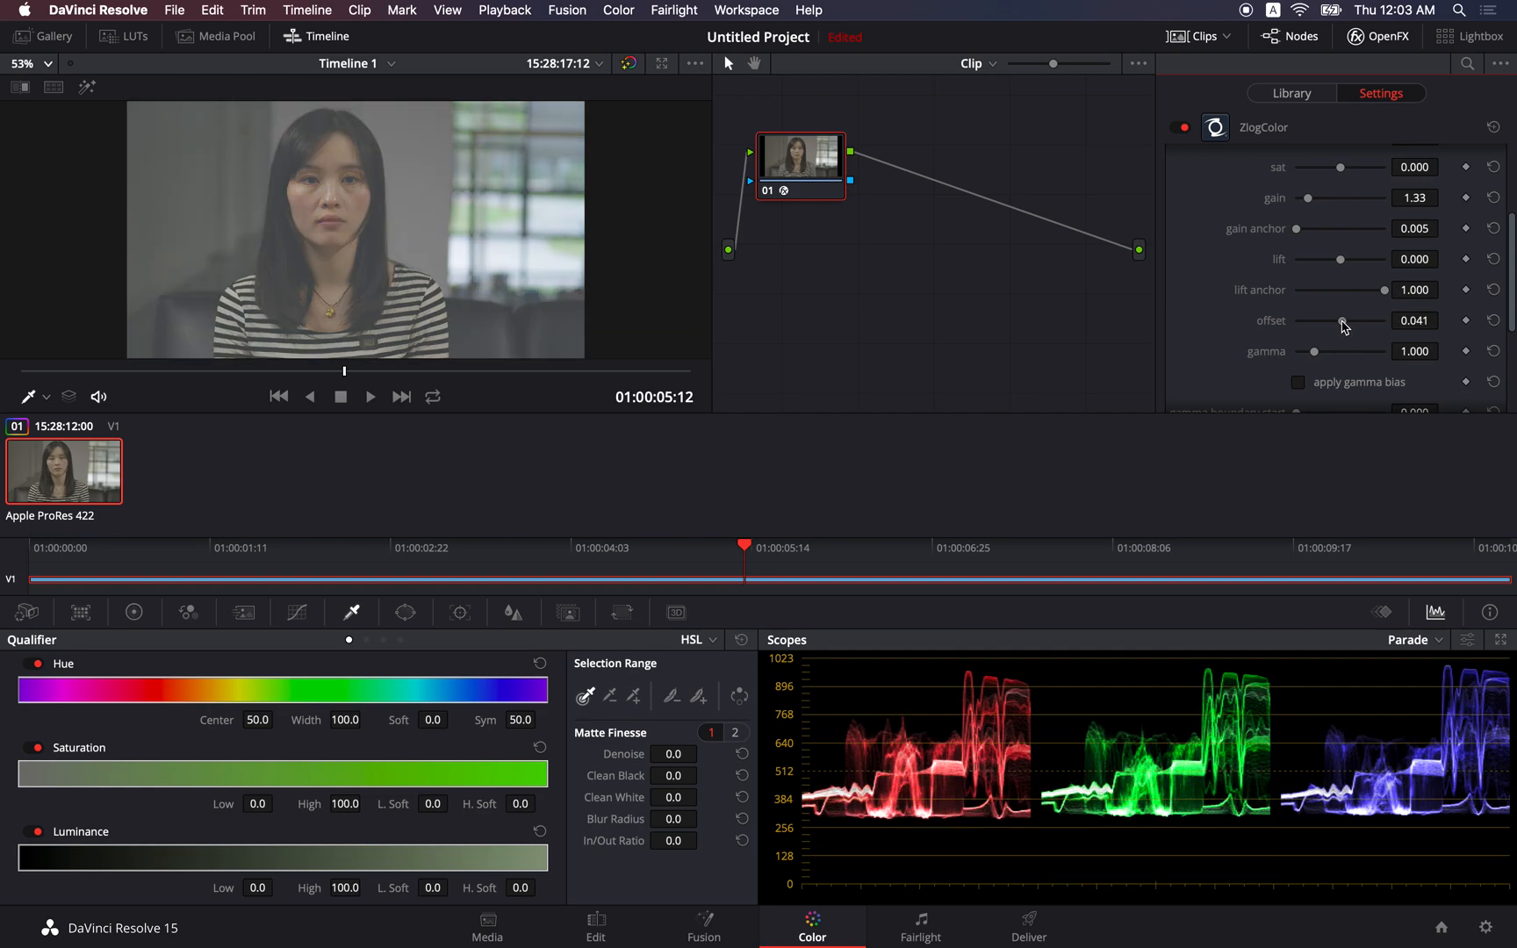
left_click_drag(1343, 319, 1313, 319)
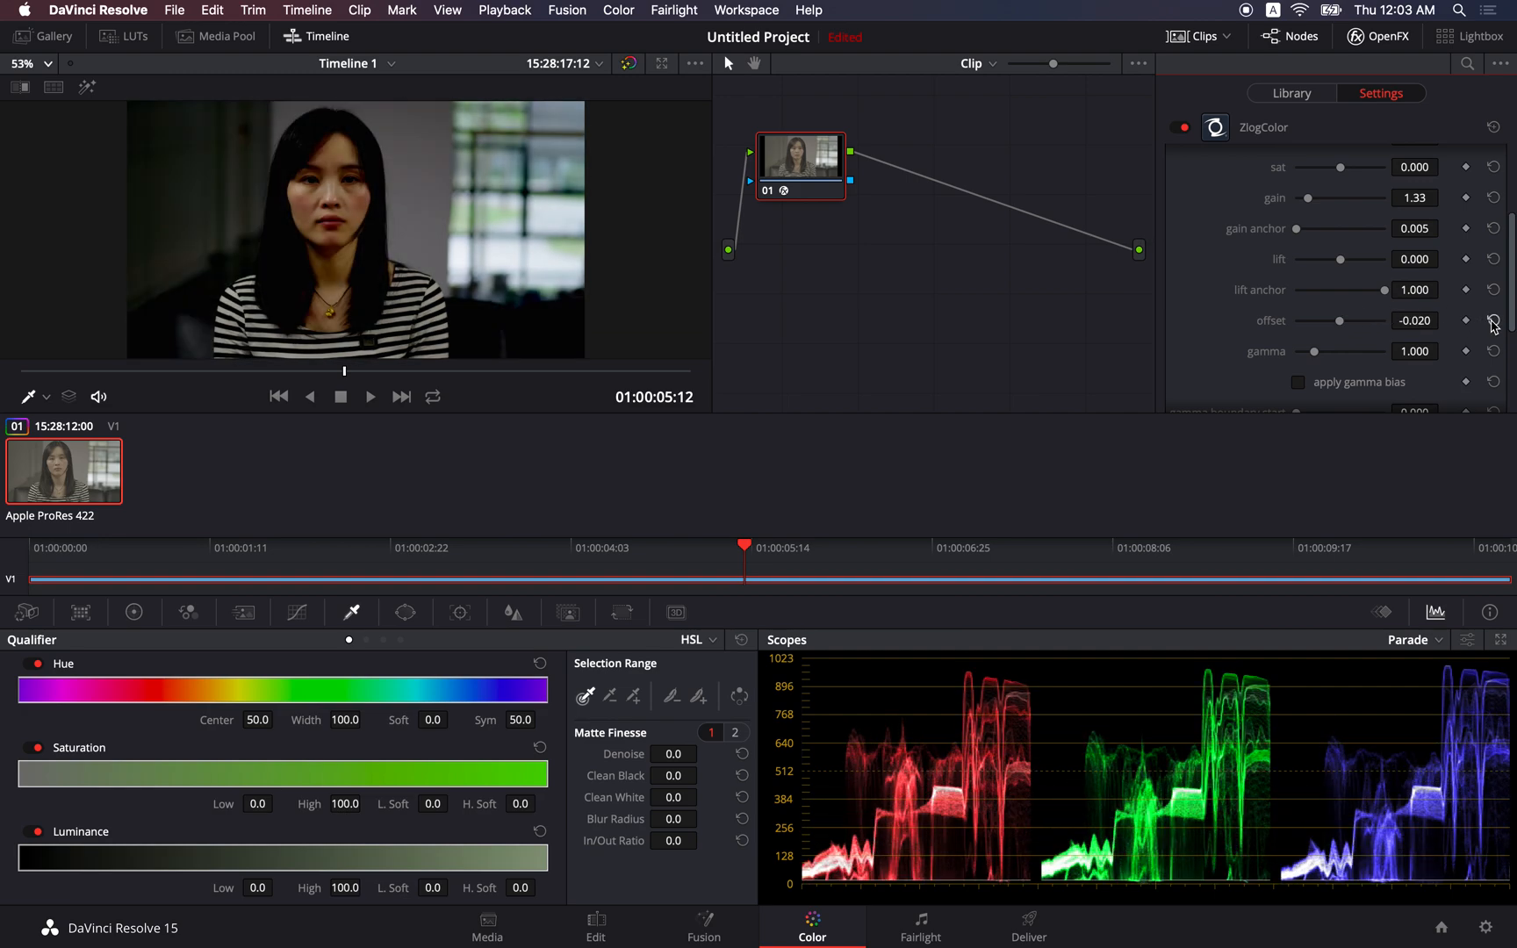
left_click(1492, 319)
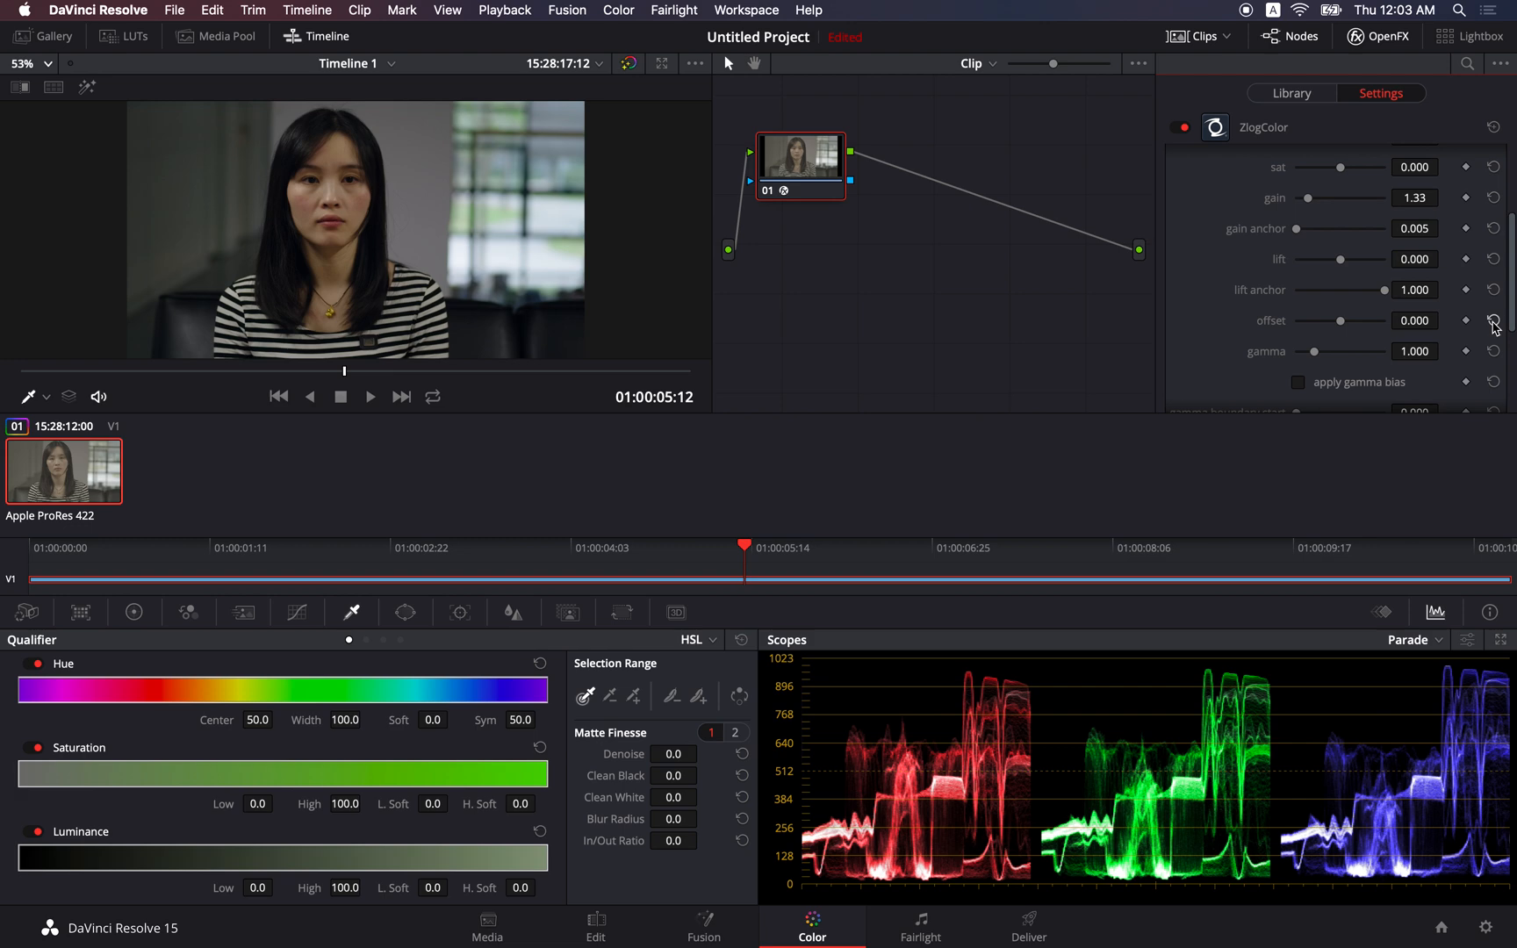
Raise the gamma to 1.122 briefly, then settle it at 1.020.
scroll("down", 3)
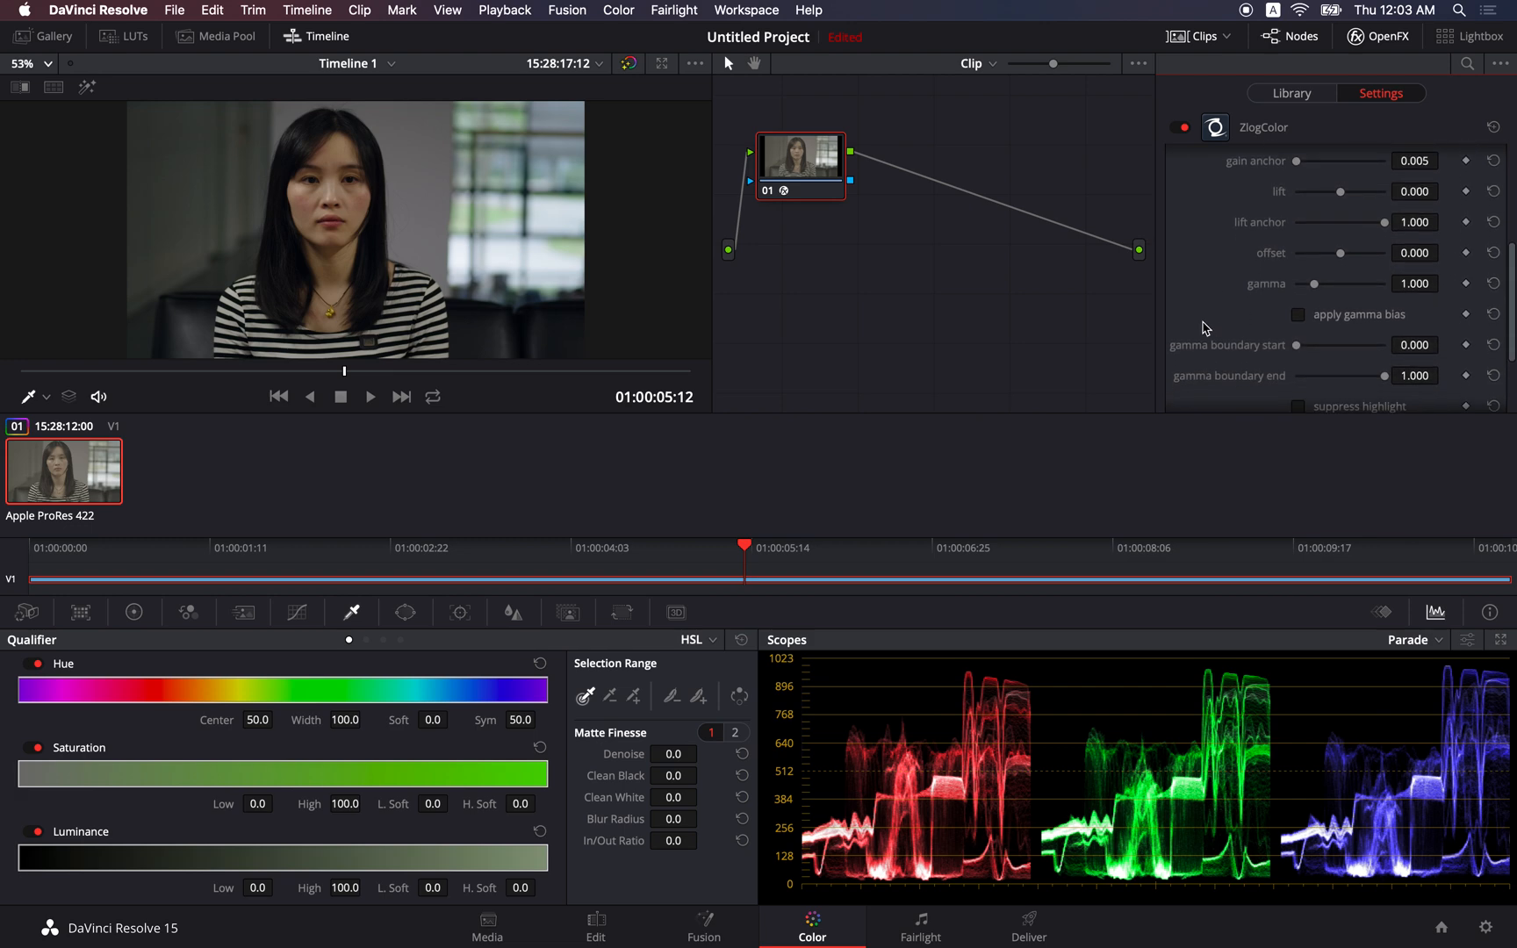
mouse_move(1285, 288)
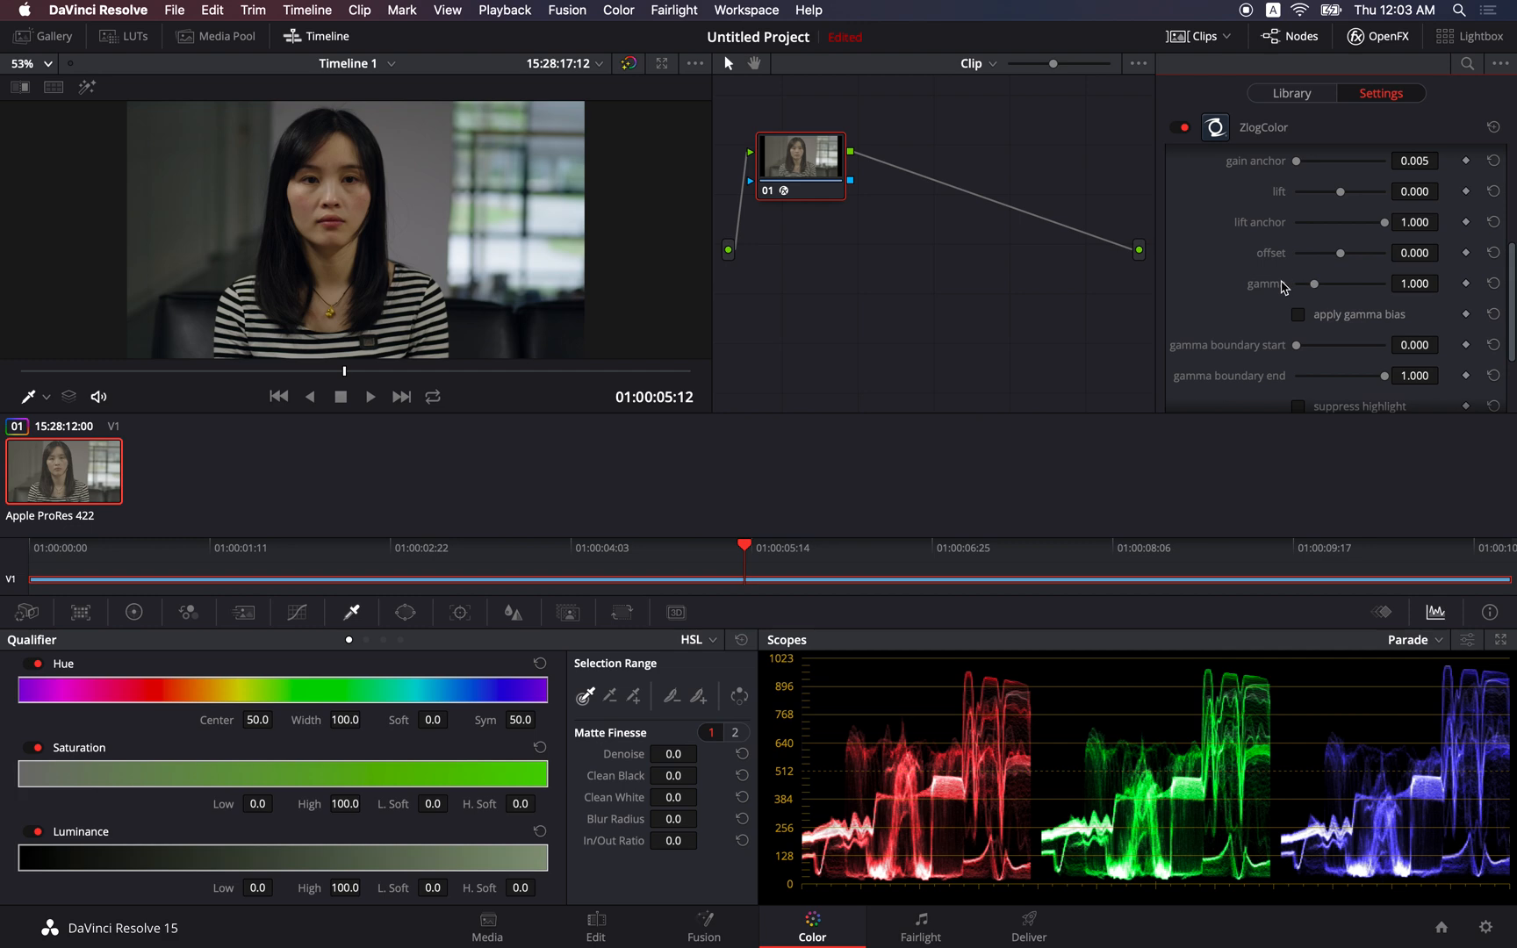
mouse_move(981, 801)
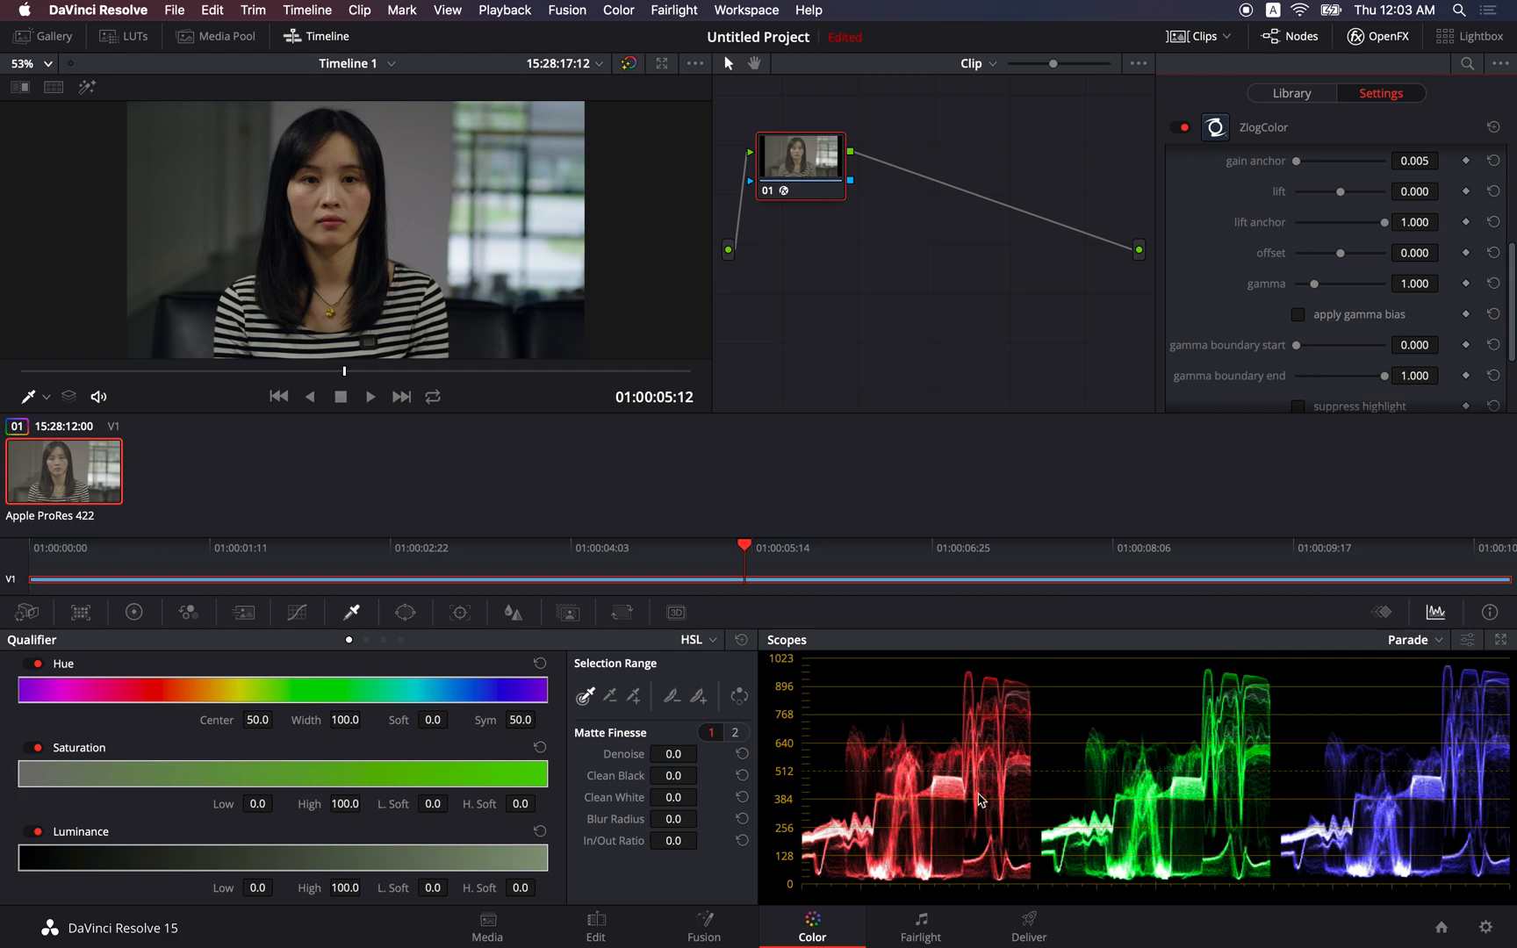
mouse_move(997, 735)
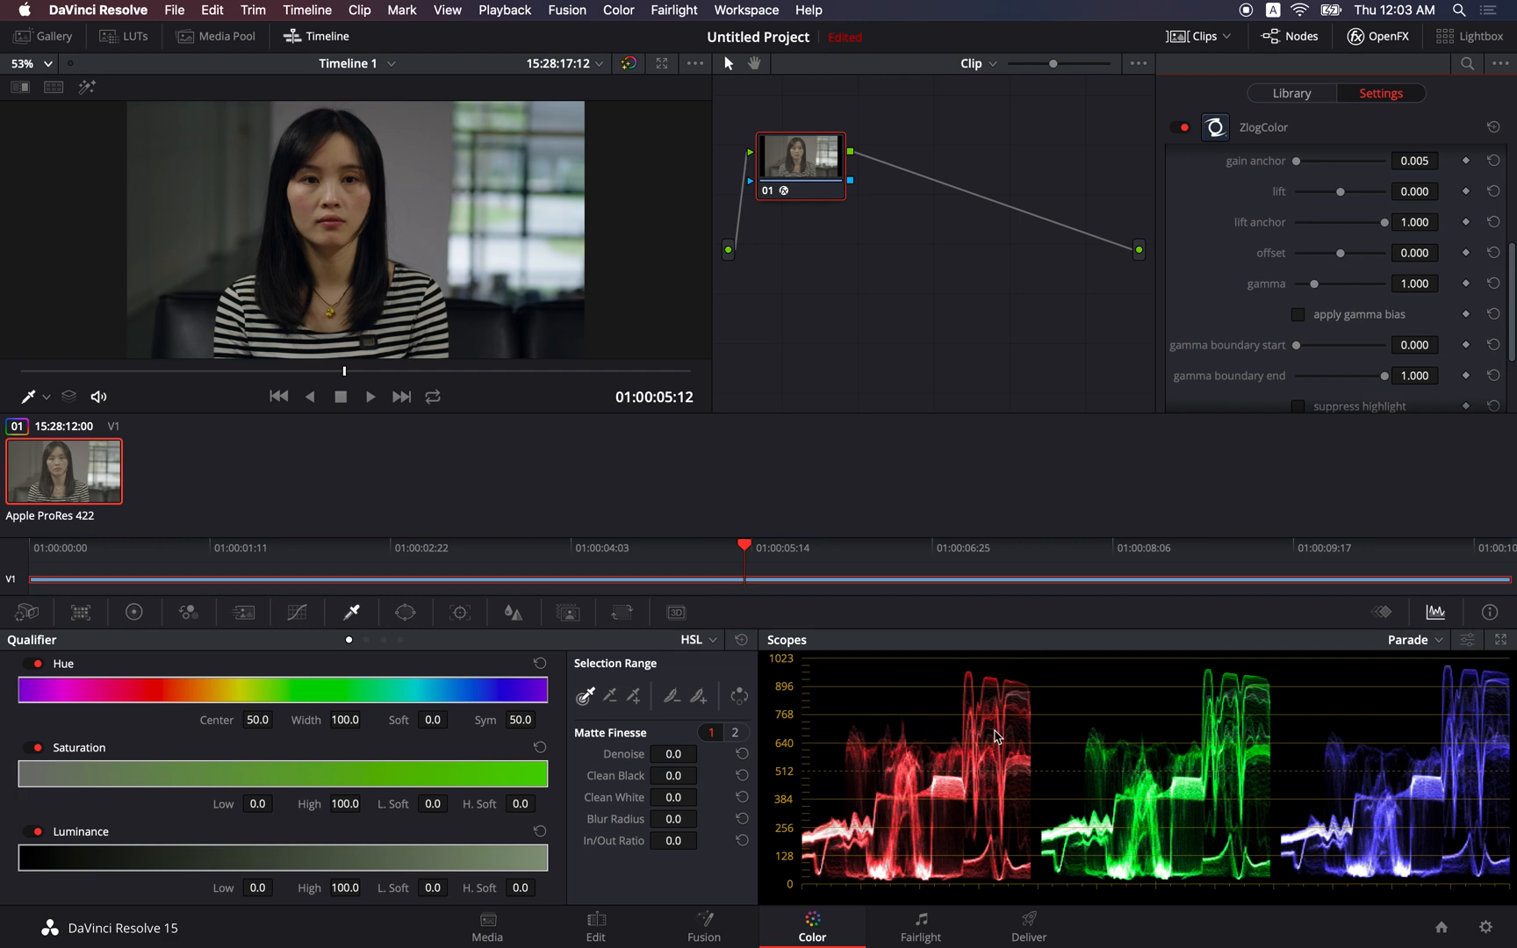
mouse_move(1364, 283)
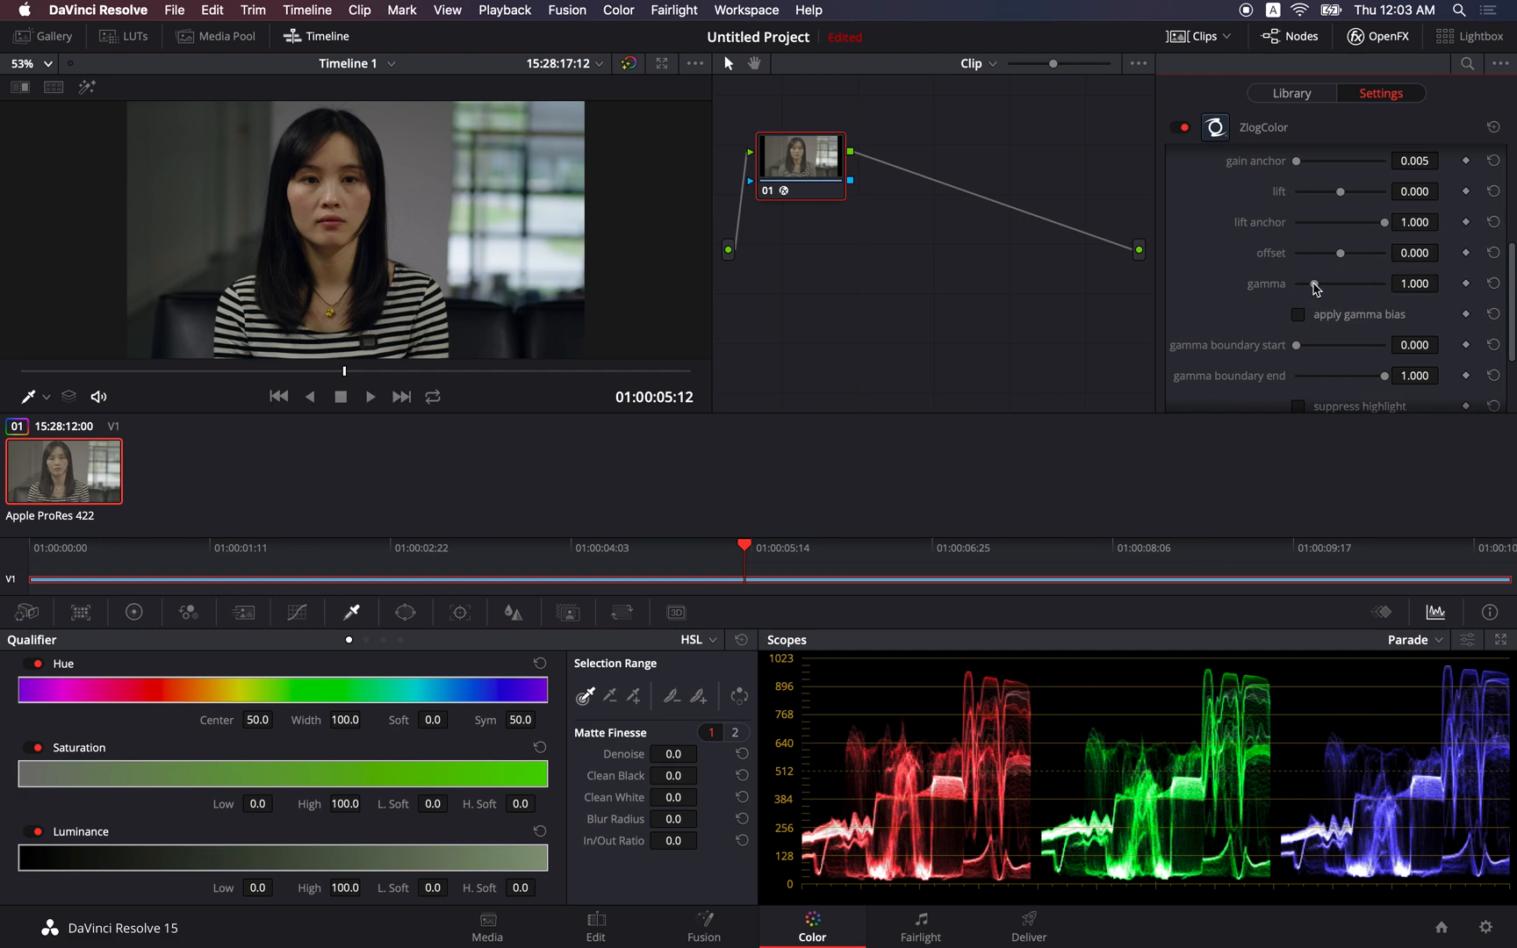
left_click_drag(1342, 282, 1343, 283)
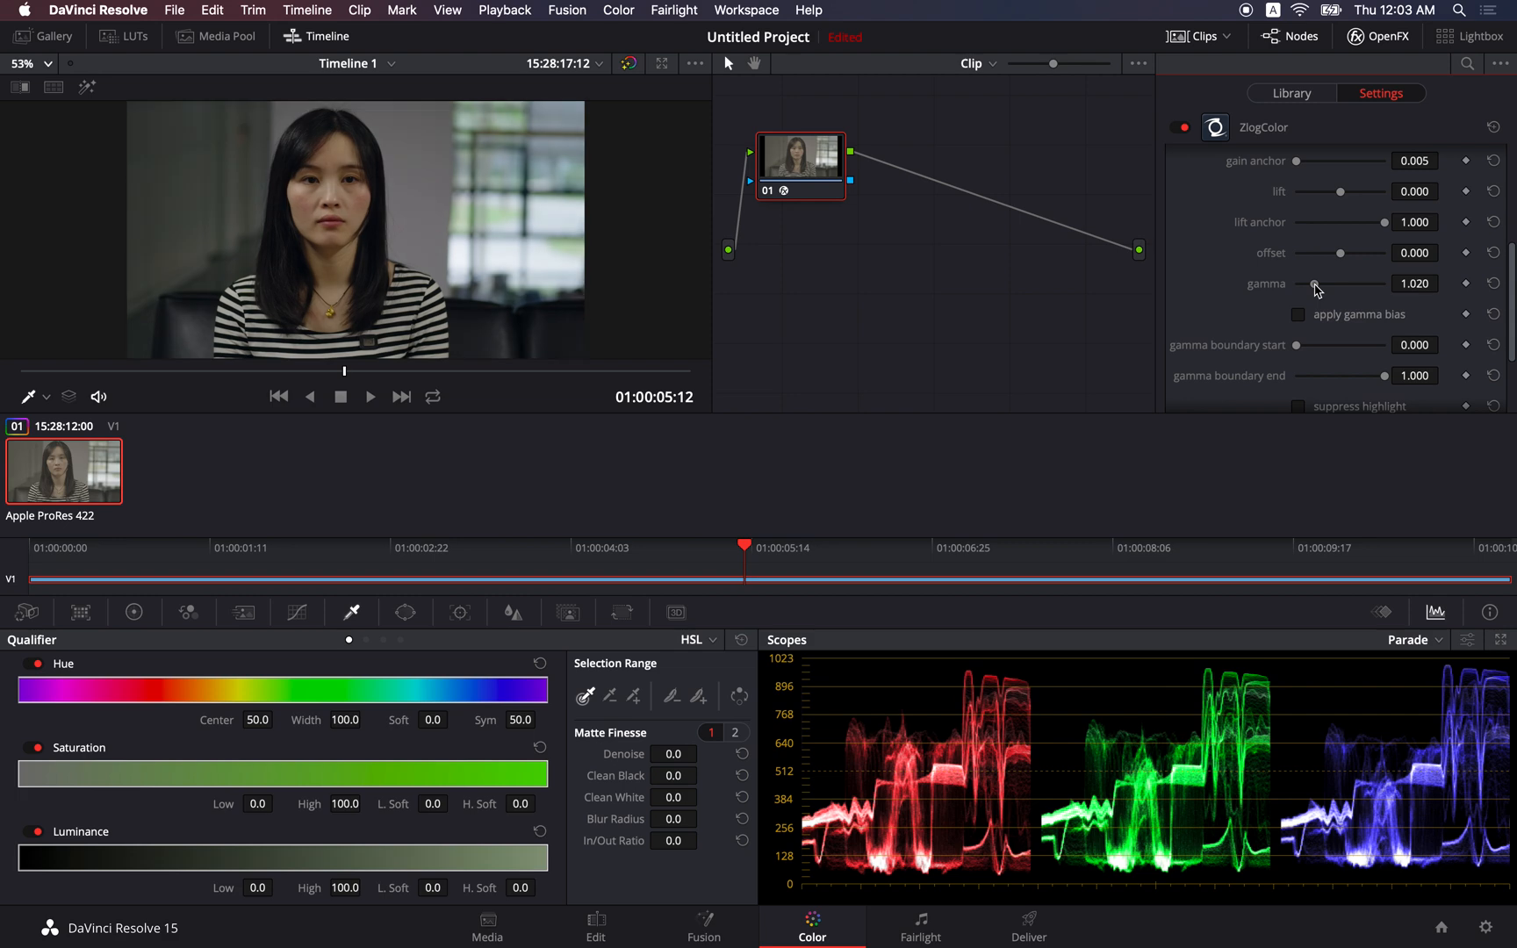
left_click_drag(1339, 283, 1353, 283)
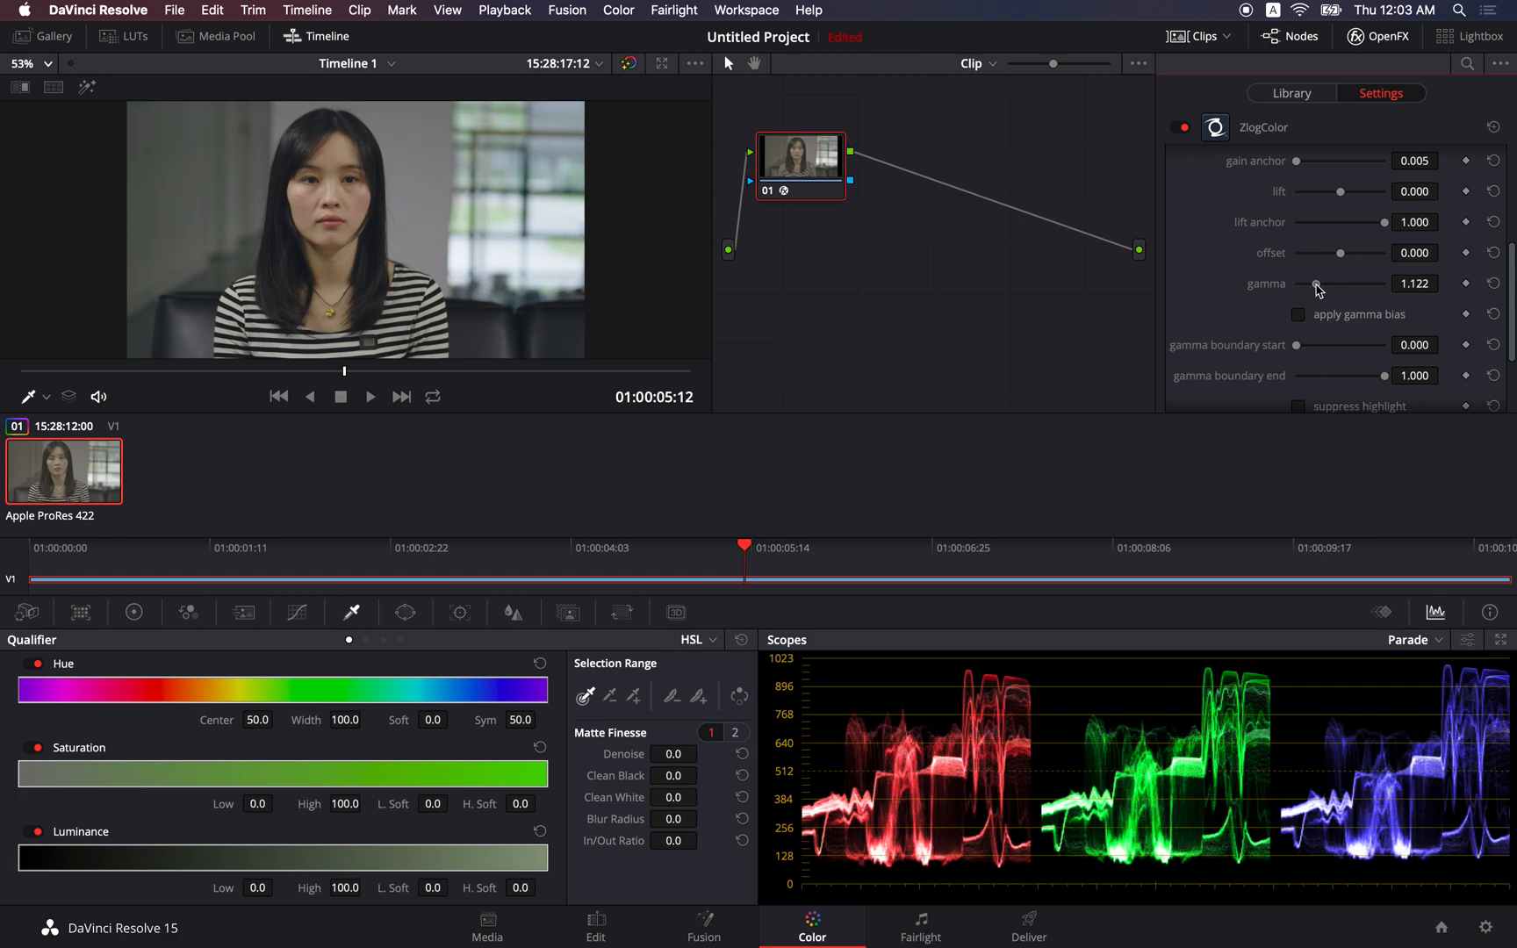
left_click_drag(1353, 283, 1313, 283)
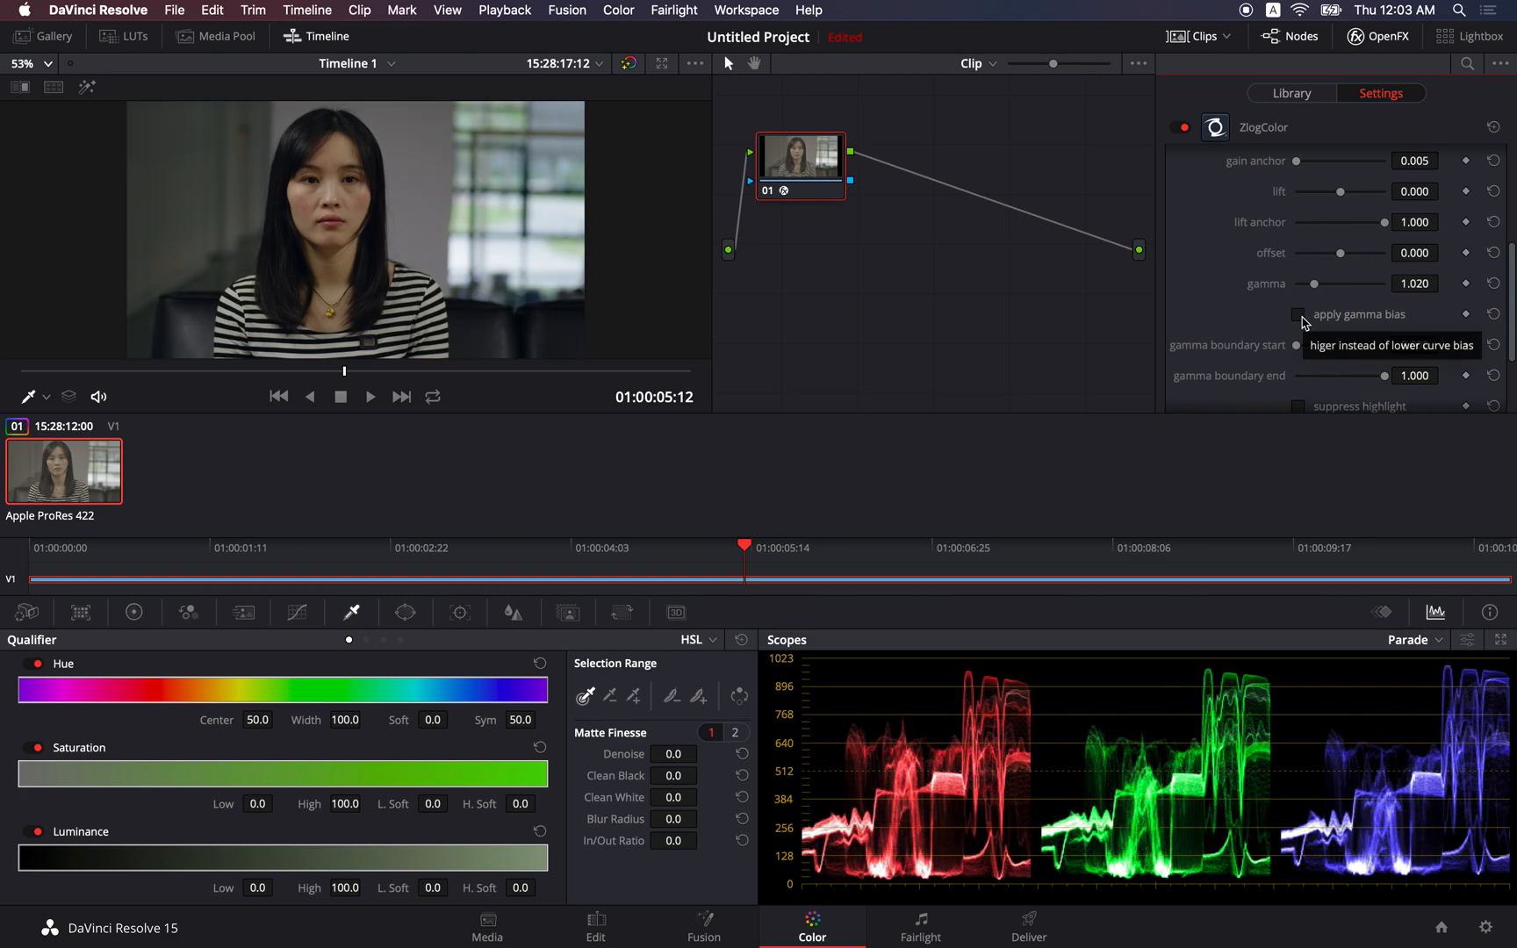
Turn on apply gamma bias and set the gamma to 1.173 after reaching 1.327.
left_click(1297, 314)
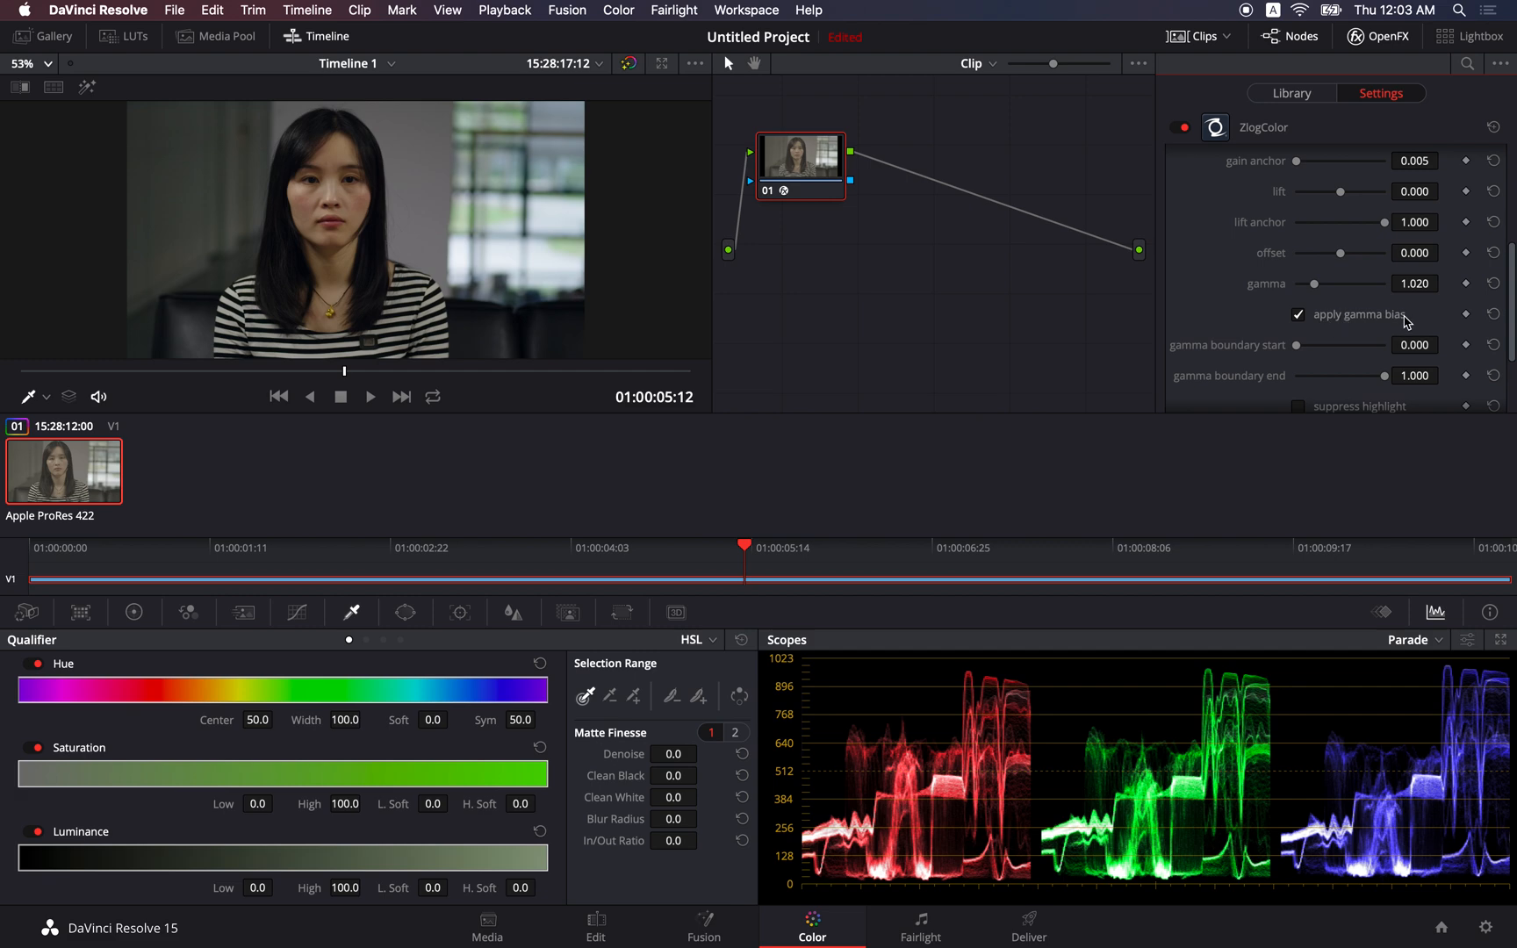
left_click_drag(1334, 282, 1318, 283)
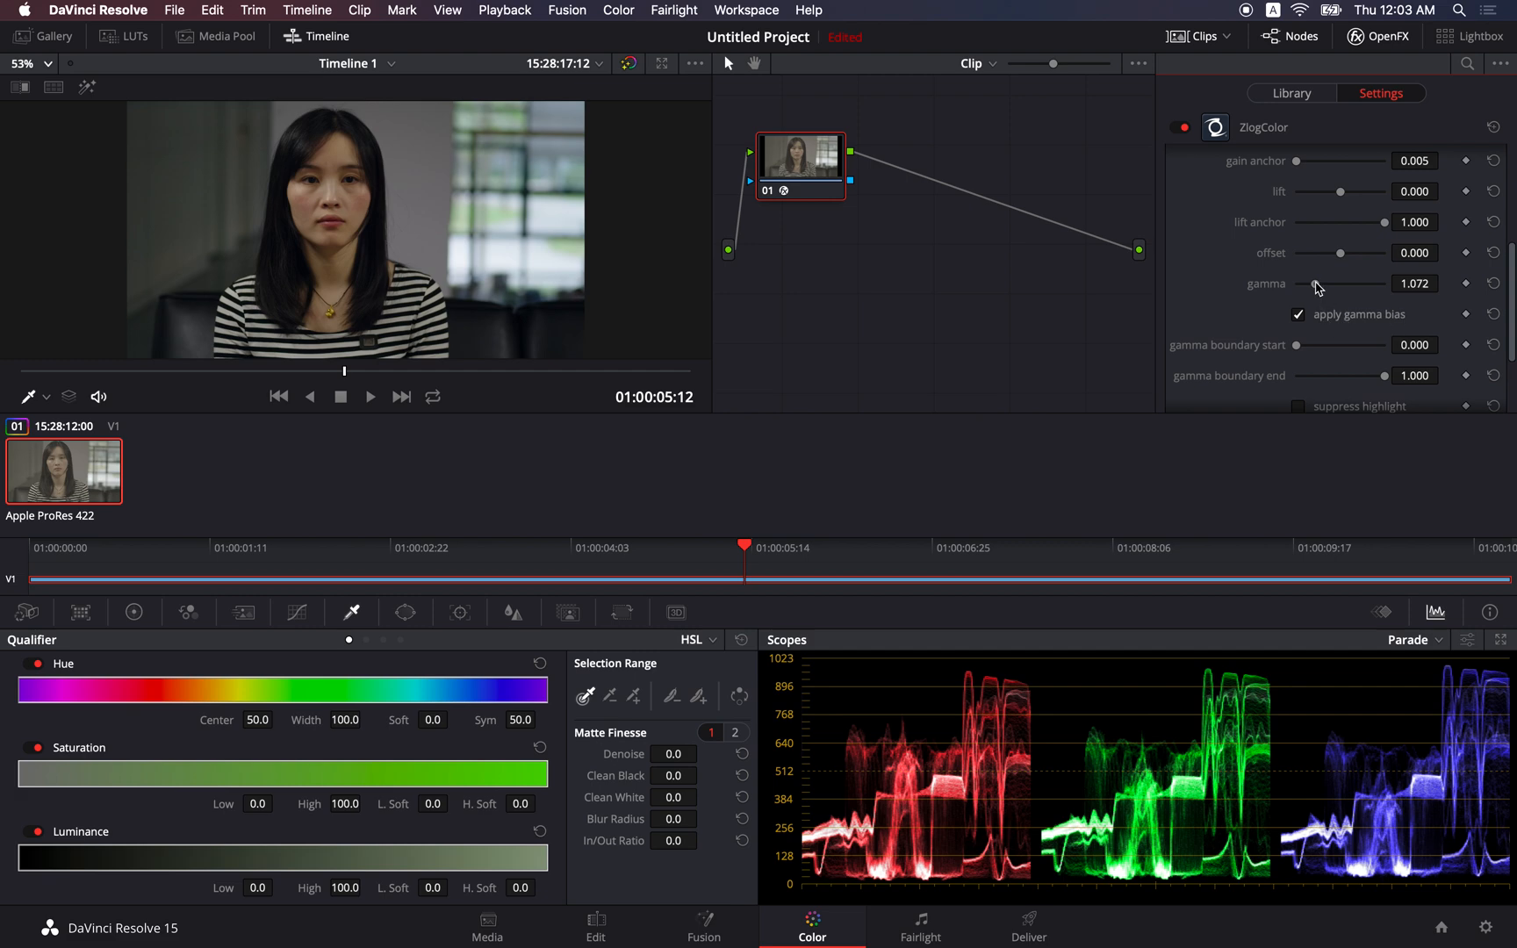
left_click_drag(1316, 283, 1322, 282)
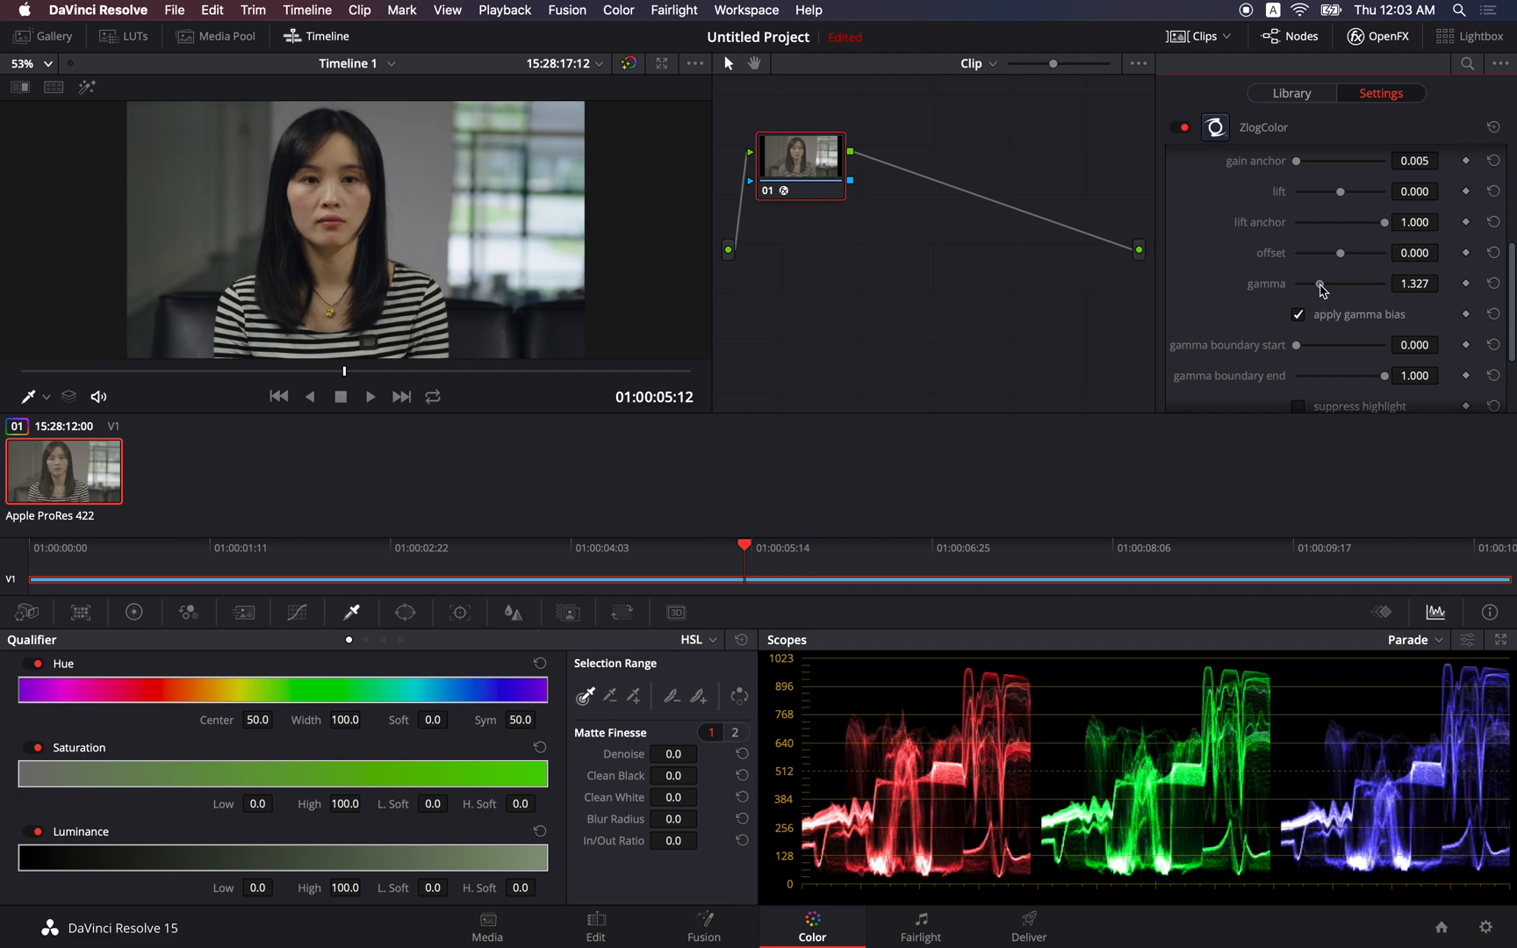
left_click_drag(1320, 282, 1317, 283)
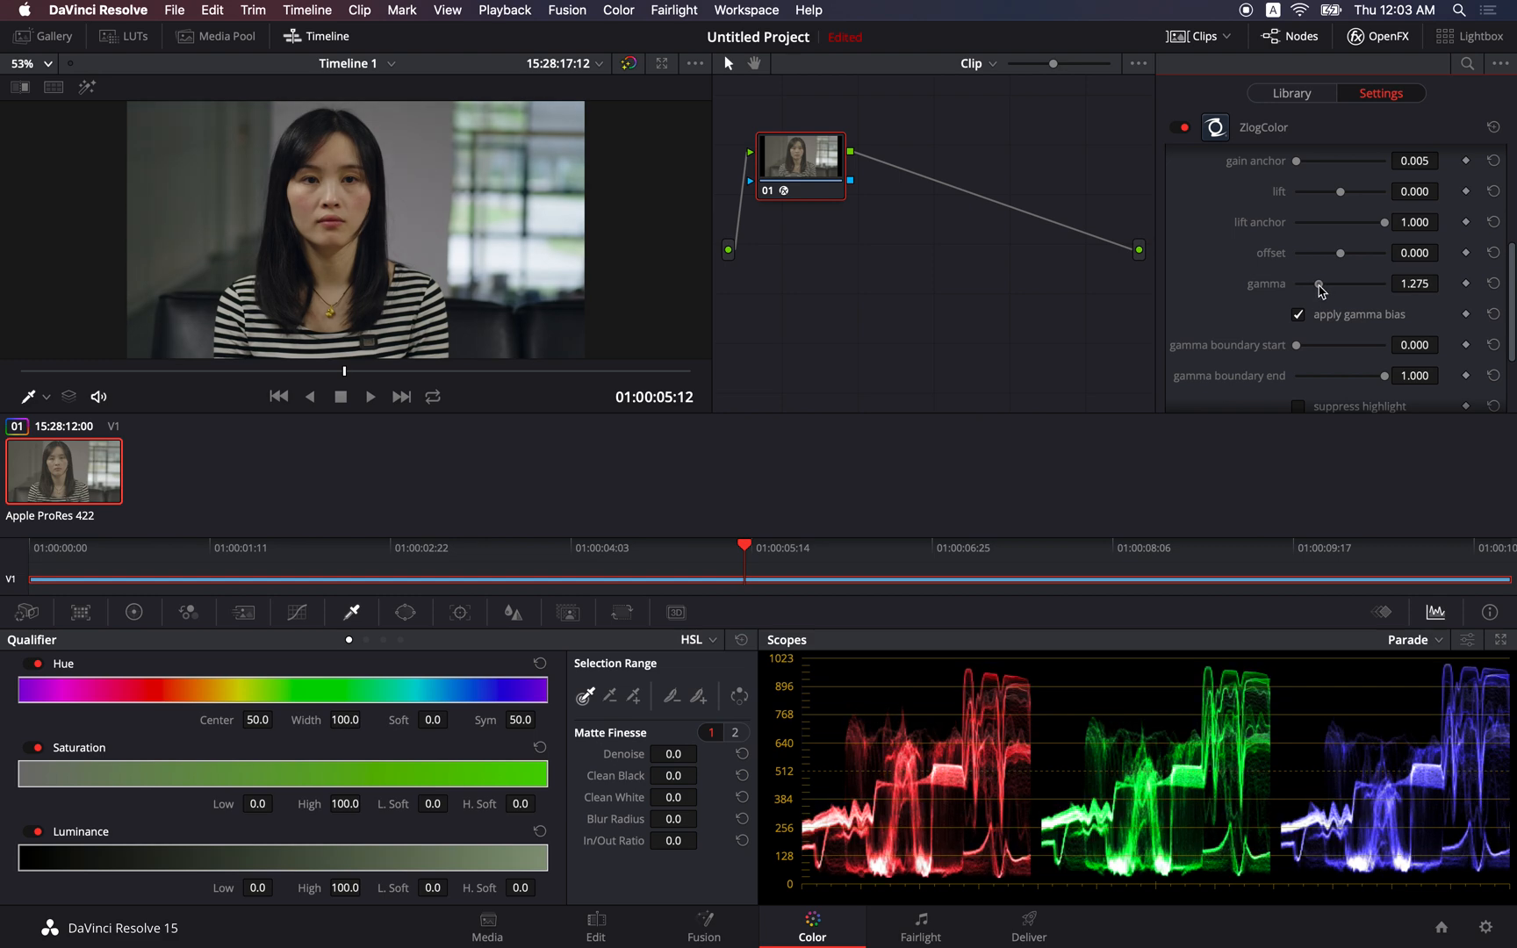
left_click_drag(1320, 283, 1318, 283)
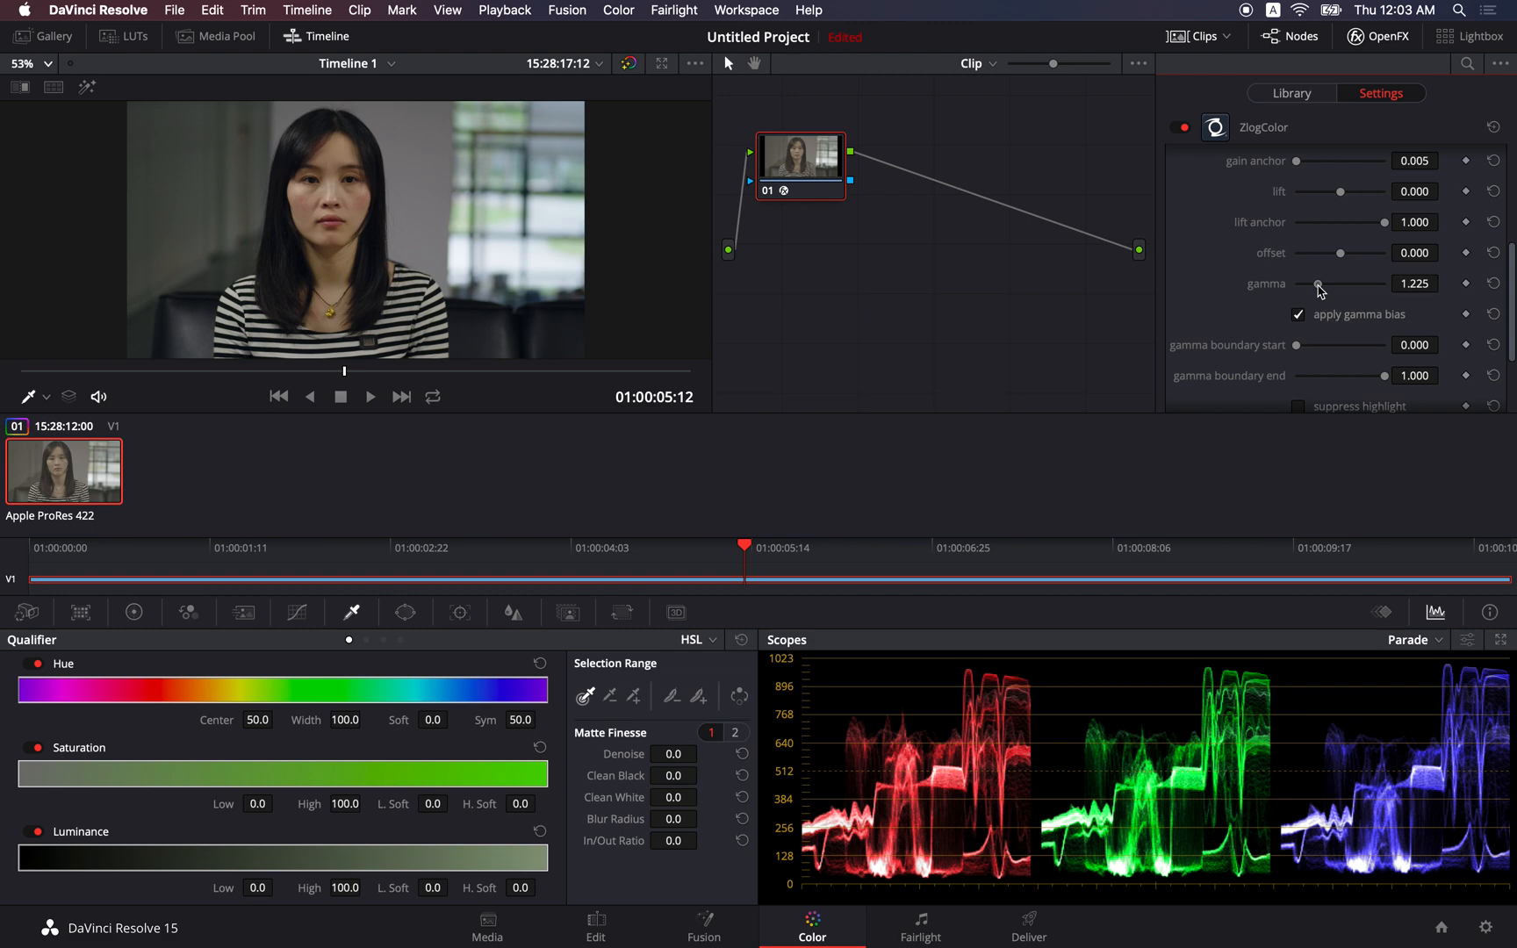
left_click_drag(1320, 282, 1317, 282)
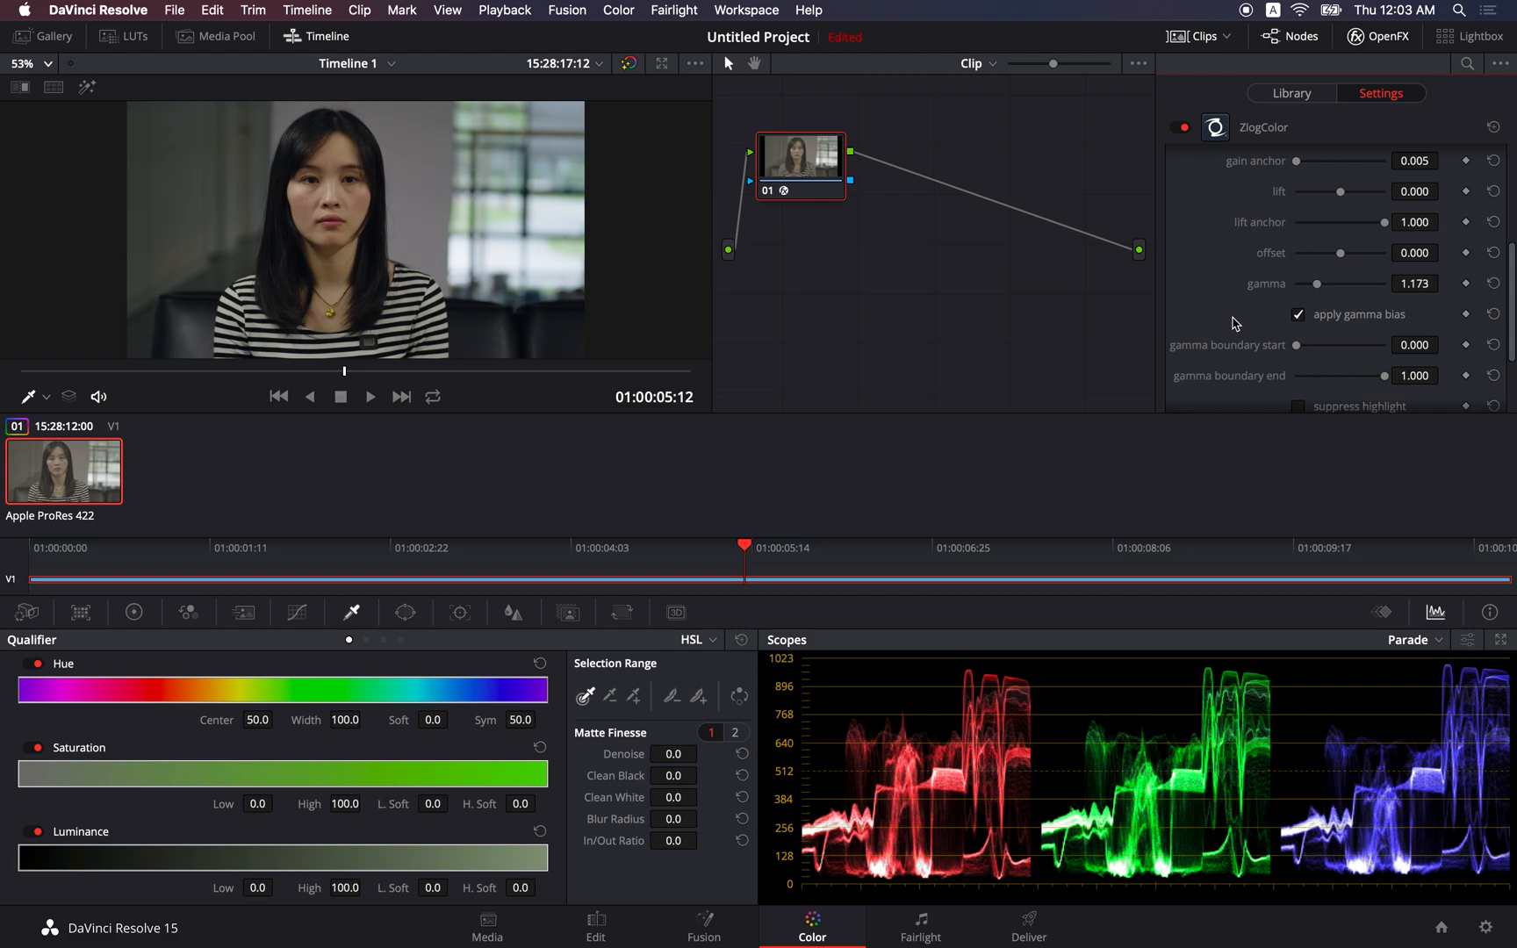
scroll("down", 3)
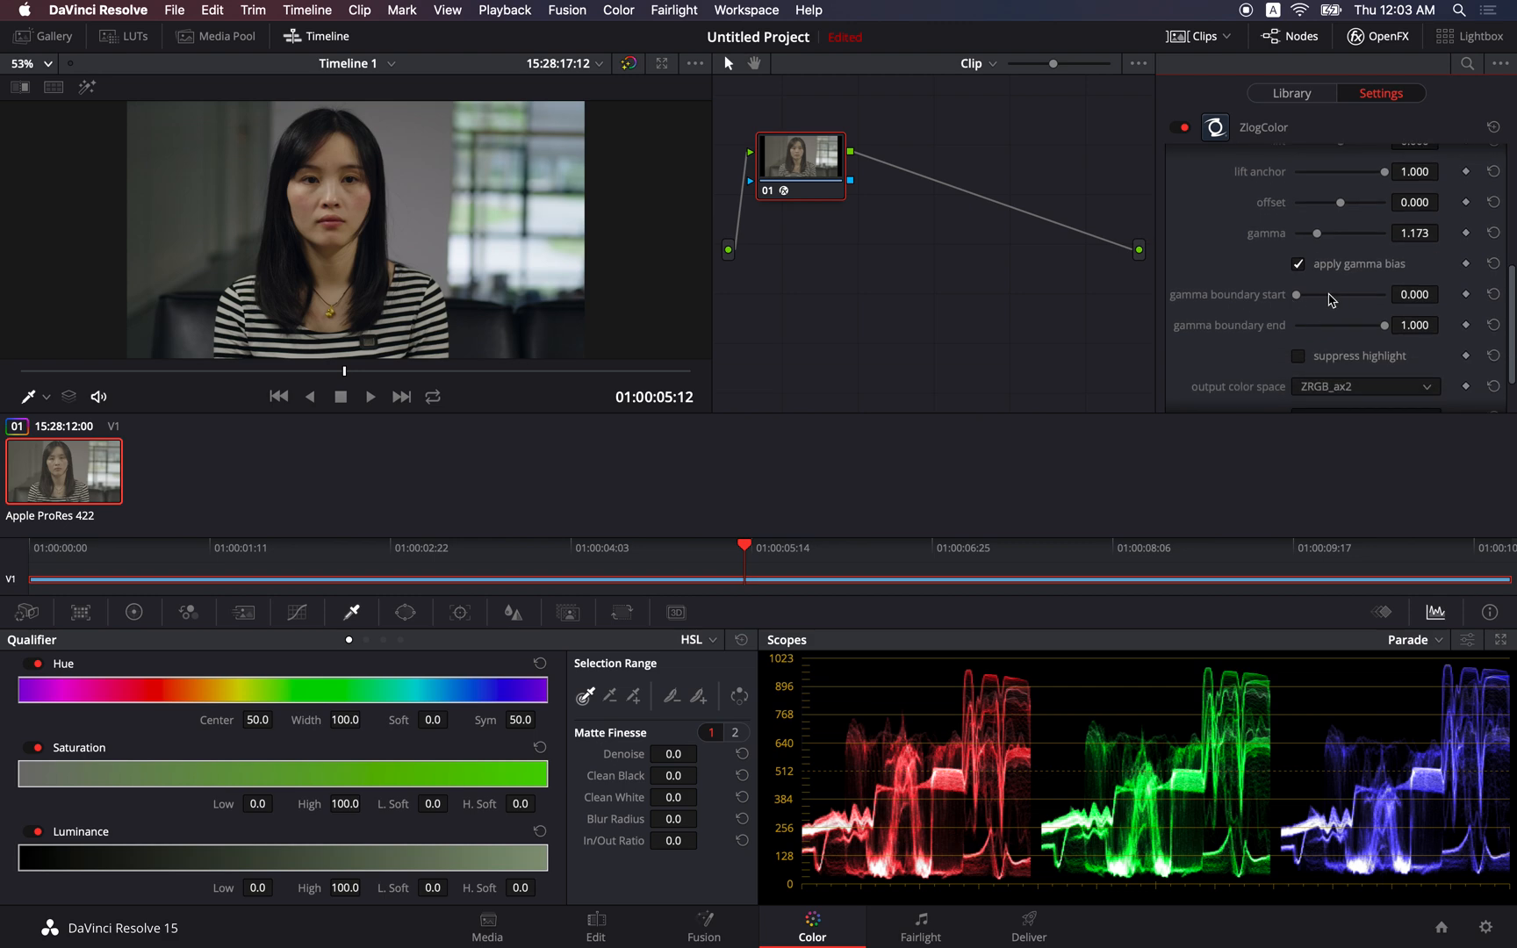
mouse_move(1307, 302)
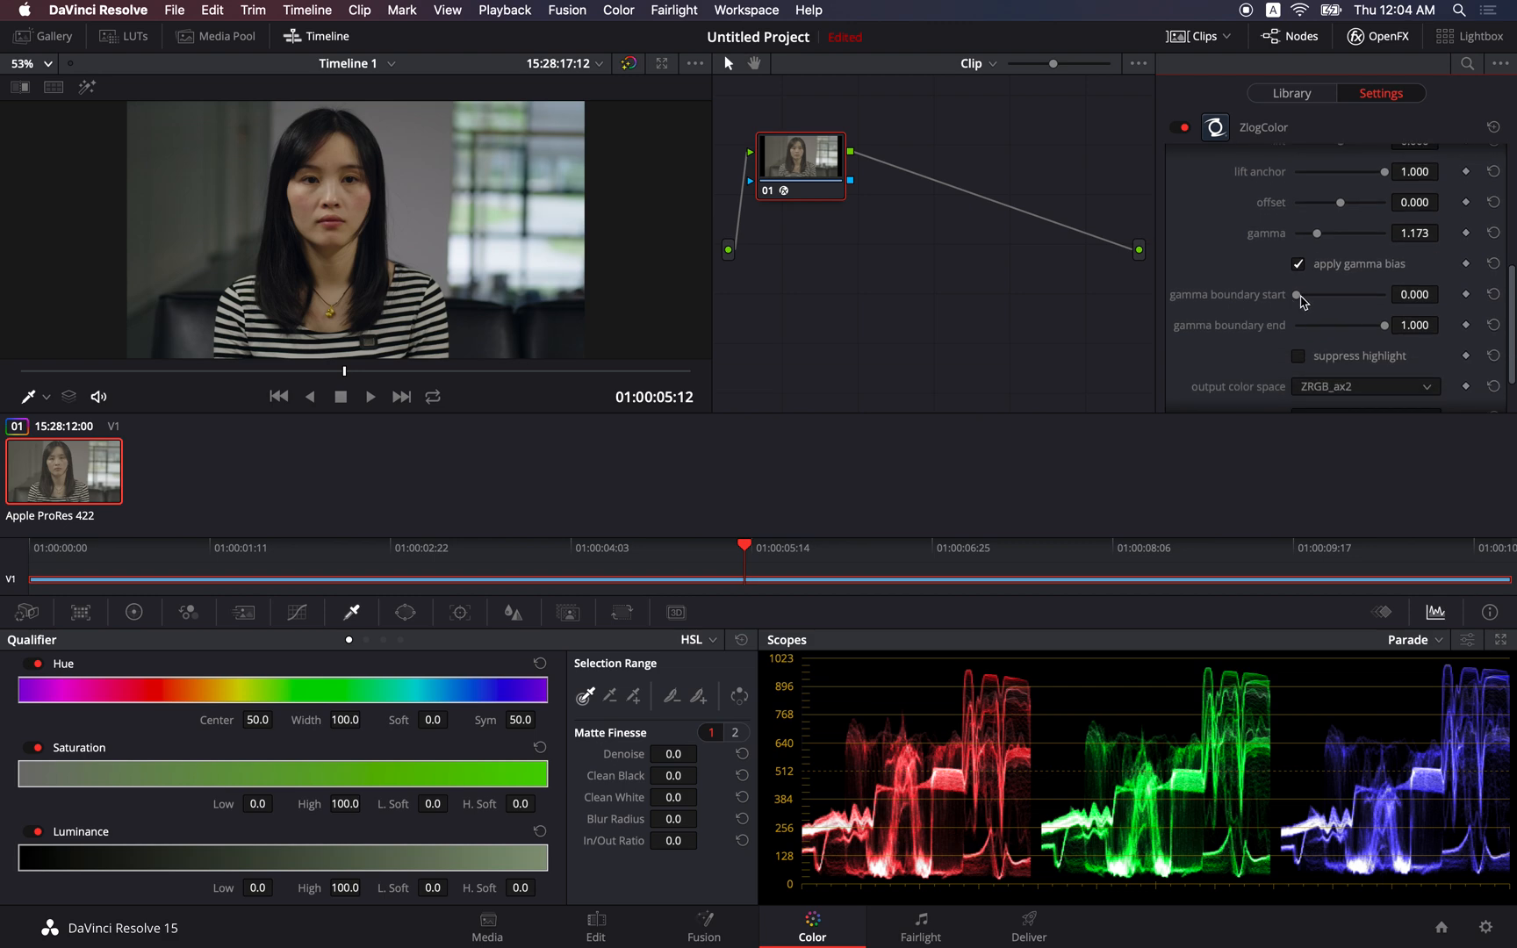
mouse_move(1301, 311)
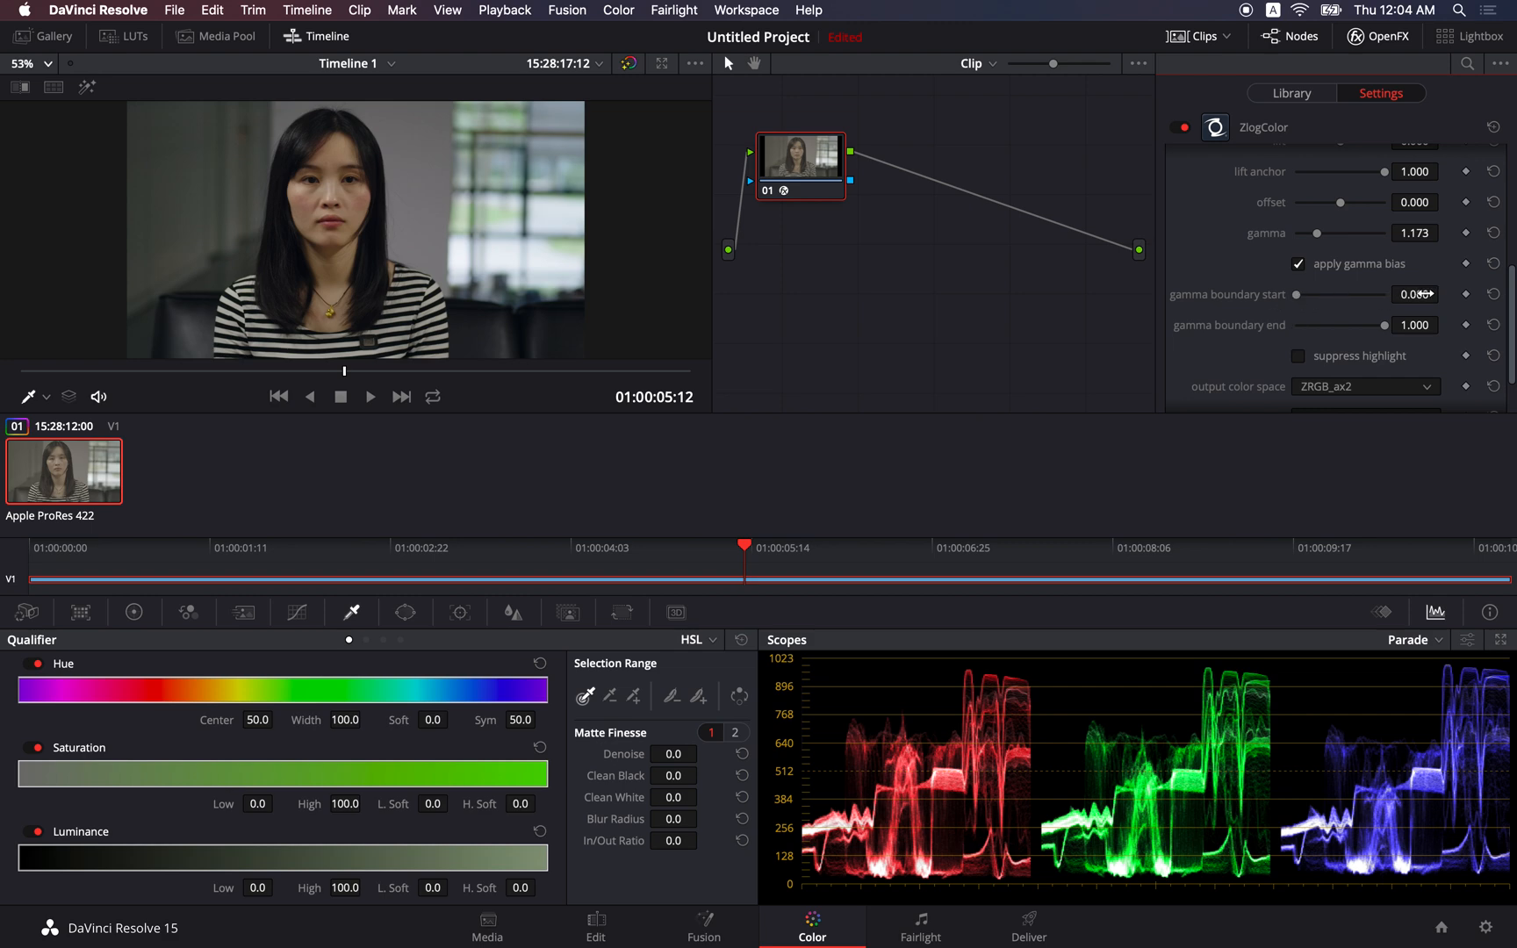
left_click(1414, 295)
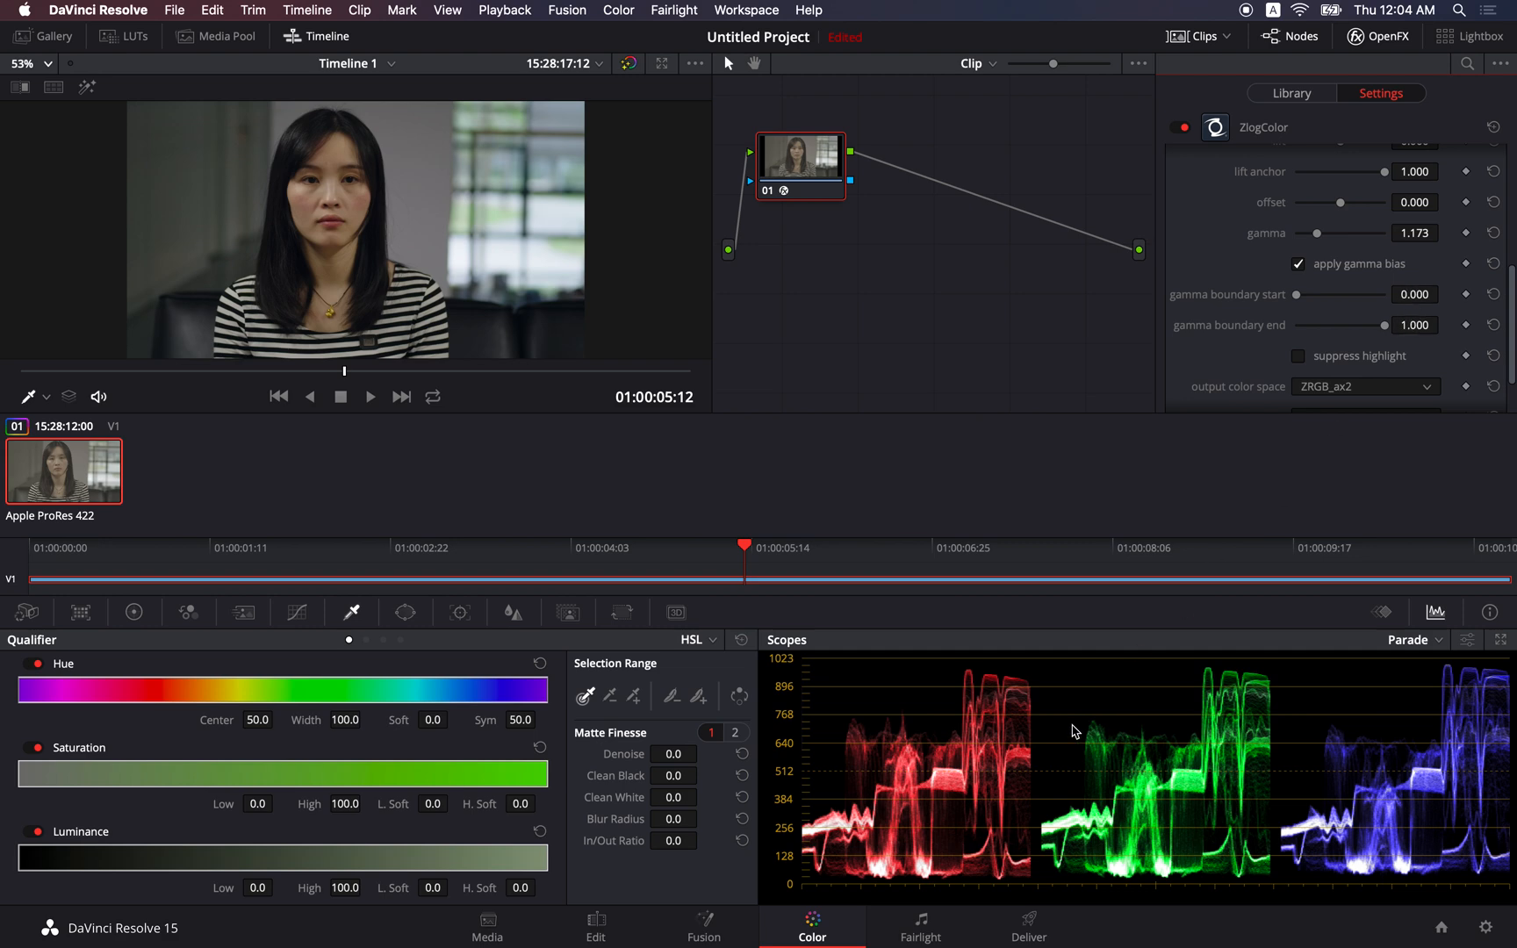
mouse_move(1122, 783)
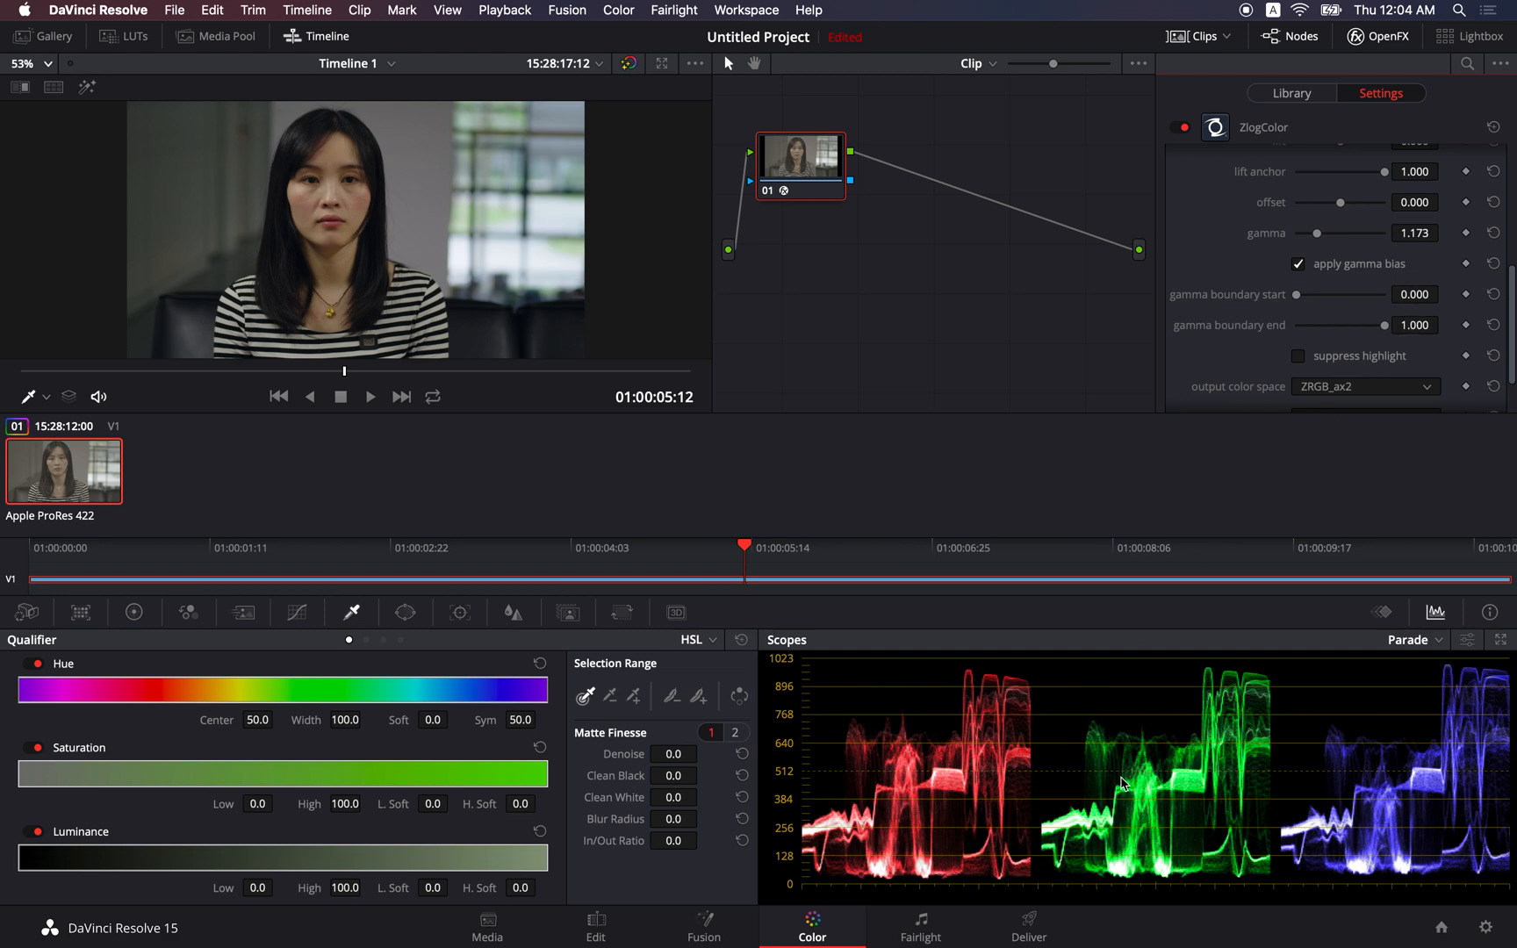
mouse_move(1029, 786)
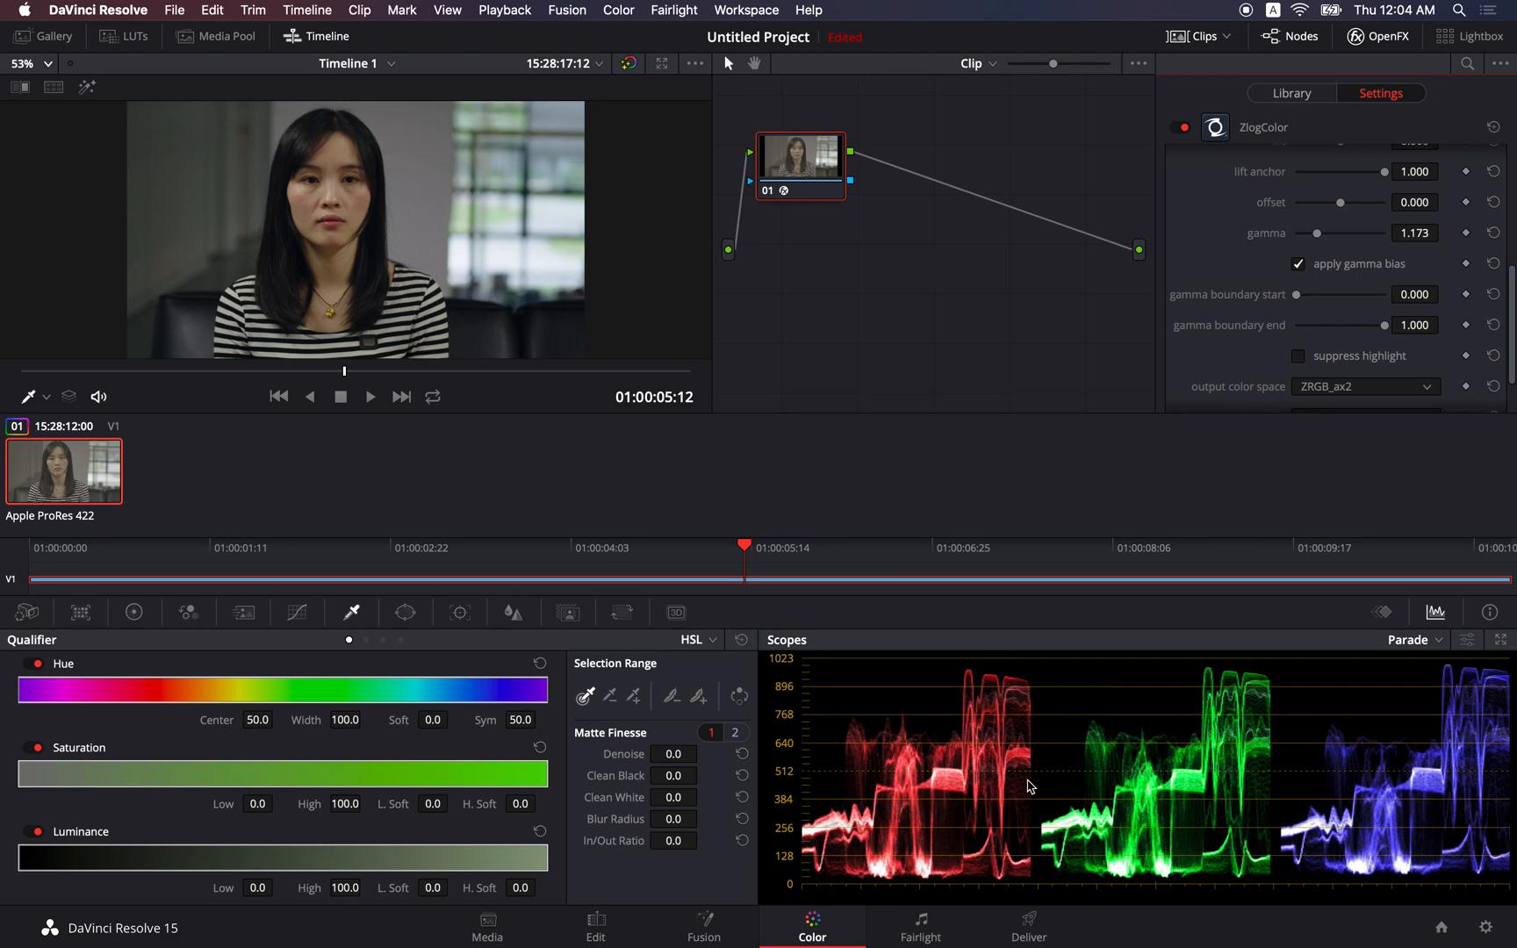
mouse_move(1056, 781)
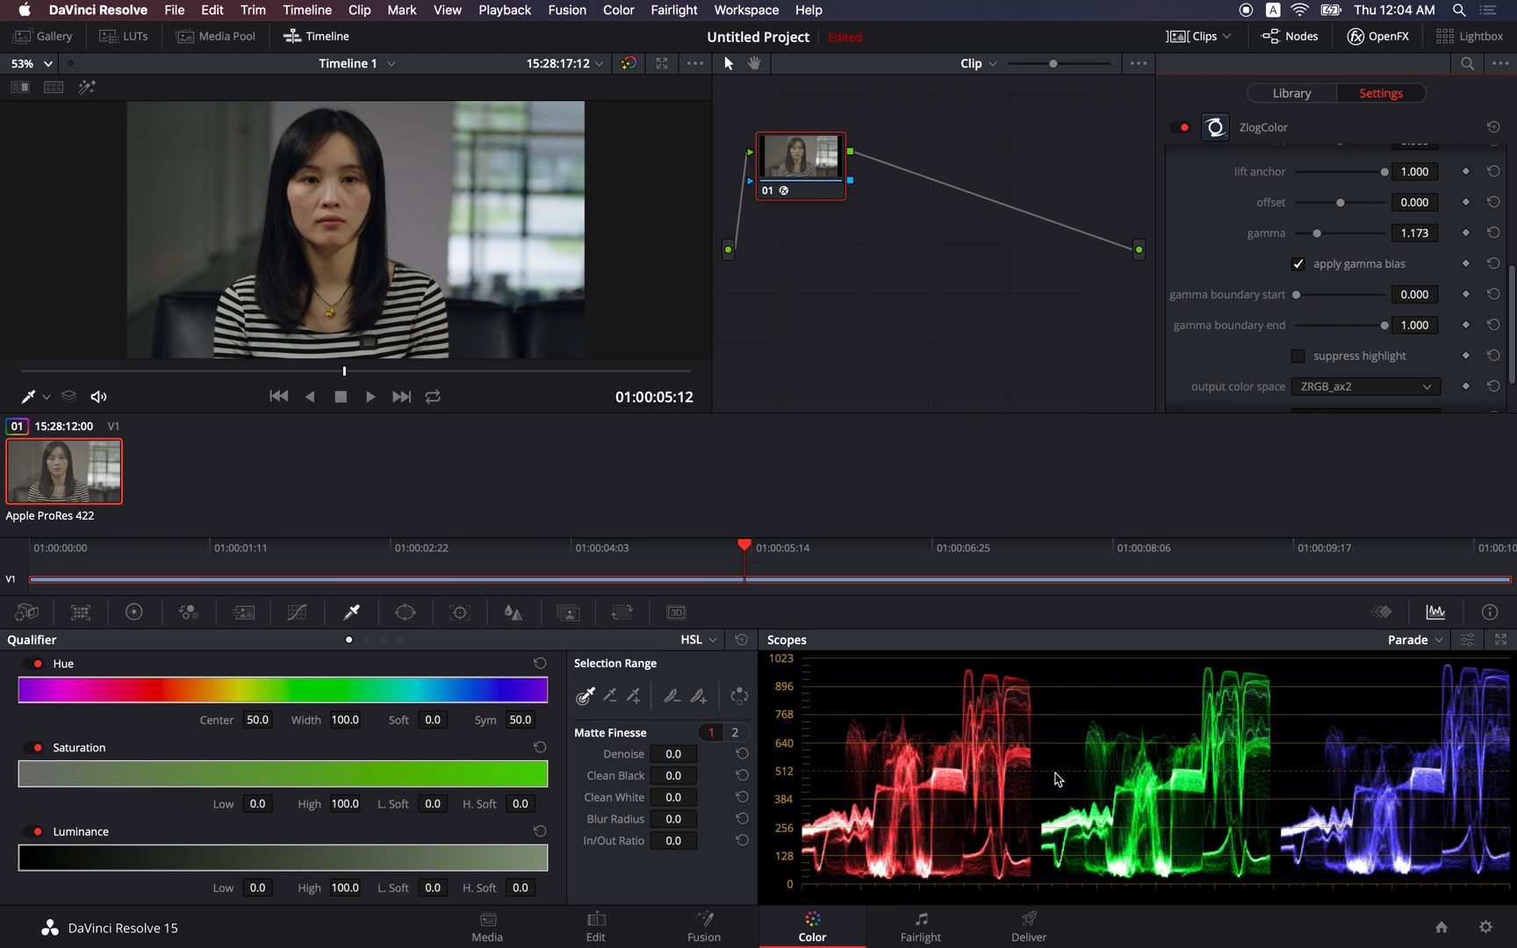
mouse_move(939, 744)
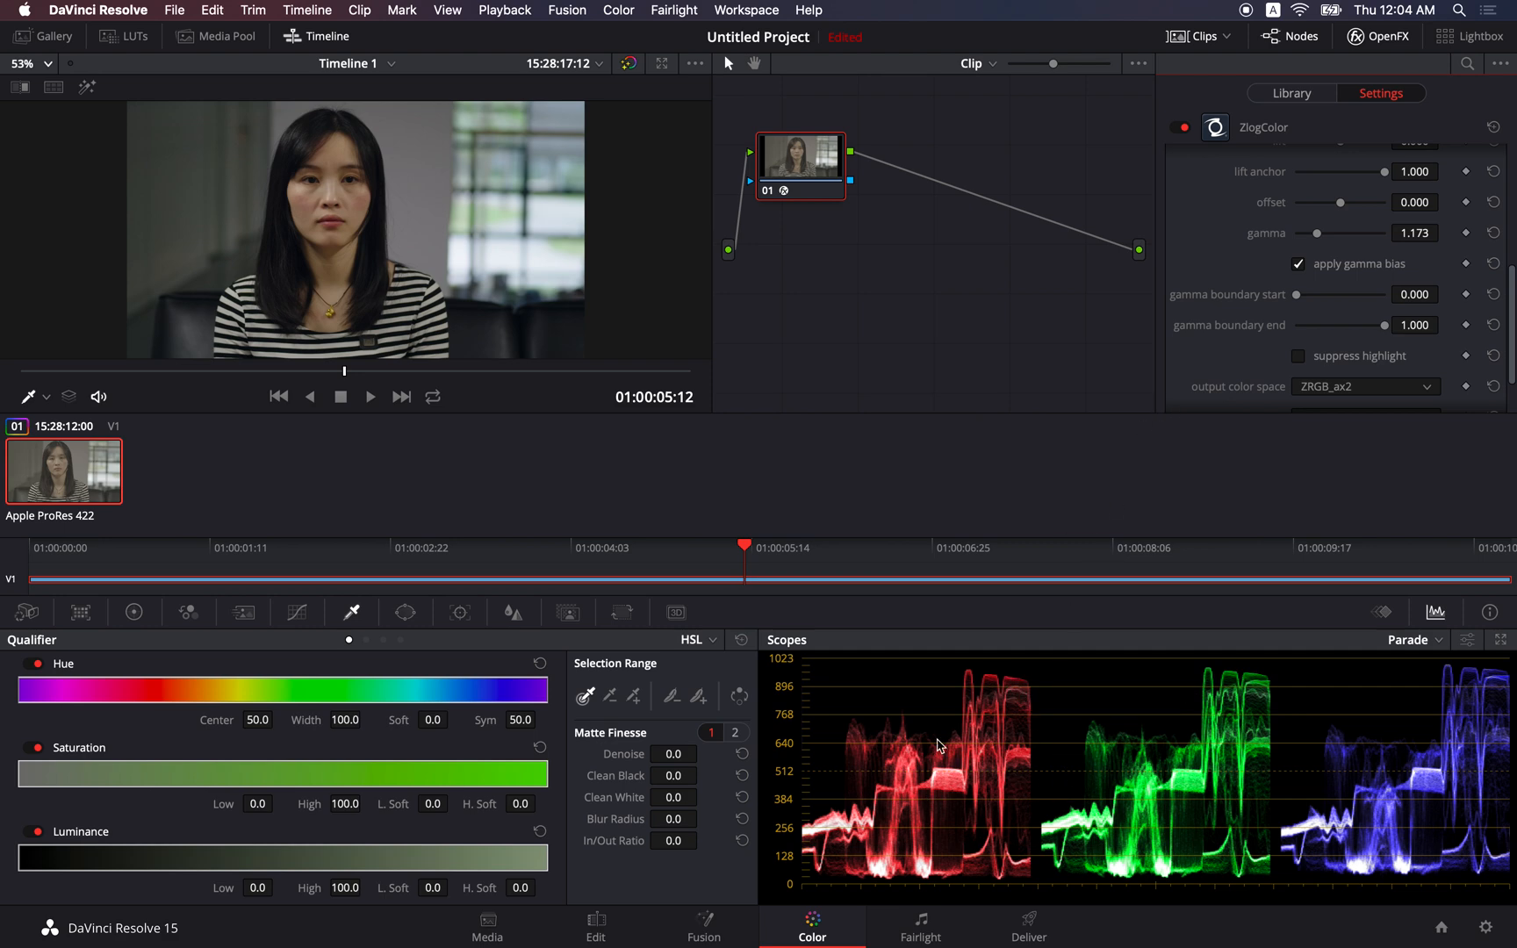
mouse_move(1334, 308)
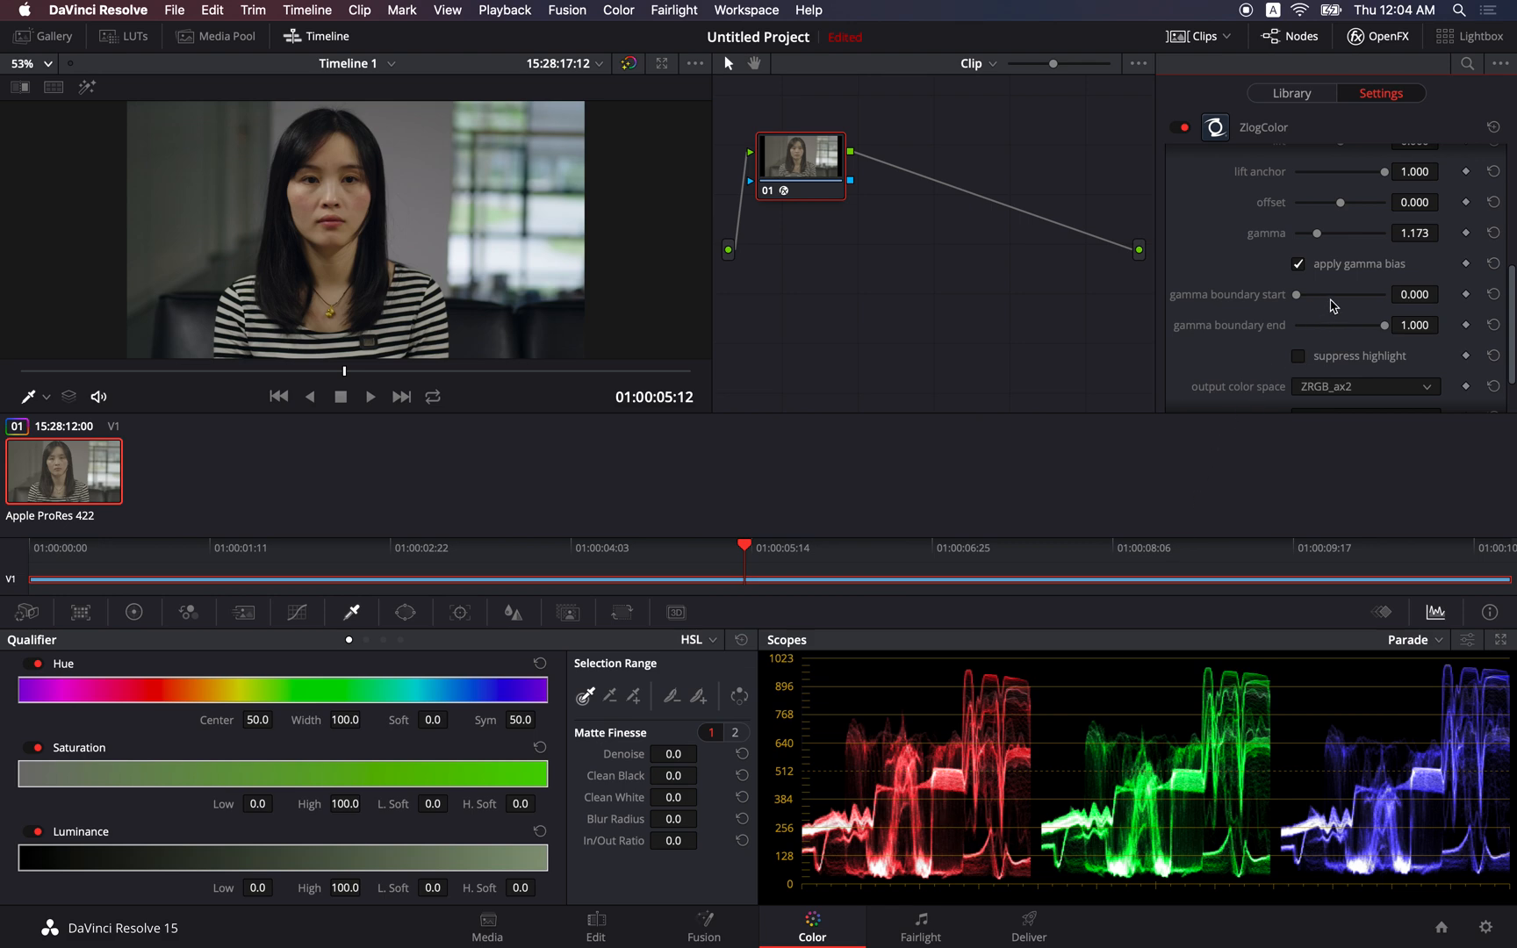
mouse_move(1319, 300)
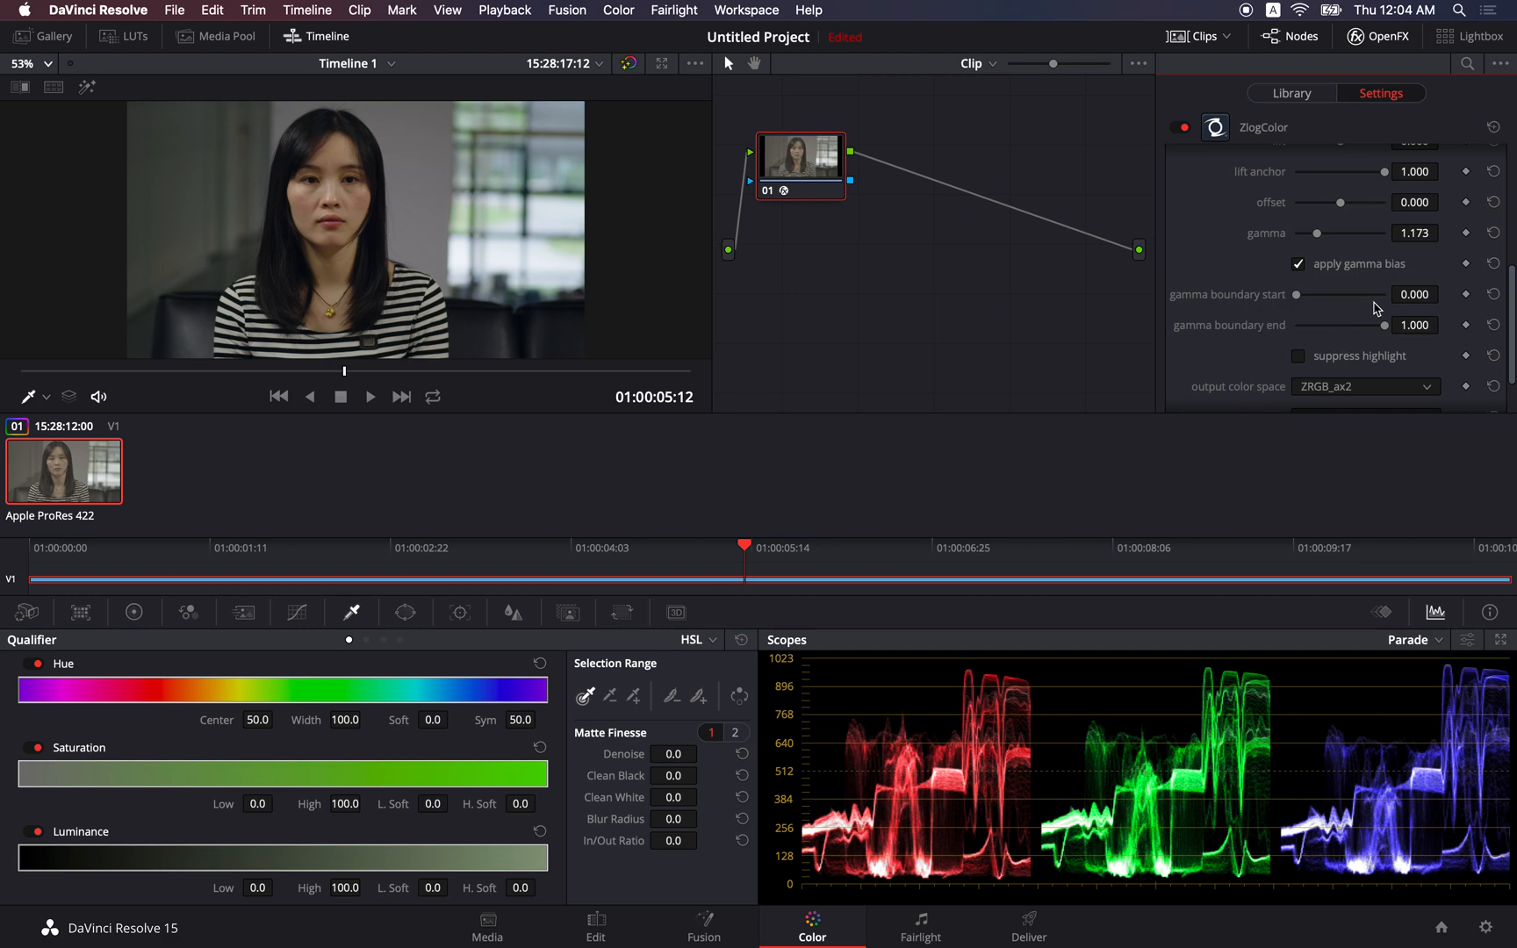
mouse_move(1380, 297)
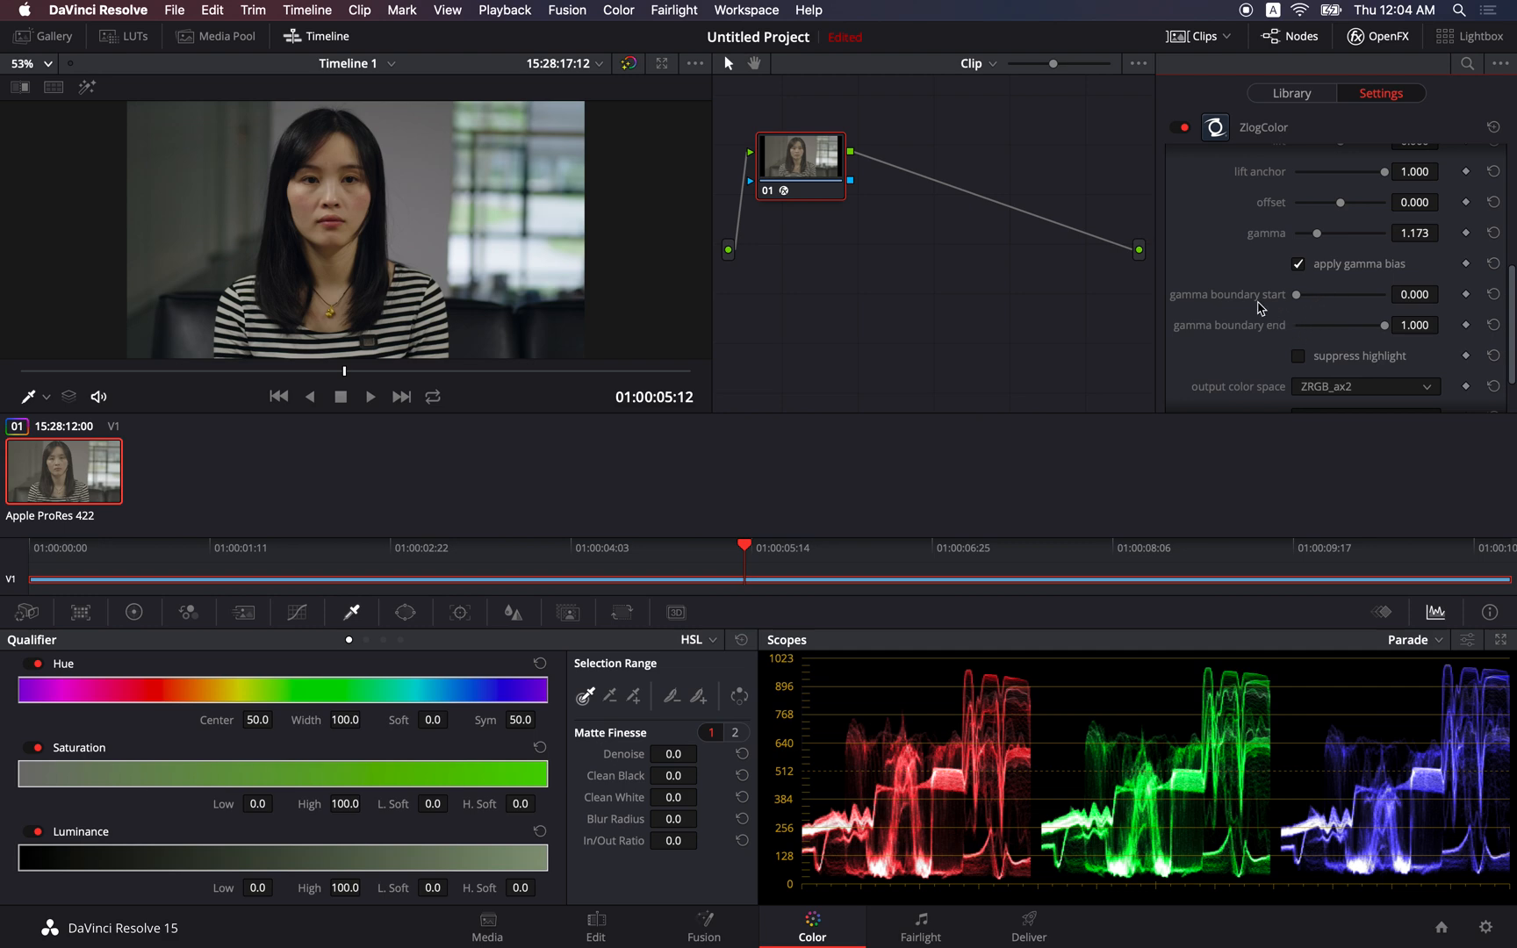
scroll("down", 3)
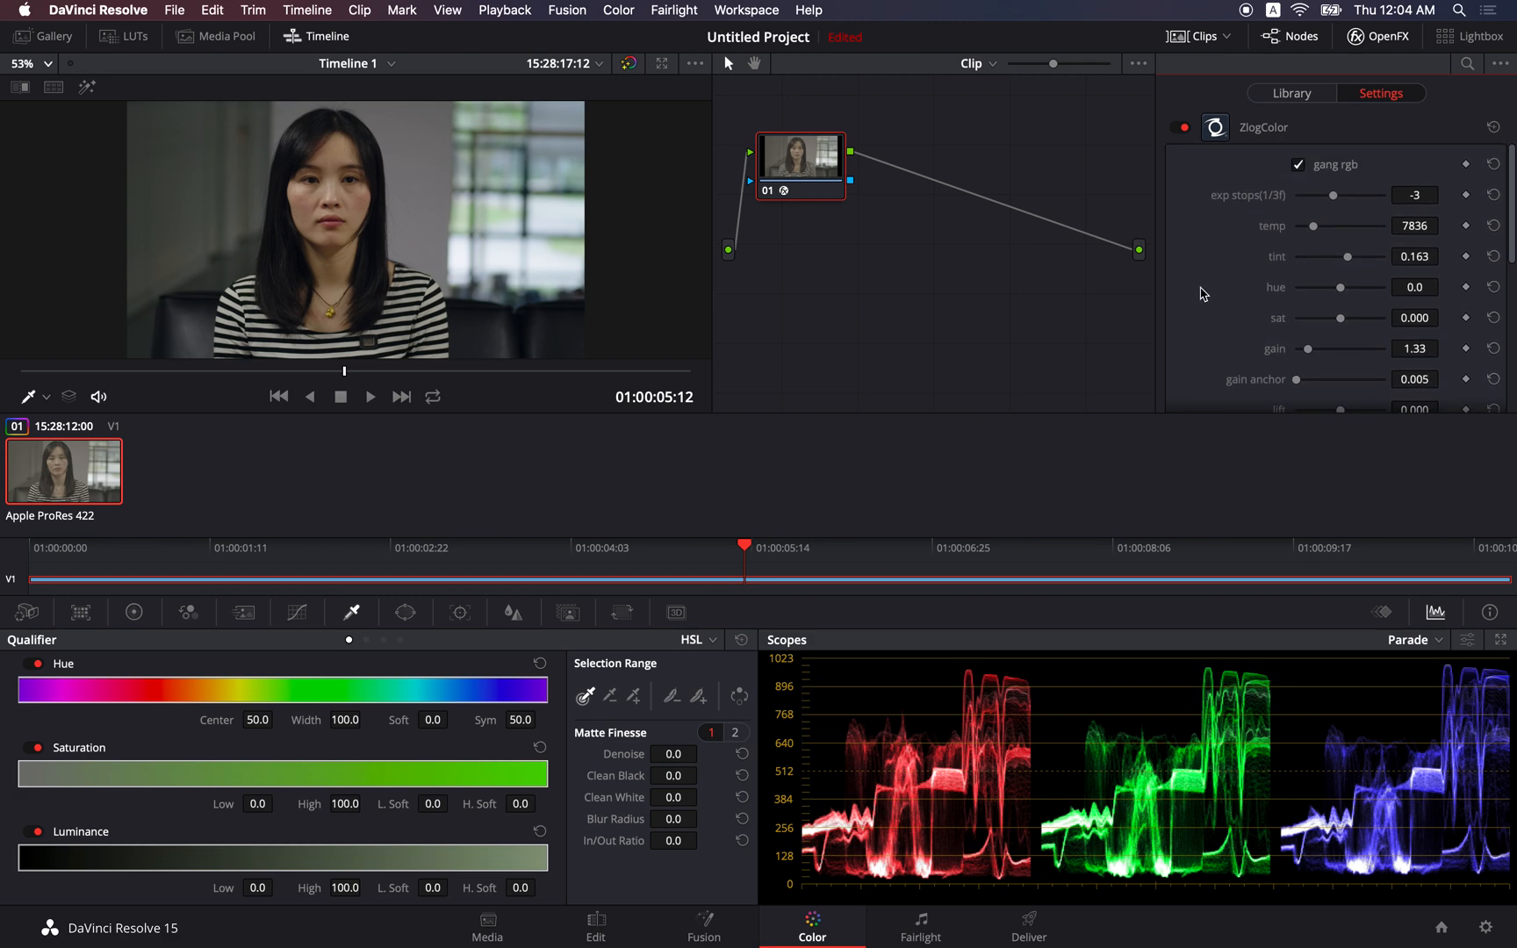
mouse_move(1218, 242)
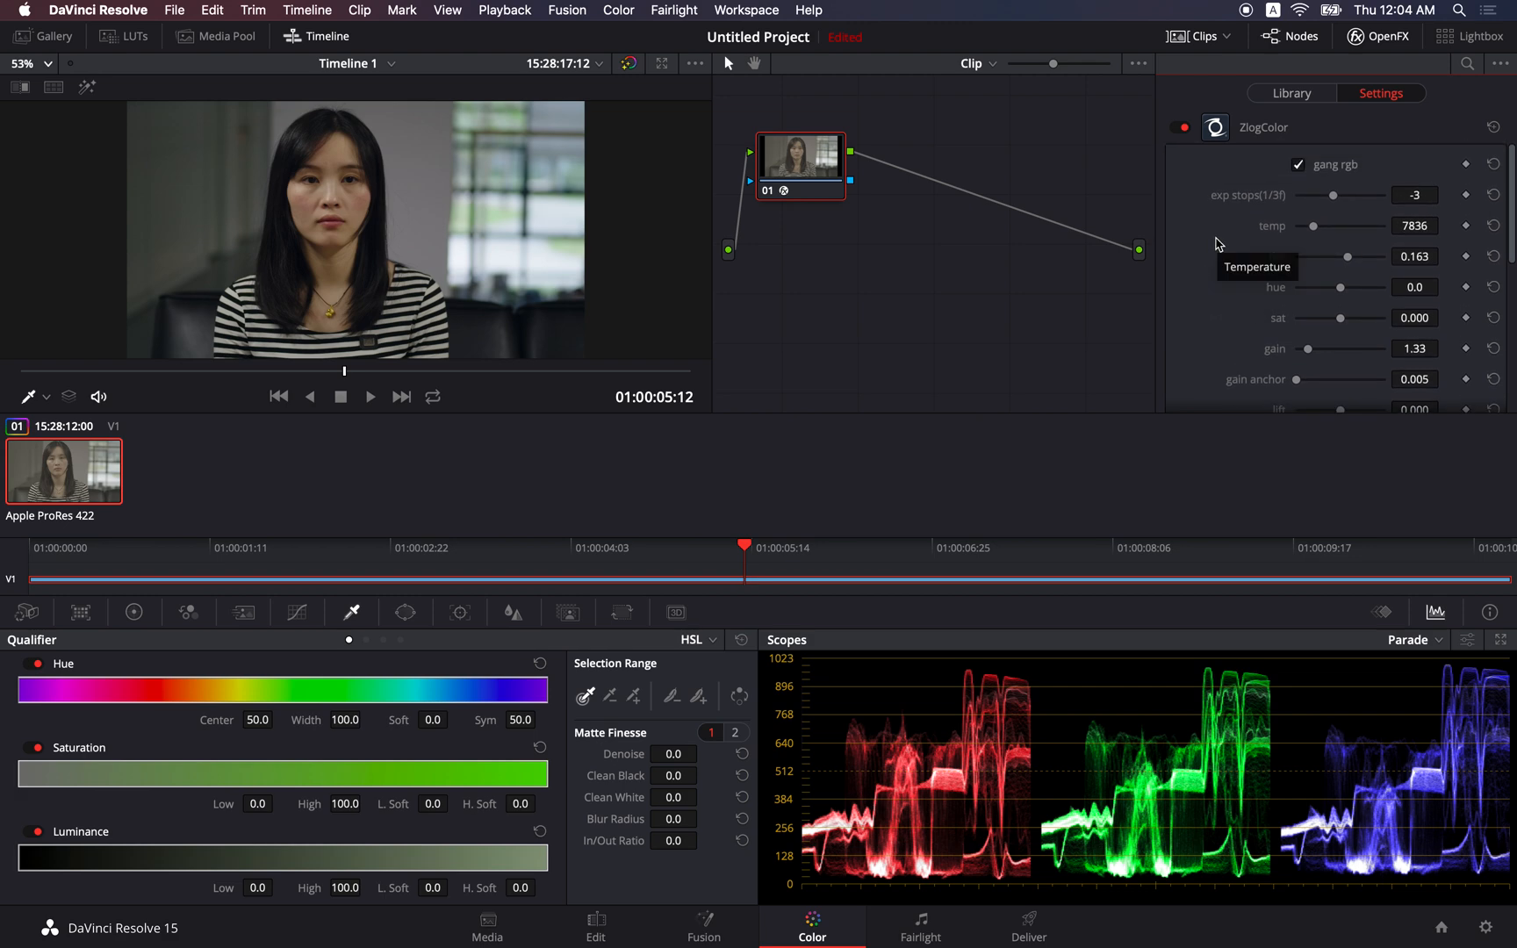